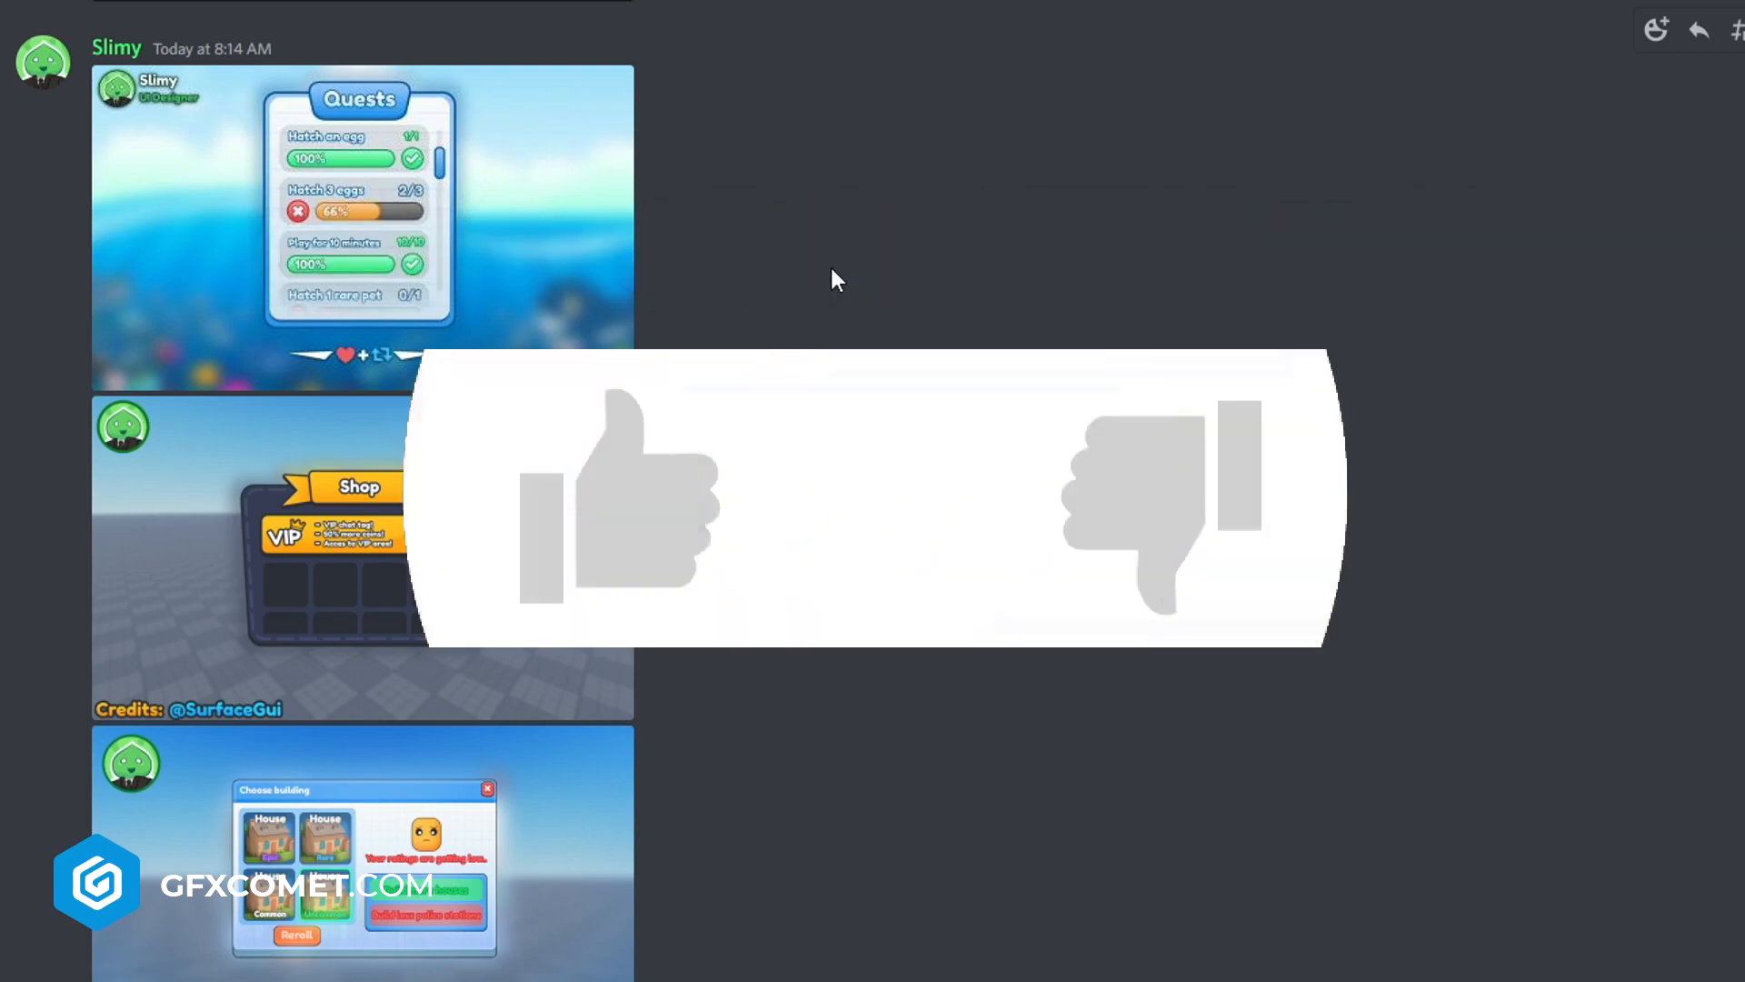
Step: Enlarge the Choose building, Shop and Quests designs one after another for a closer look
click(619, 502)
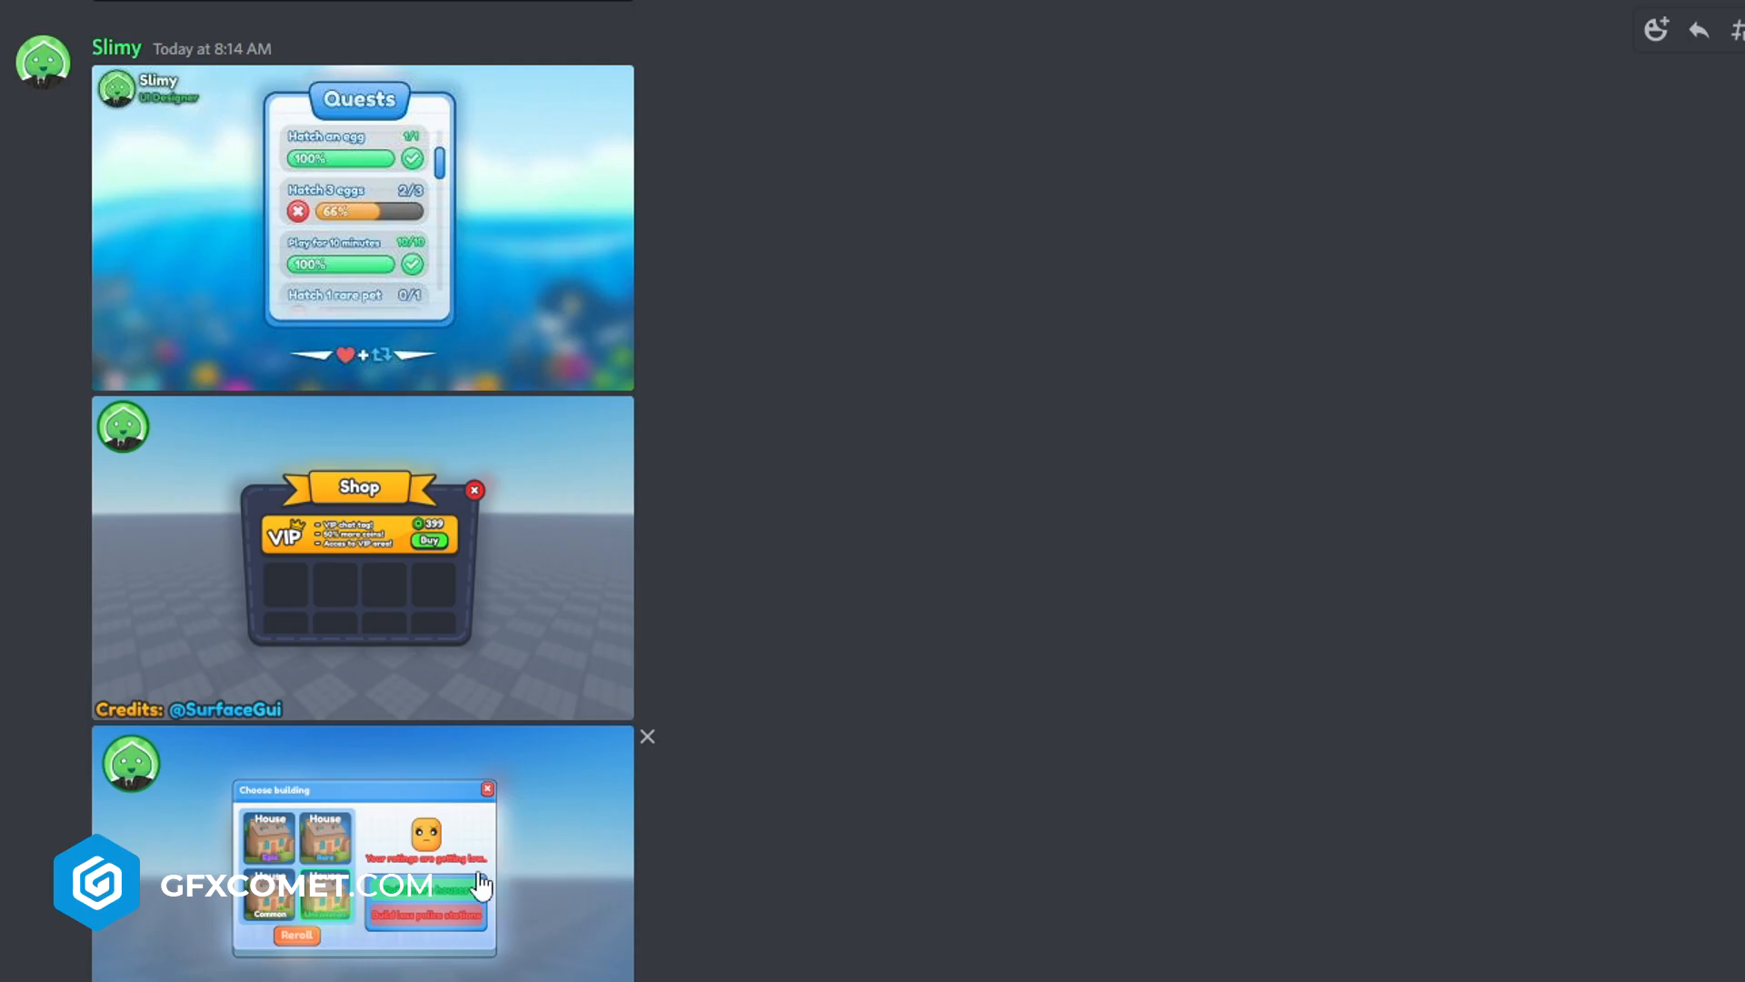
click(362, 856)
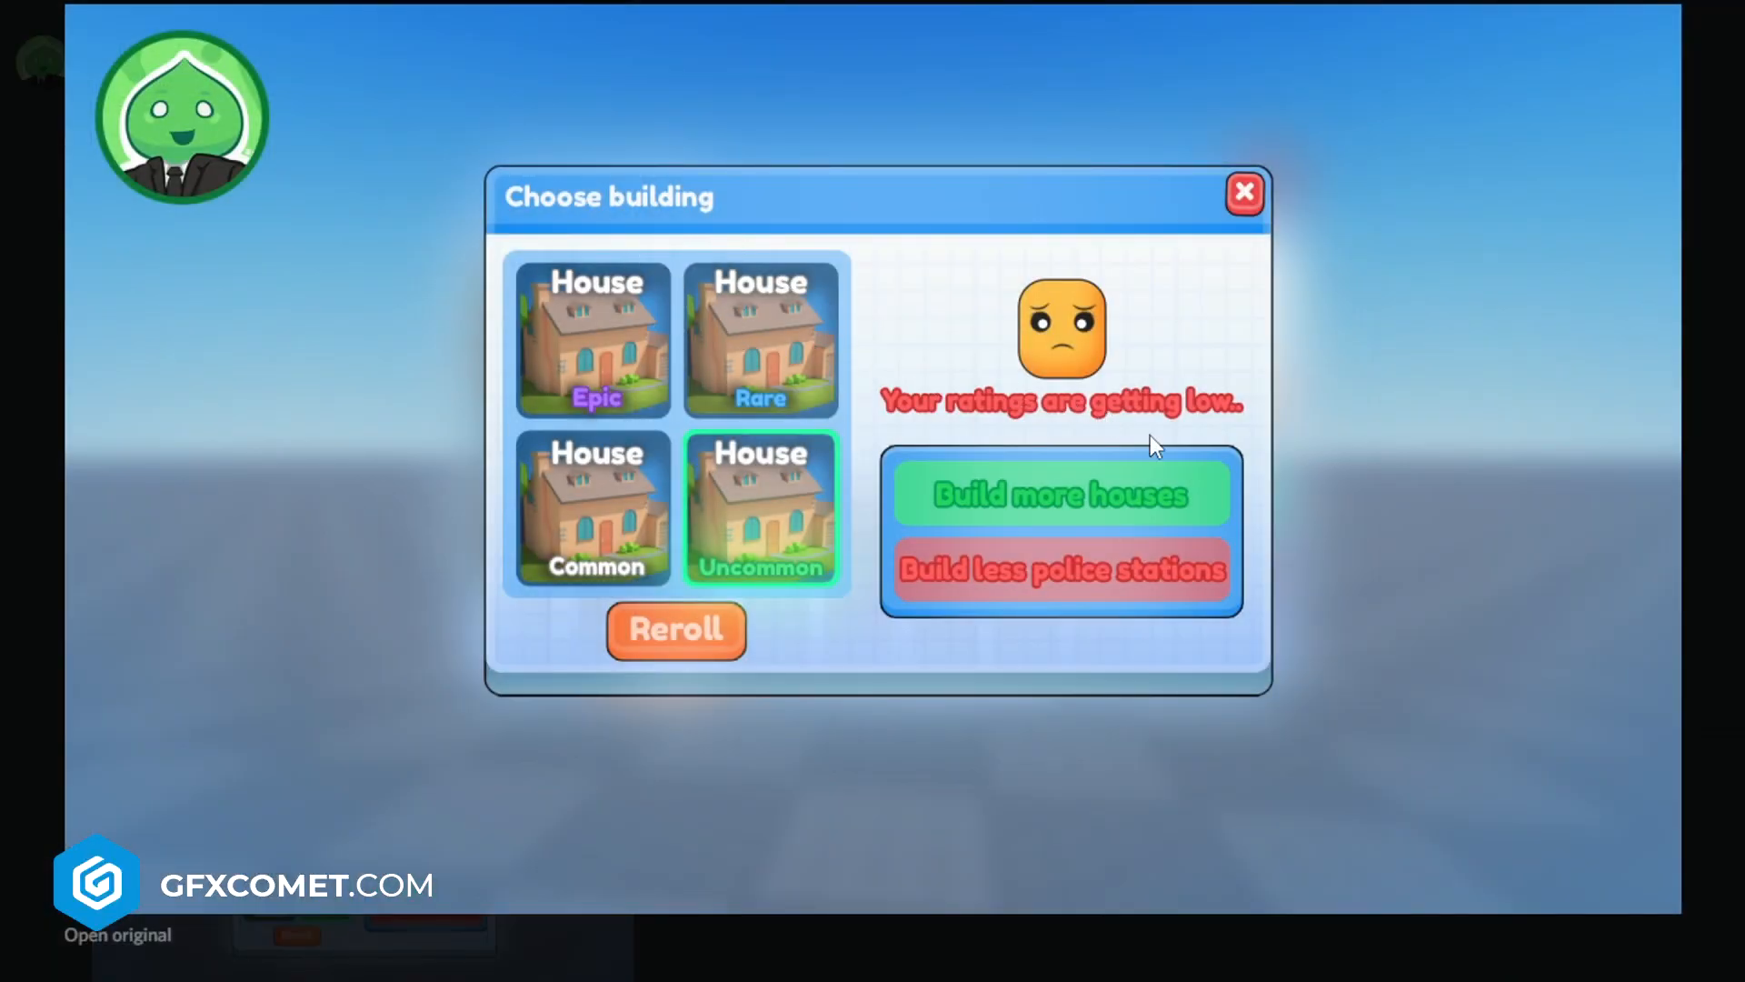
mouse_move(969, 418)
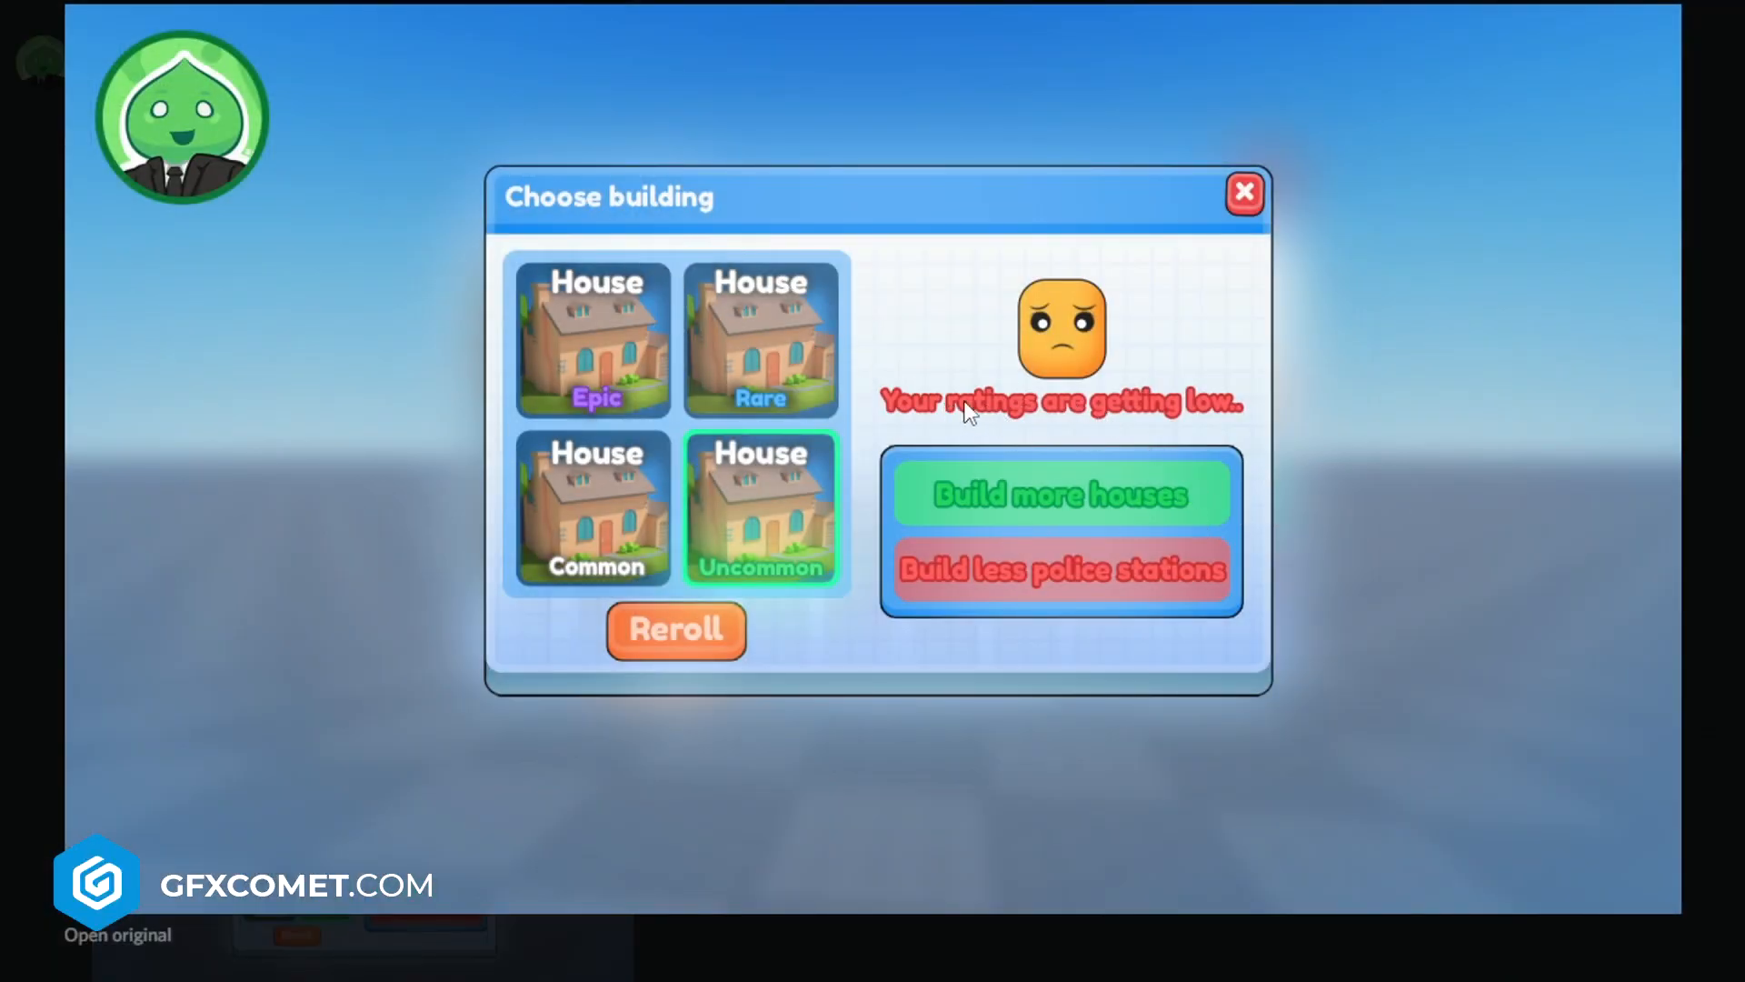
mouse_move(1291, 426)
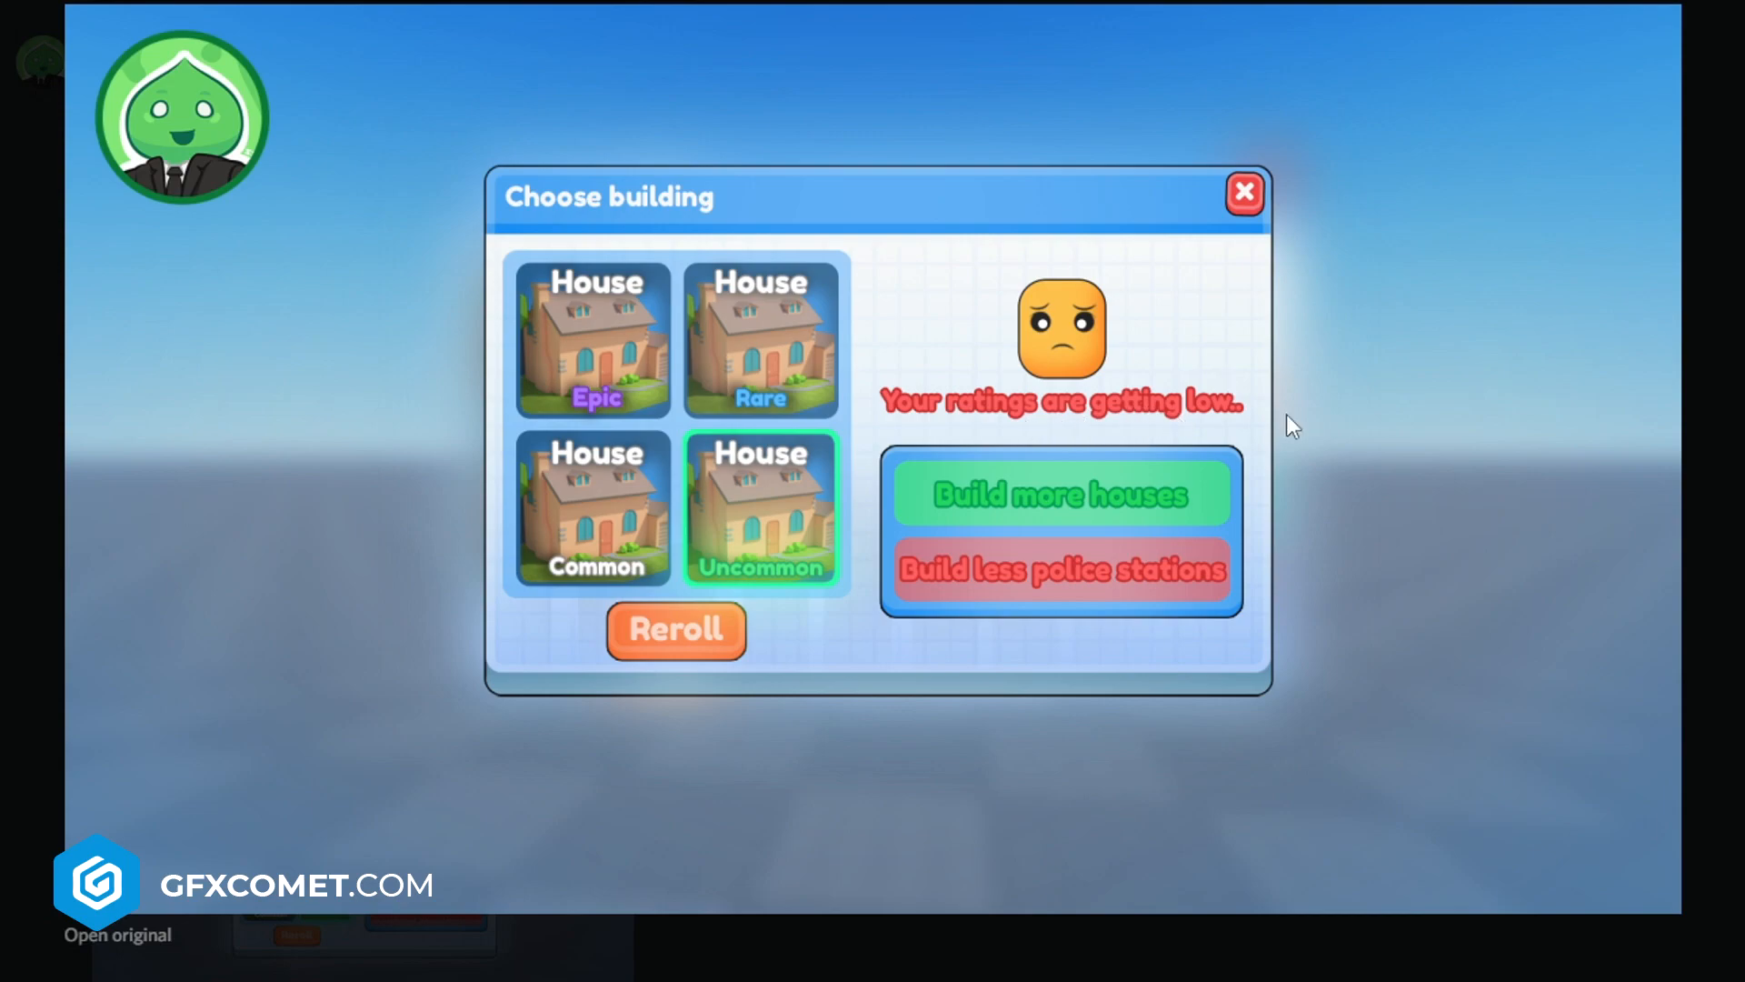
mouse_move(1113, 524)
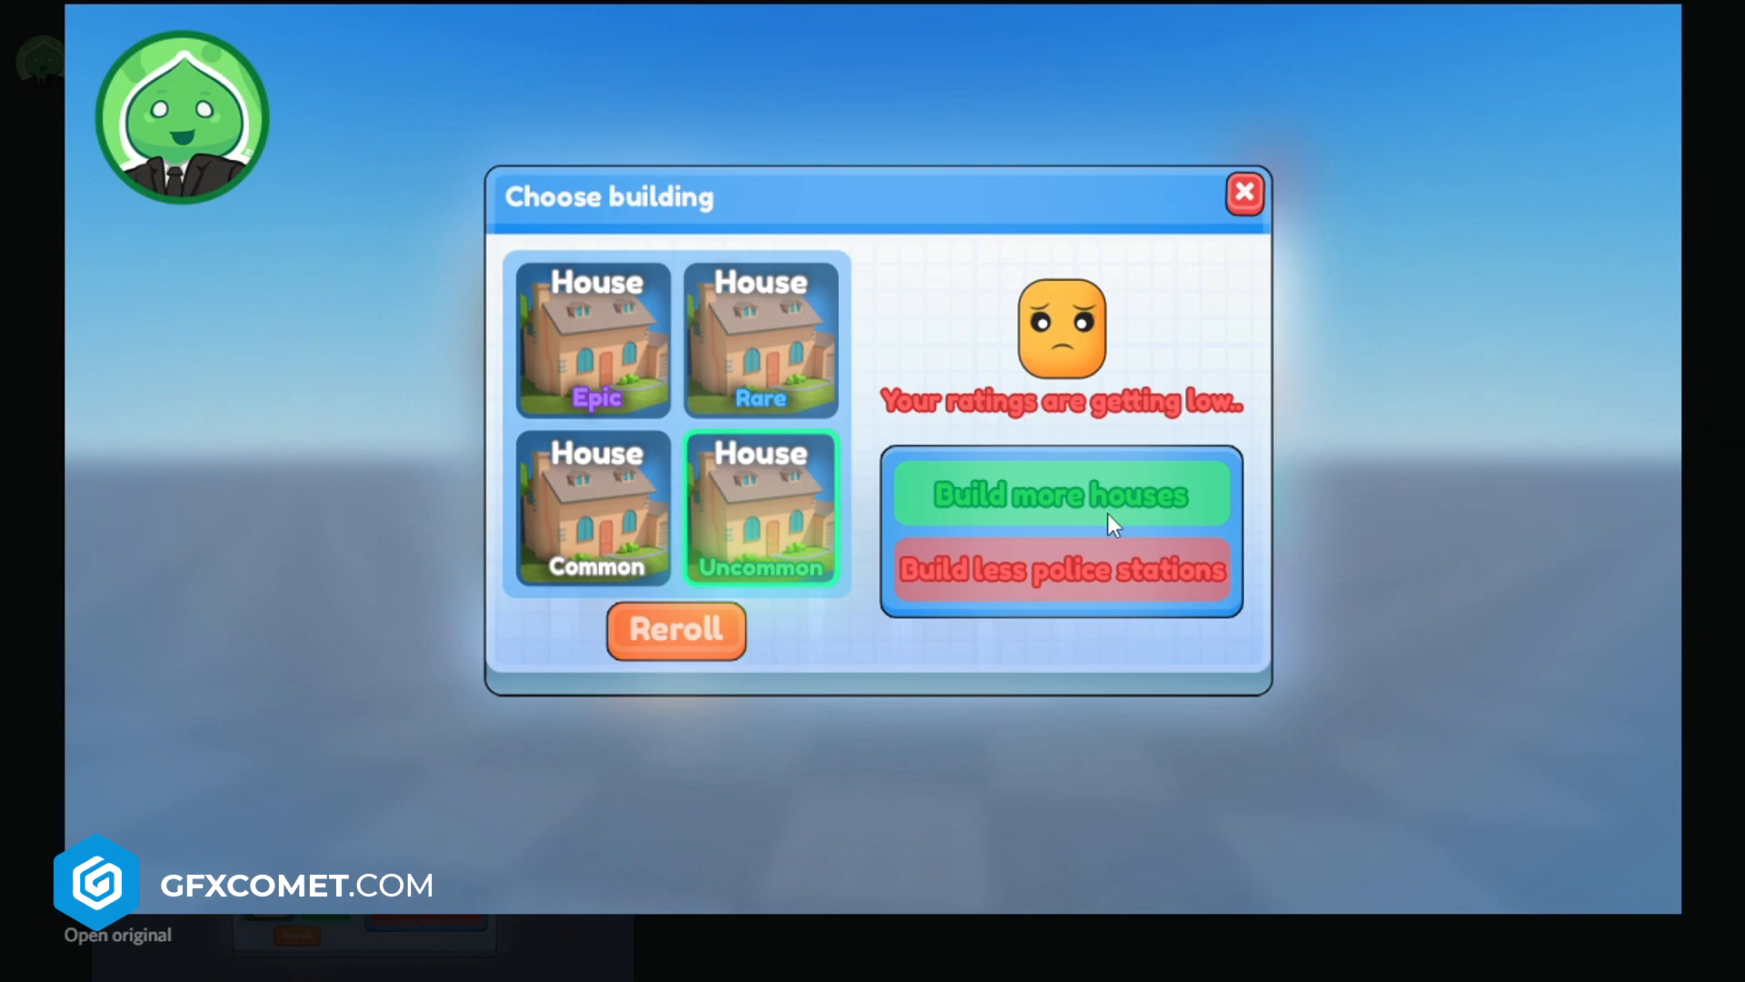
mouse_move(1200, 511)
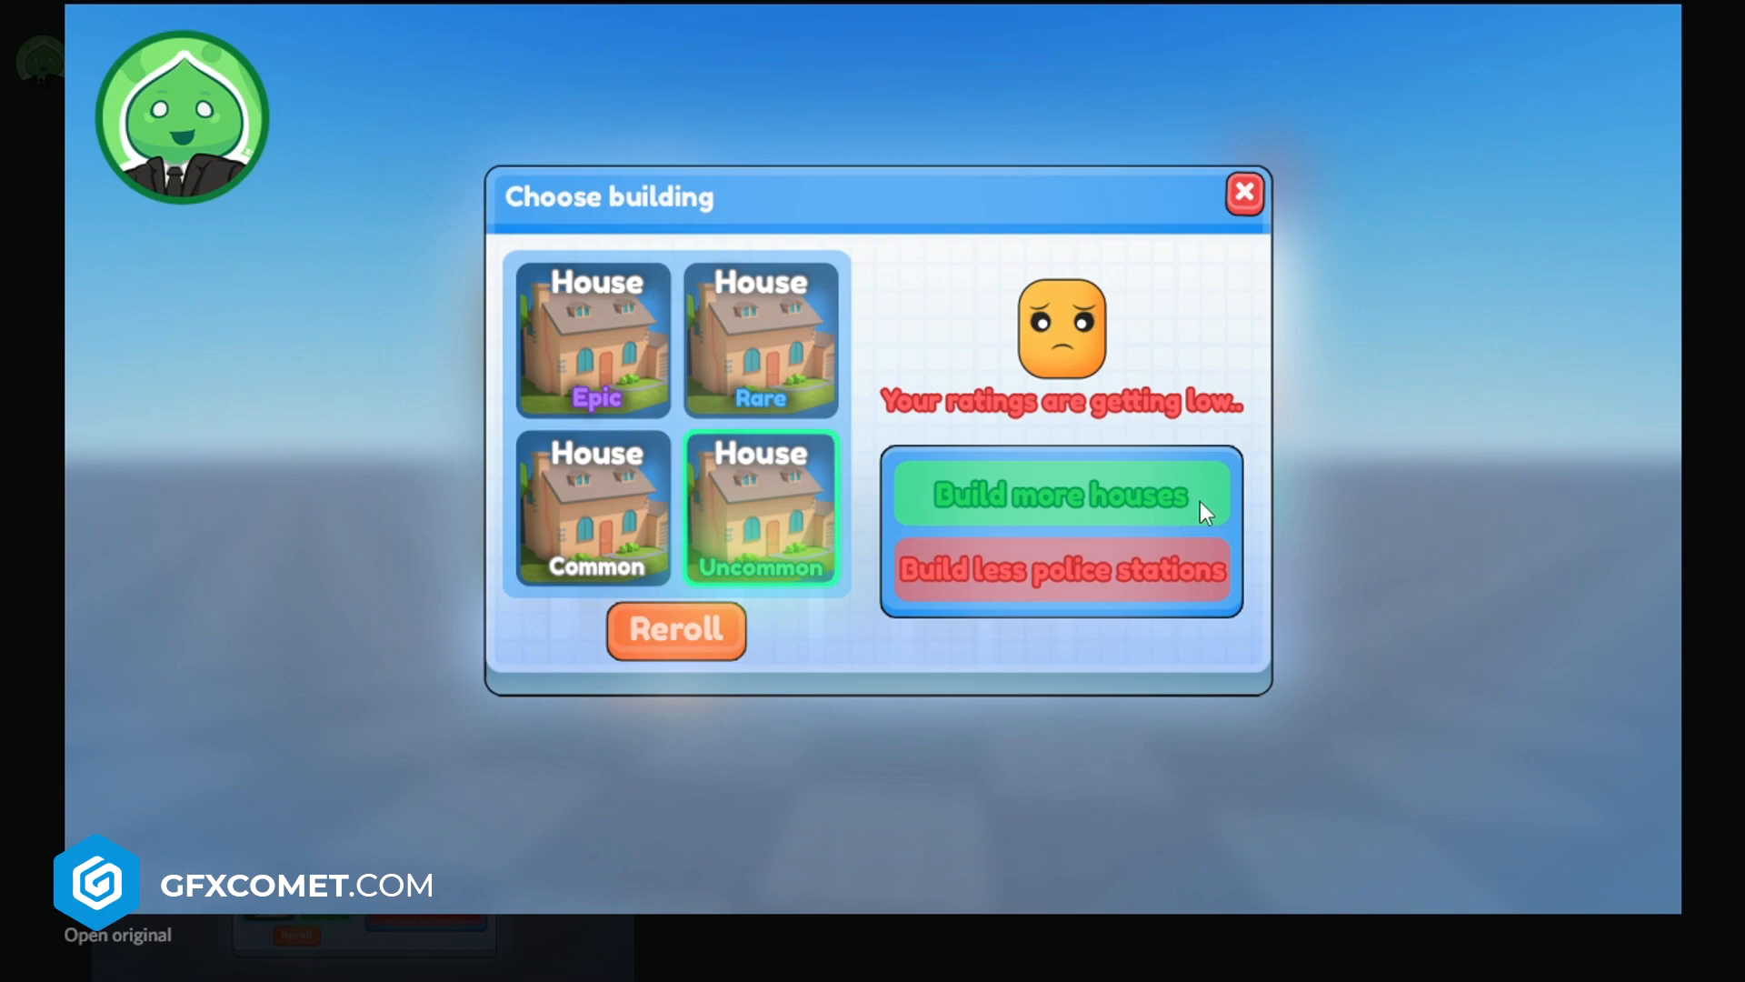
mouse_move(1047, 611)
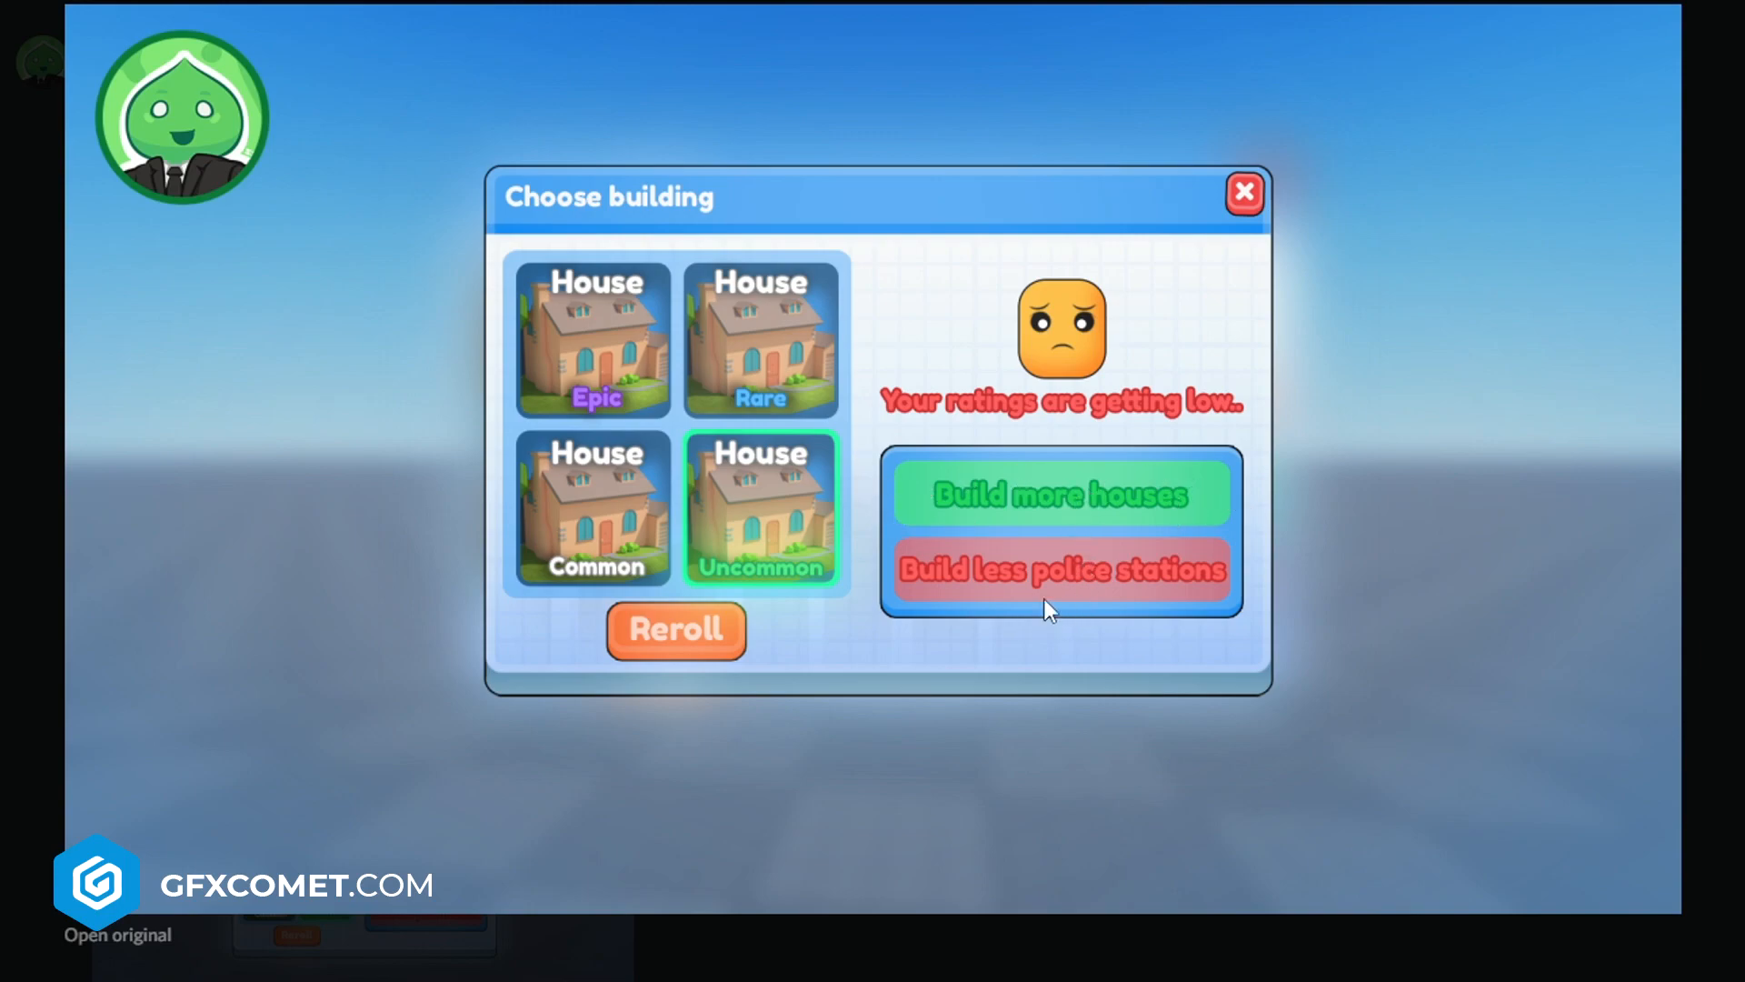
mouse_move(922, 498)
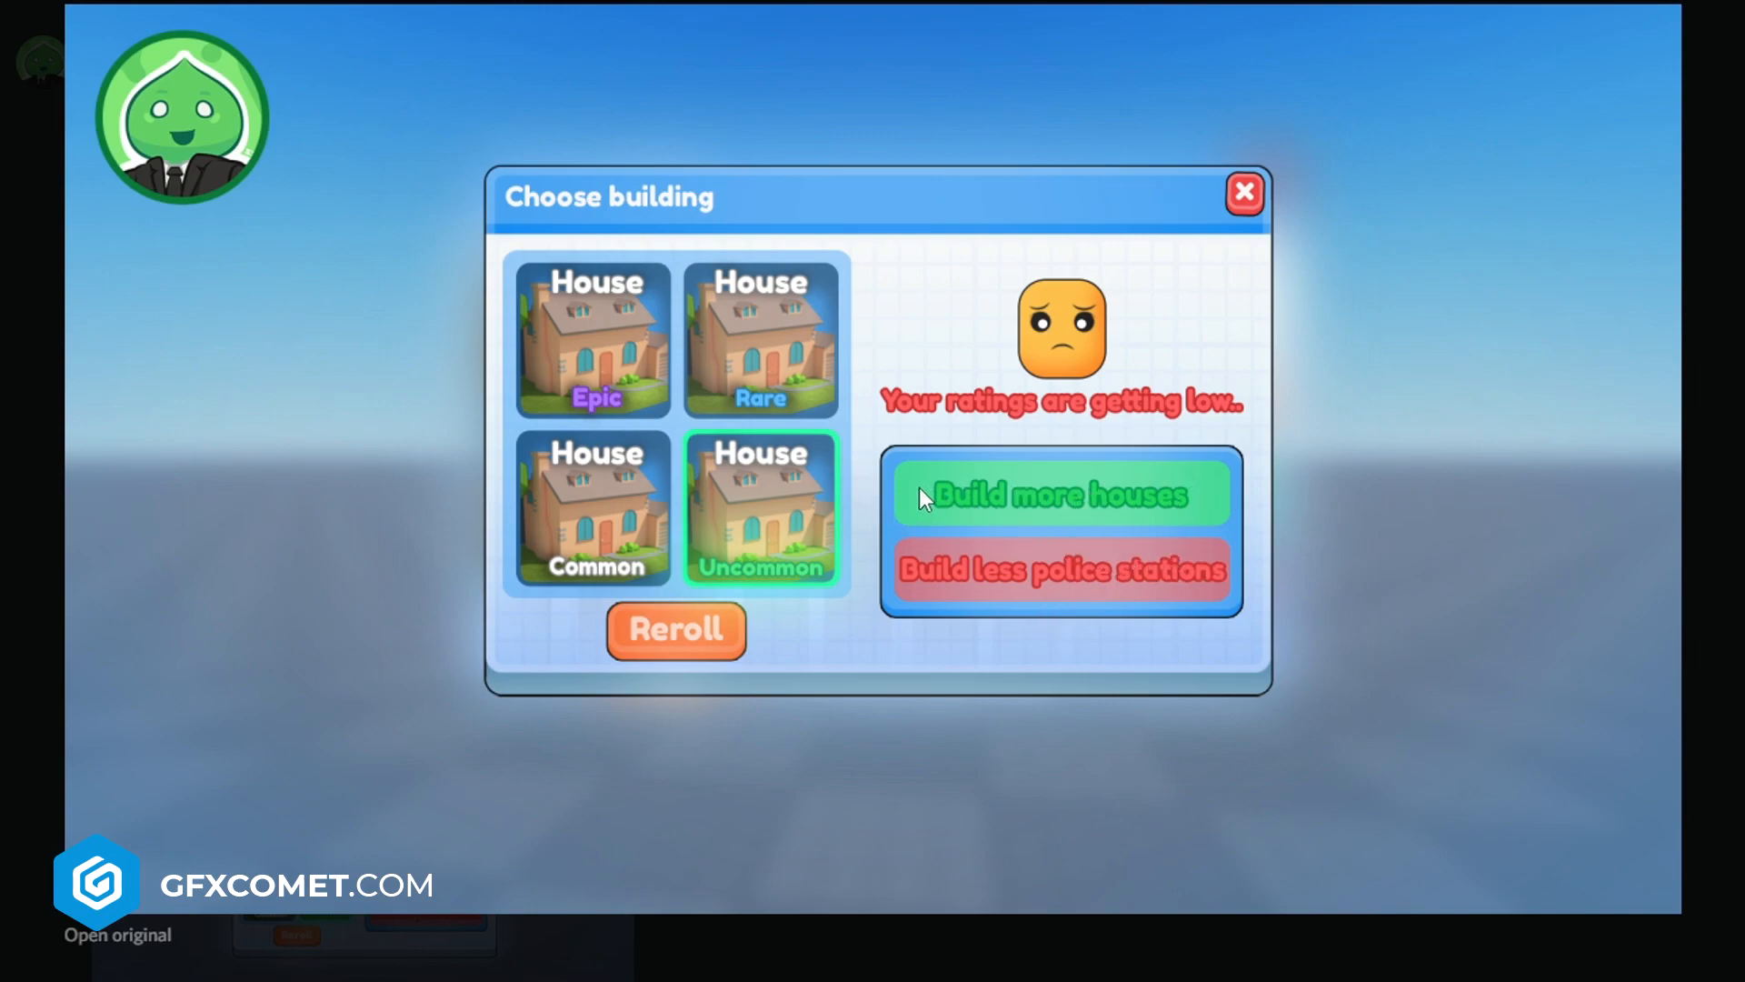
mouse_move(1185, 503)
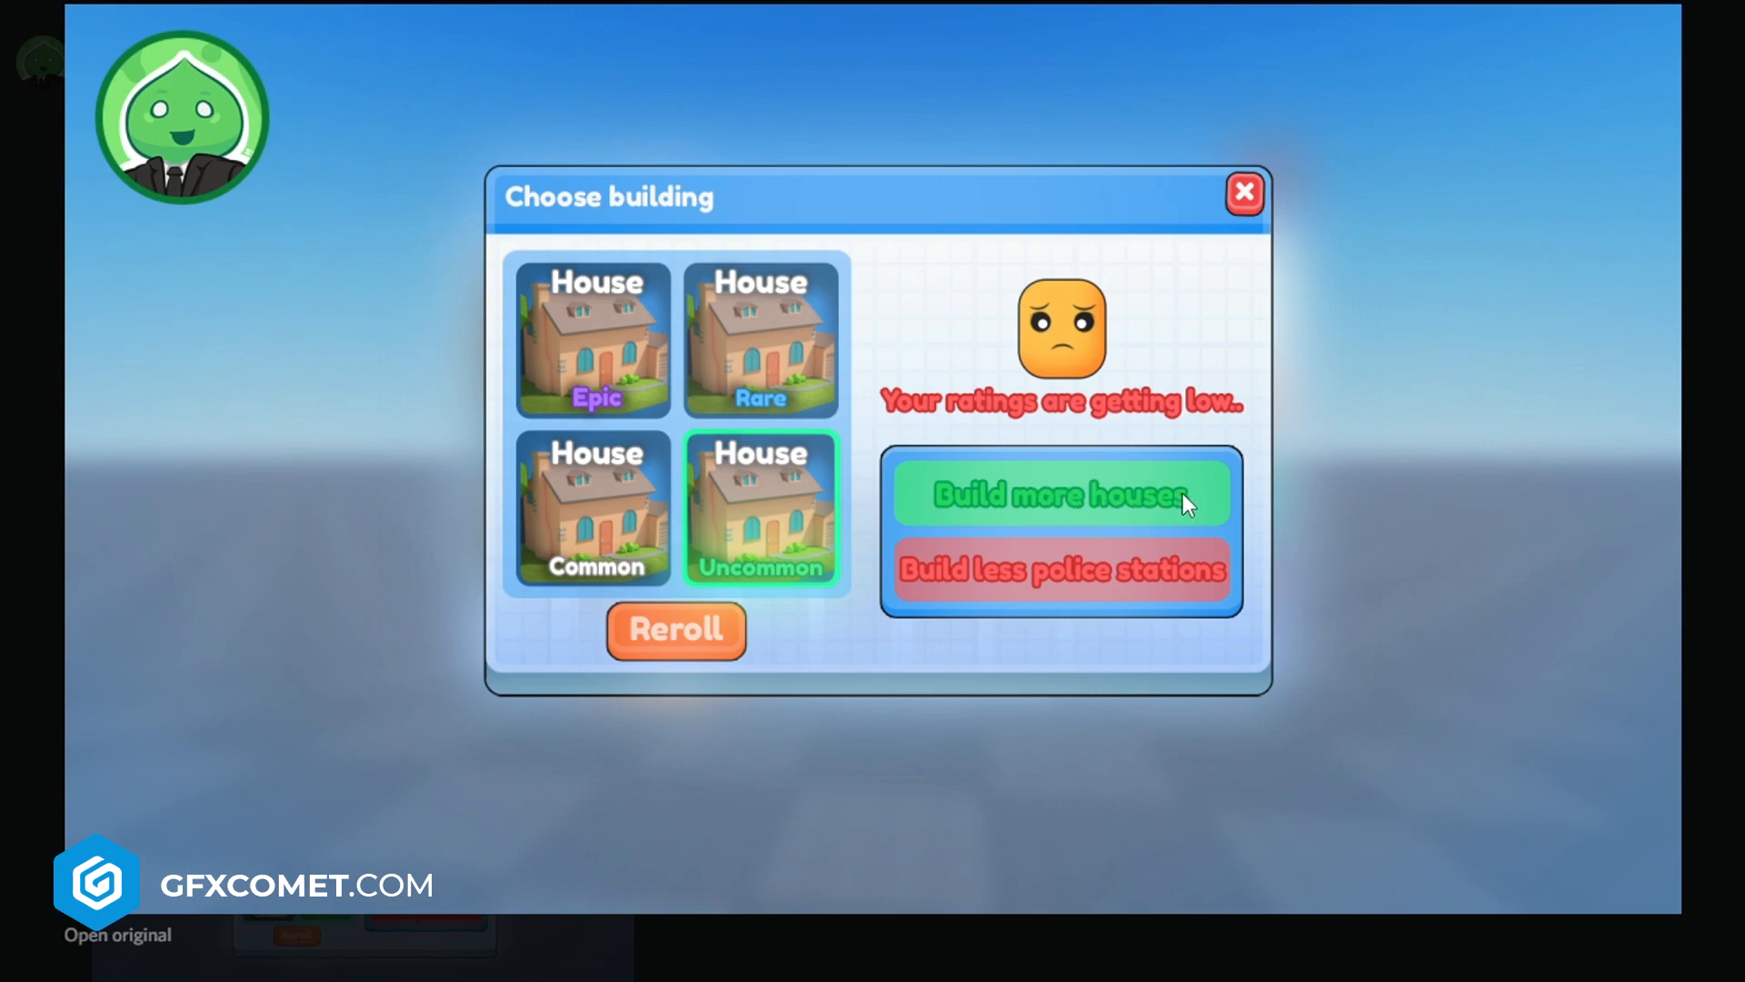
mouse_move(913, 462)
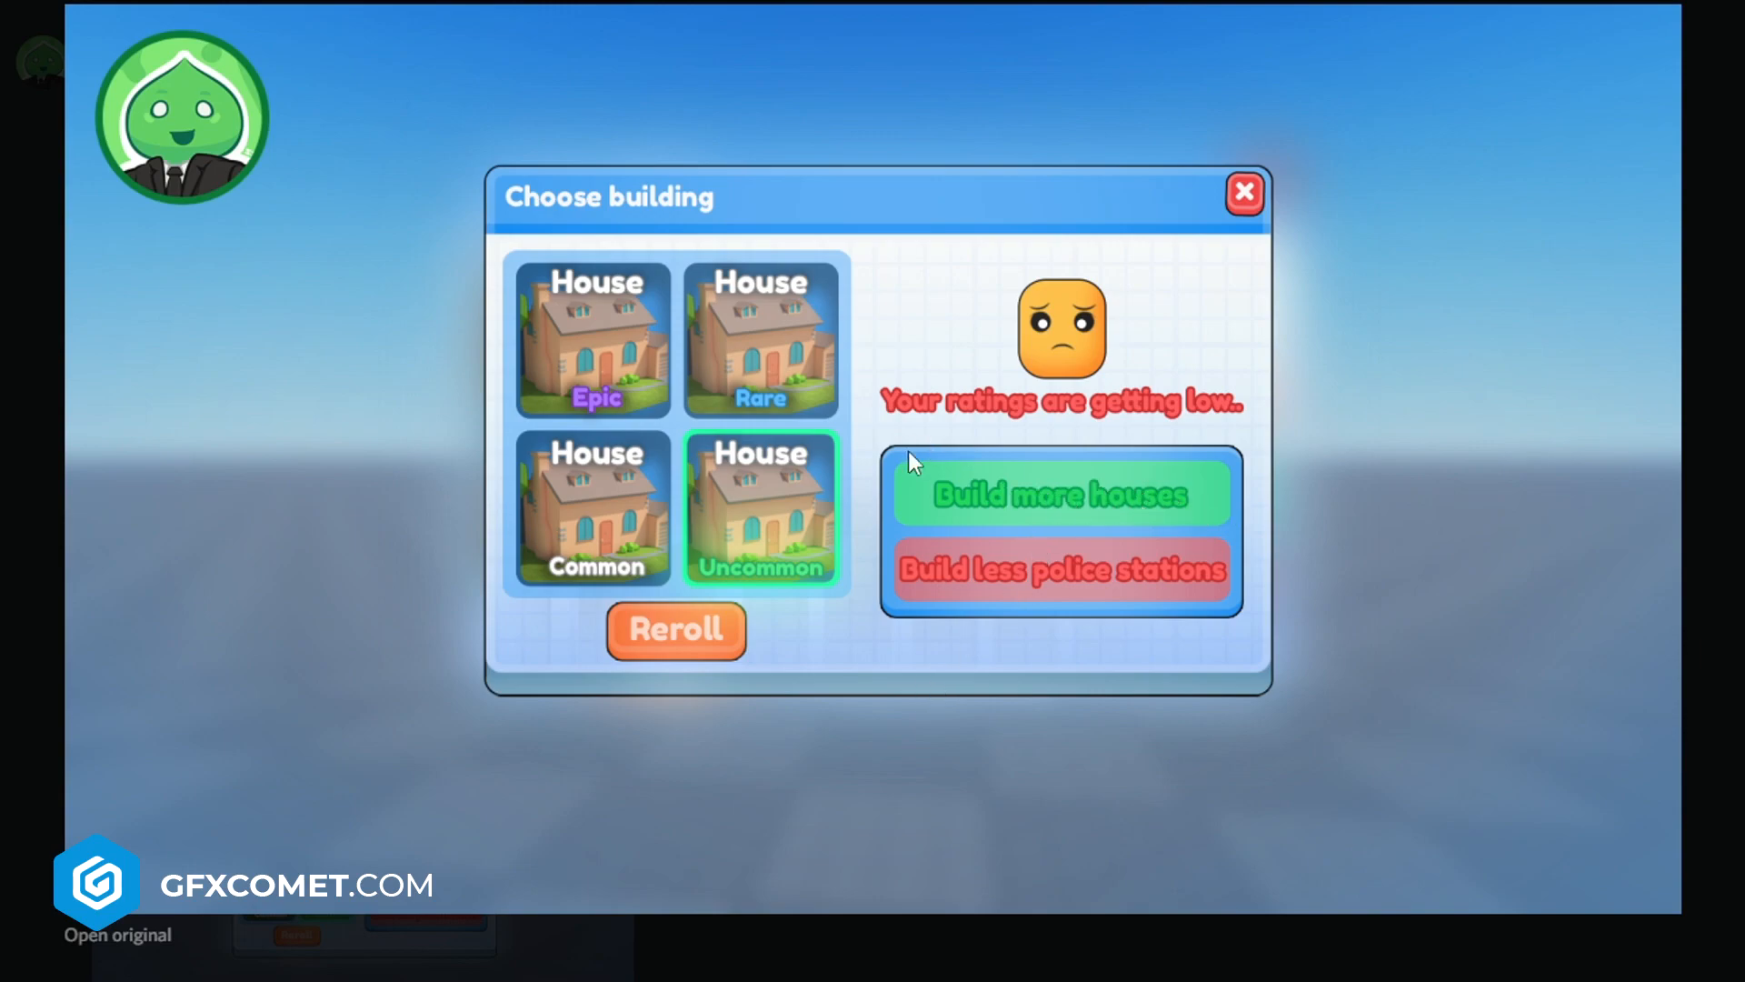
mouse_move(929, 576)
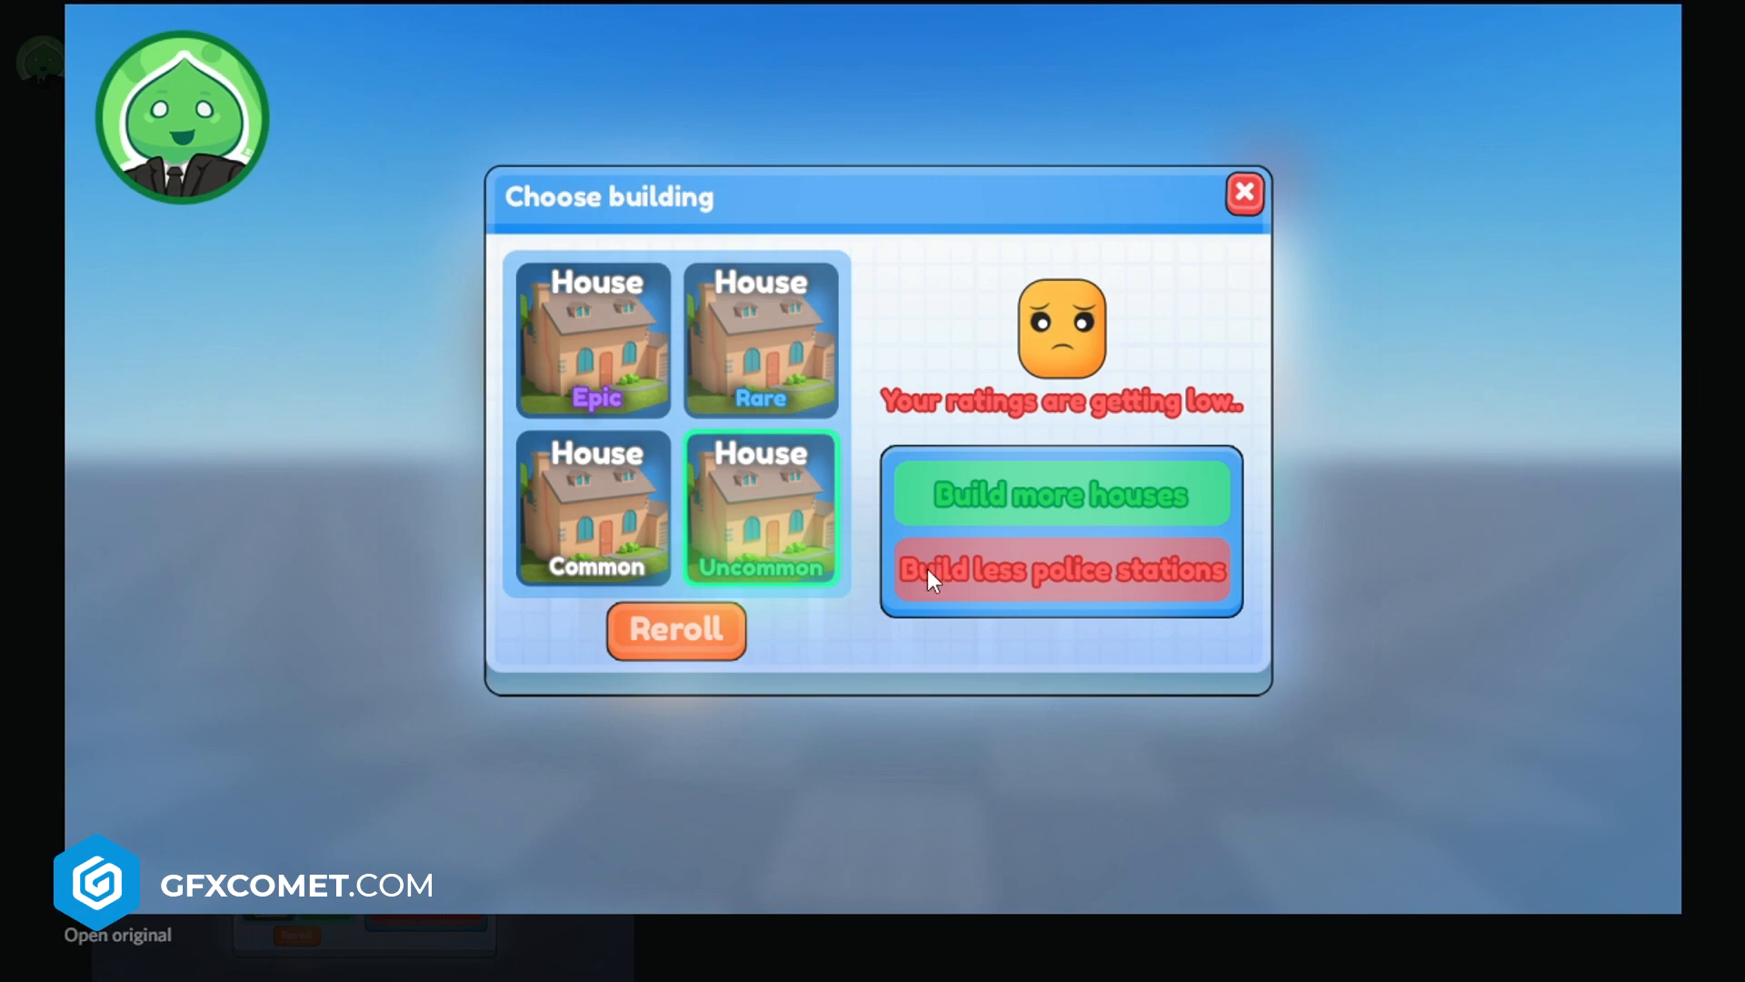
mouse_move(944, 434)
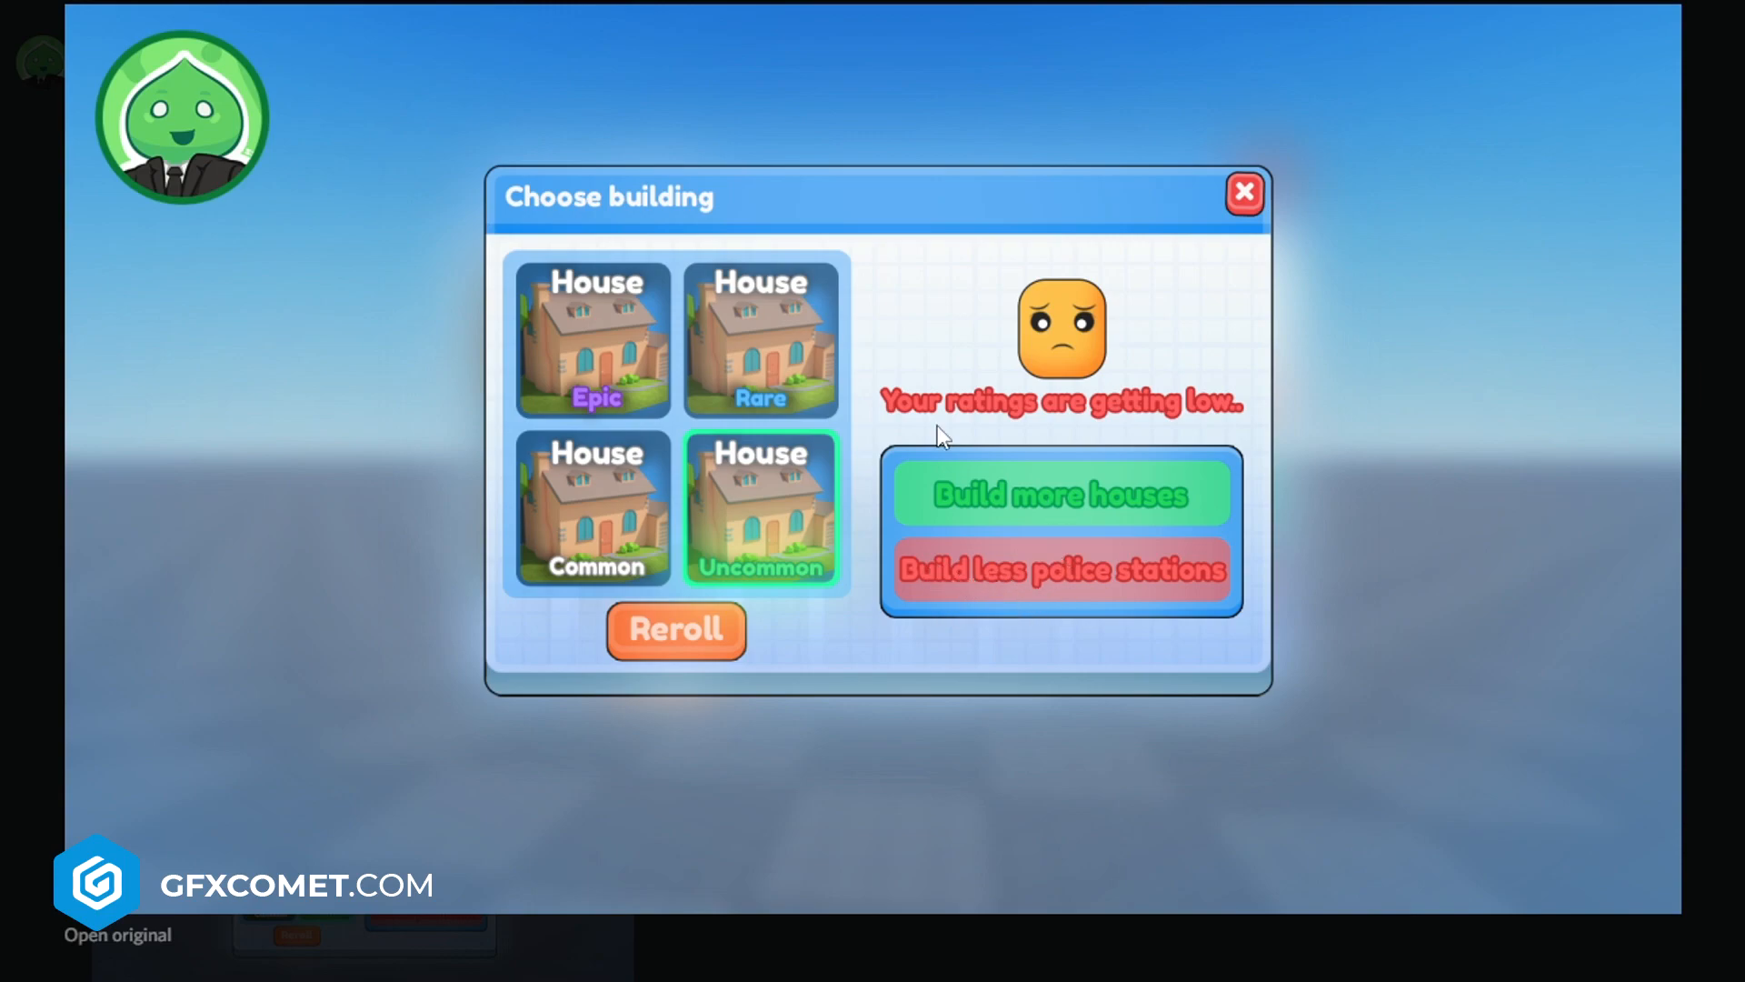
mouse_move(1082, 419)
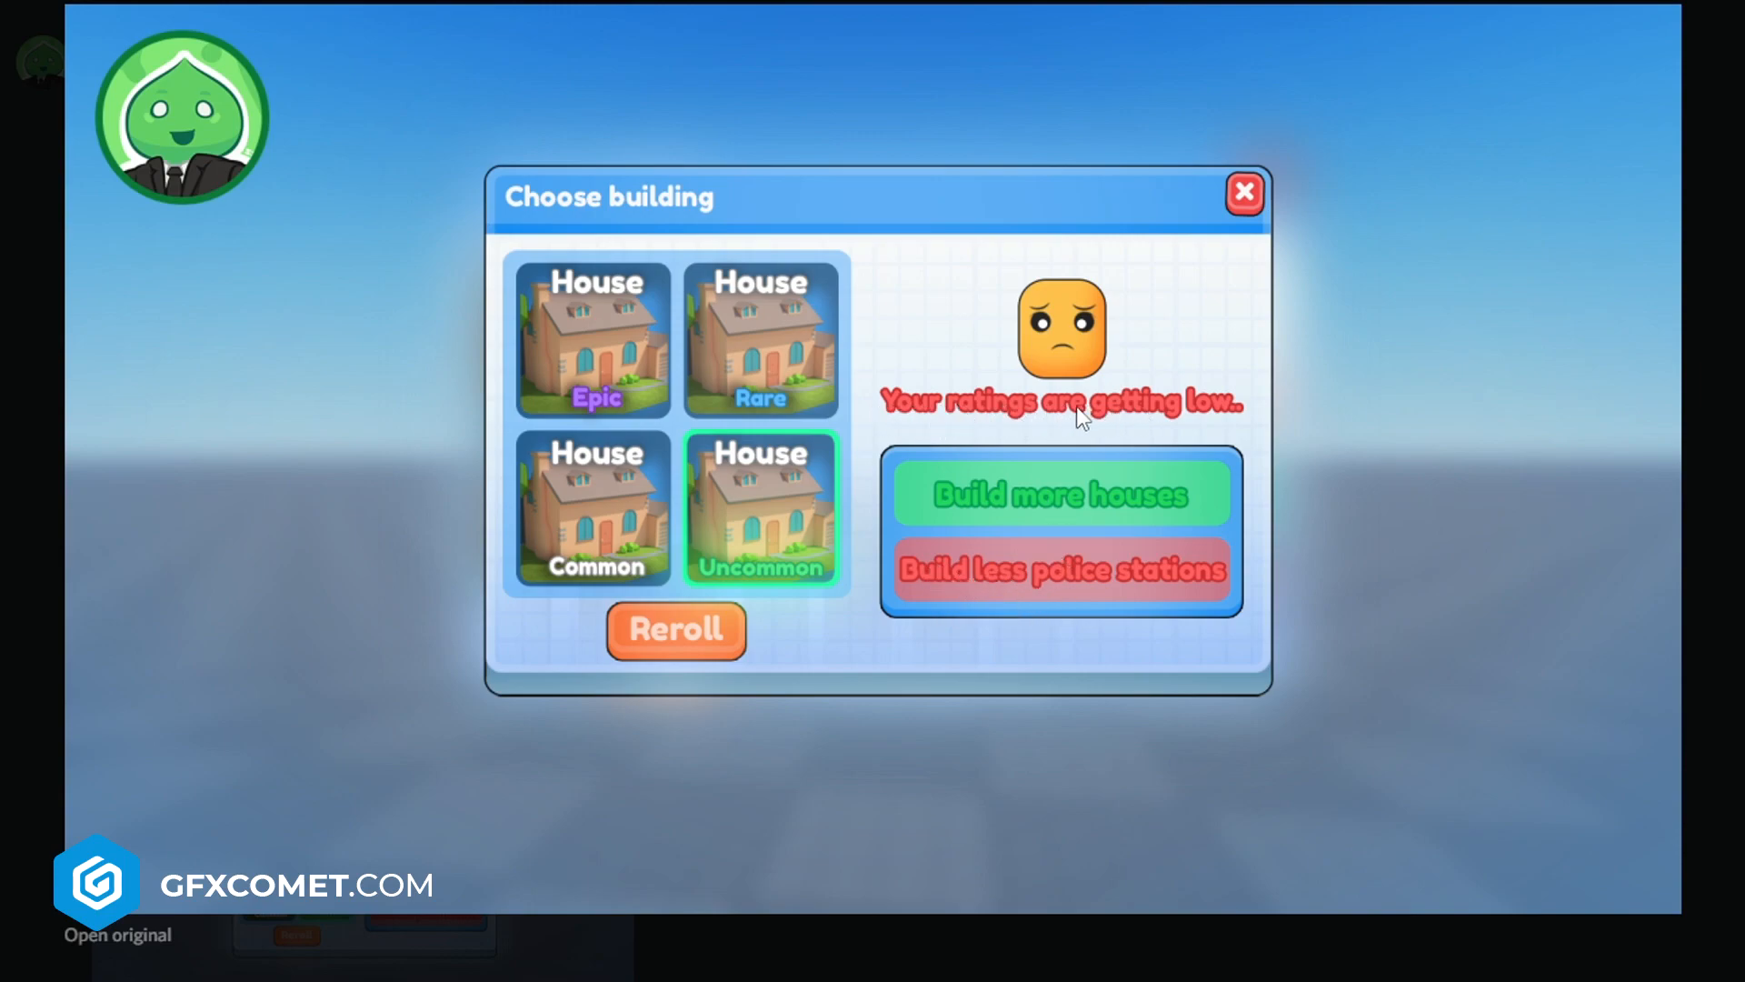
mouse_move(902, 404)
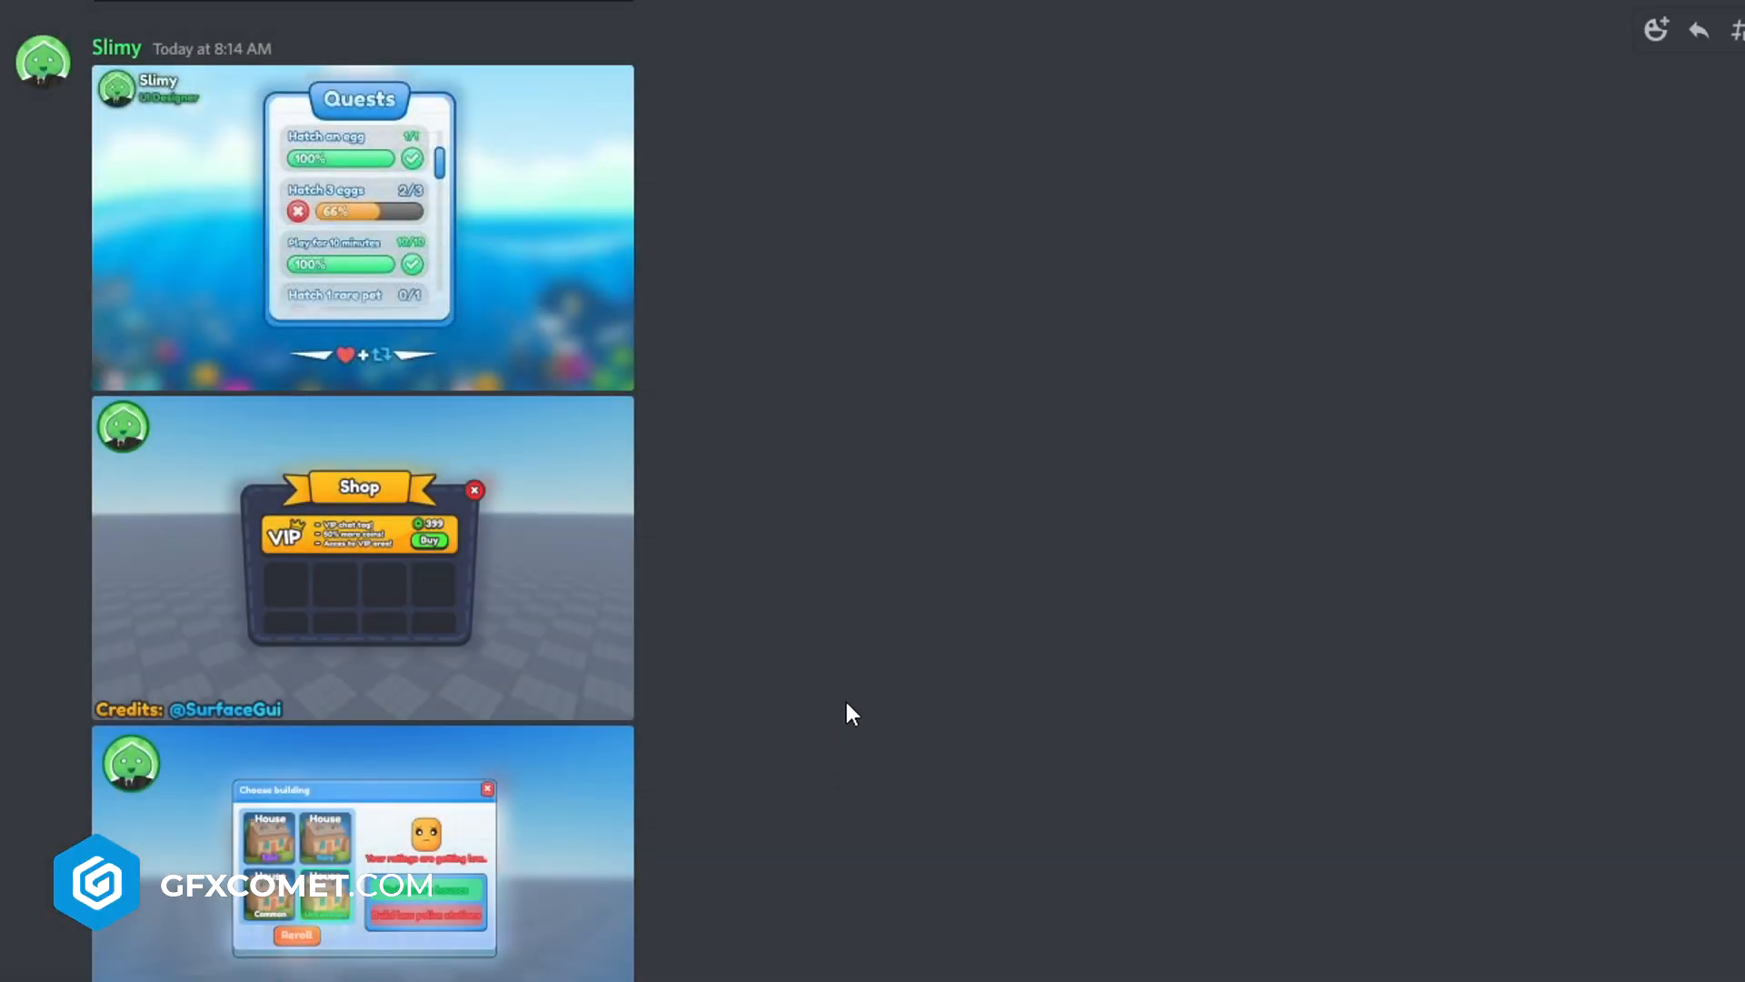
mouse_move(16, 11)
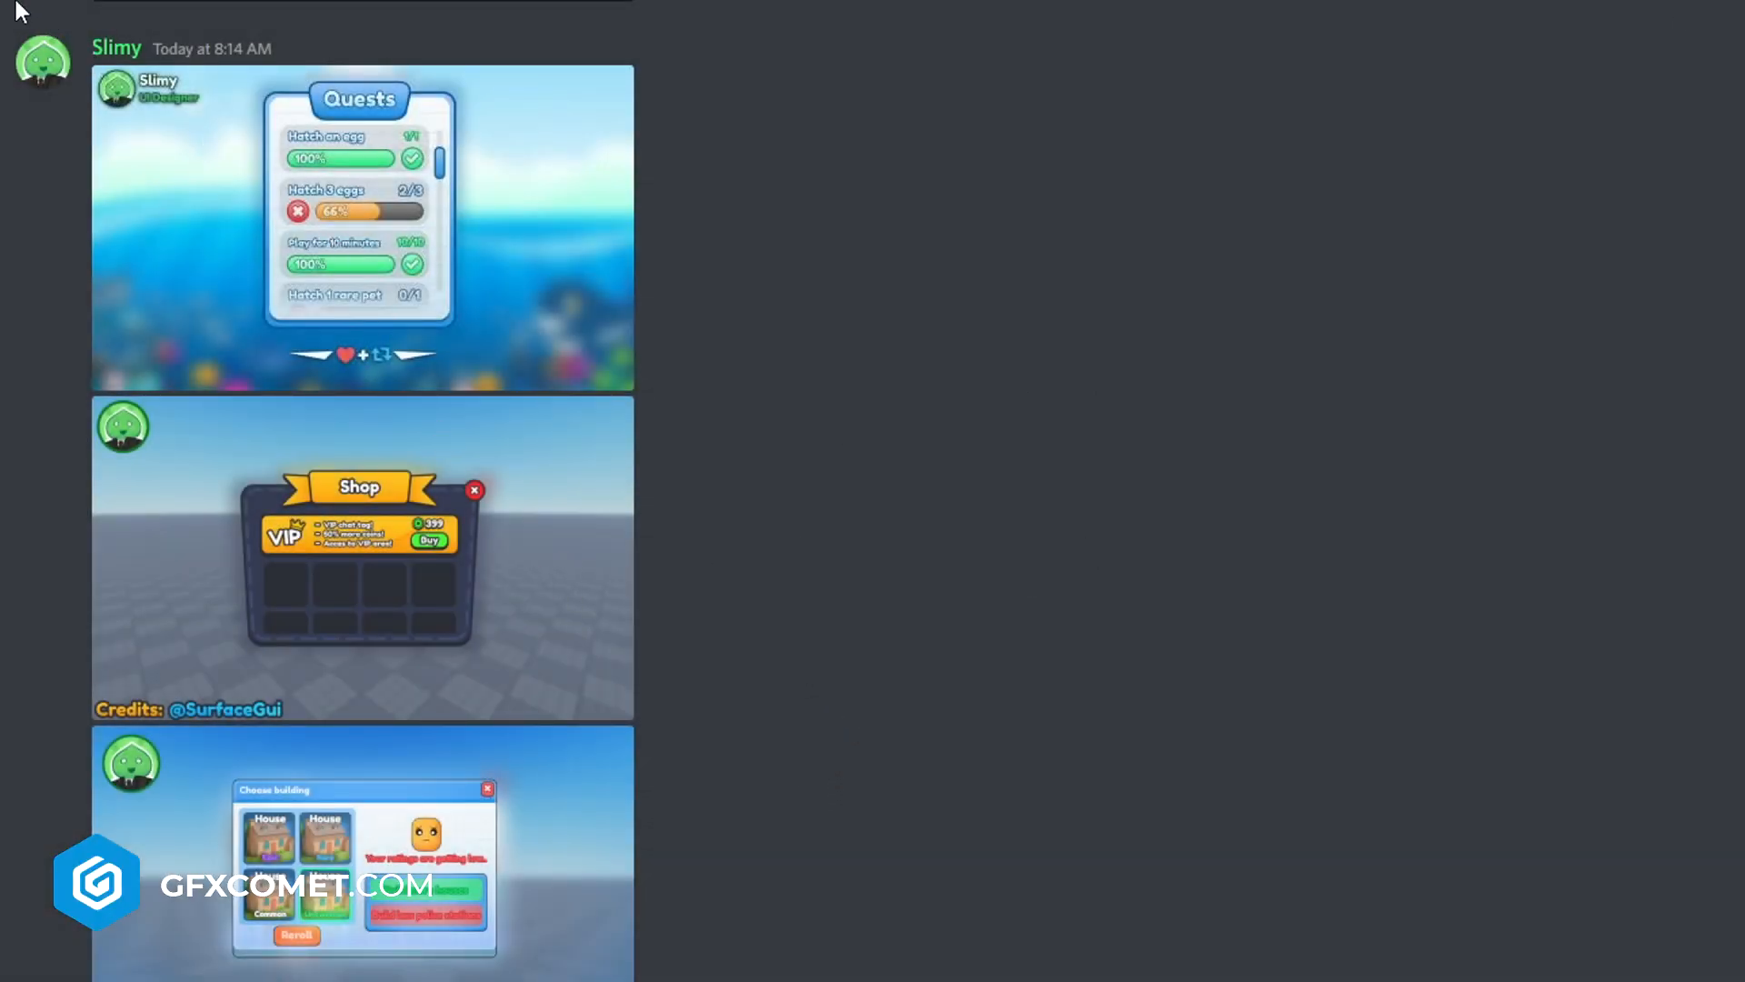
click(361, 556)
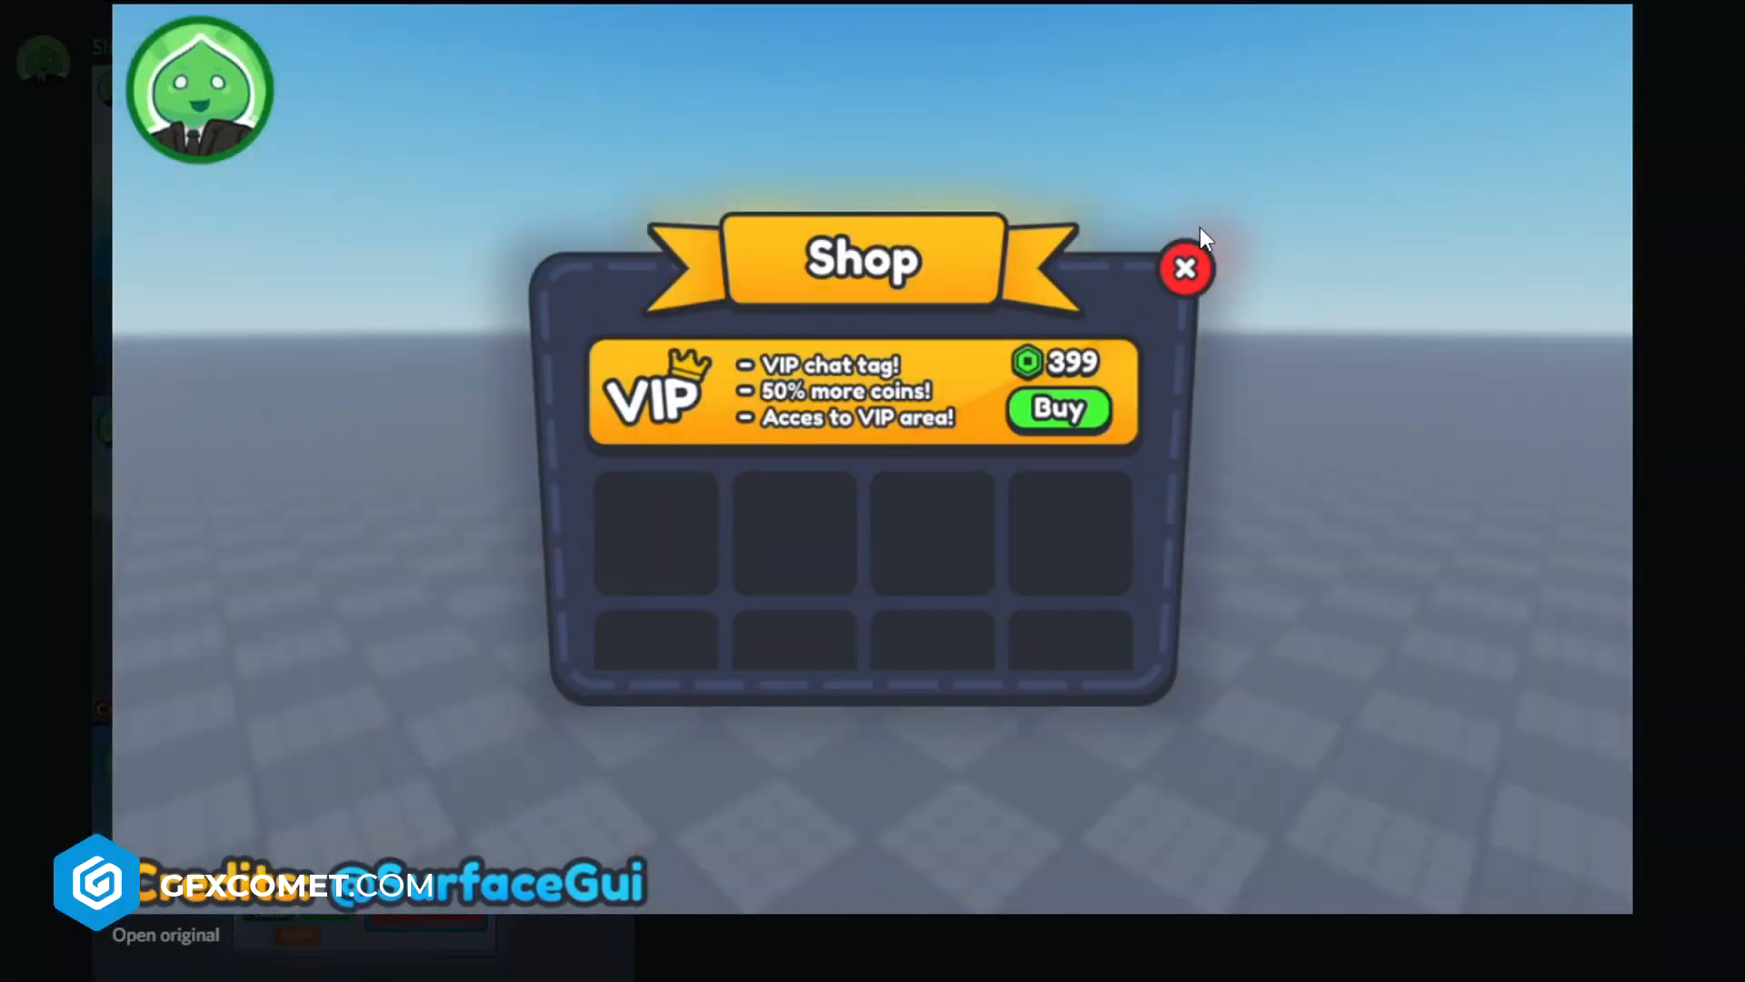
mouse_move(1448, 404)
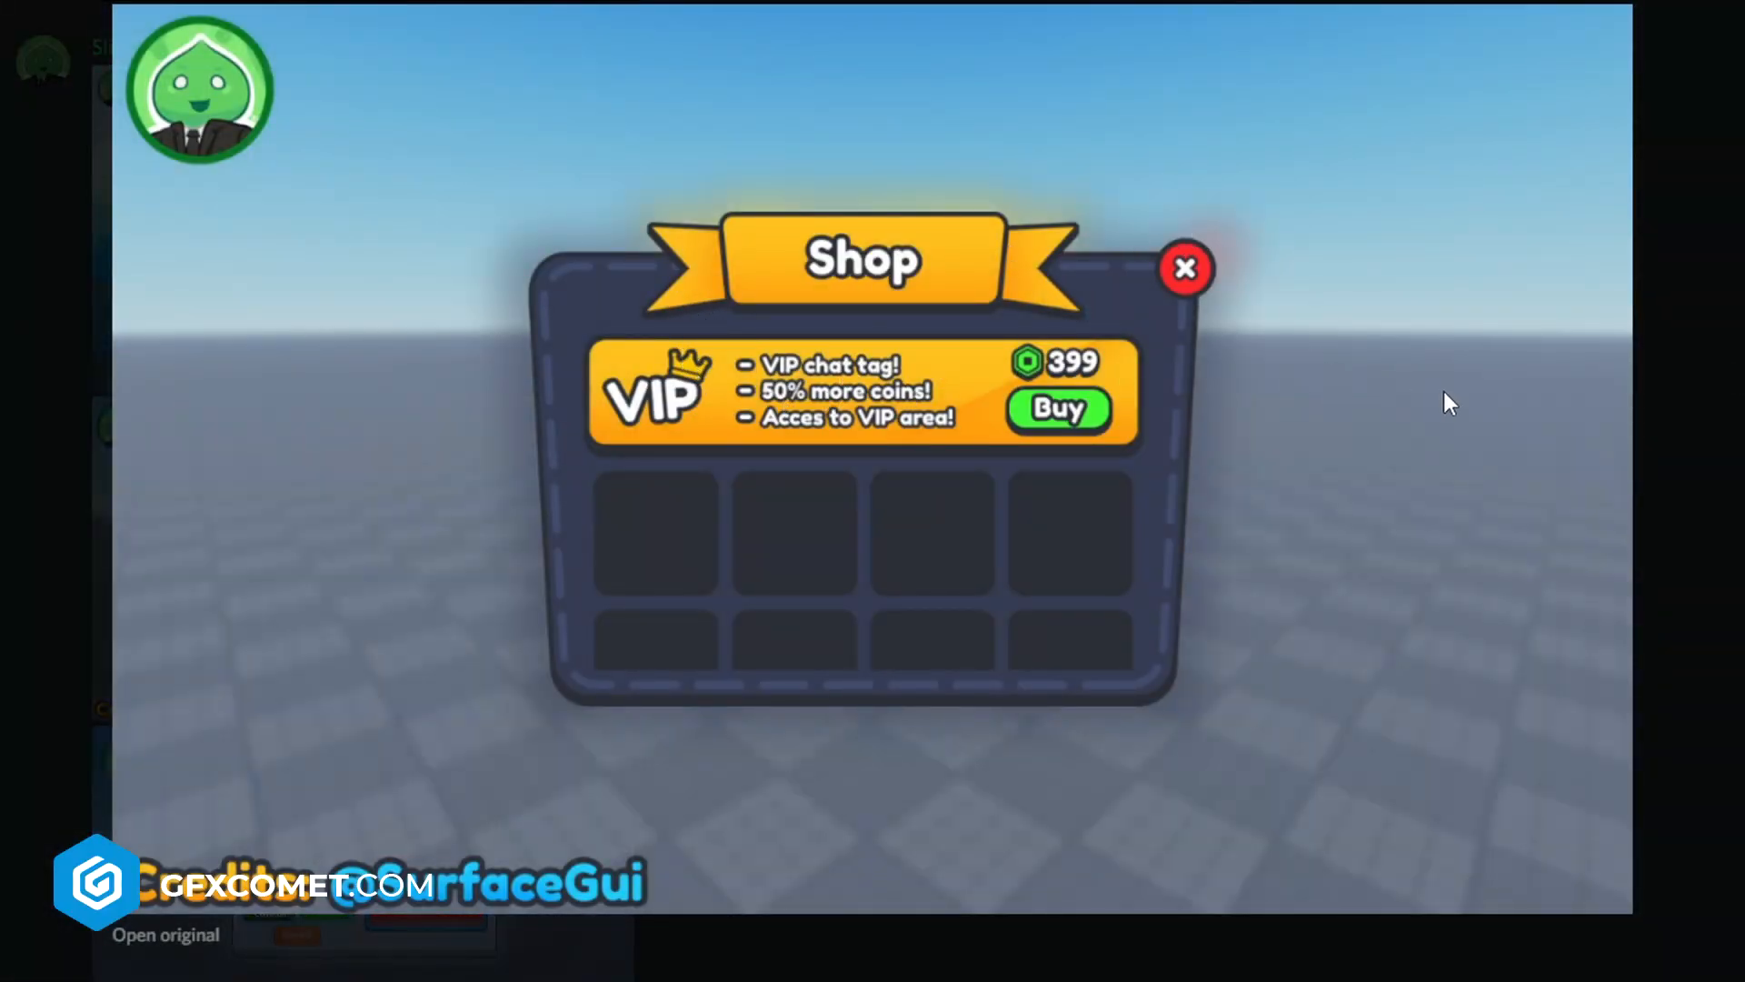
mouse_move(1089, 336)
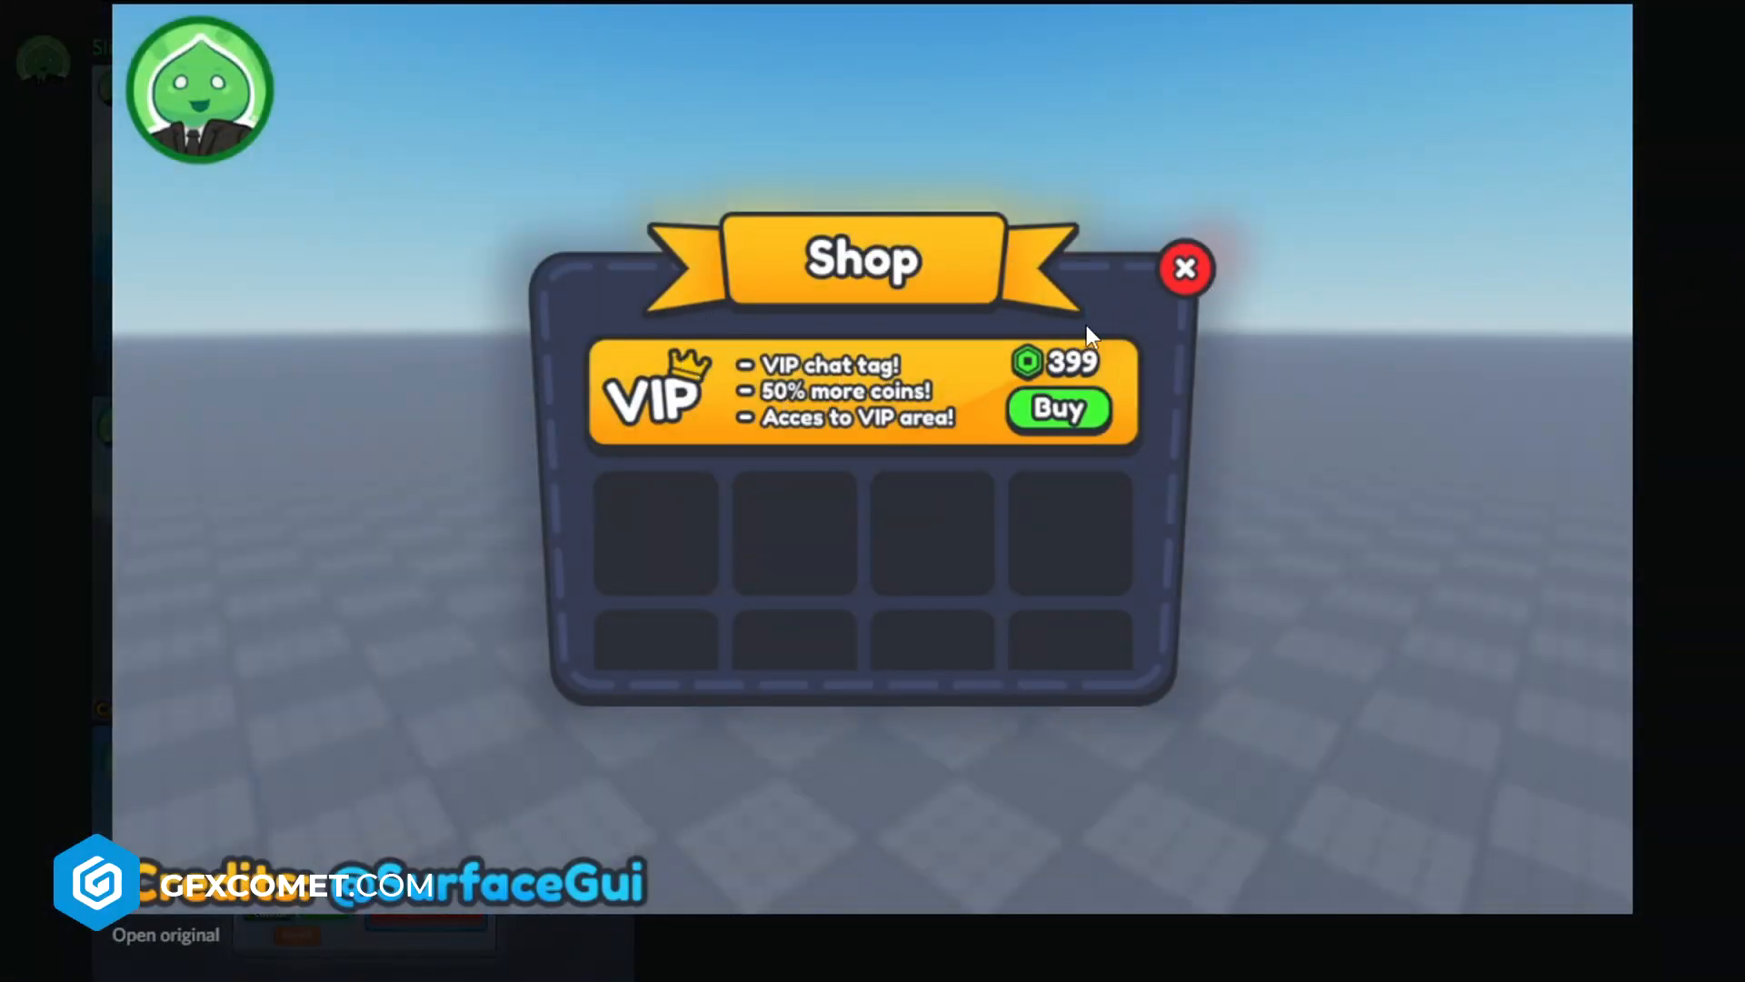
mouse_move(1710, 180)
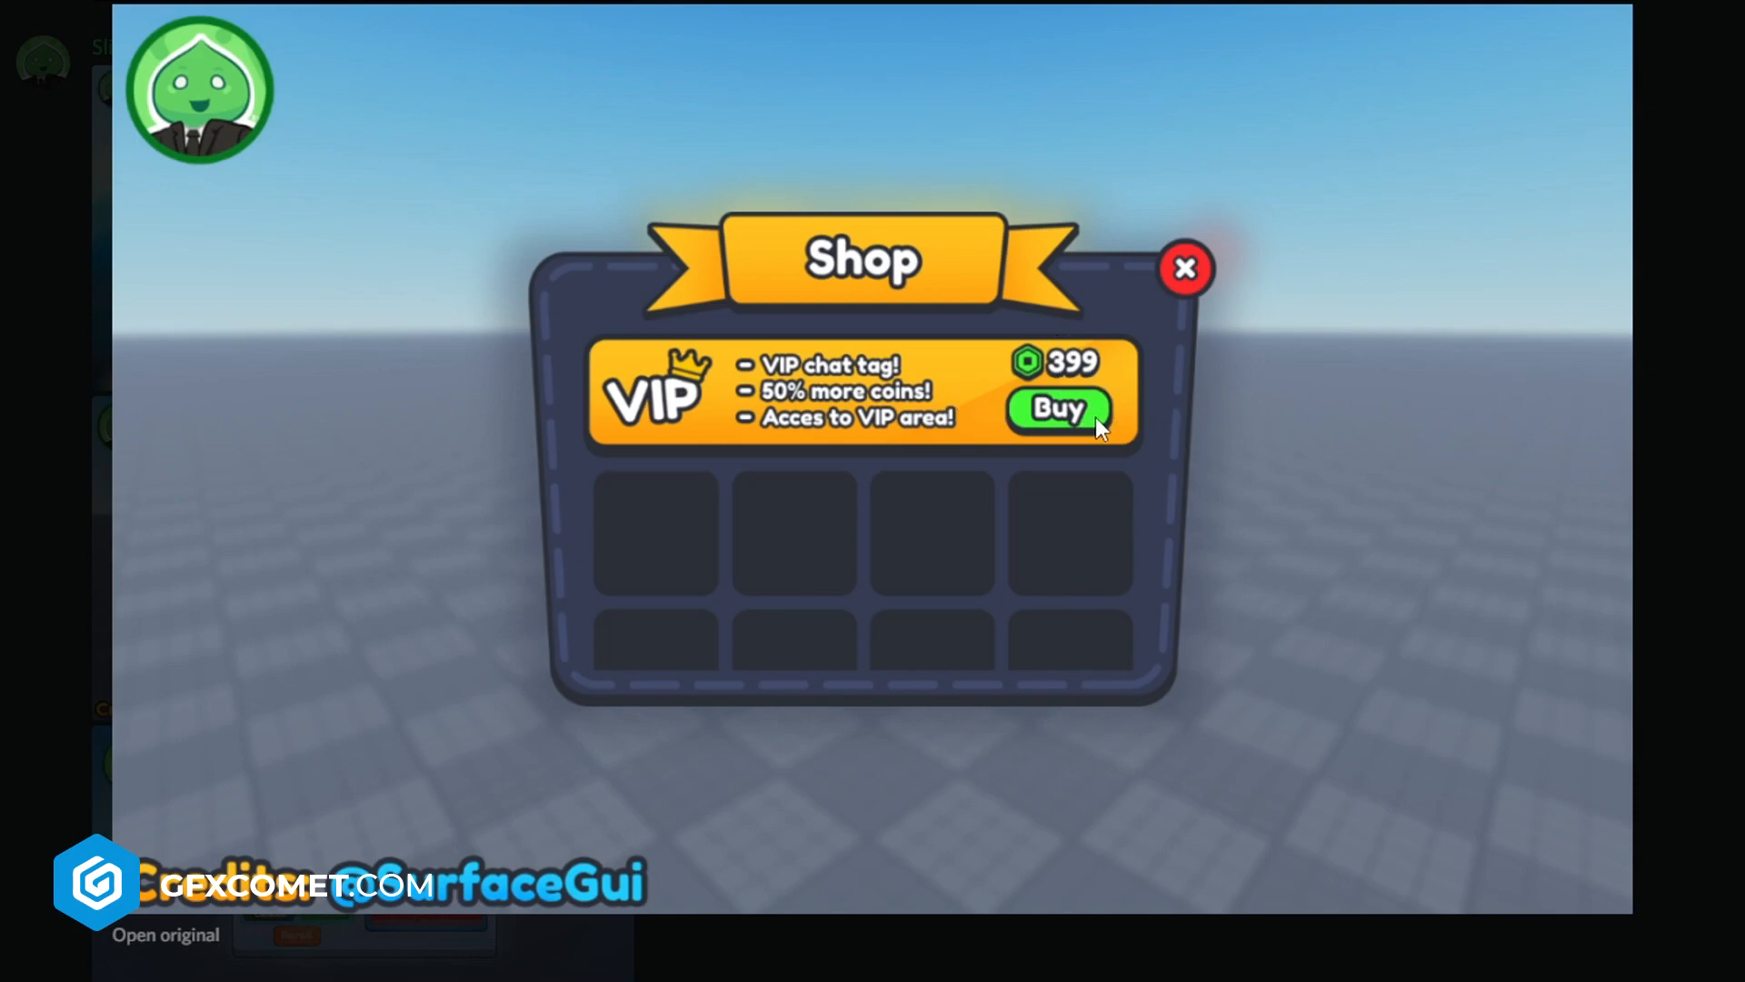
mouse_move(733, 662)
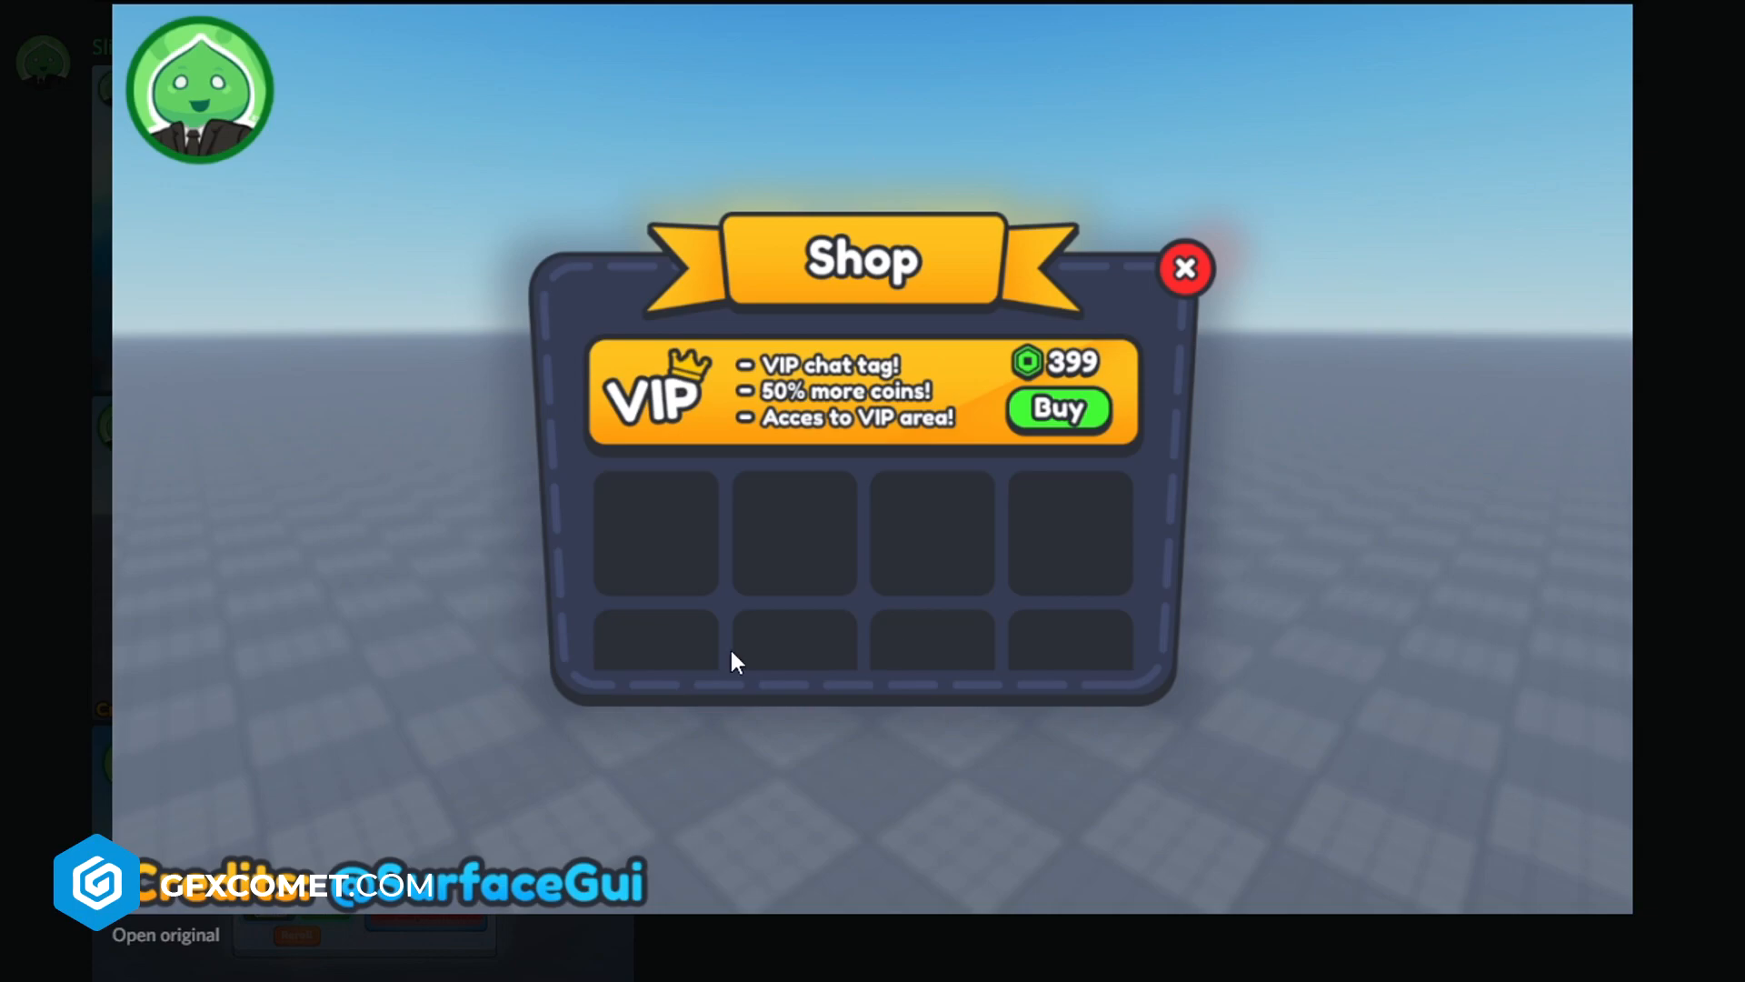
mouse_move(1069, 542)
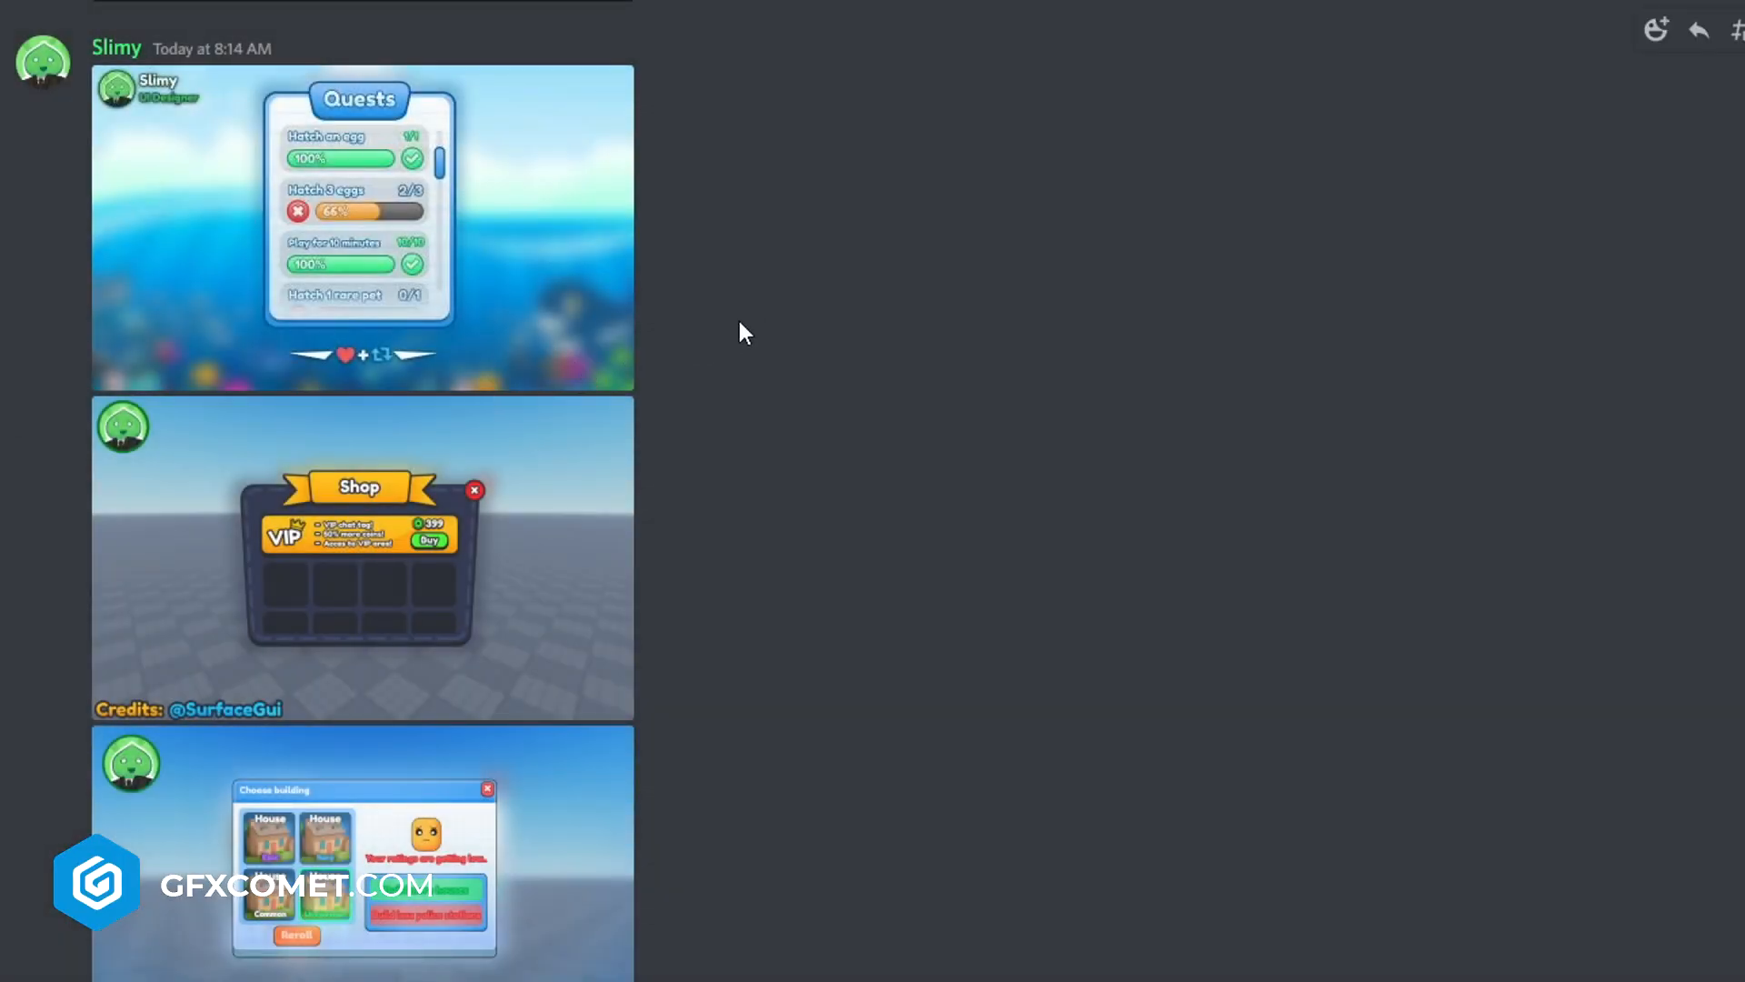
click(360, 225)
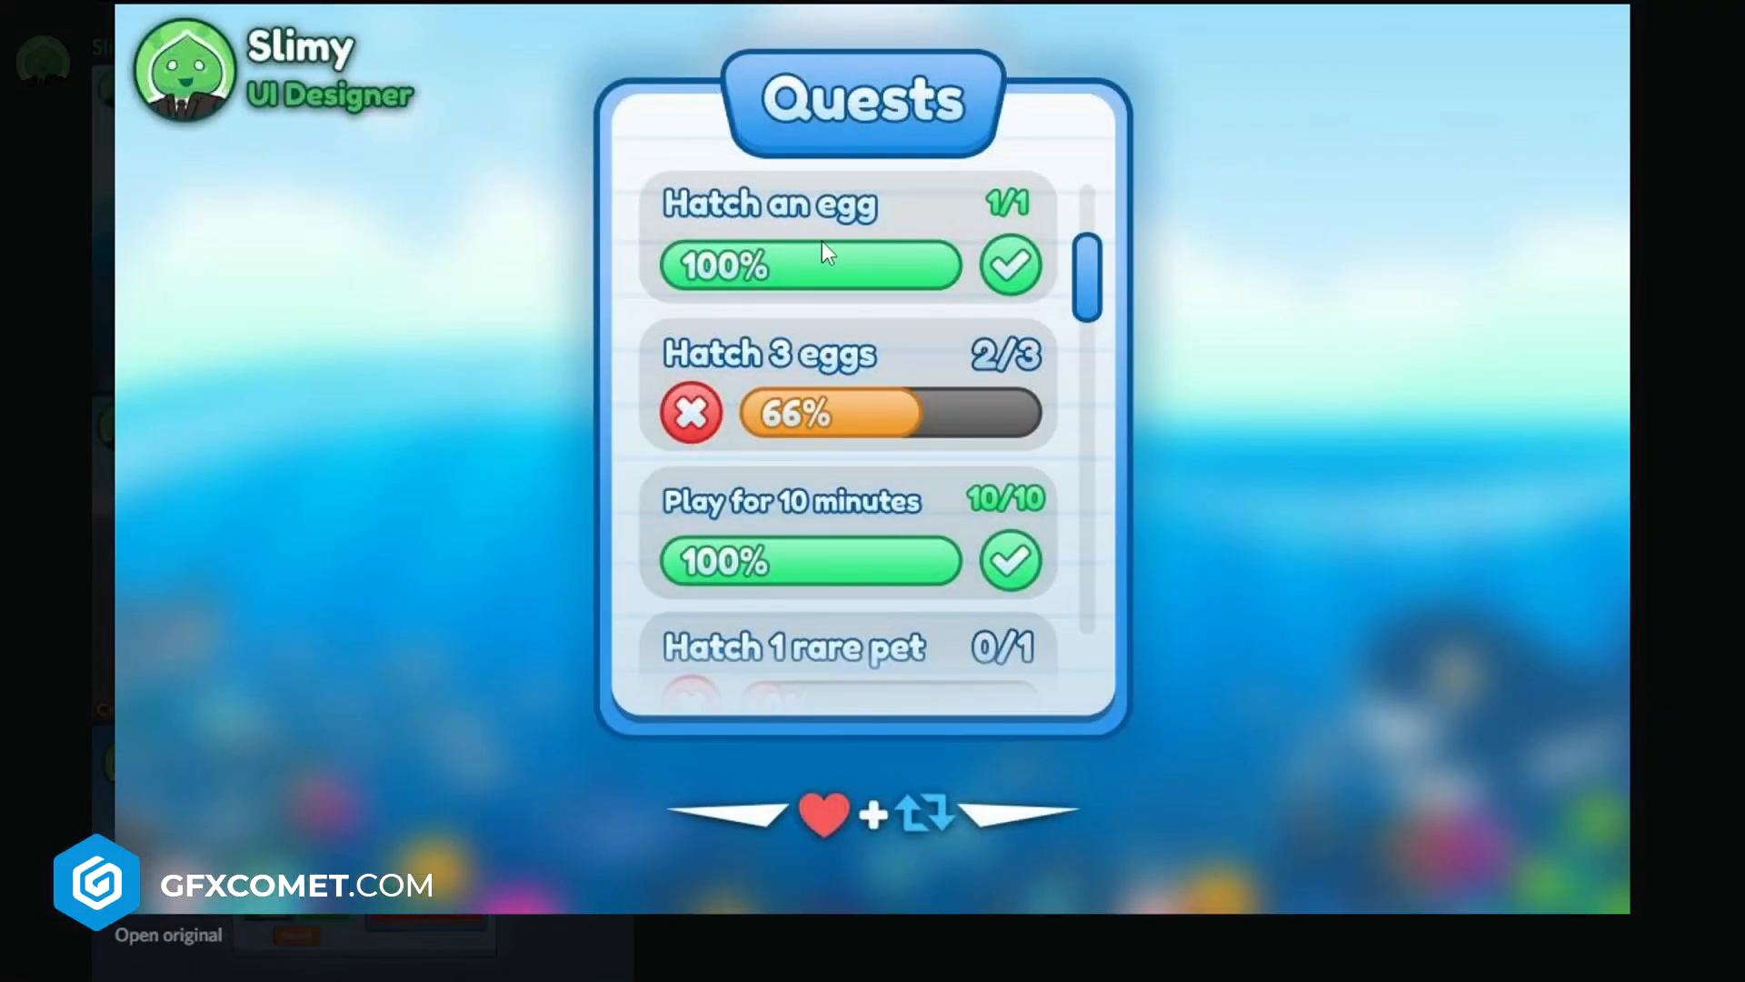
mouse_move(756, 367)
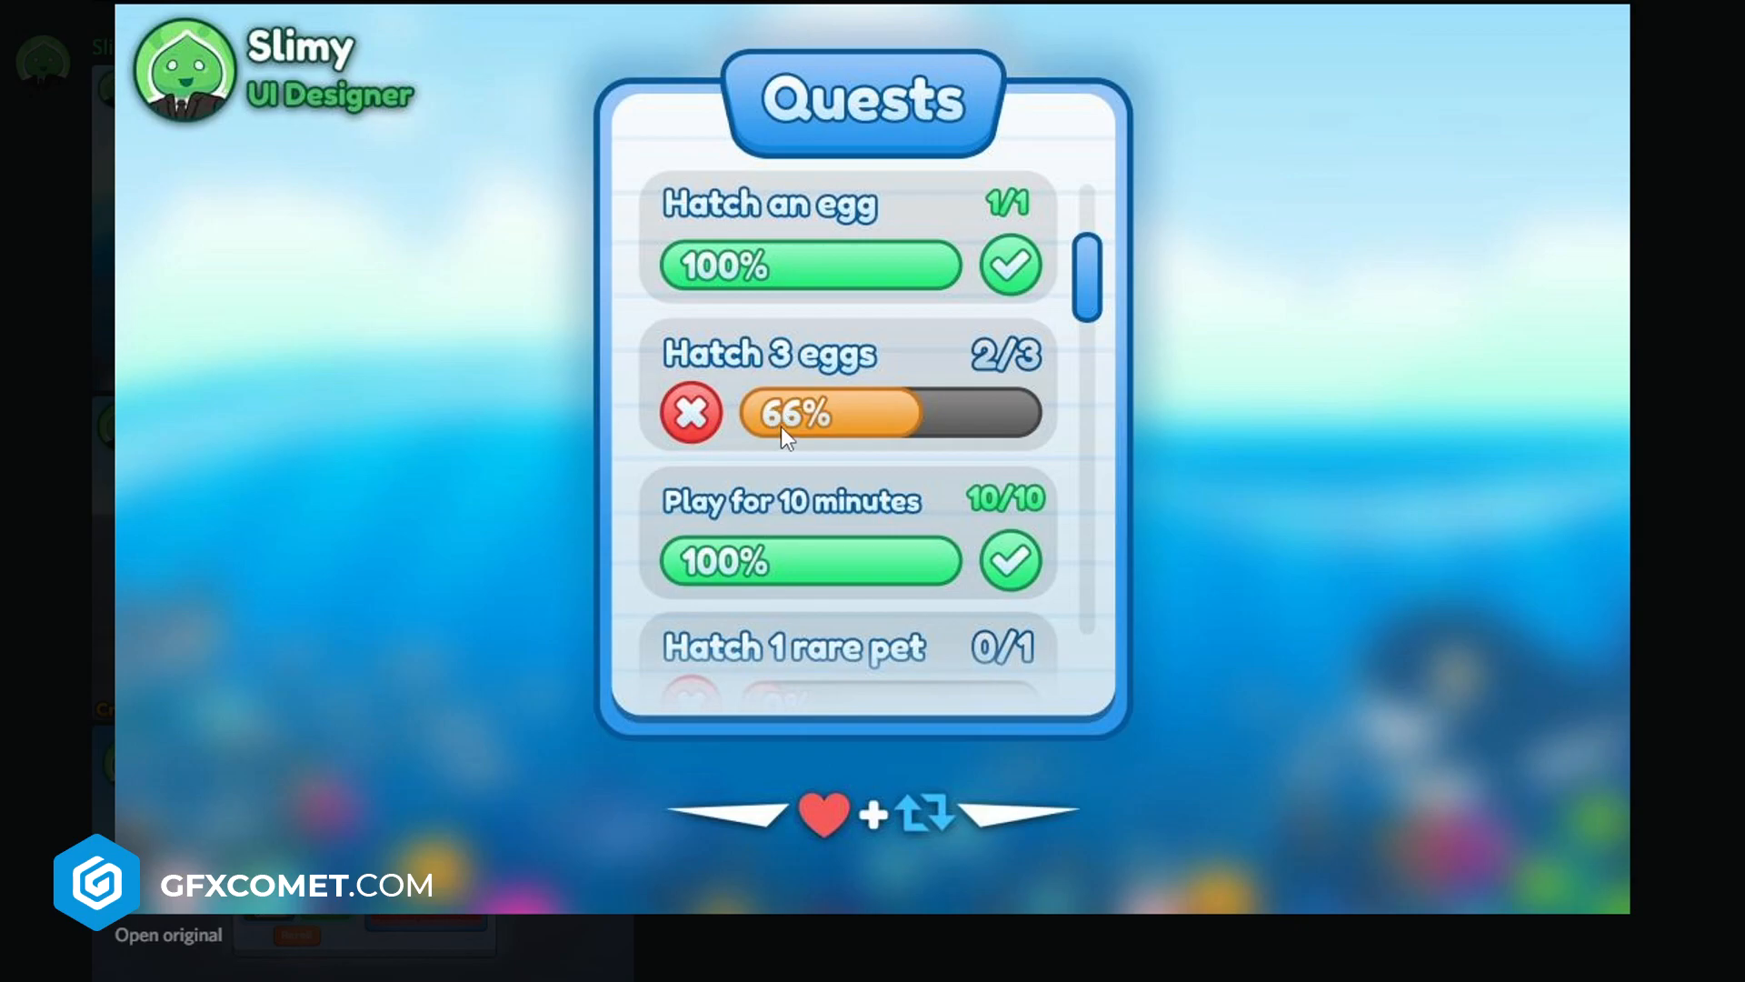
mouse_move(1520, 468)
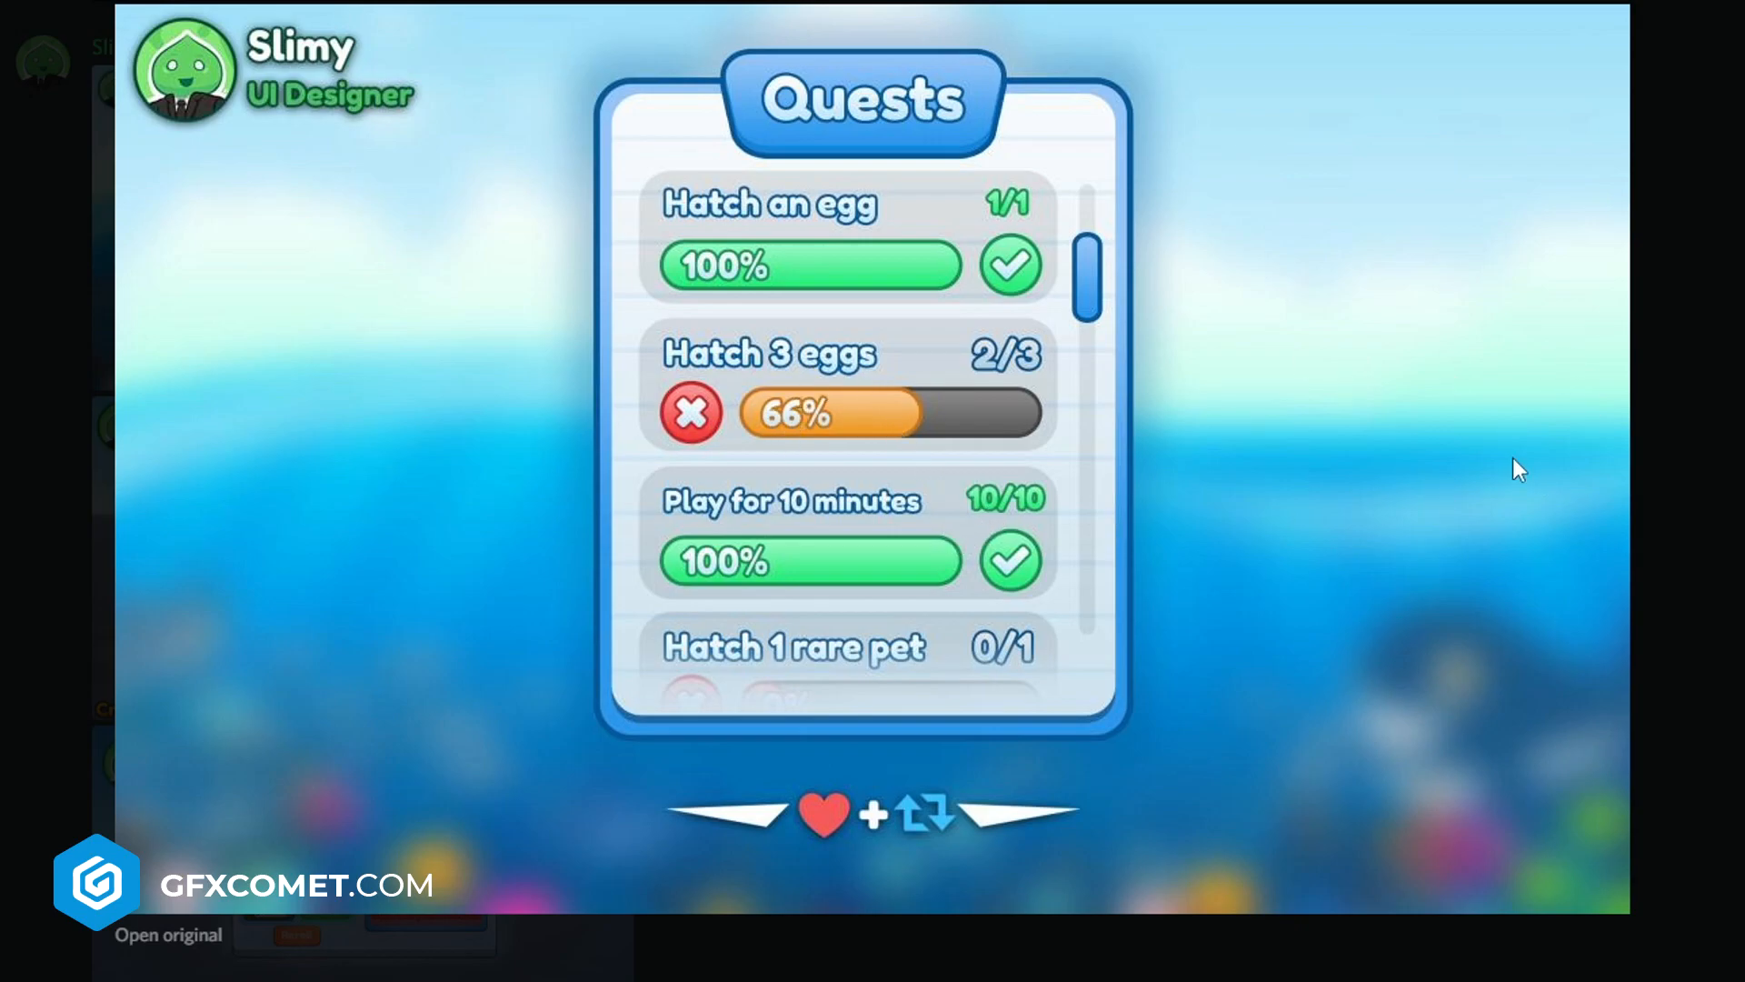
mouse_move(654, 117)
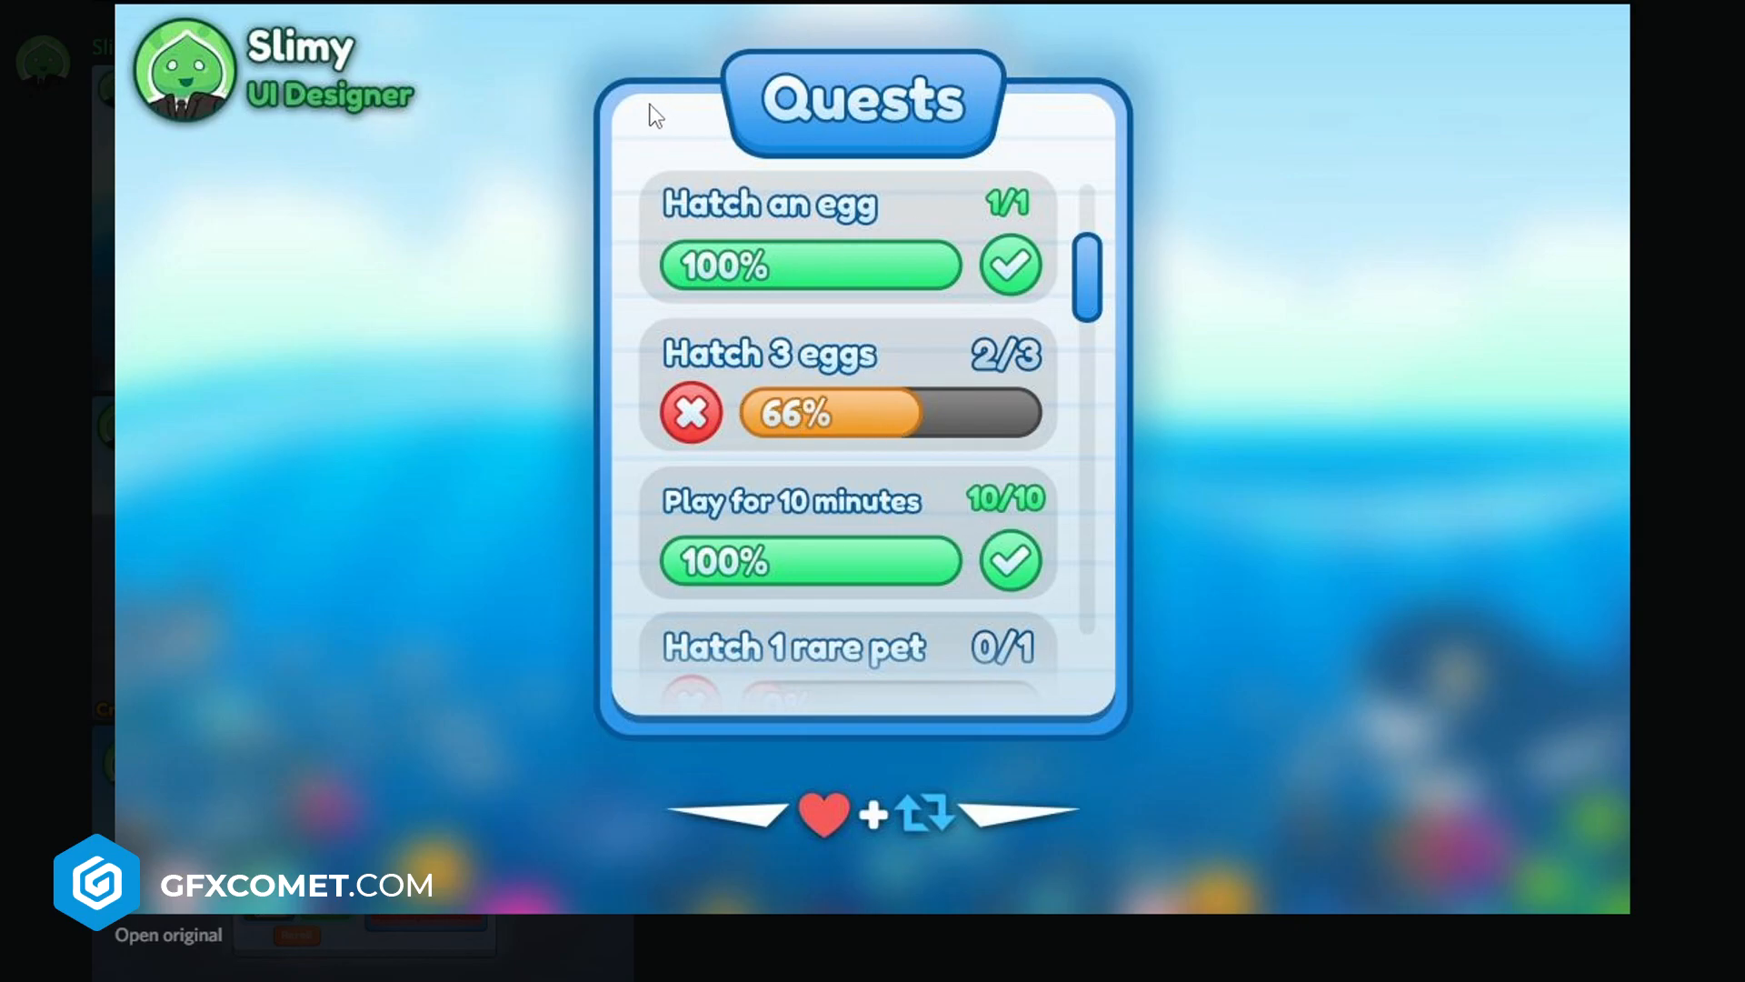
mouse_move(701, 151)
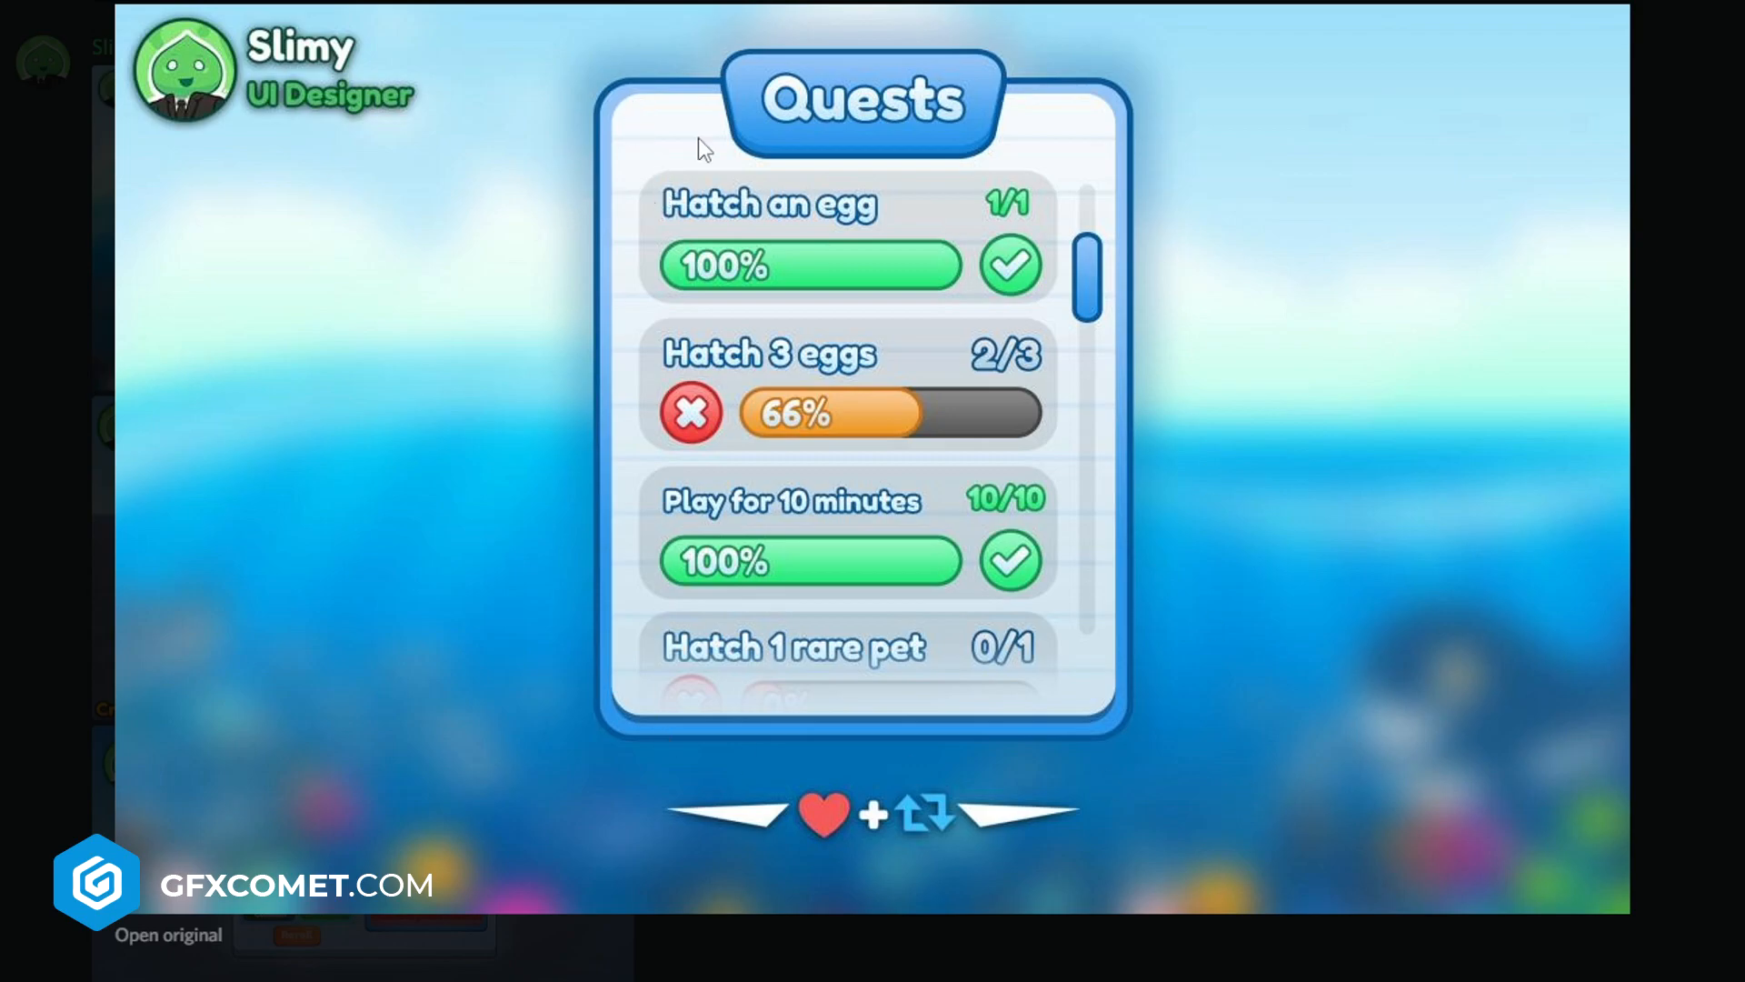
mouse_move(1013, 735)
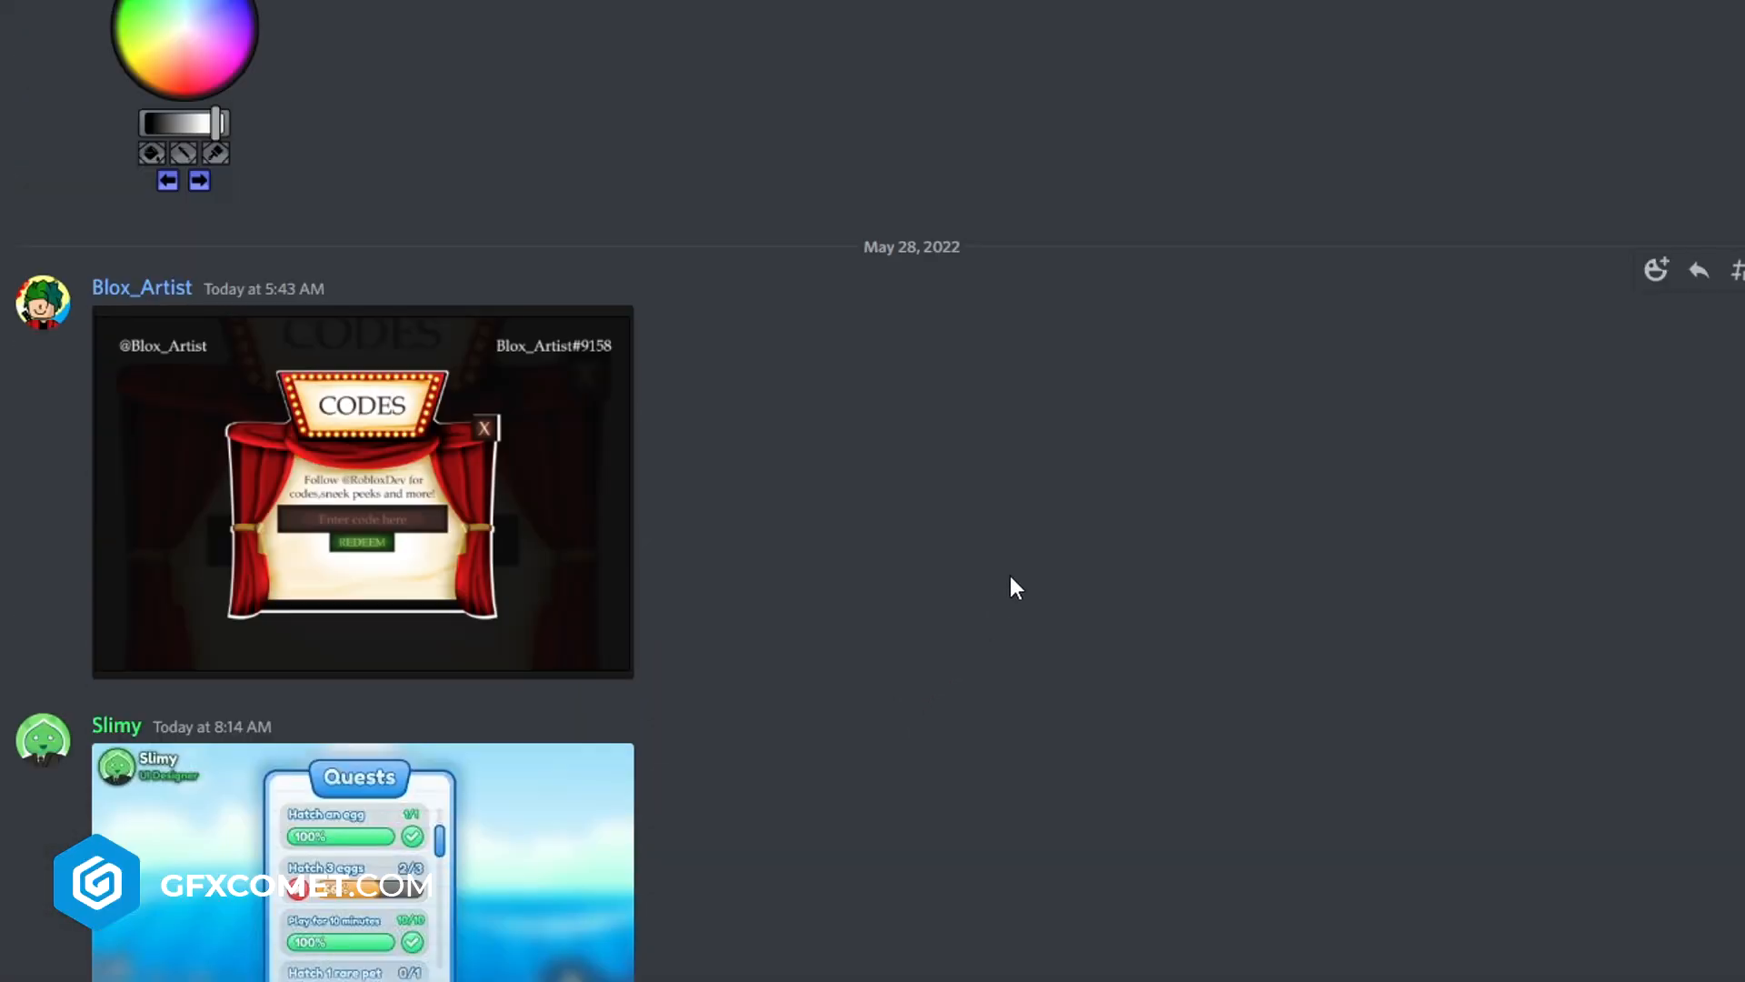
Step: Enlarge the CODES redeem design for review, then close the preview
click(362, 492)
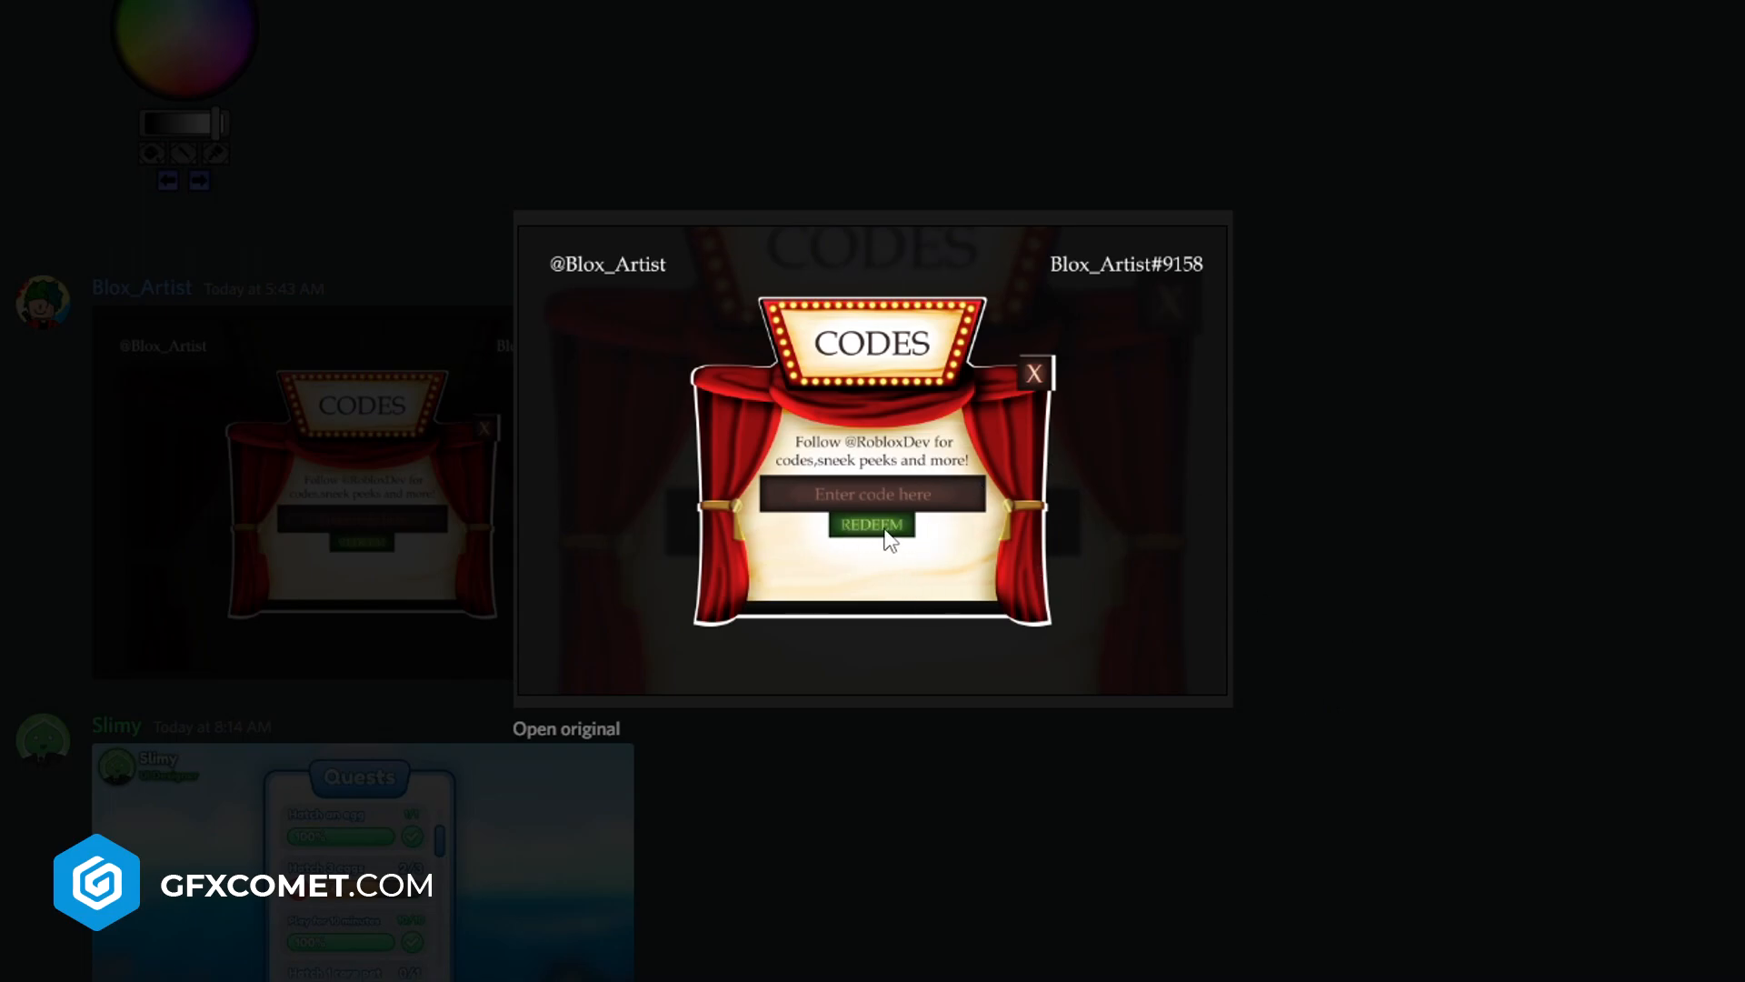
mouse_move(920, 568)
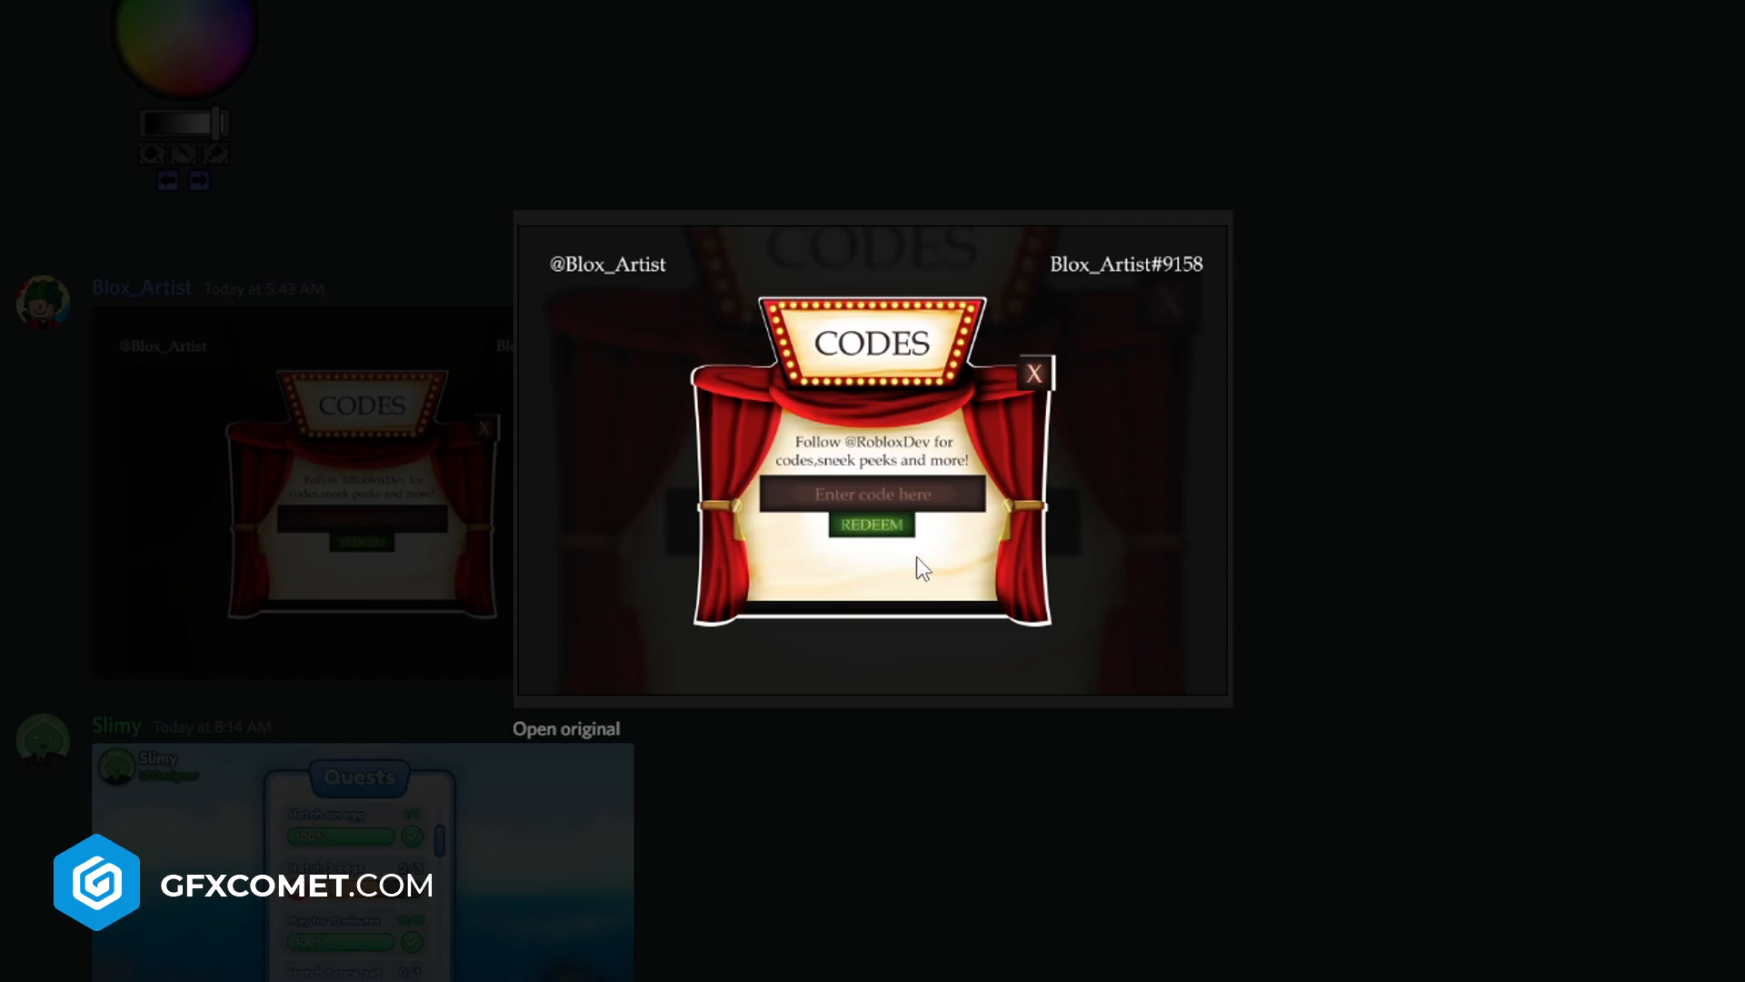
mouse_move(1514, 599)
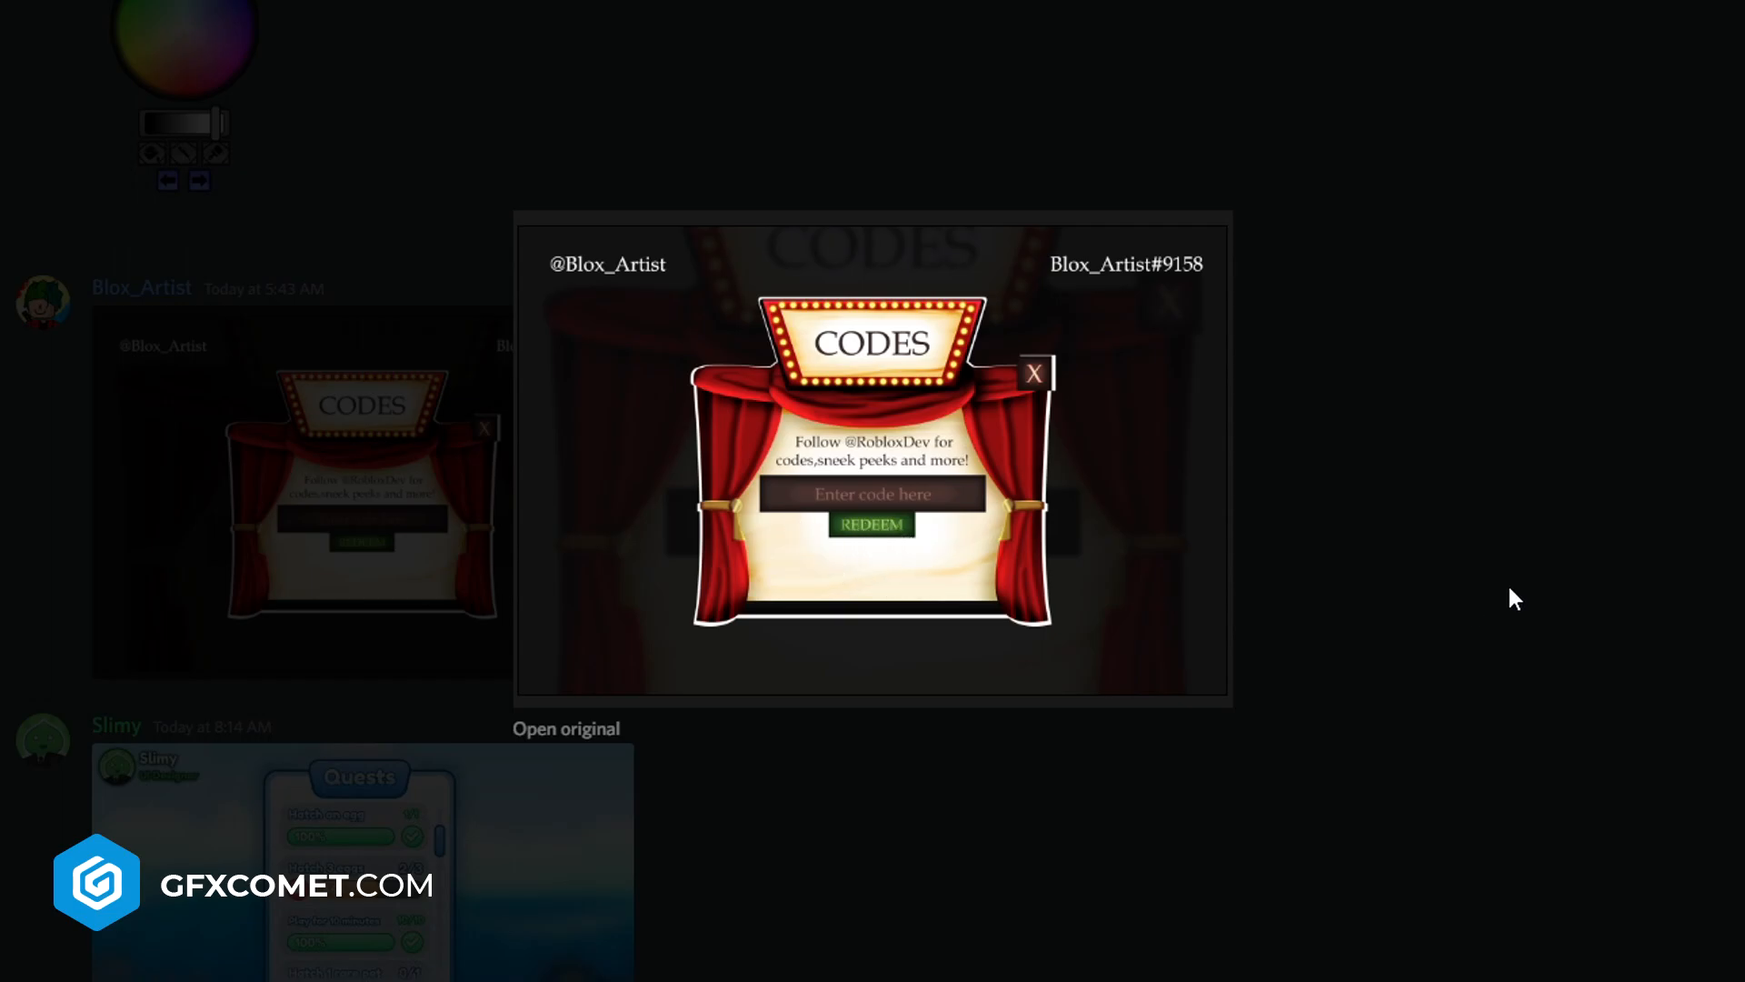
click(1034, 370)
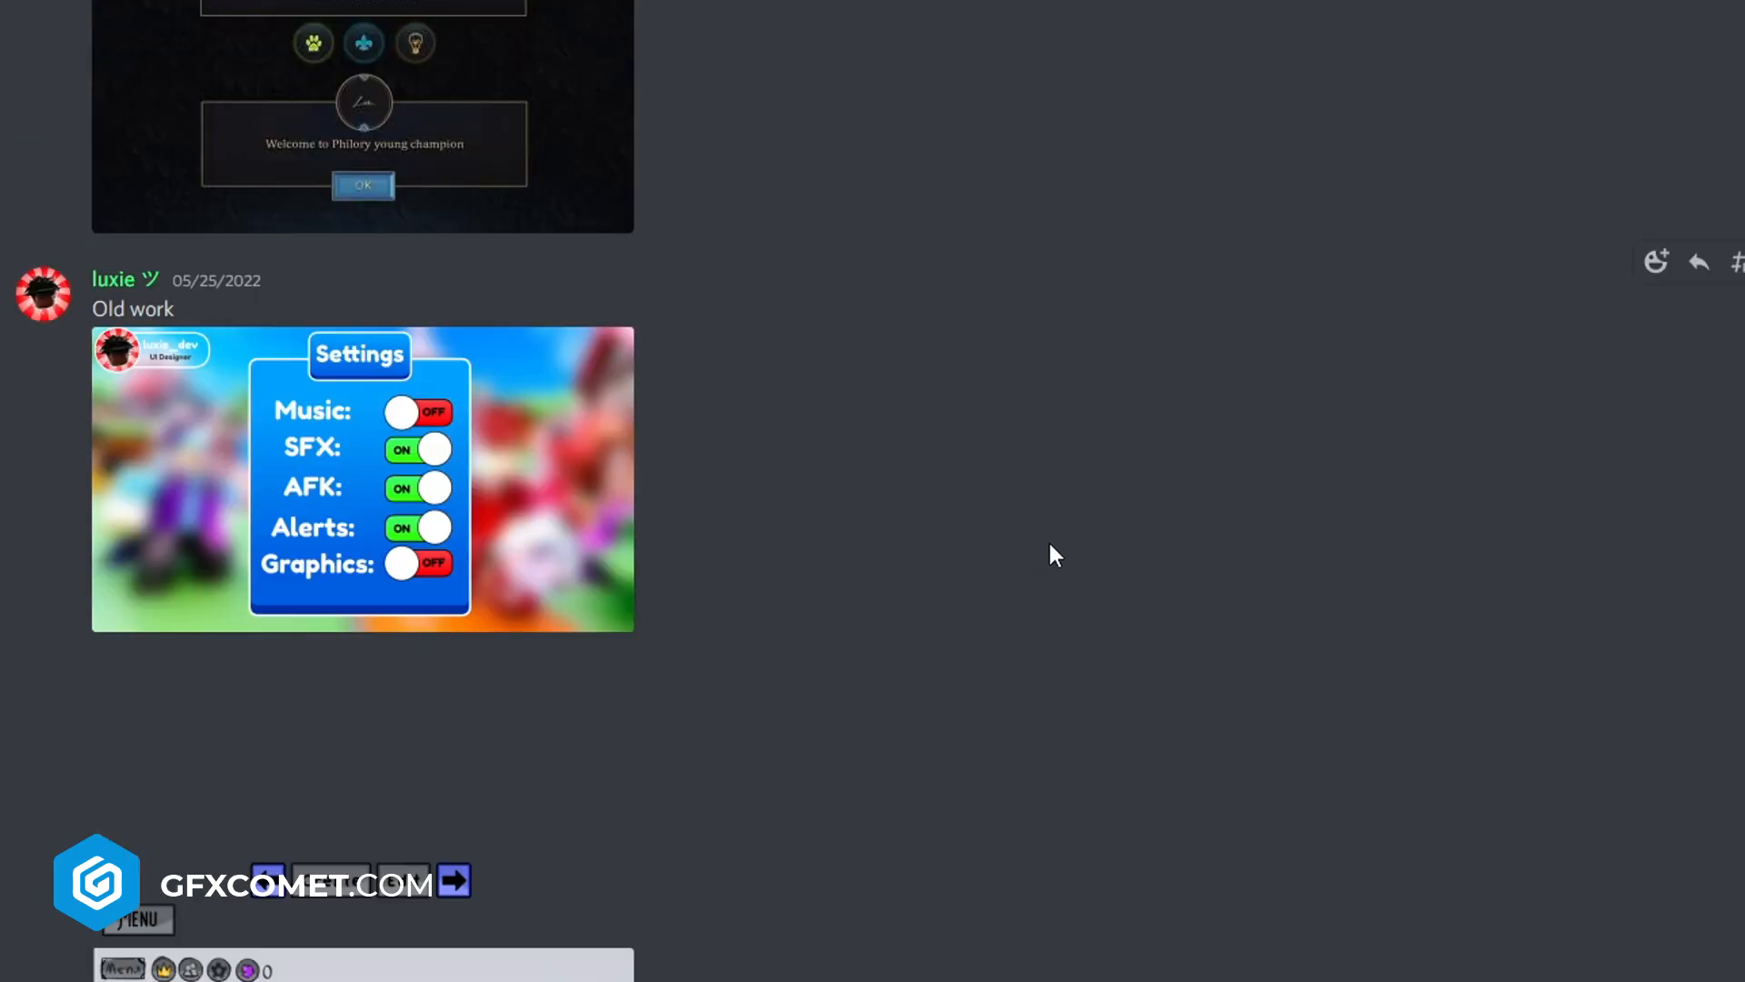
mouse_move(1074, 494)
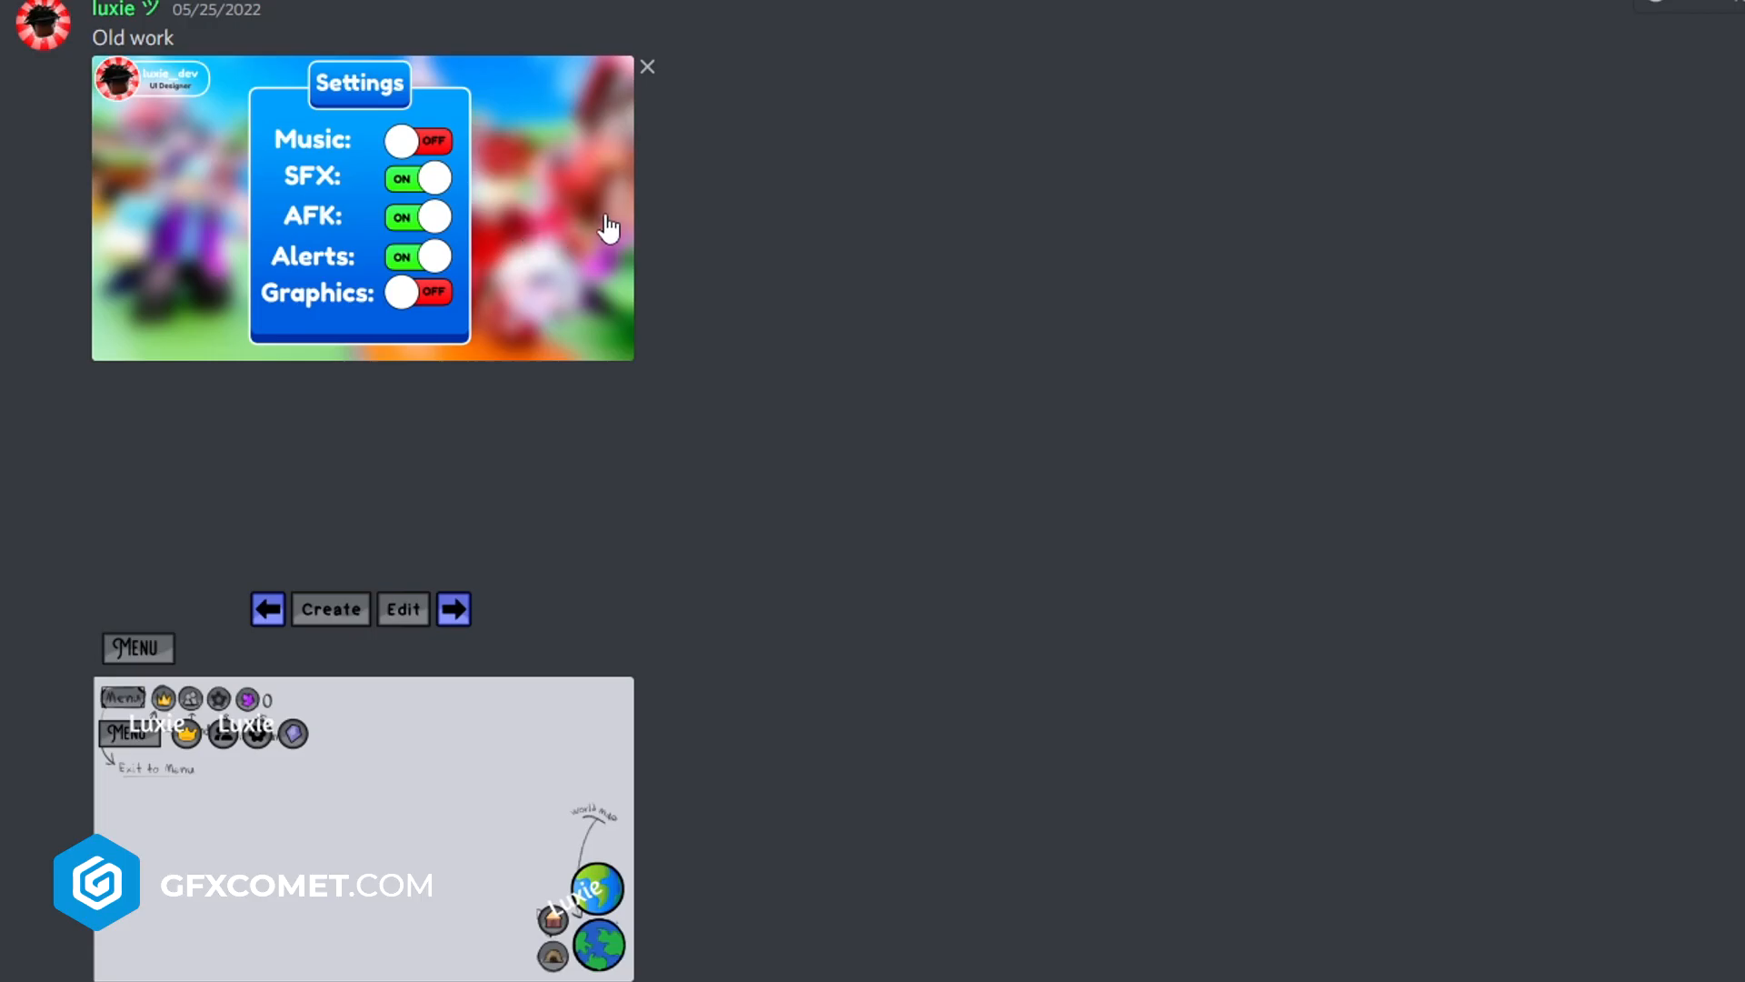
Step: View luxie_dev's Settings toggles design (music, SFX, AFK, alerts, graphics) full size
click(362, 206)
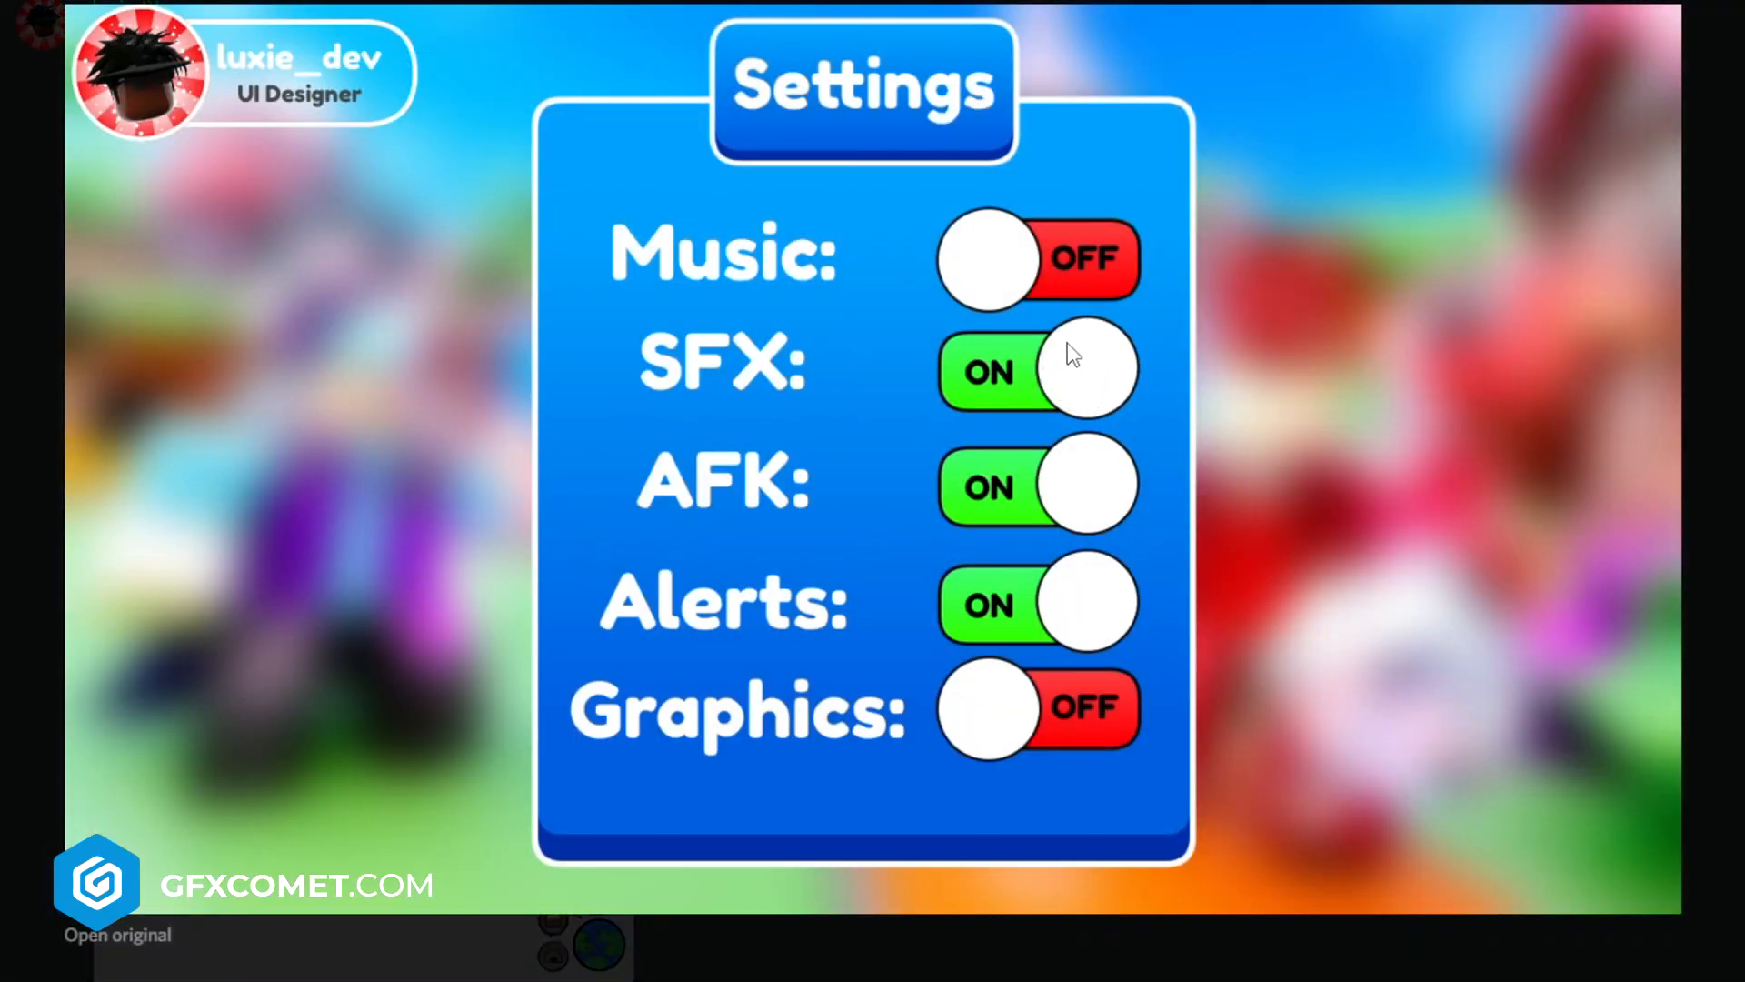
mouse_move(1058, 375)
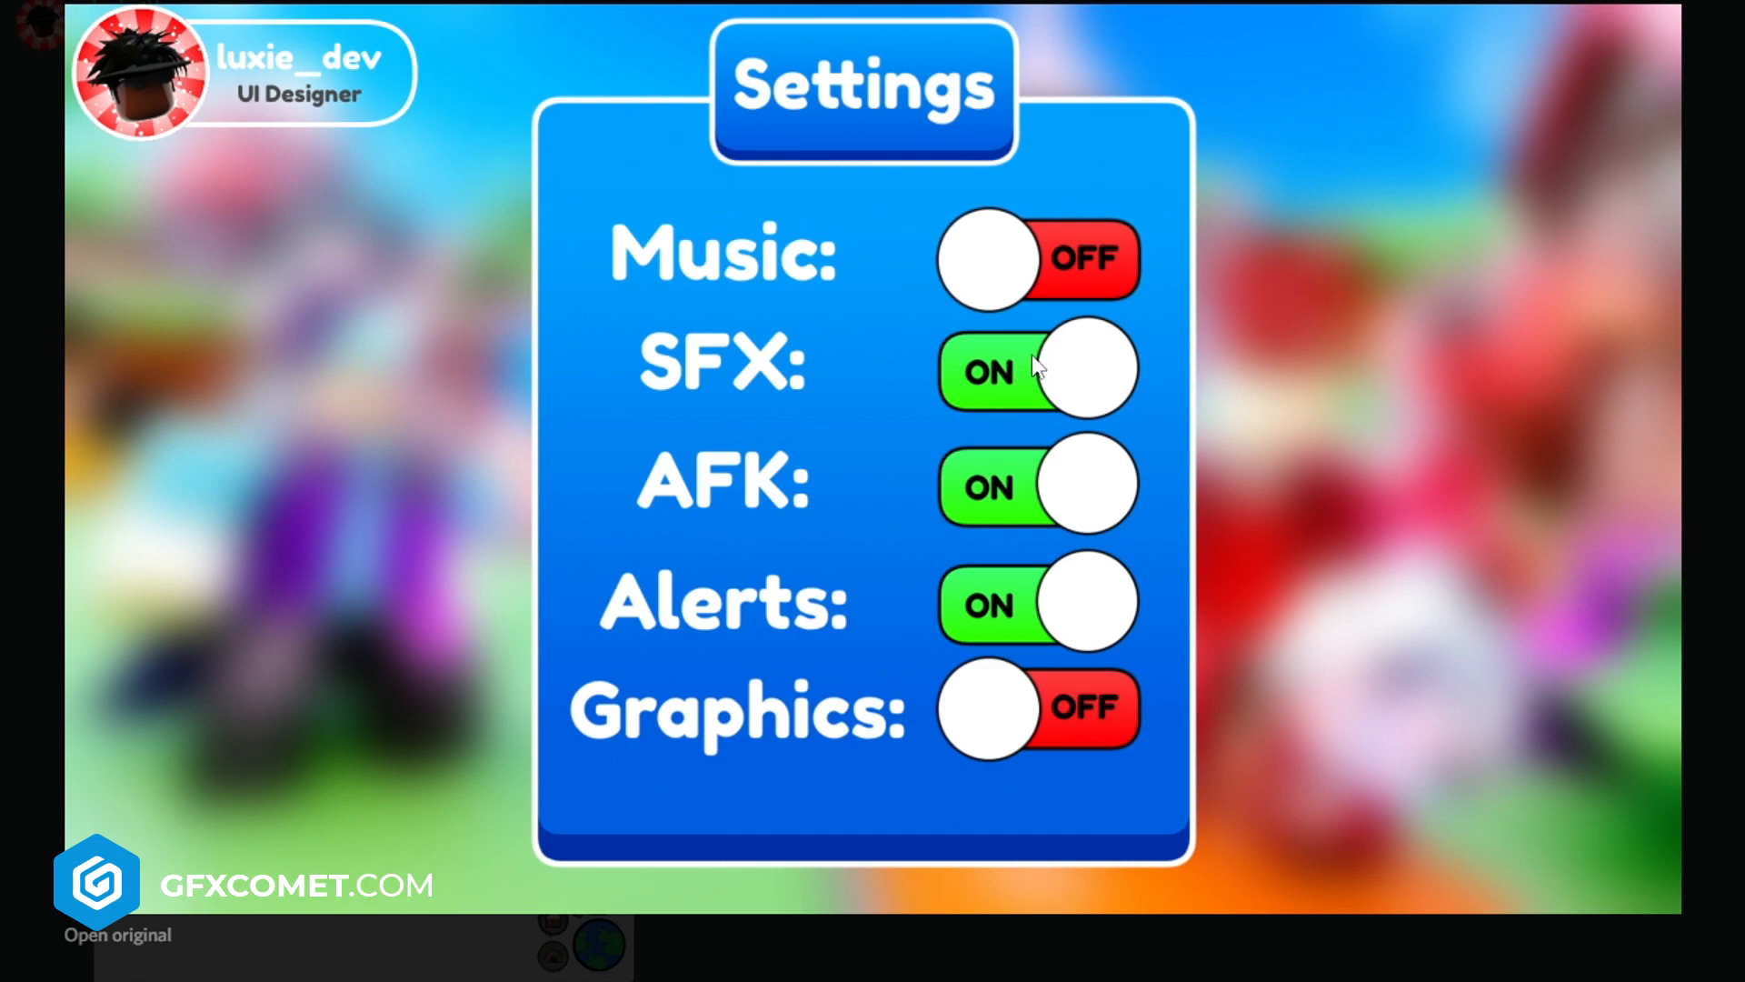
mouse_move(1096, 400)
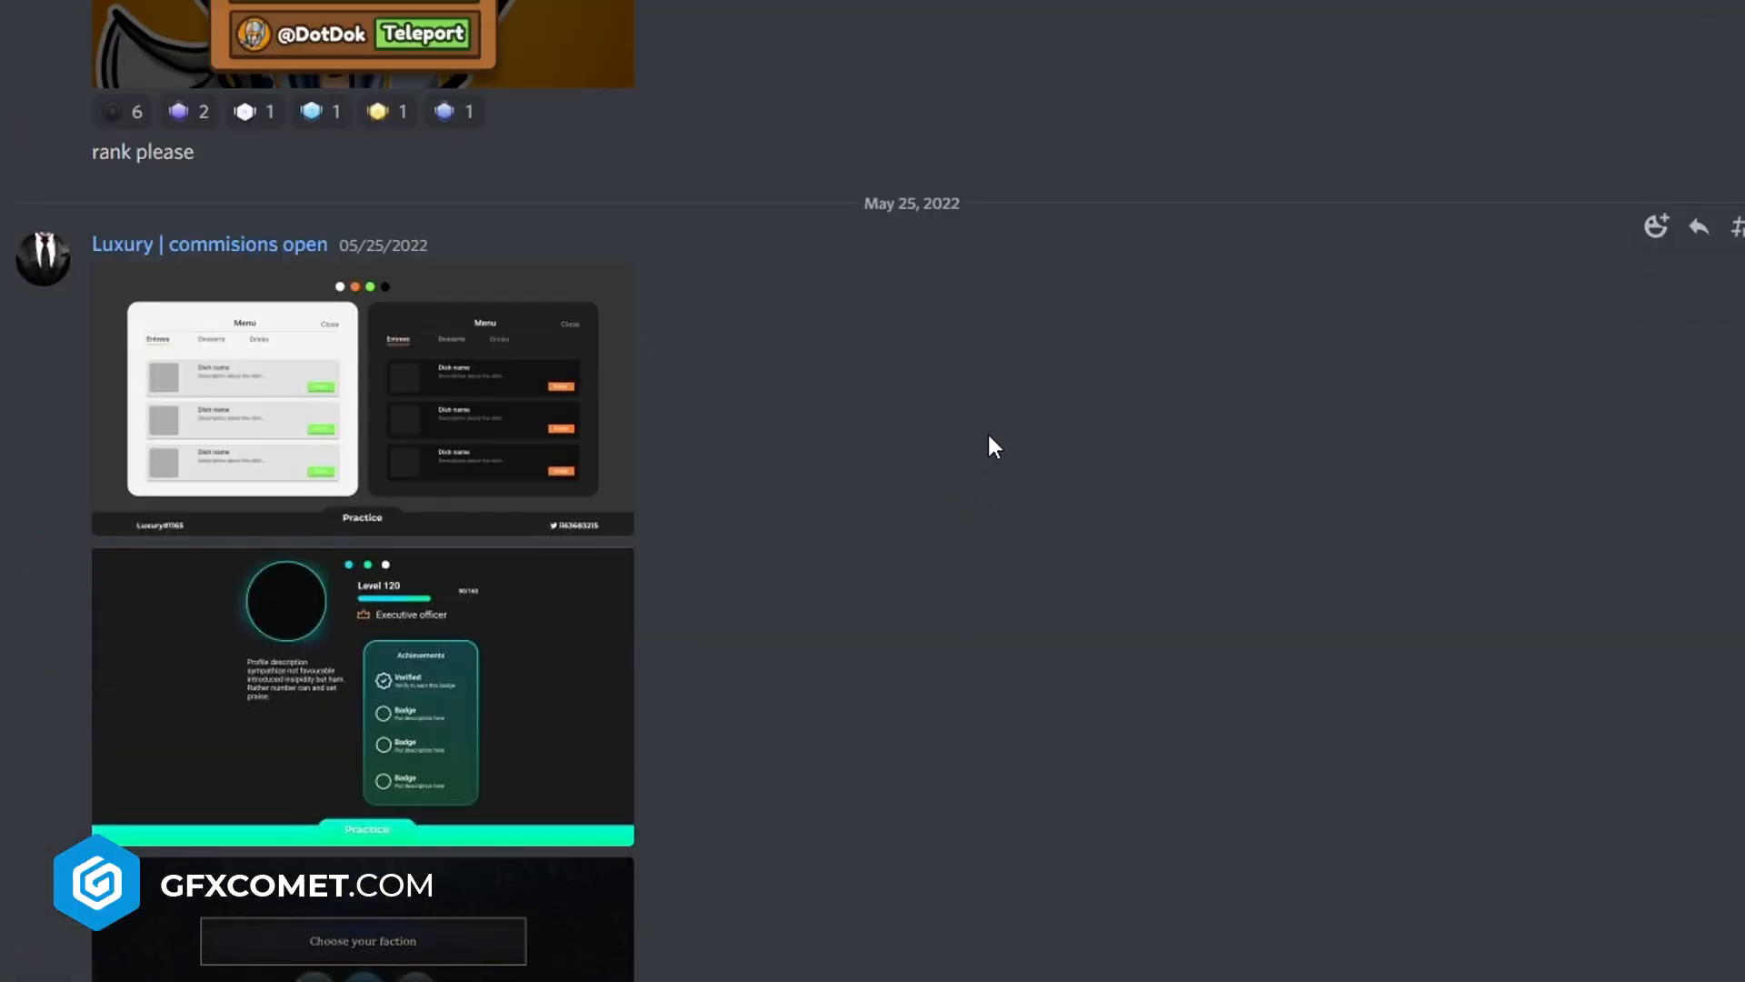
Step: View Luxury's light and dark restaurant Entrees menu mockups full size
click(361, 398)
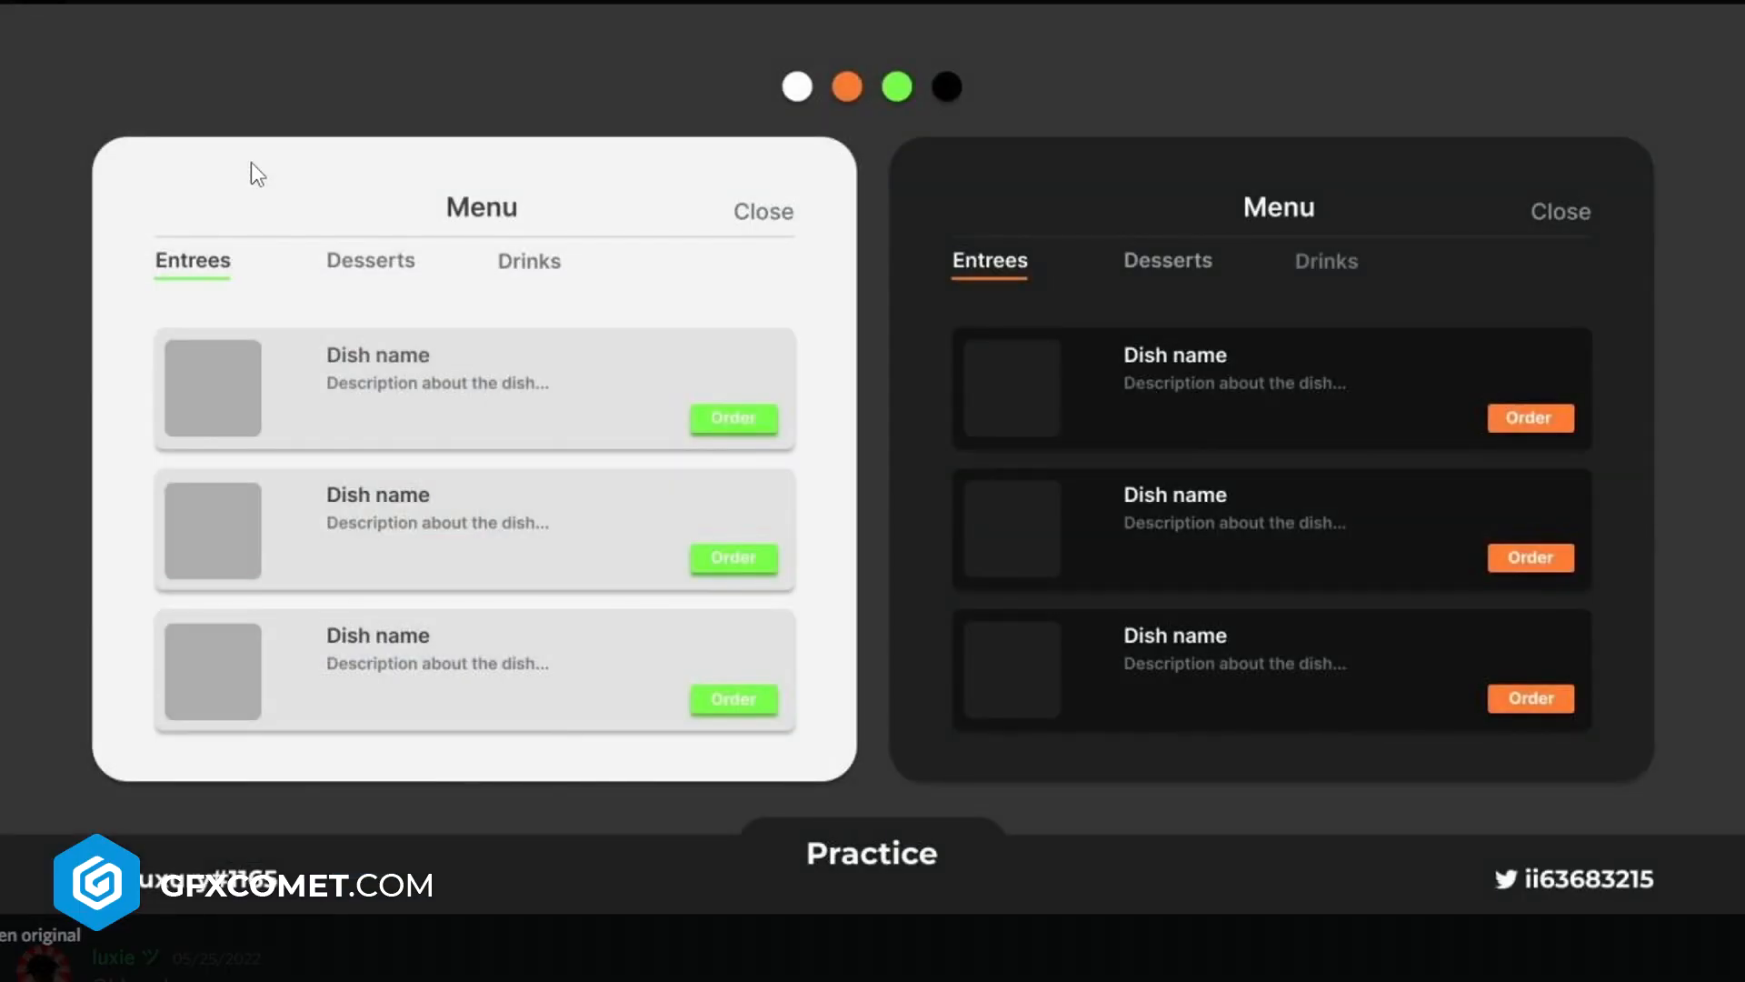
mouse_move(461, 107)
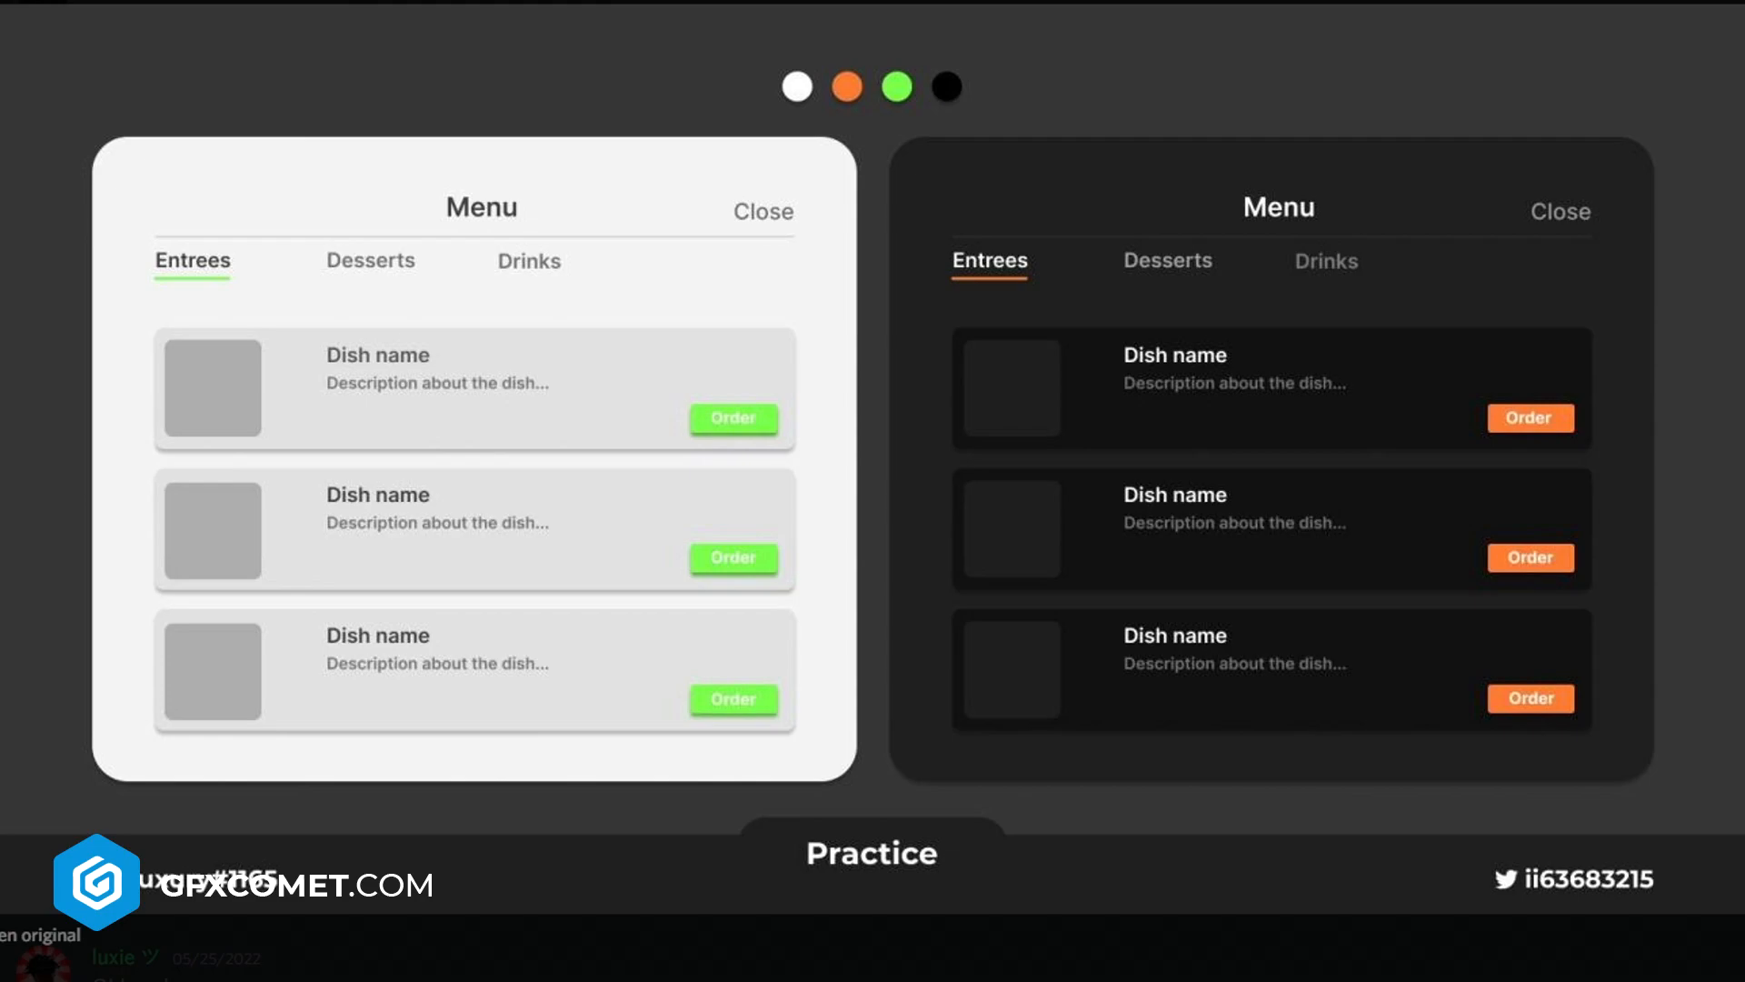
mouse_move(378, 365)
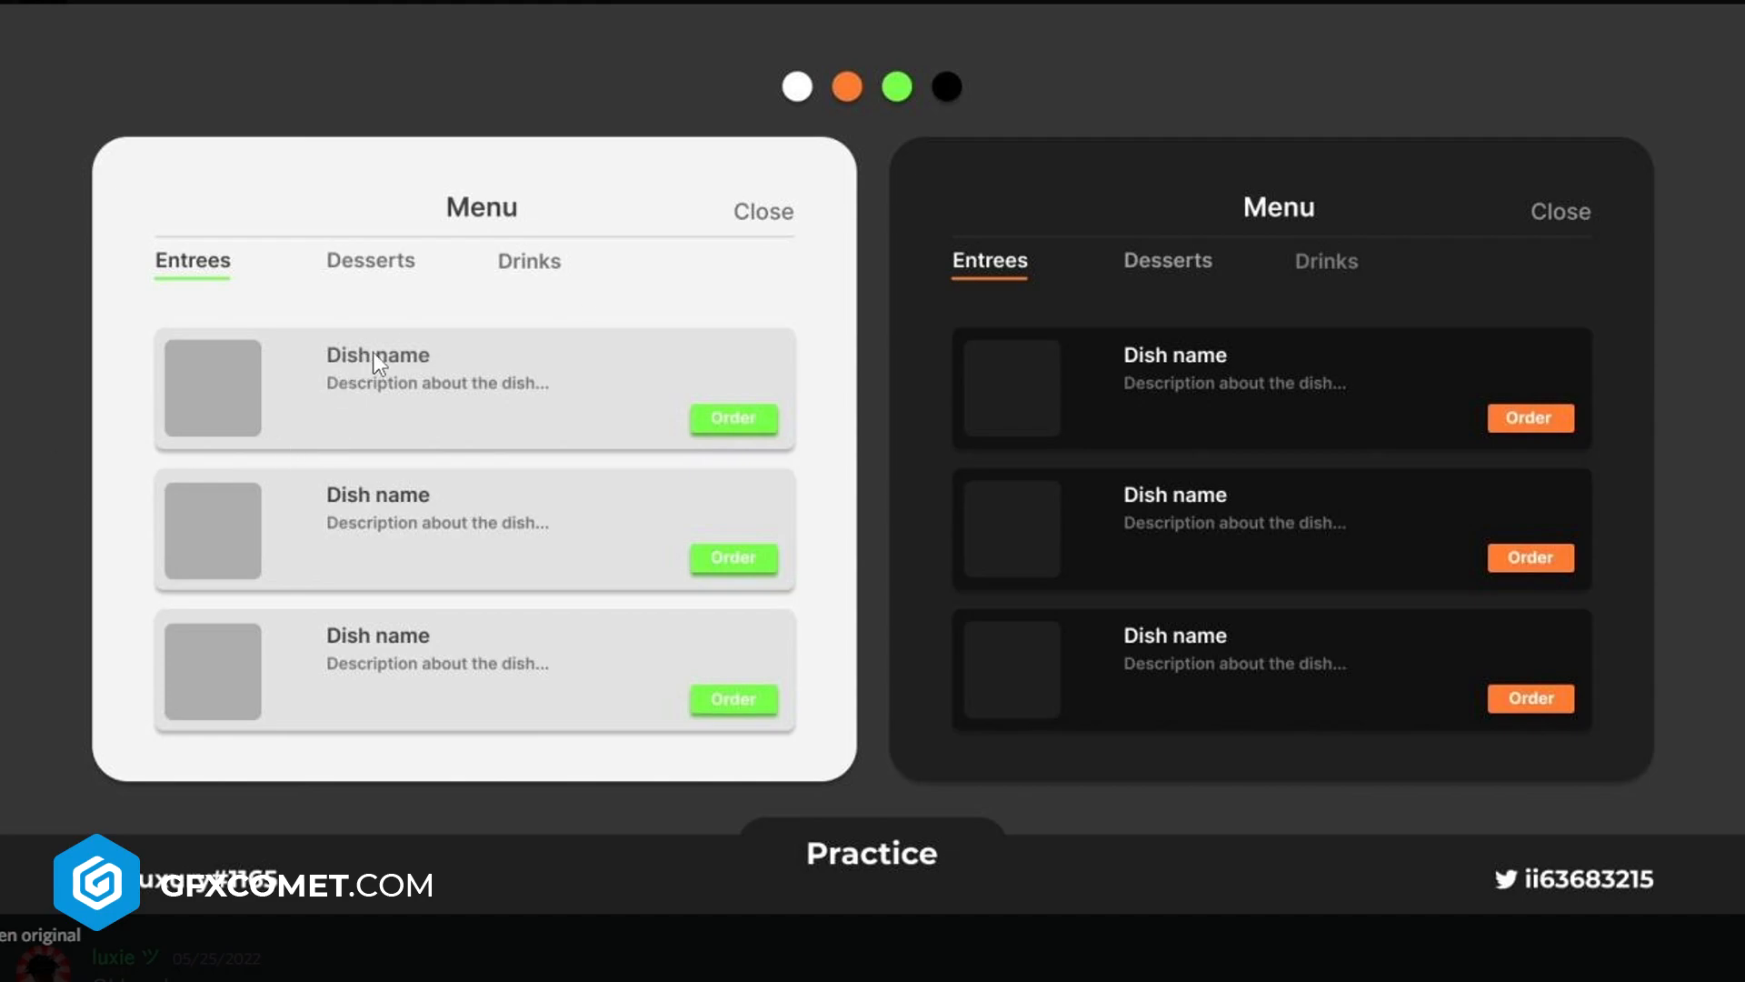
mouse_move(331, 368)
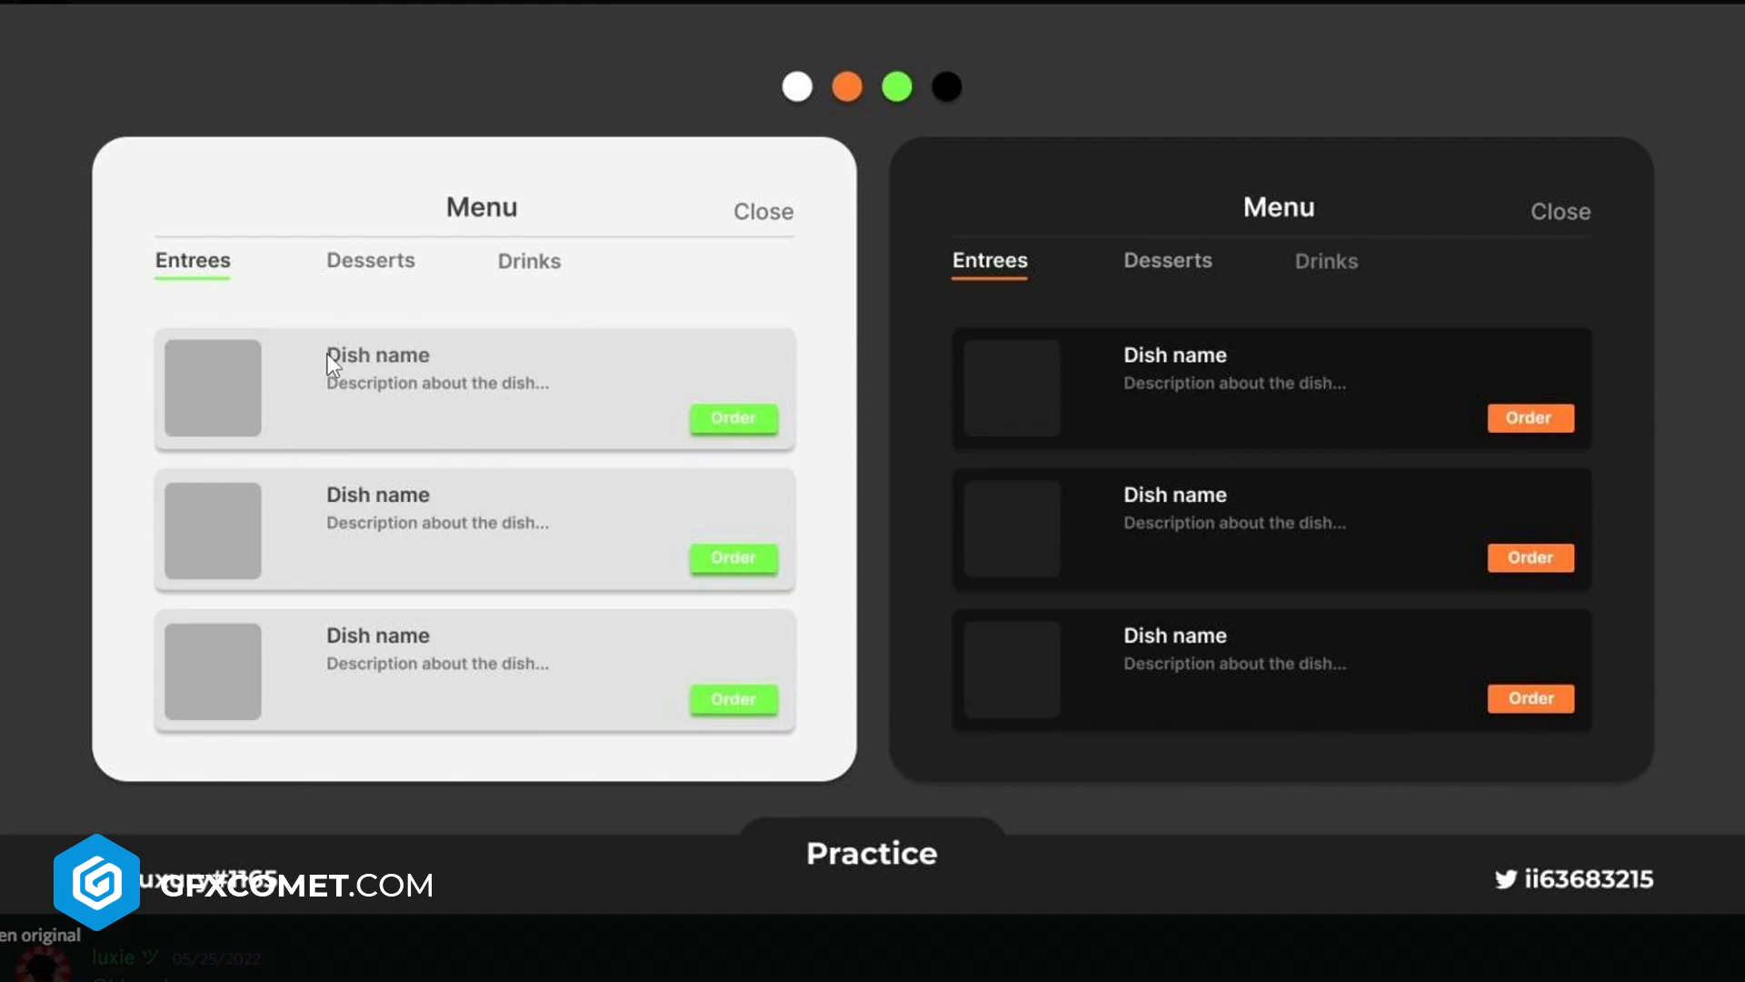
mouse_move(234, 331)
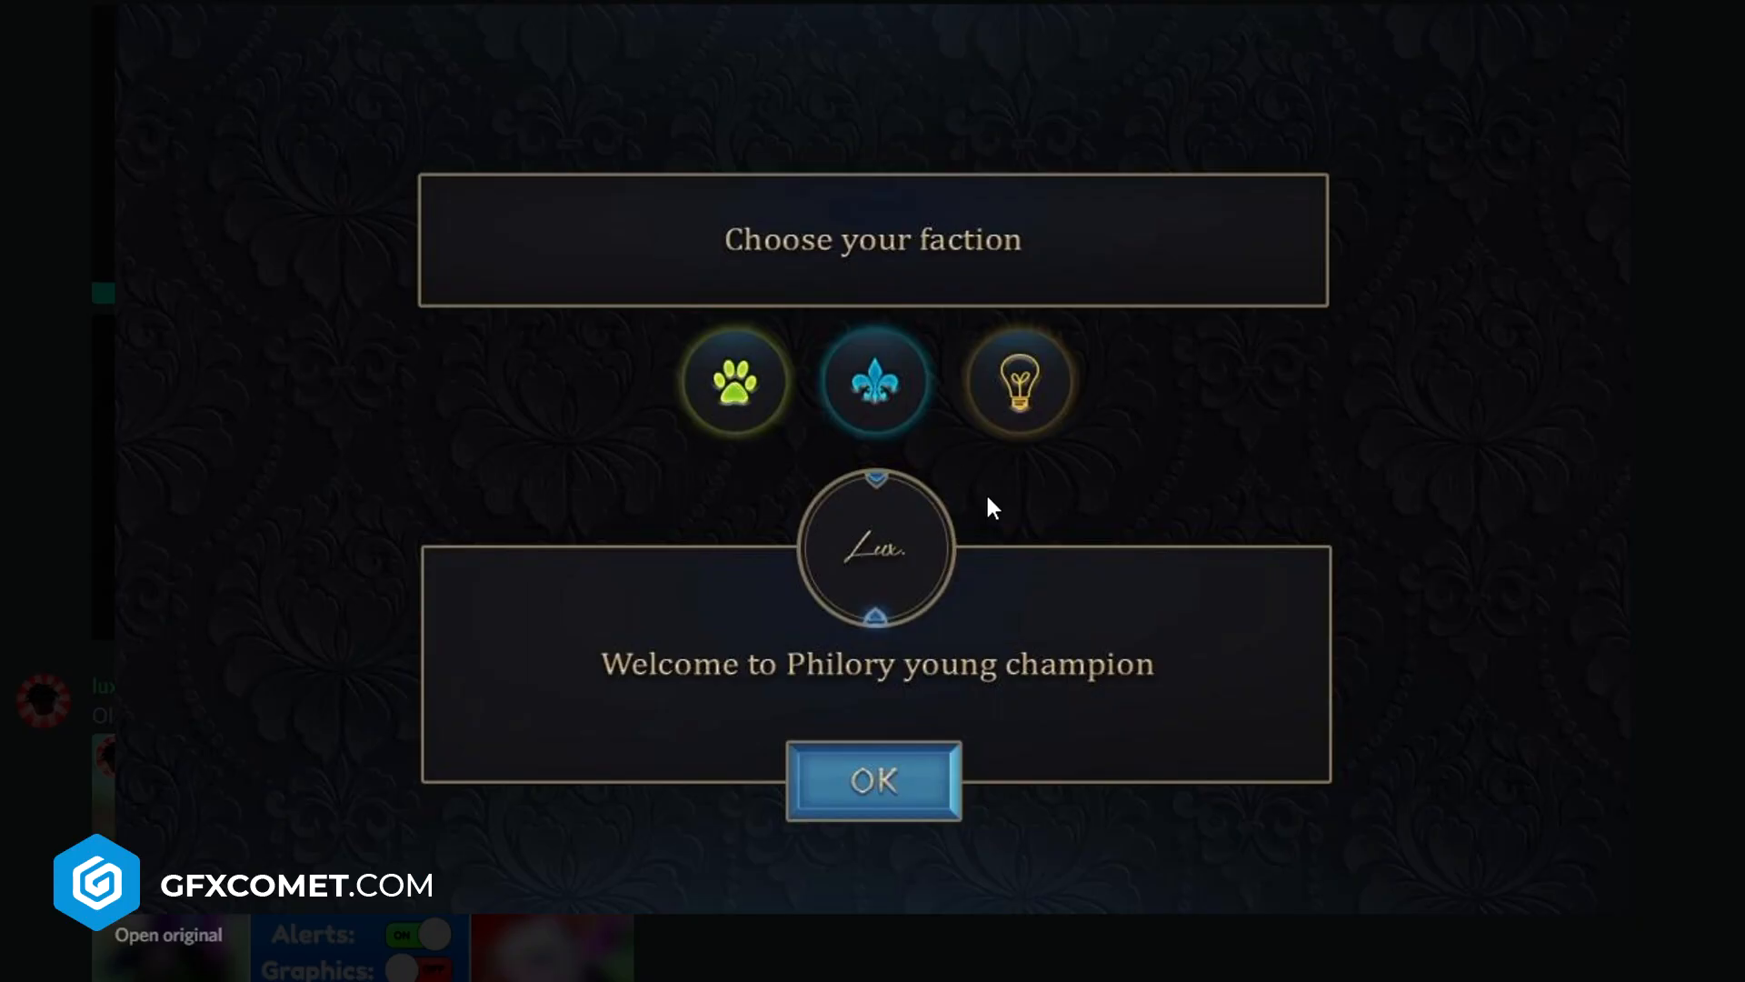
mouse_move(909, 862)
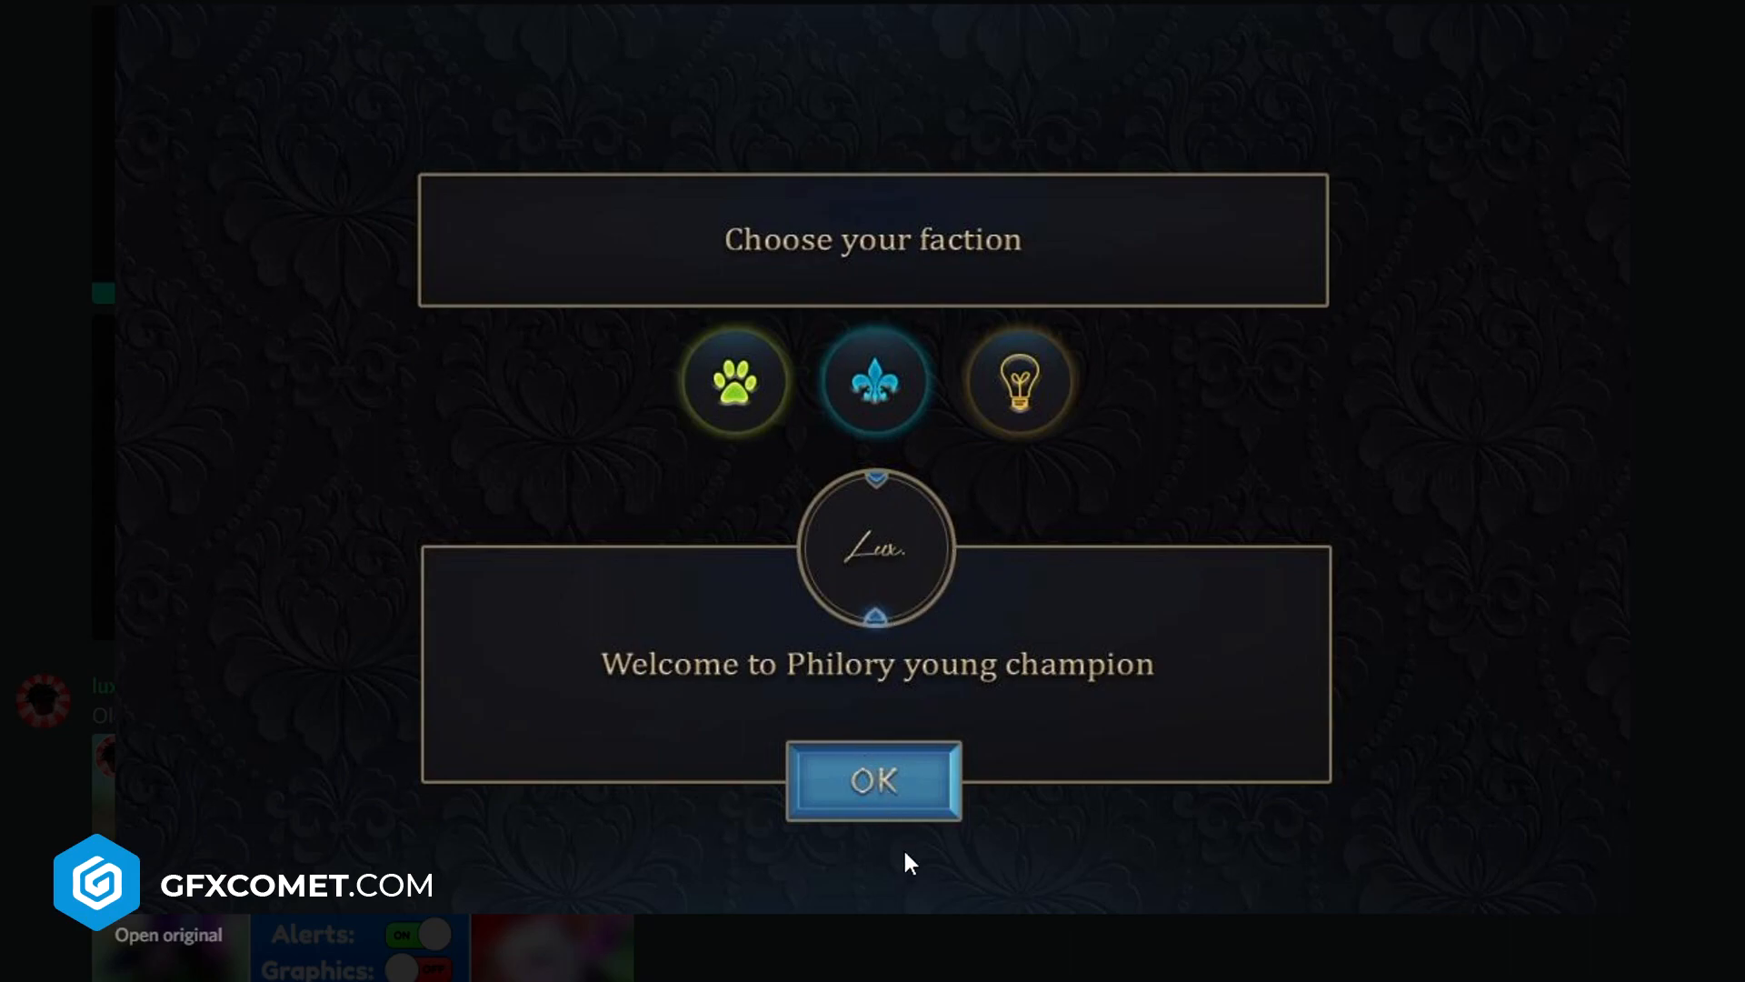
mouse_move(1147, 621)
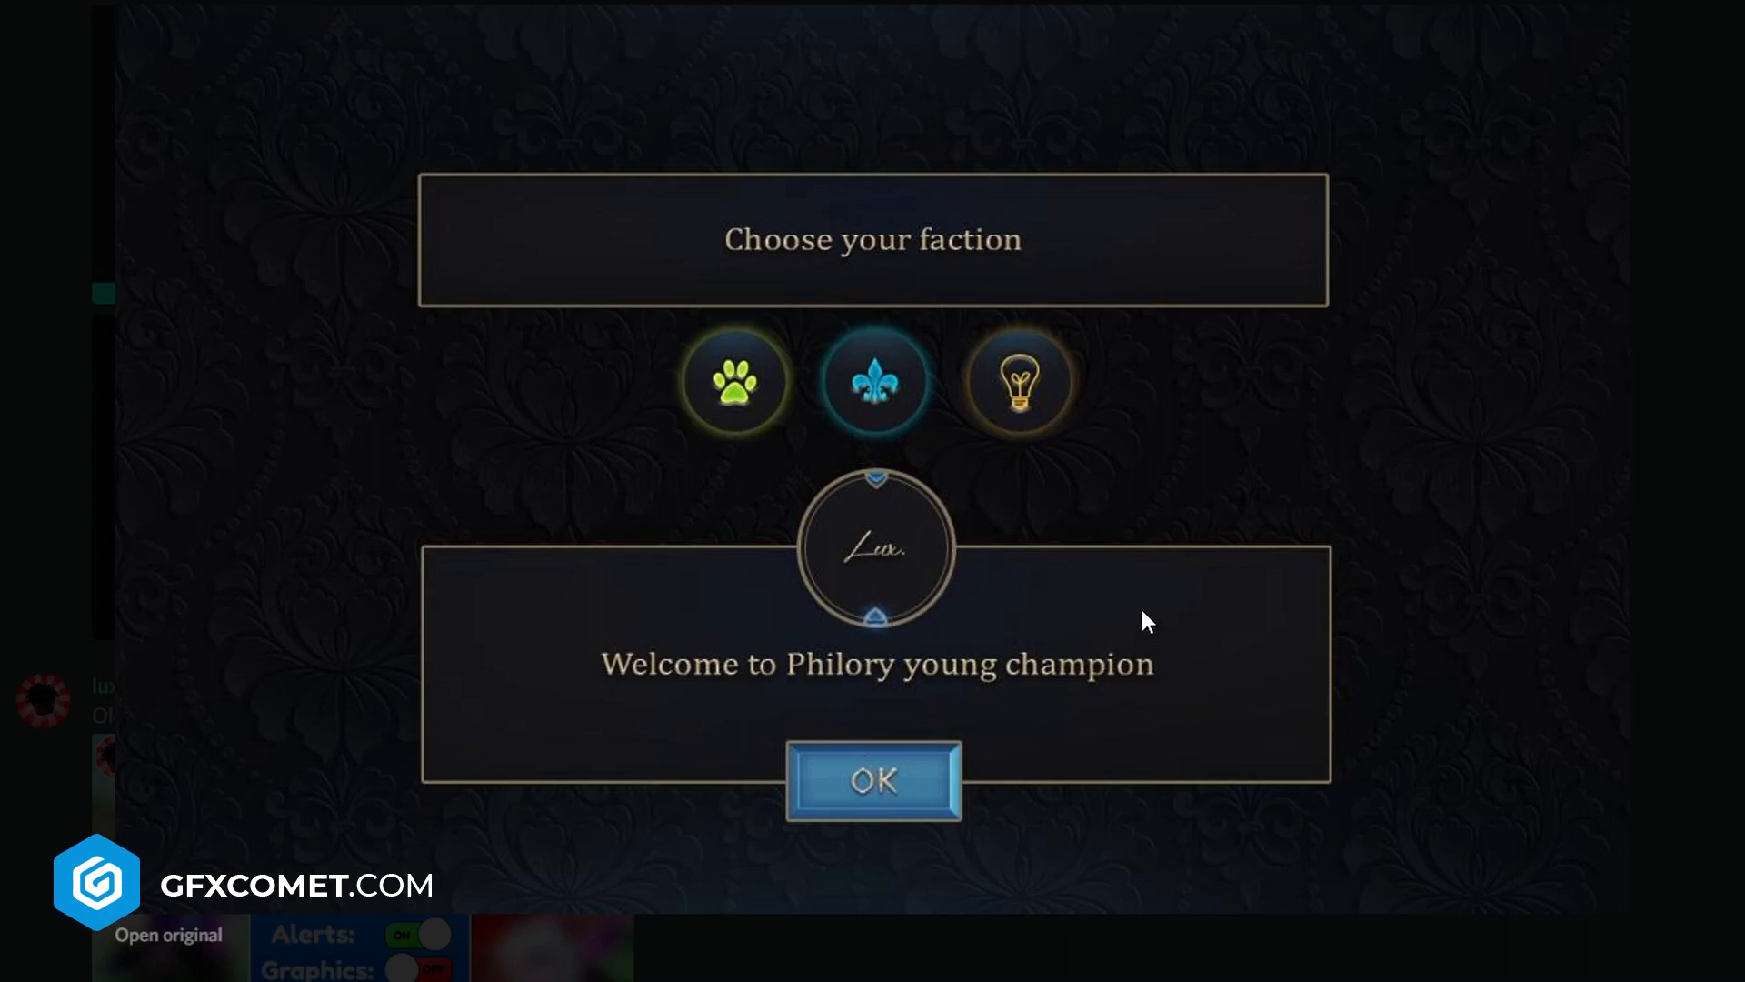
mouse_move(874, 780)
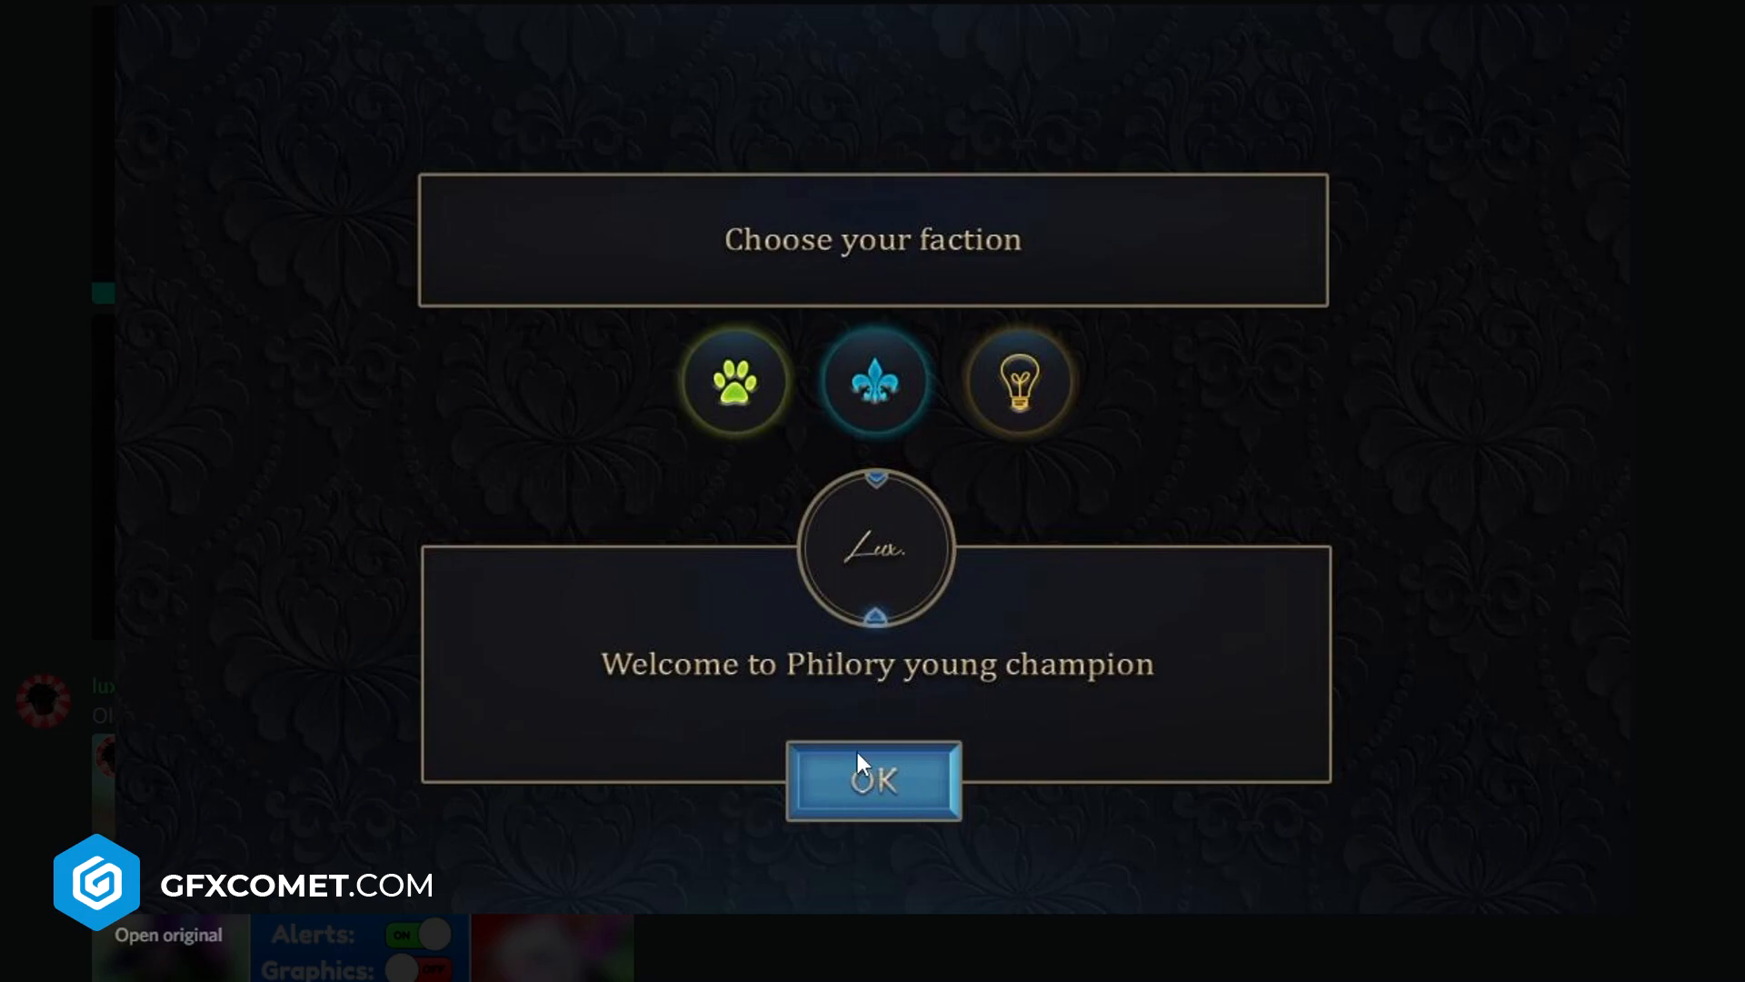
mouse_move(929, 696)
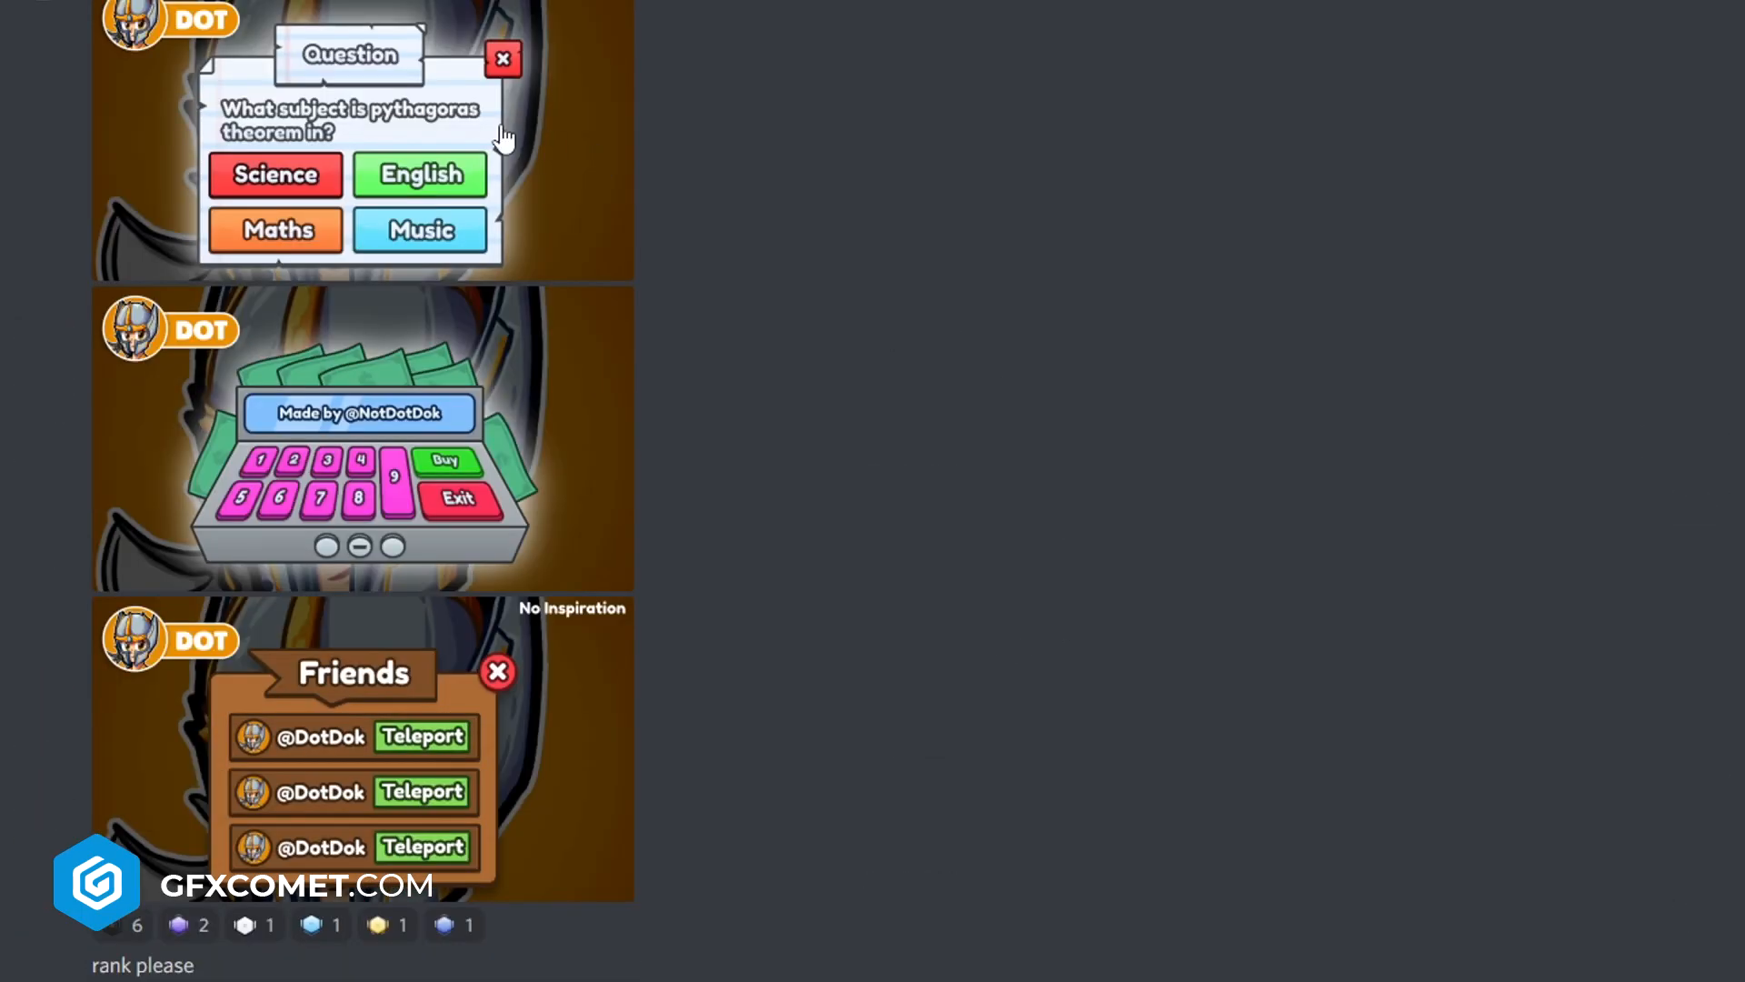
Step: Close the faction chooser preview and scroll down to RemixingUI's Worlds selection post
click(363, 140)
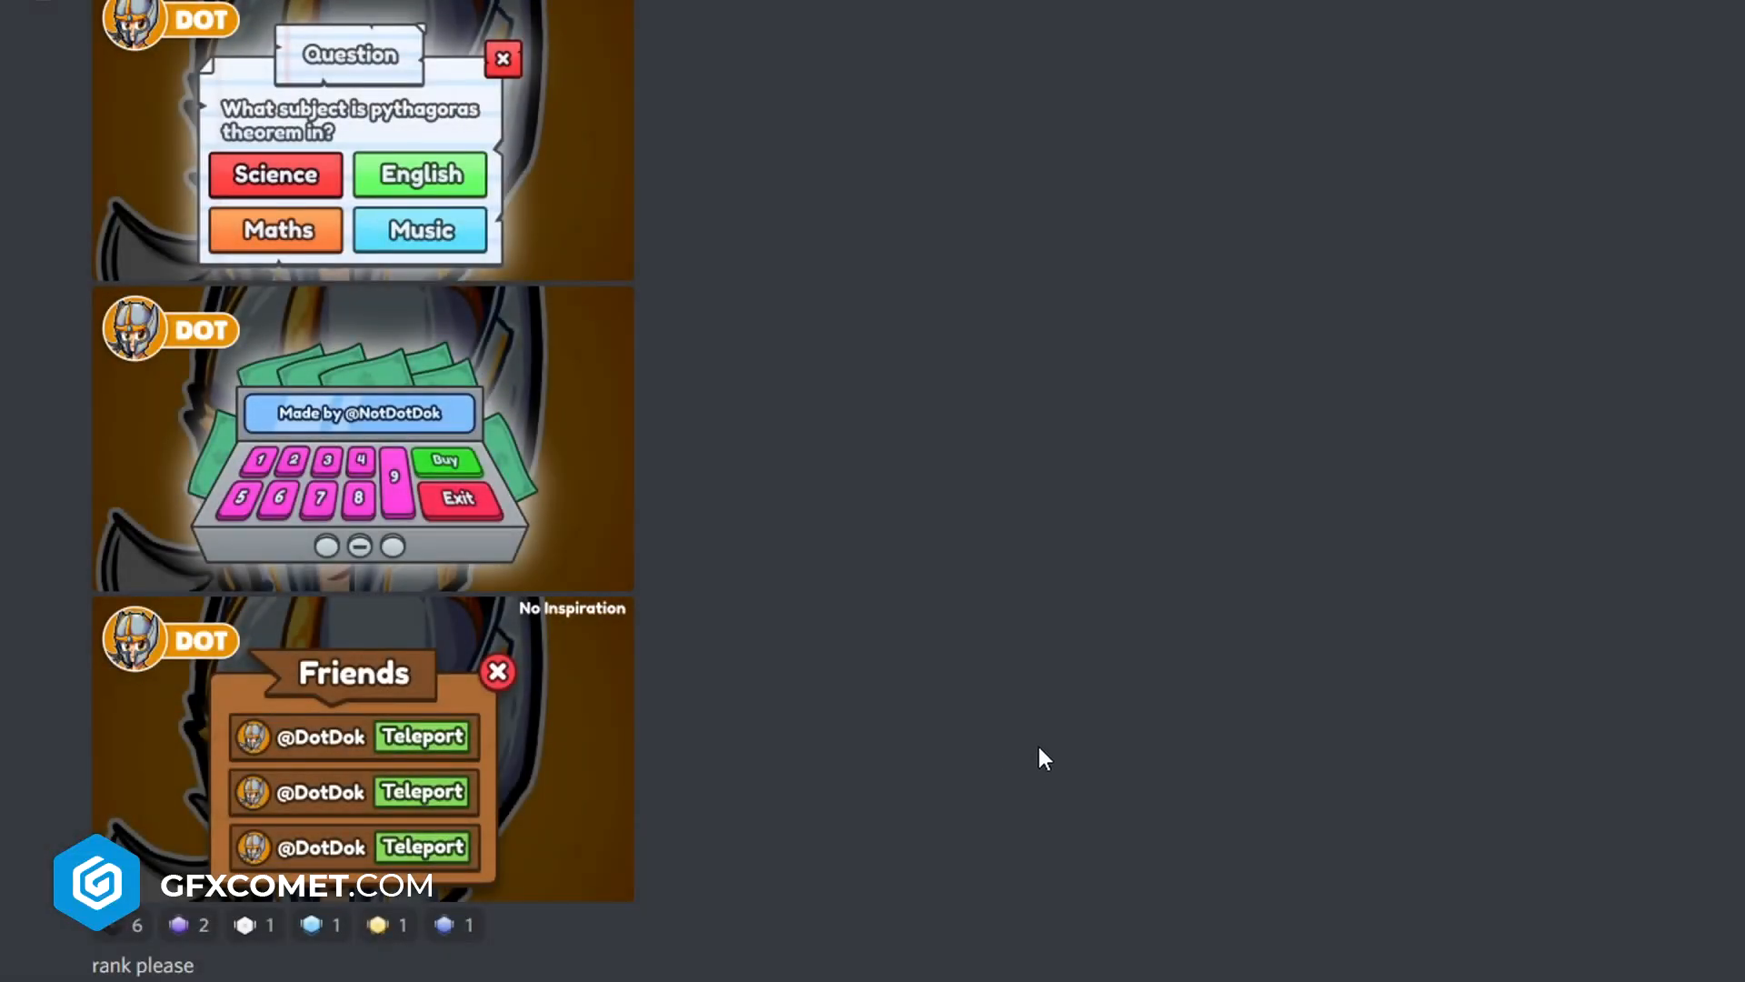
scroll(down, 3)
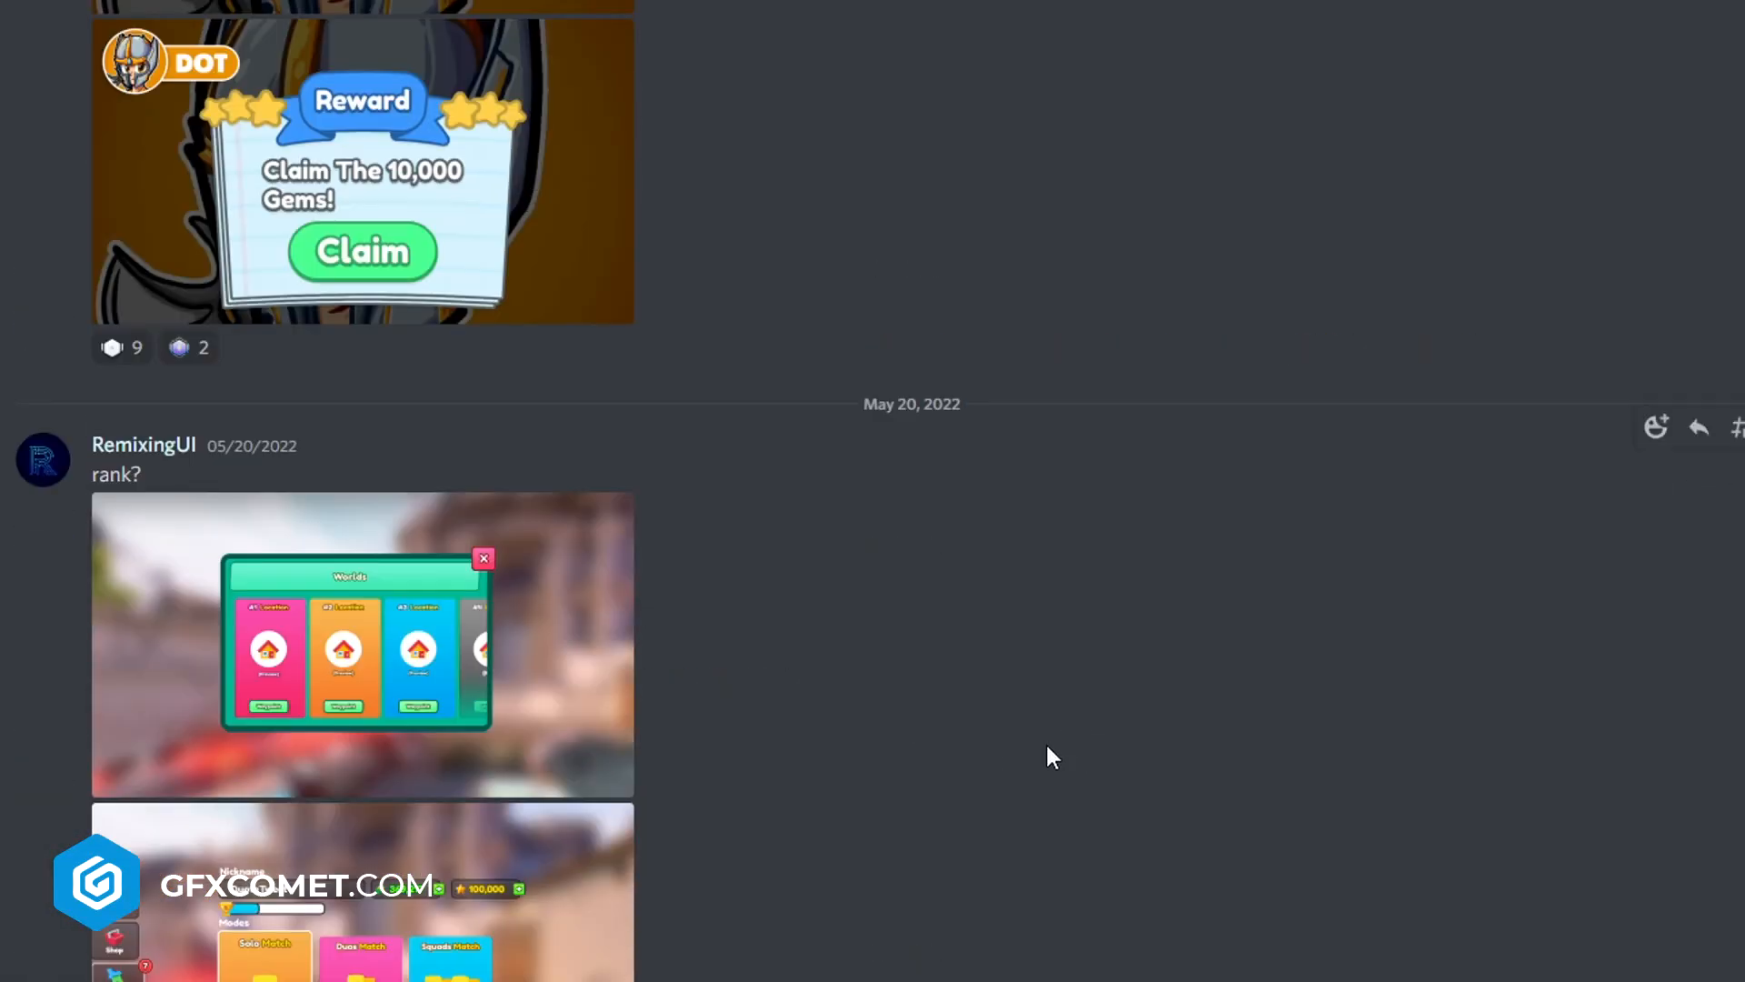
Step: View the match lobby, Quiz and route map designs full size in turn
scroll(down, 3)
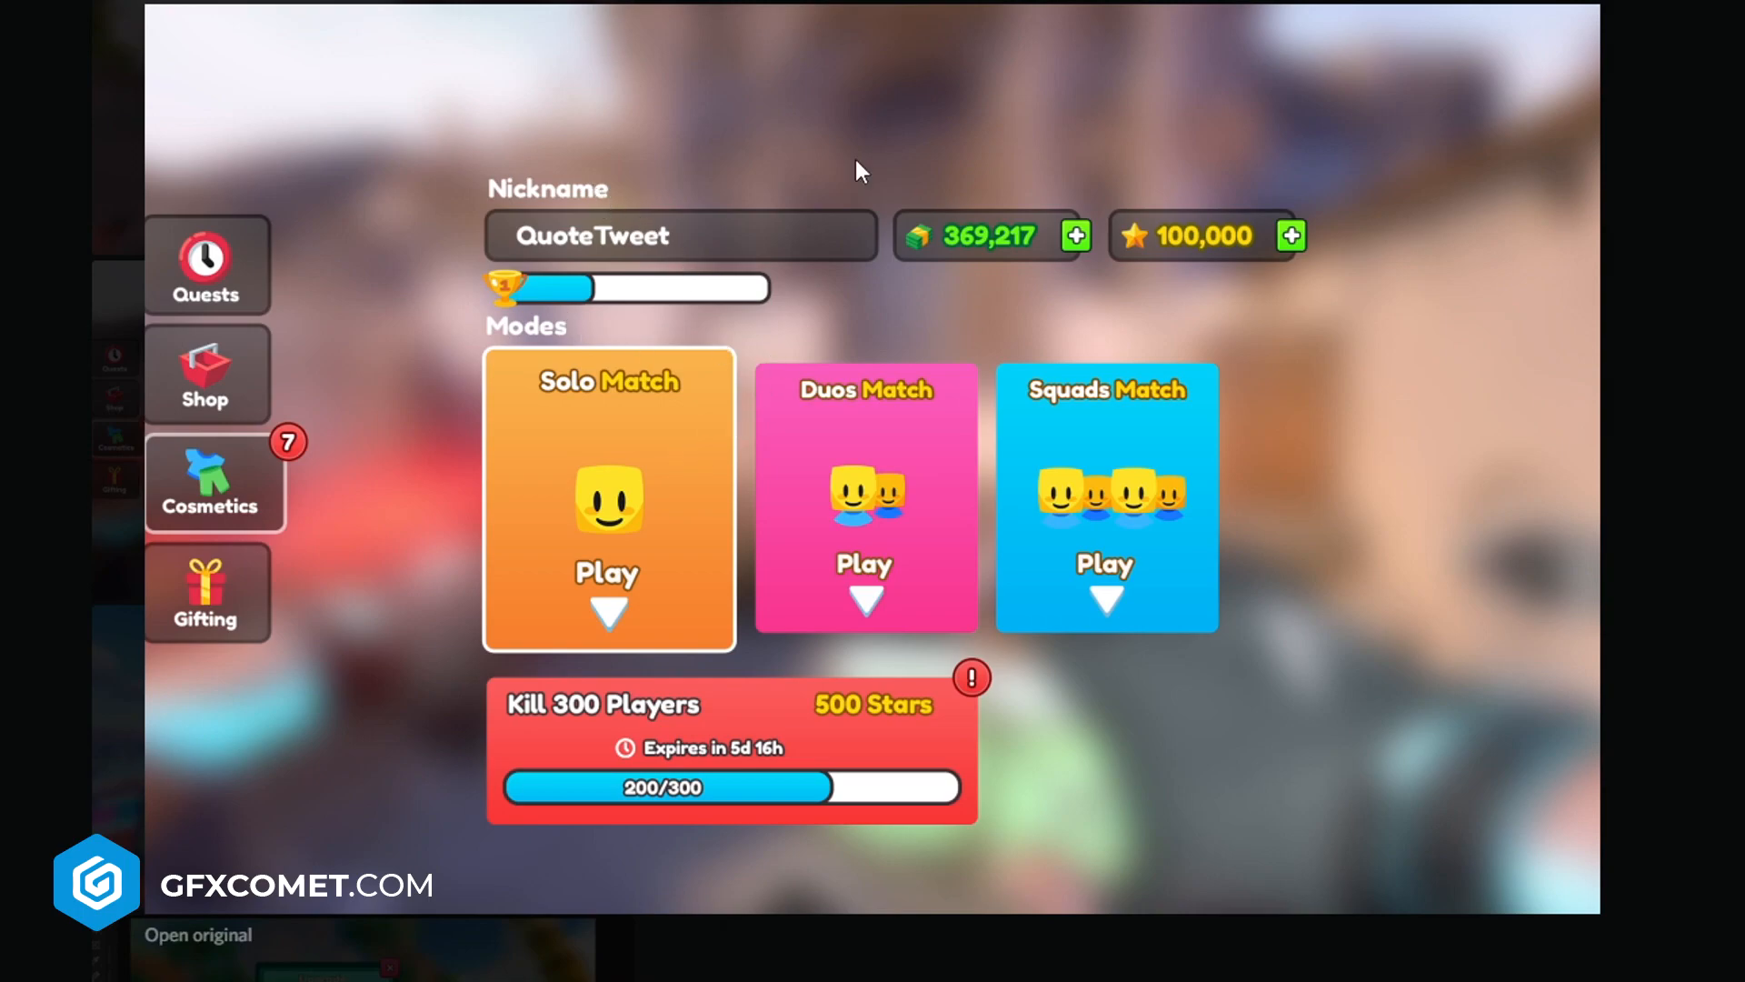
mouse_move(718, 508)
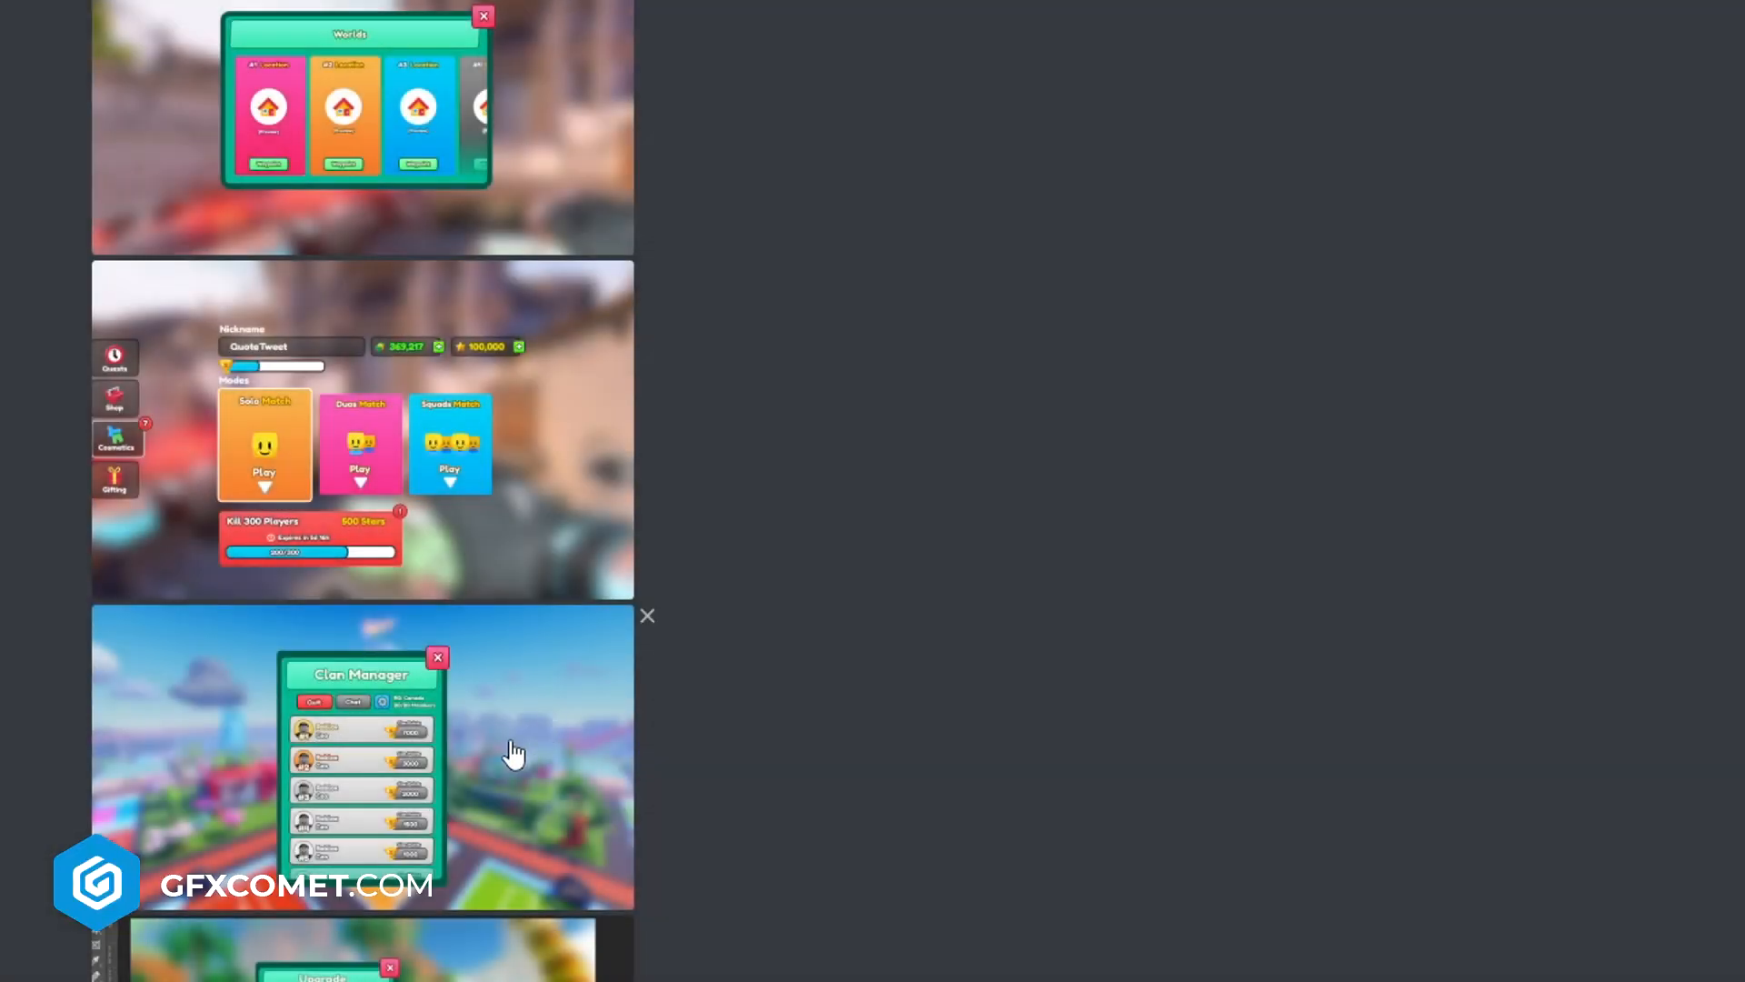
click(362, 757)
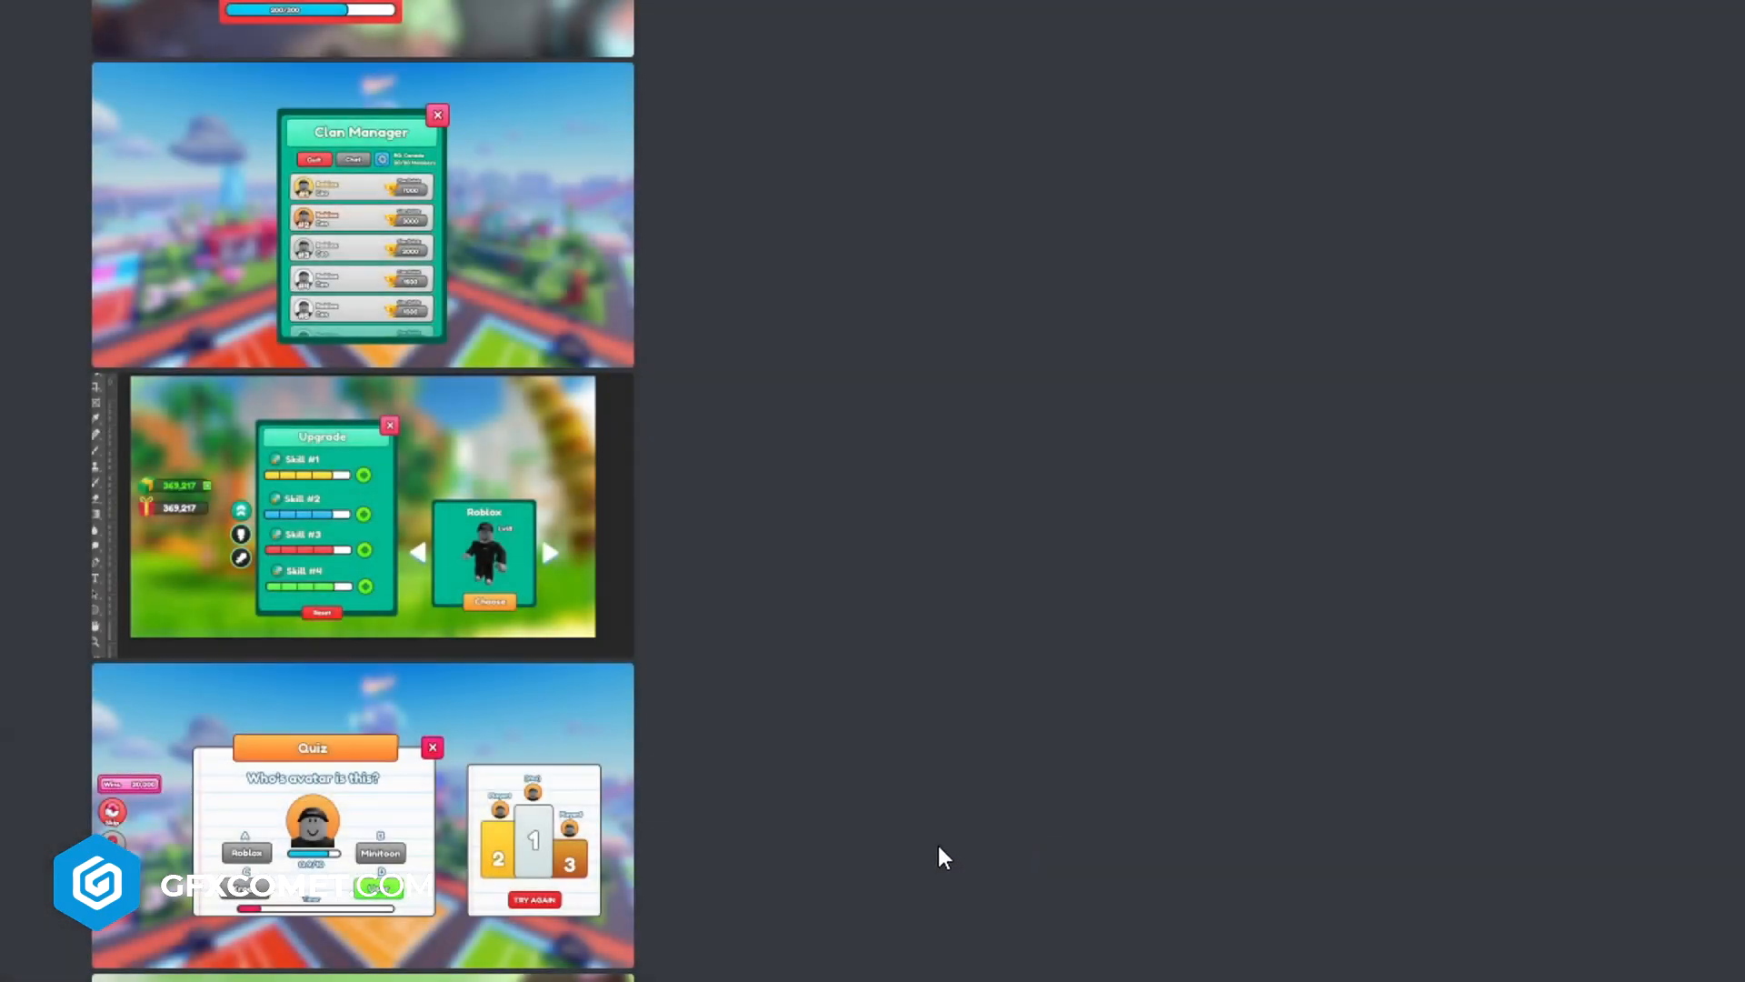
click(311, 836)
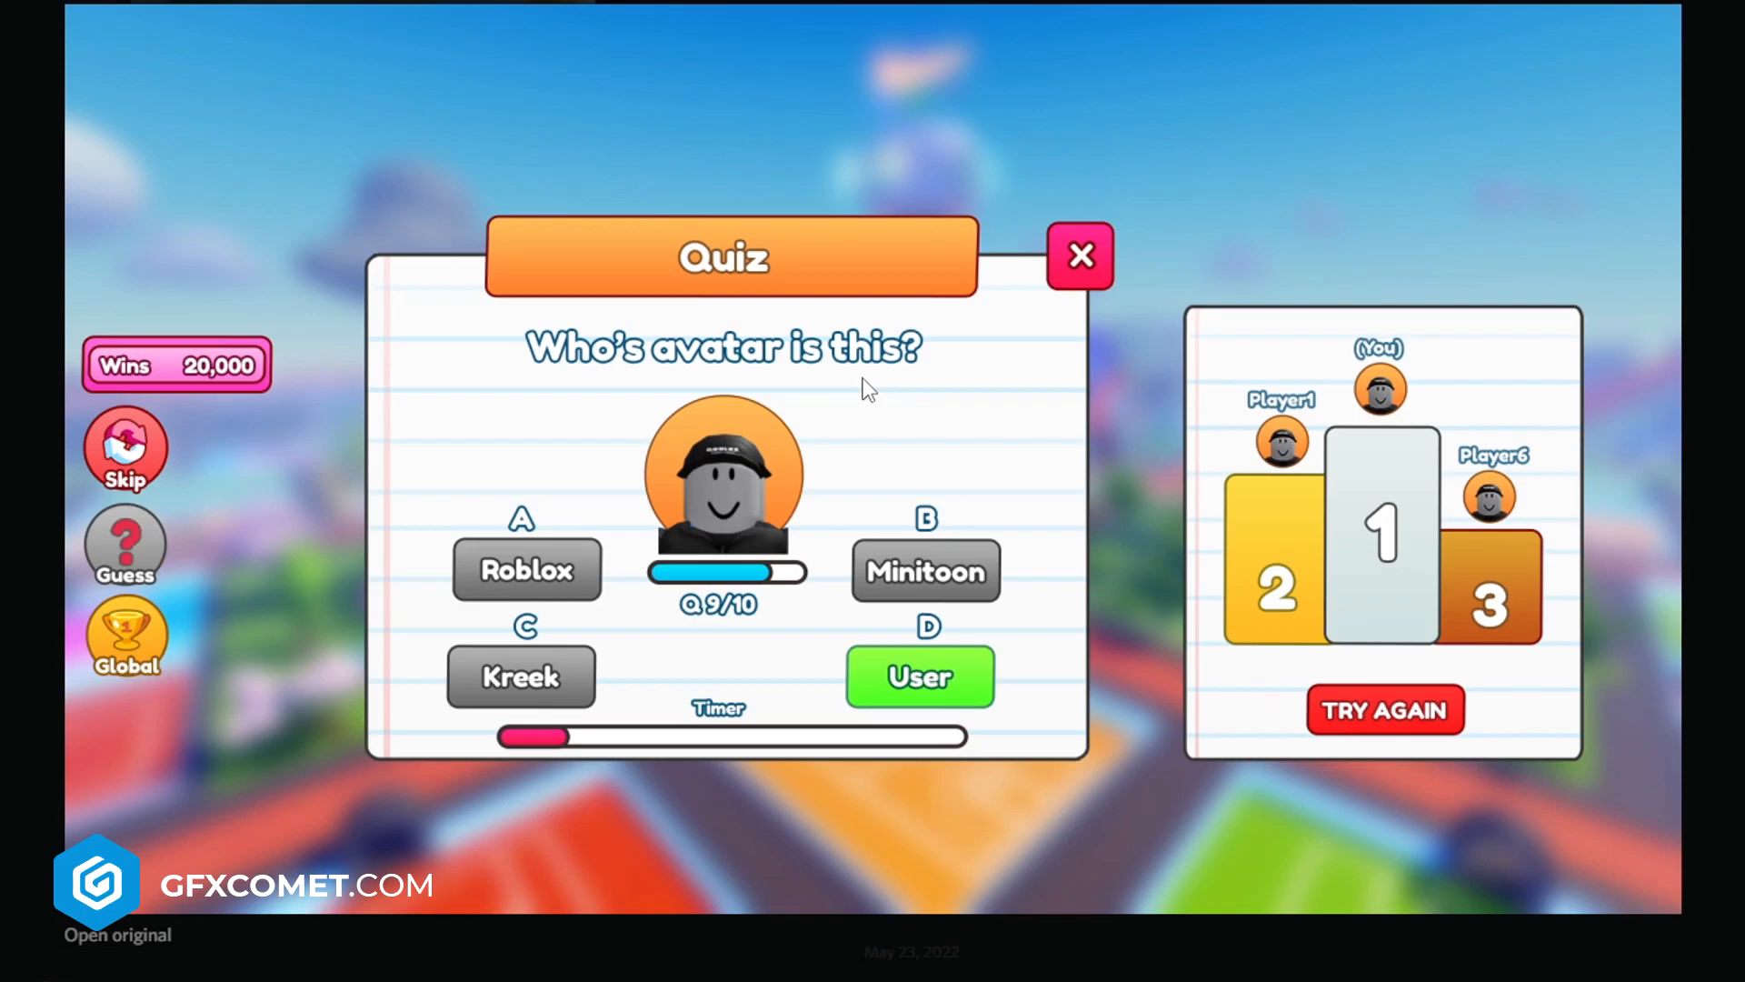
mouse_move(1038, 580)
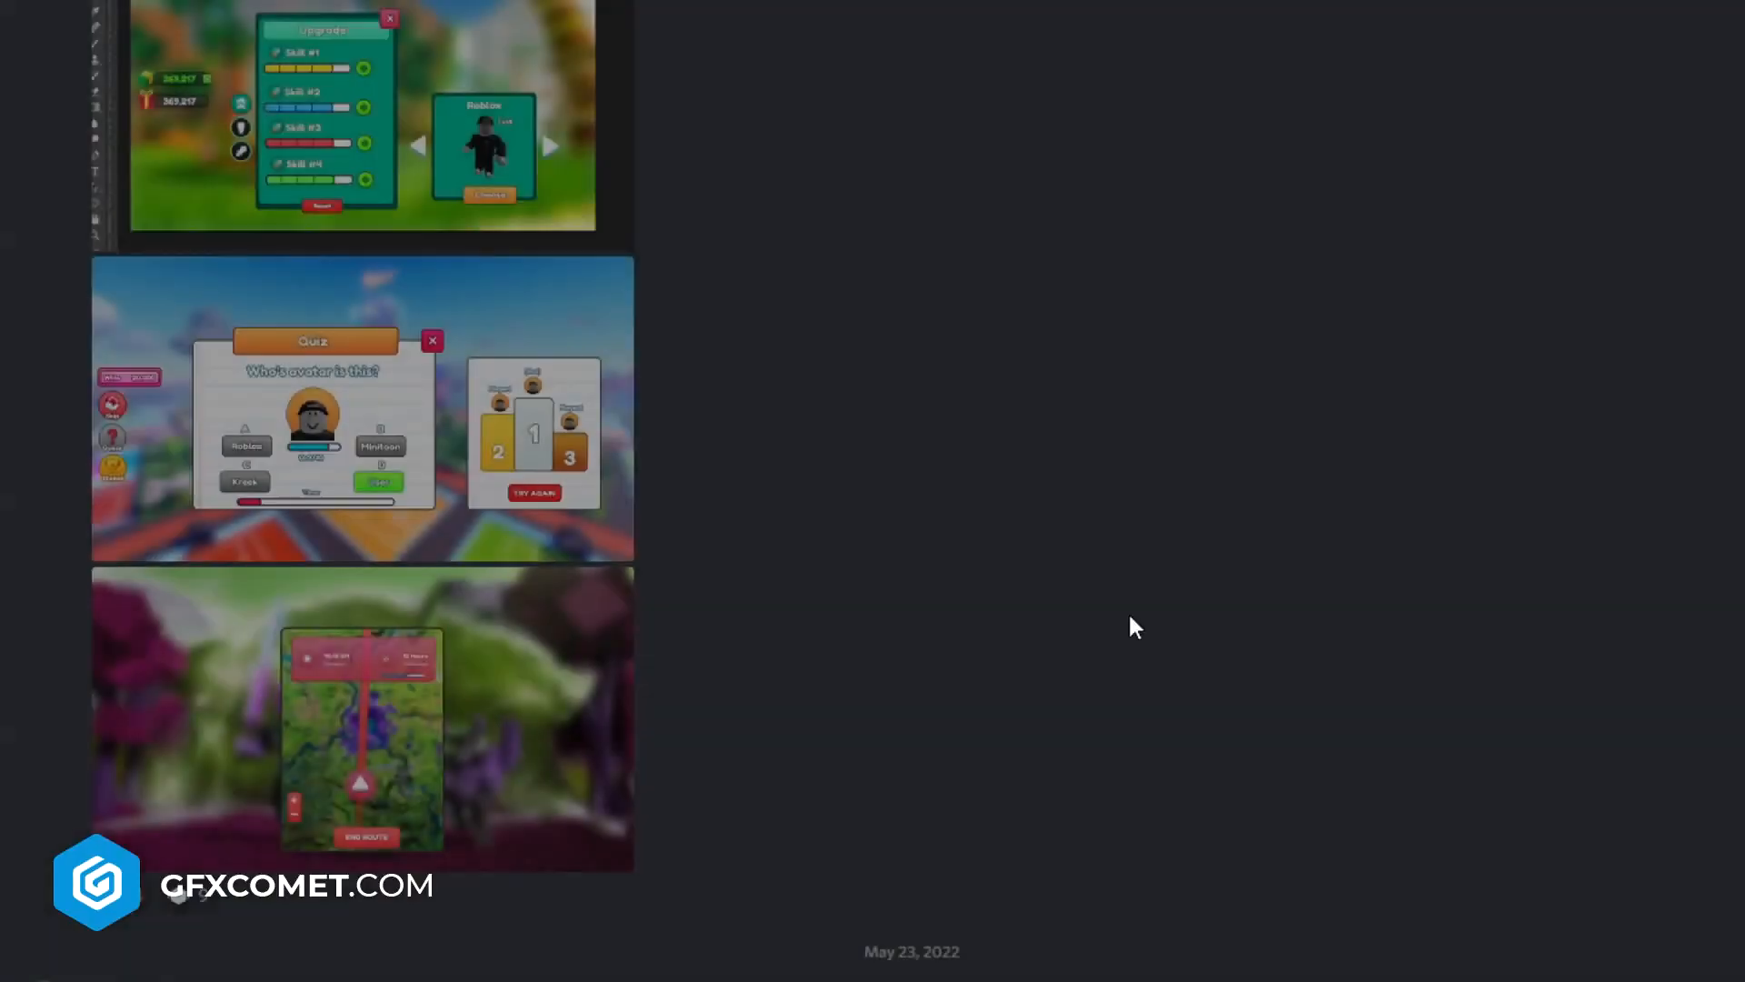
click(362, 718)
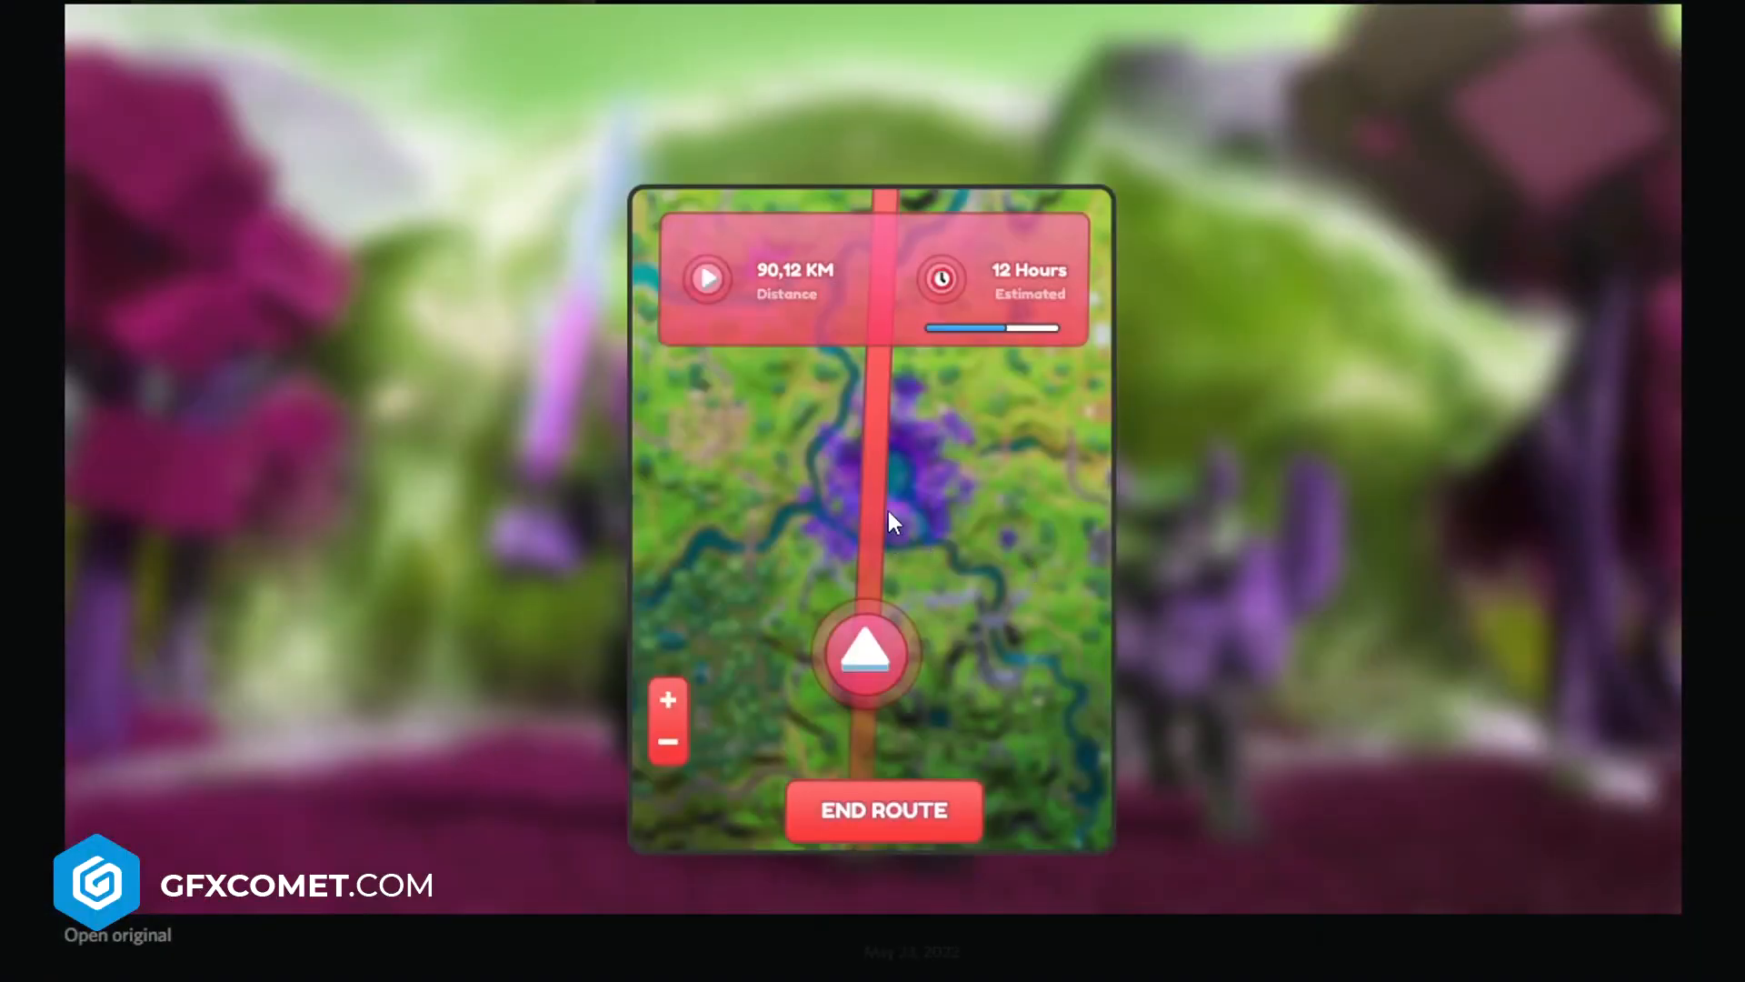
mouse_move(896, 523)
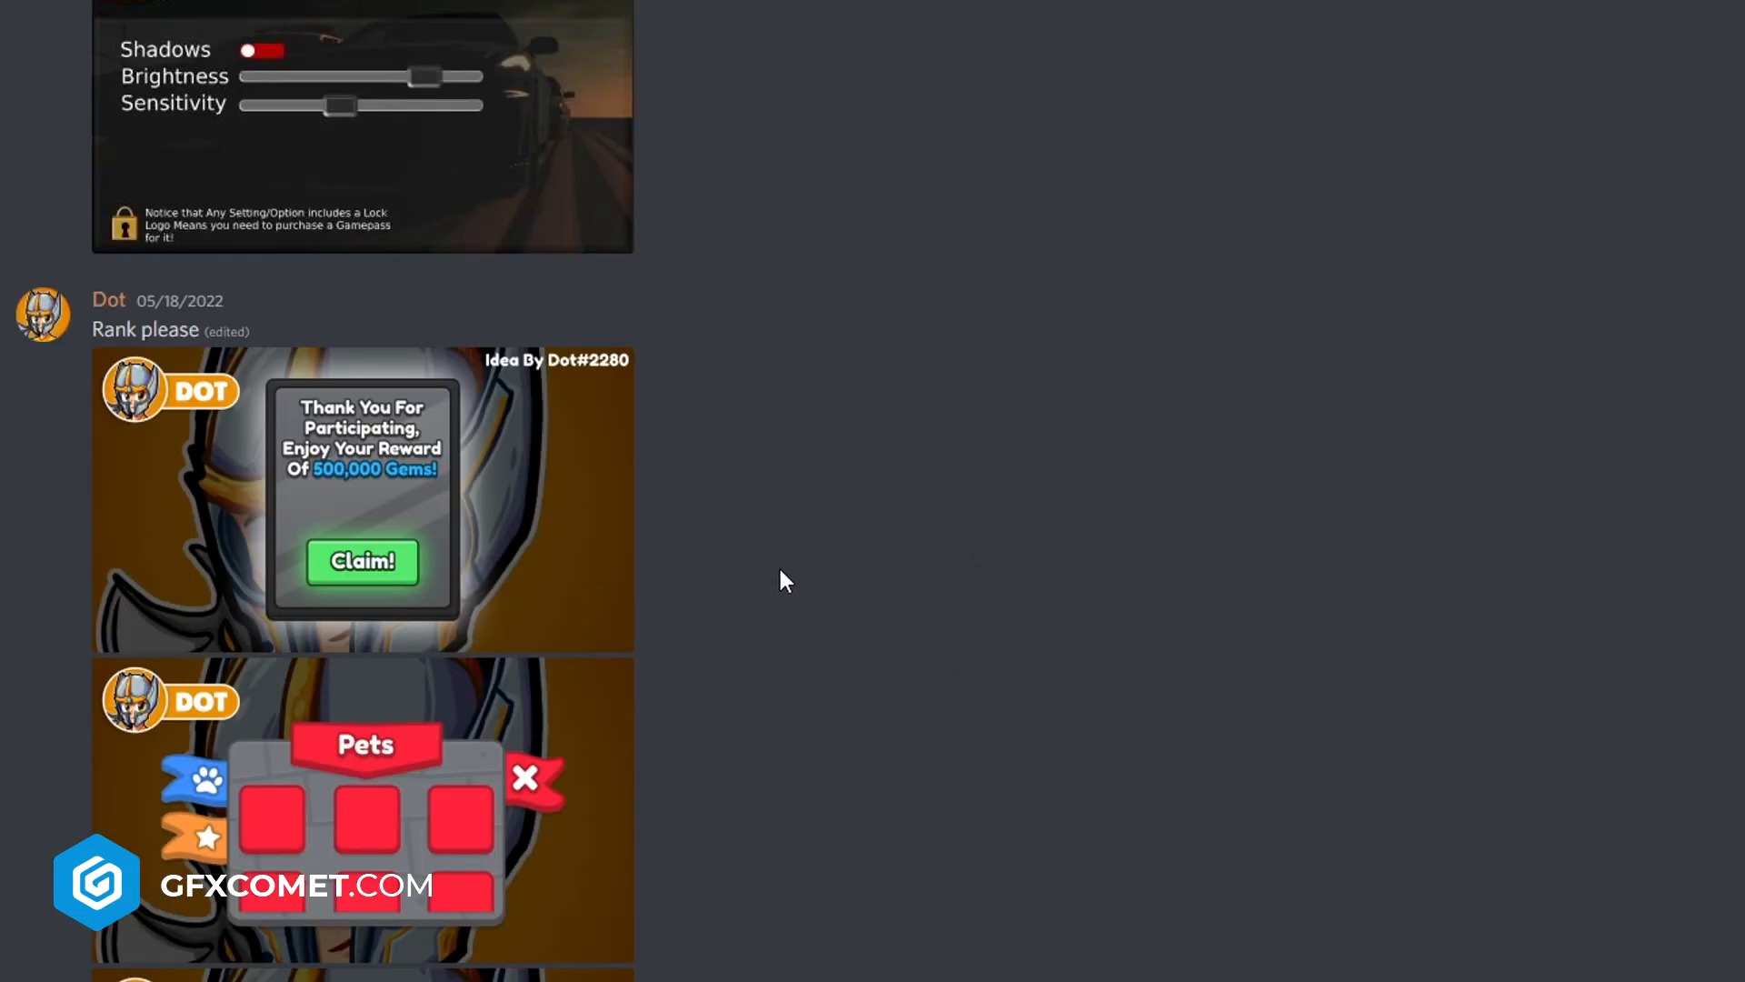
Step: Scroll to and view the sword inventory design with gems, sword grid and health bar full size
scroll(down, 3)
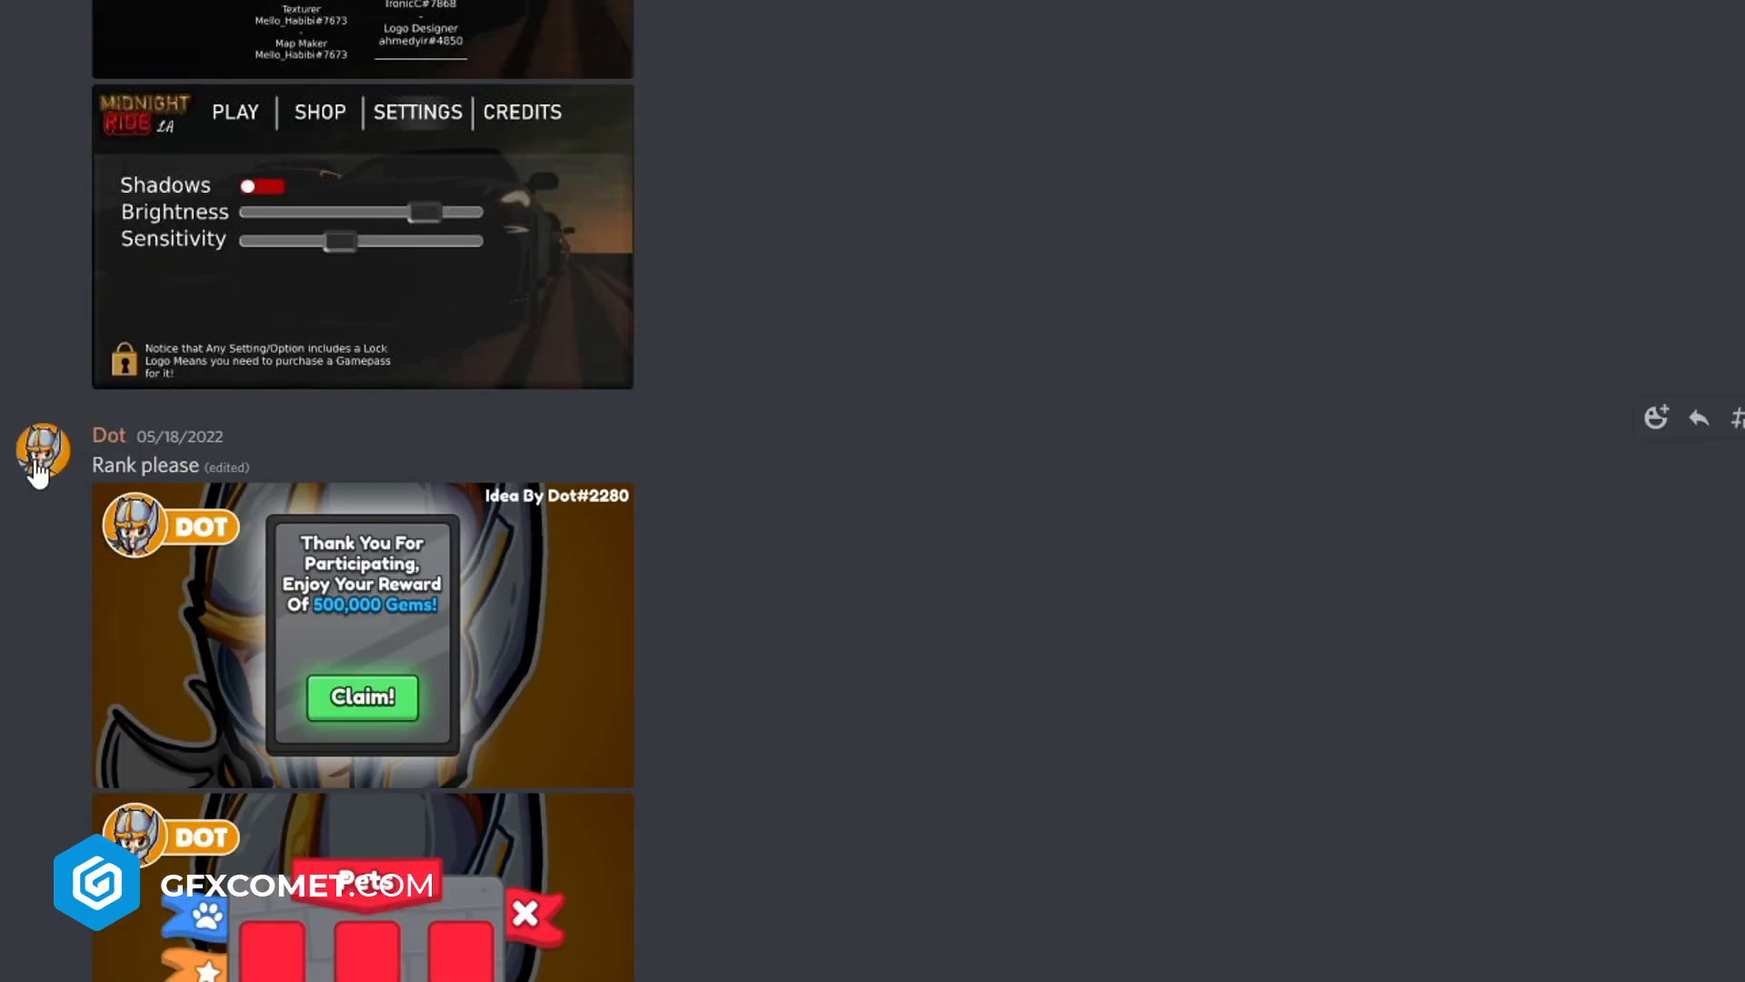
click(42, 456)
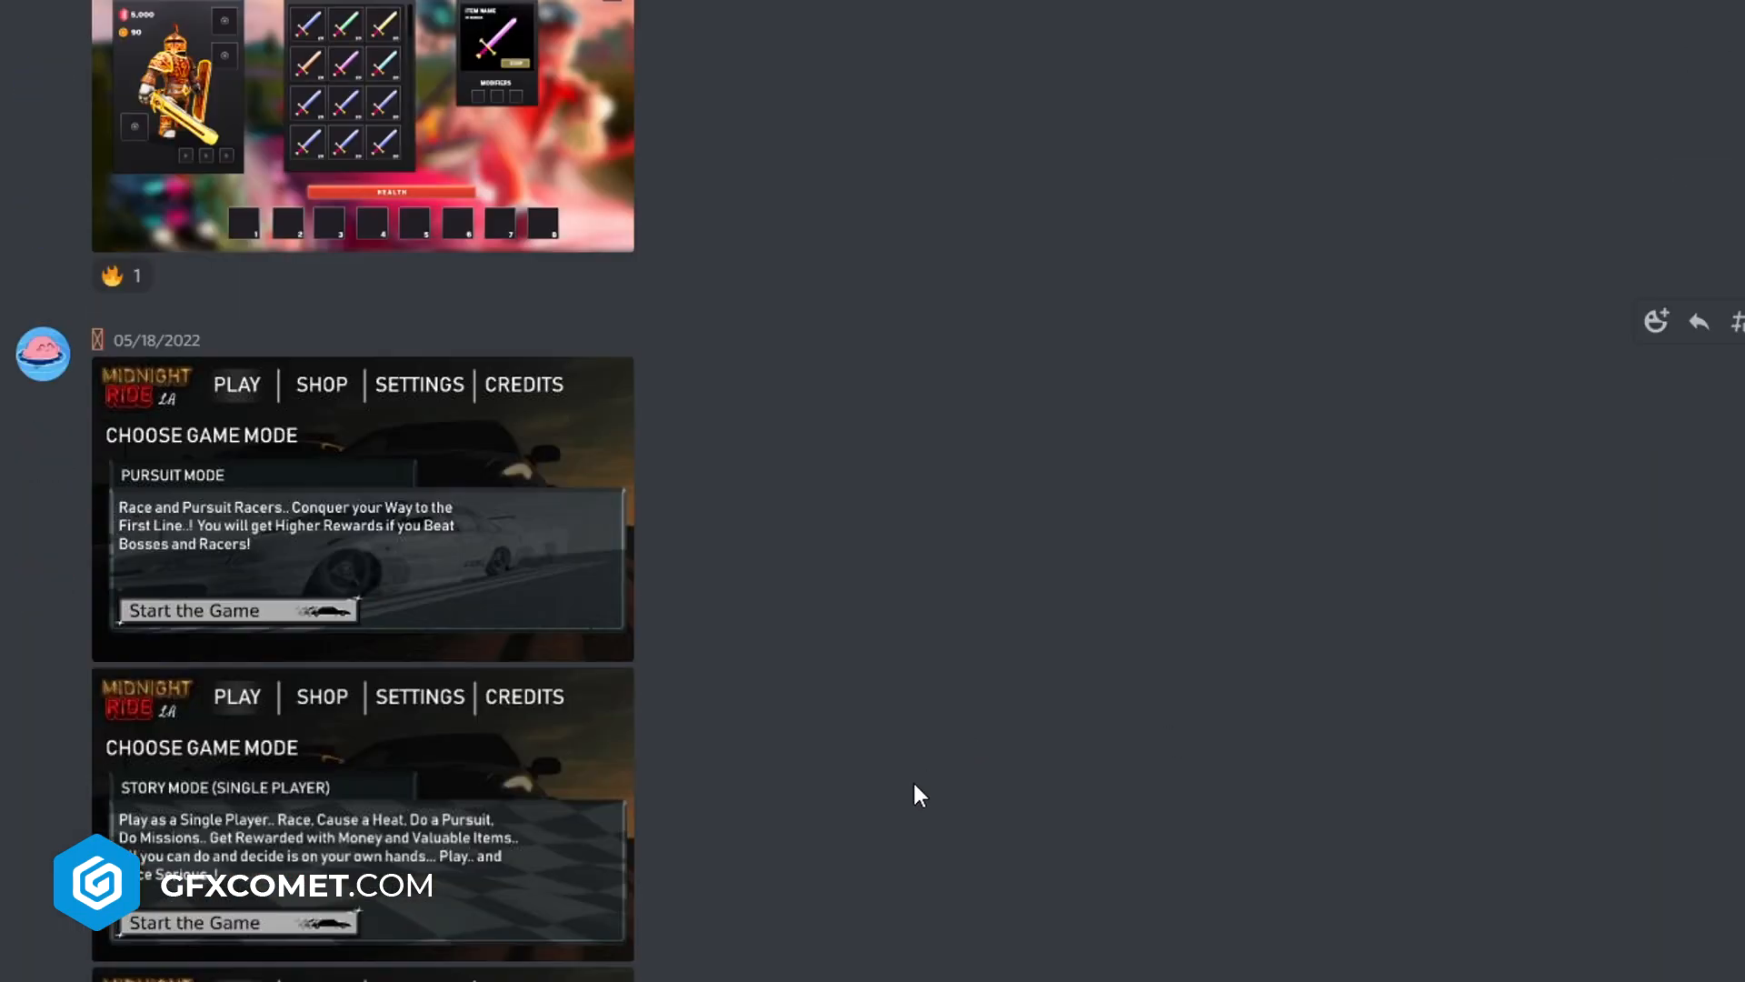
click(360, 126)
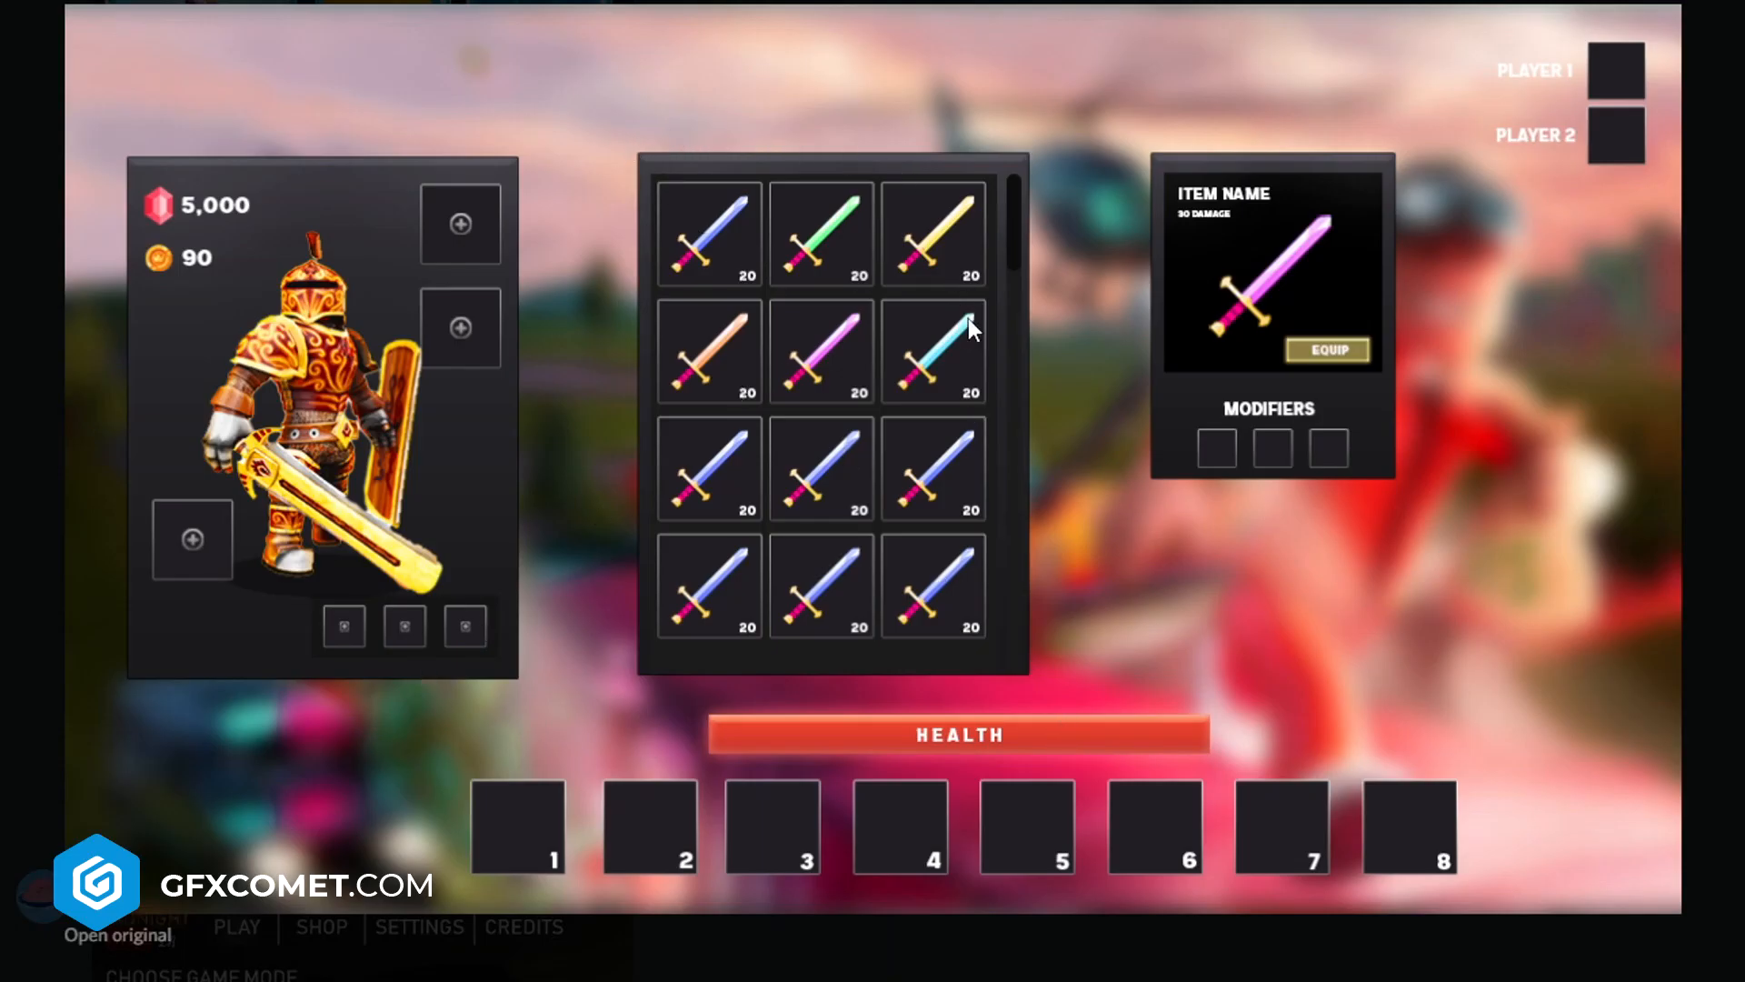
mouse_move(807, 478)
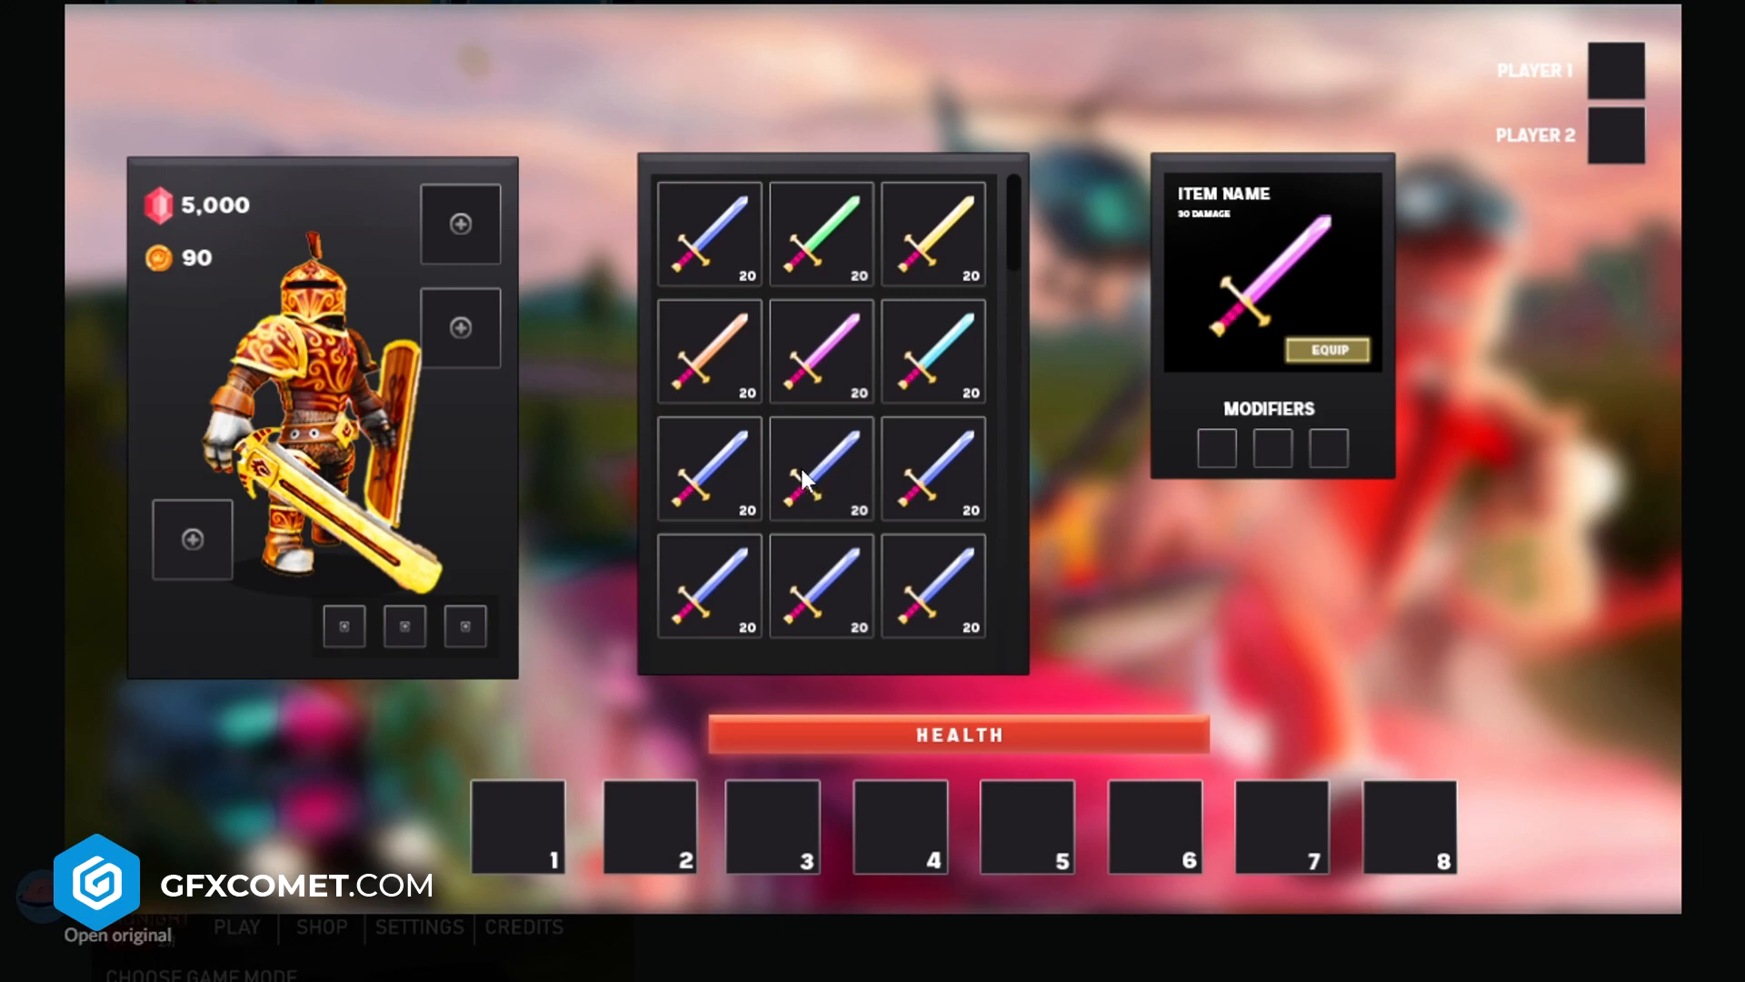
mouse_move(1491, 376)
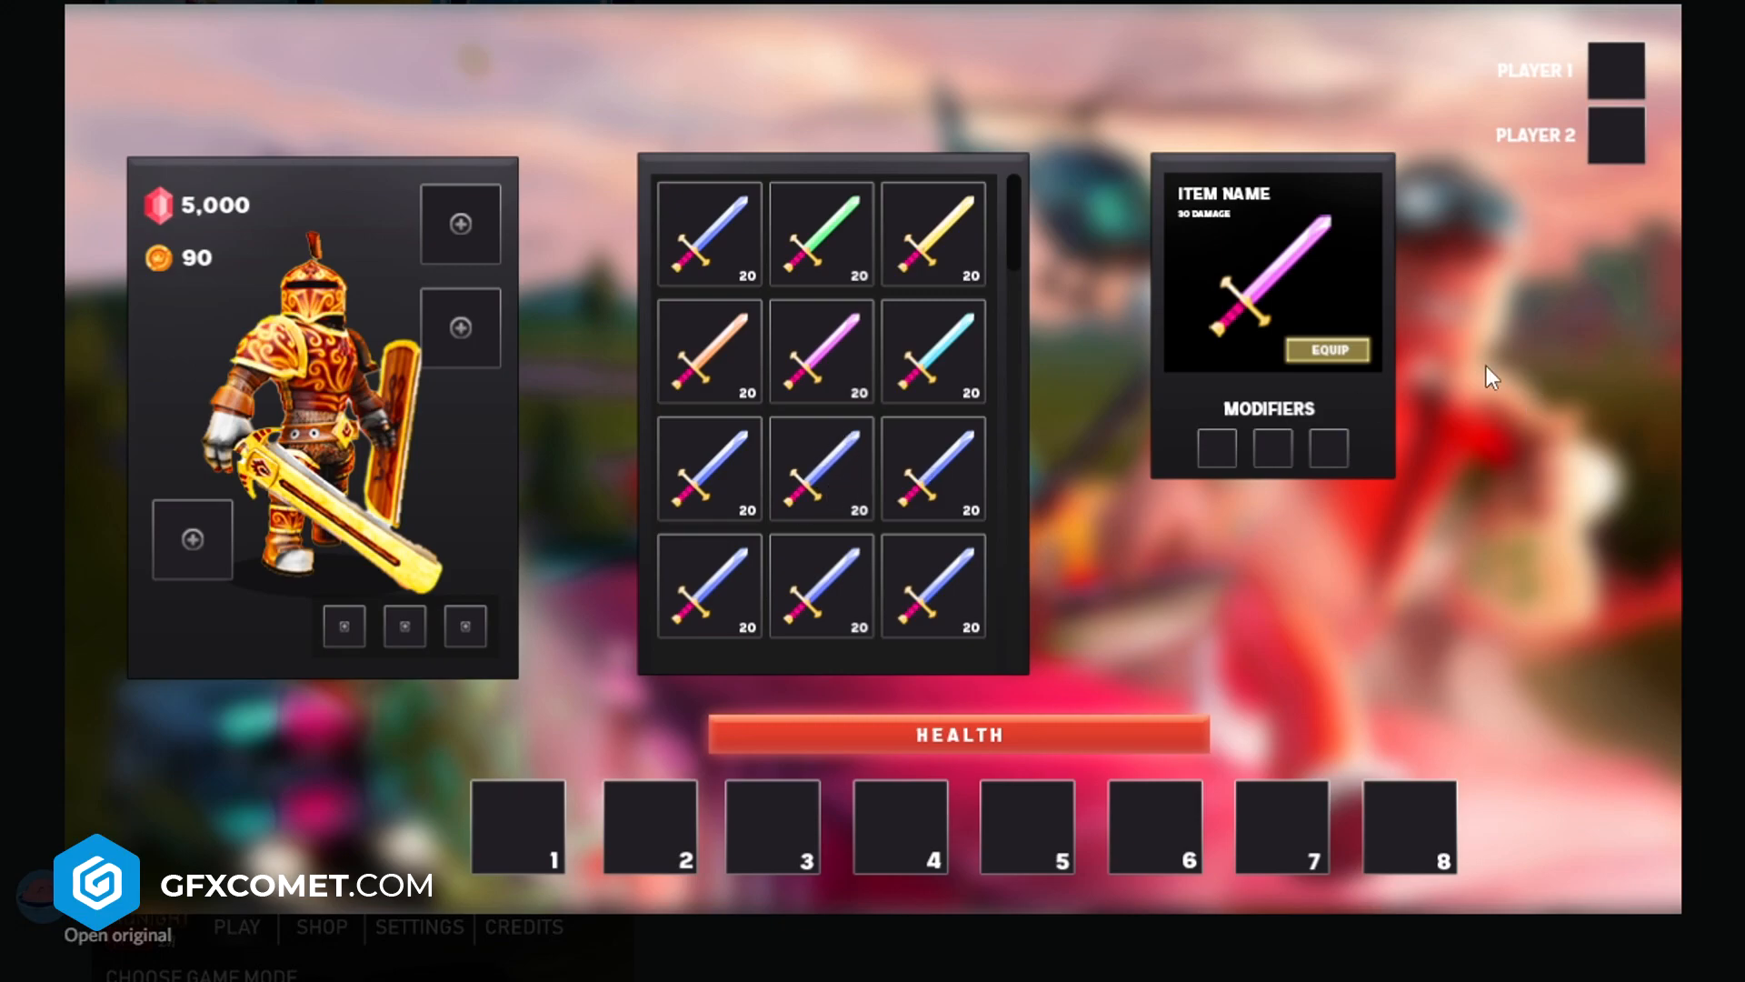
mouse_move(1162, 273)
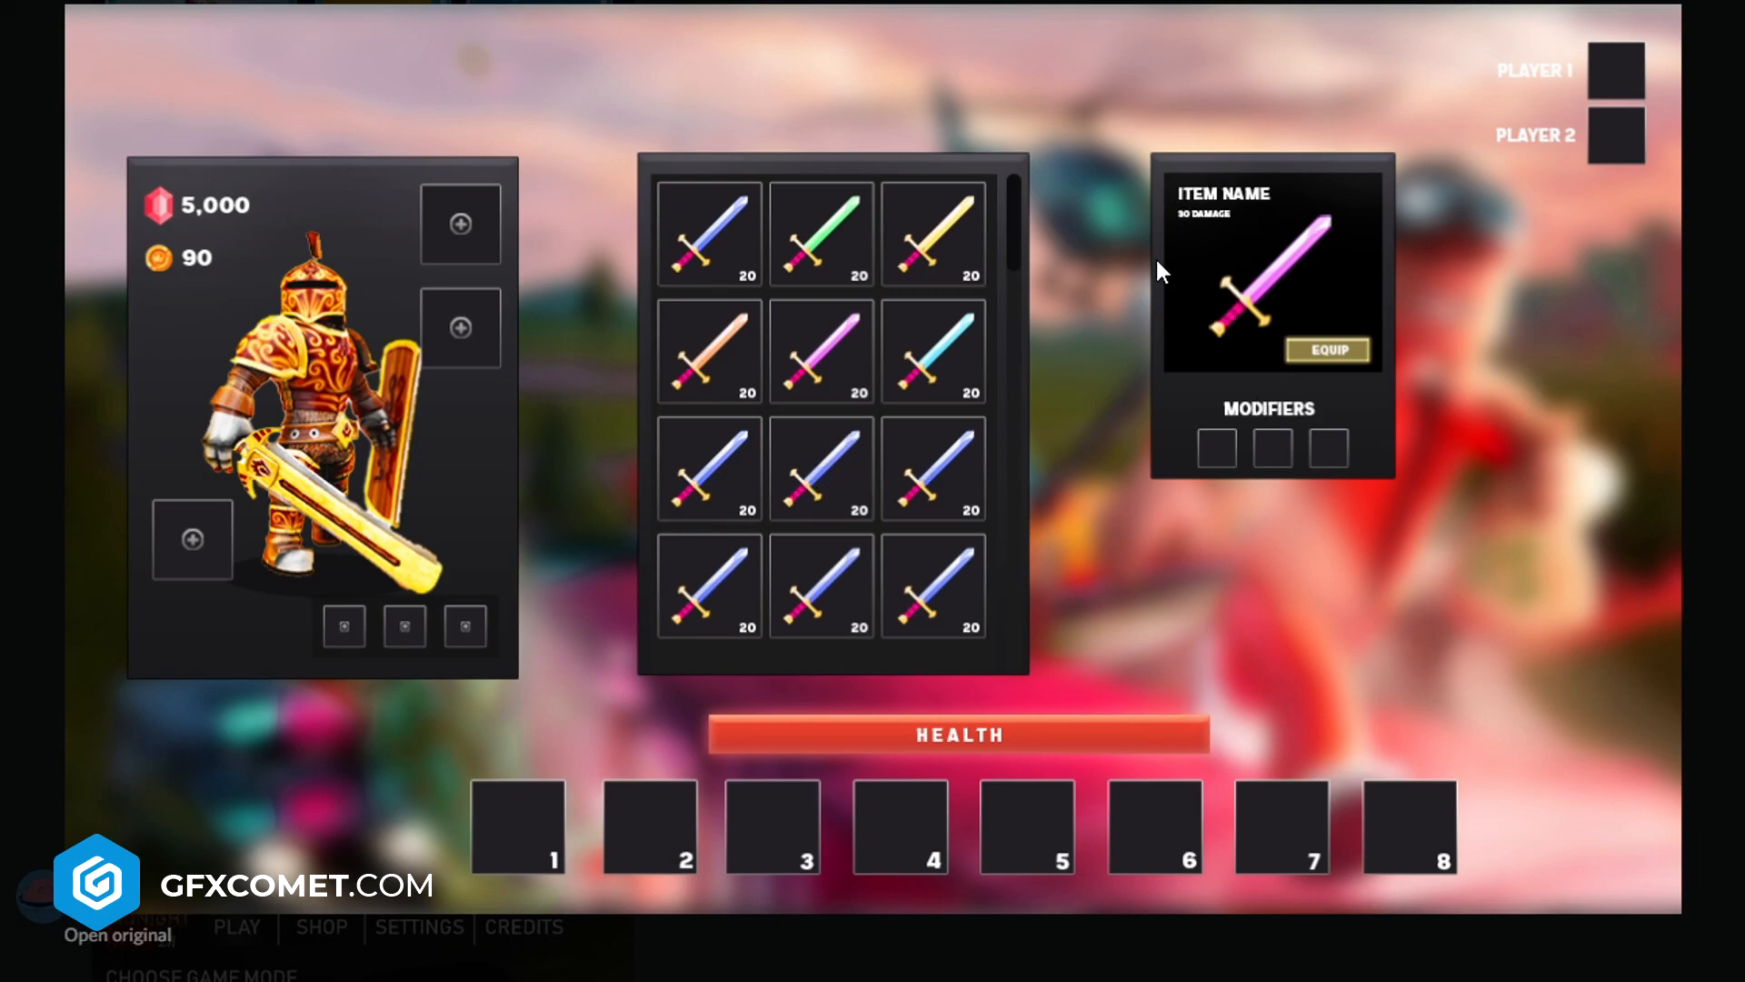
mouse_move(1002, 330)
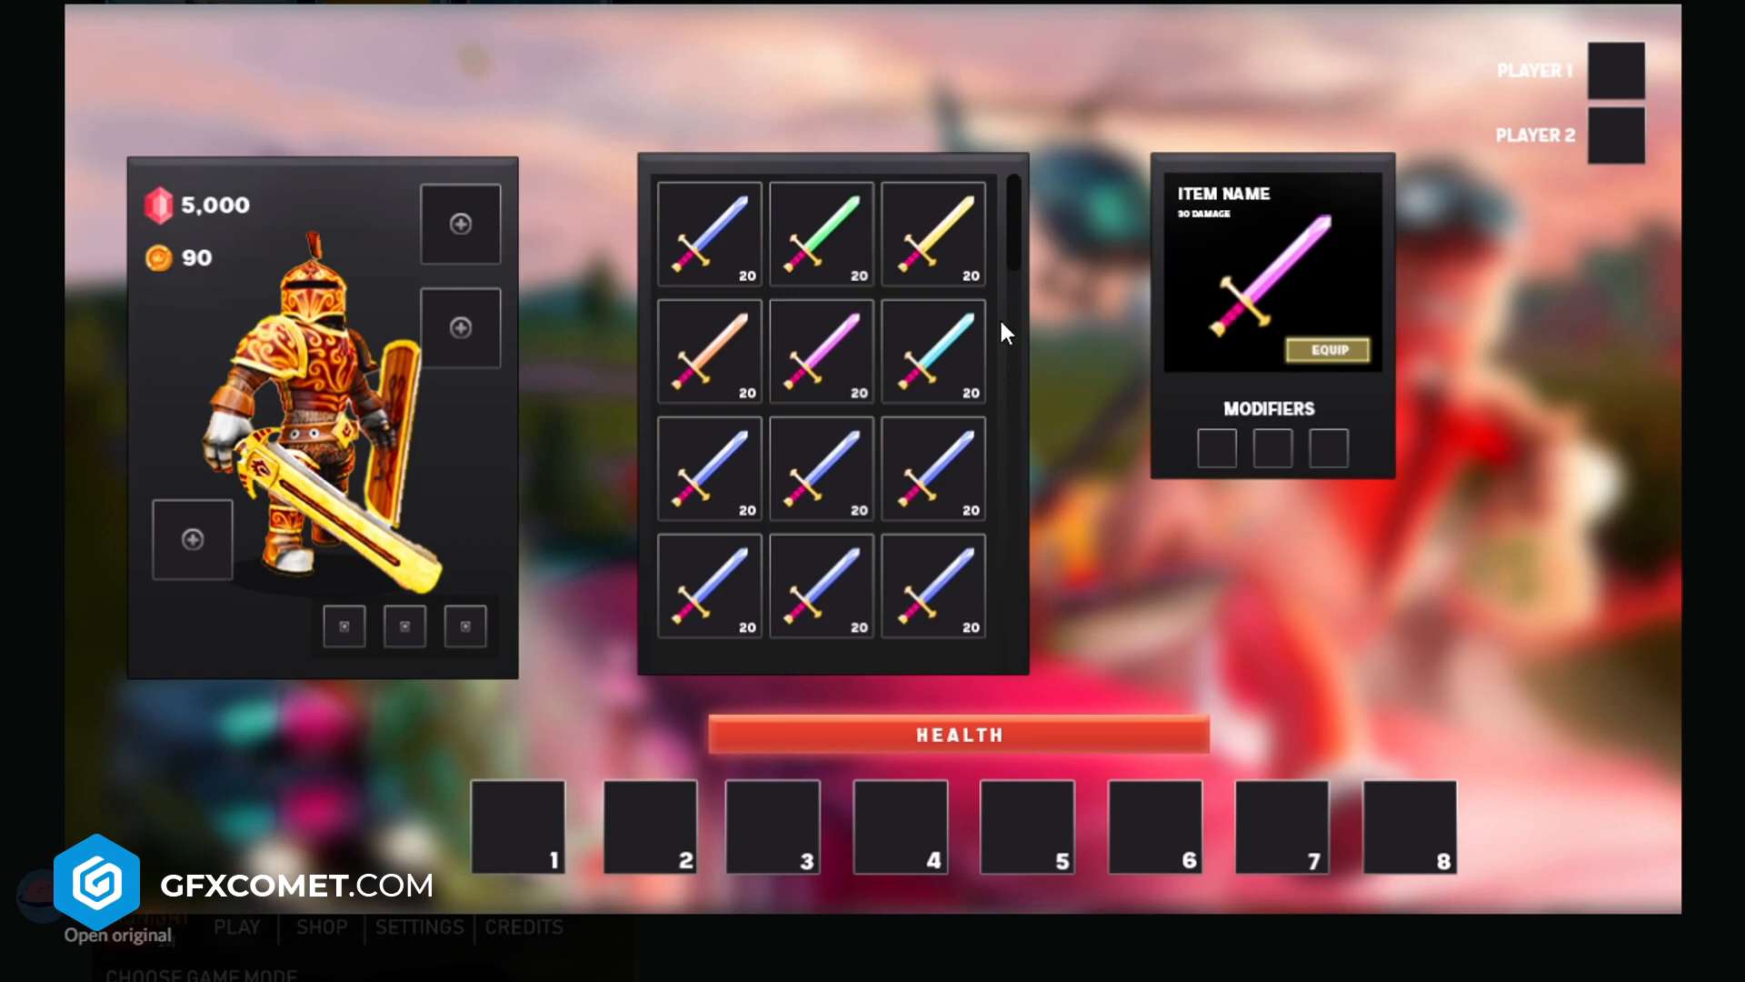
mouse_move(940, 589)
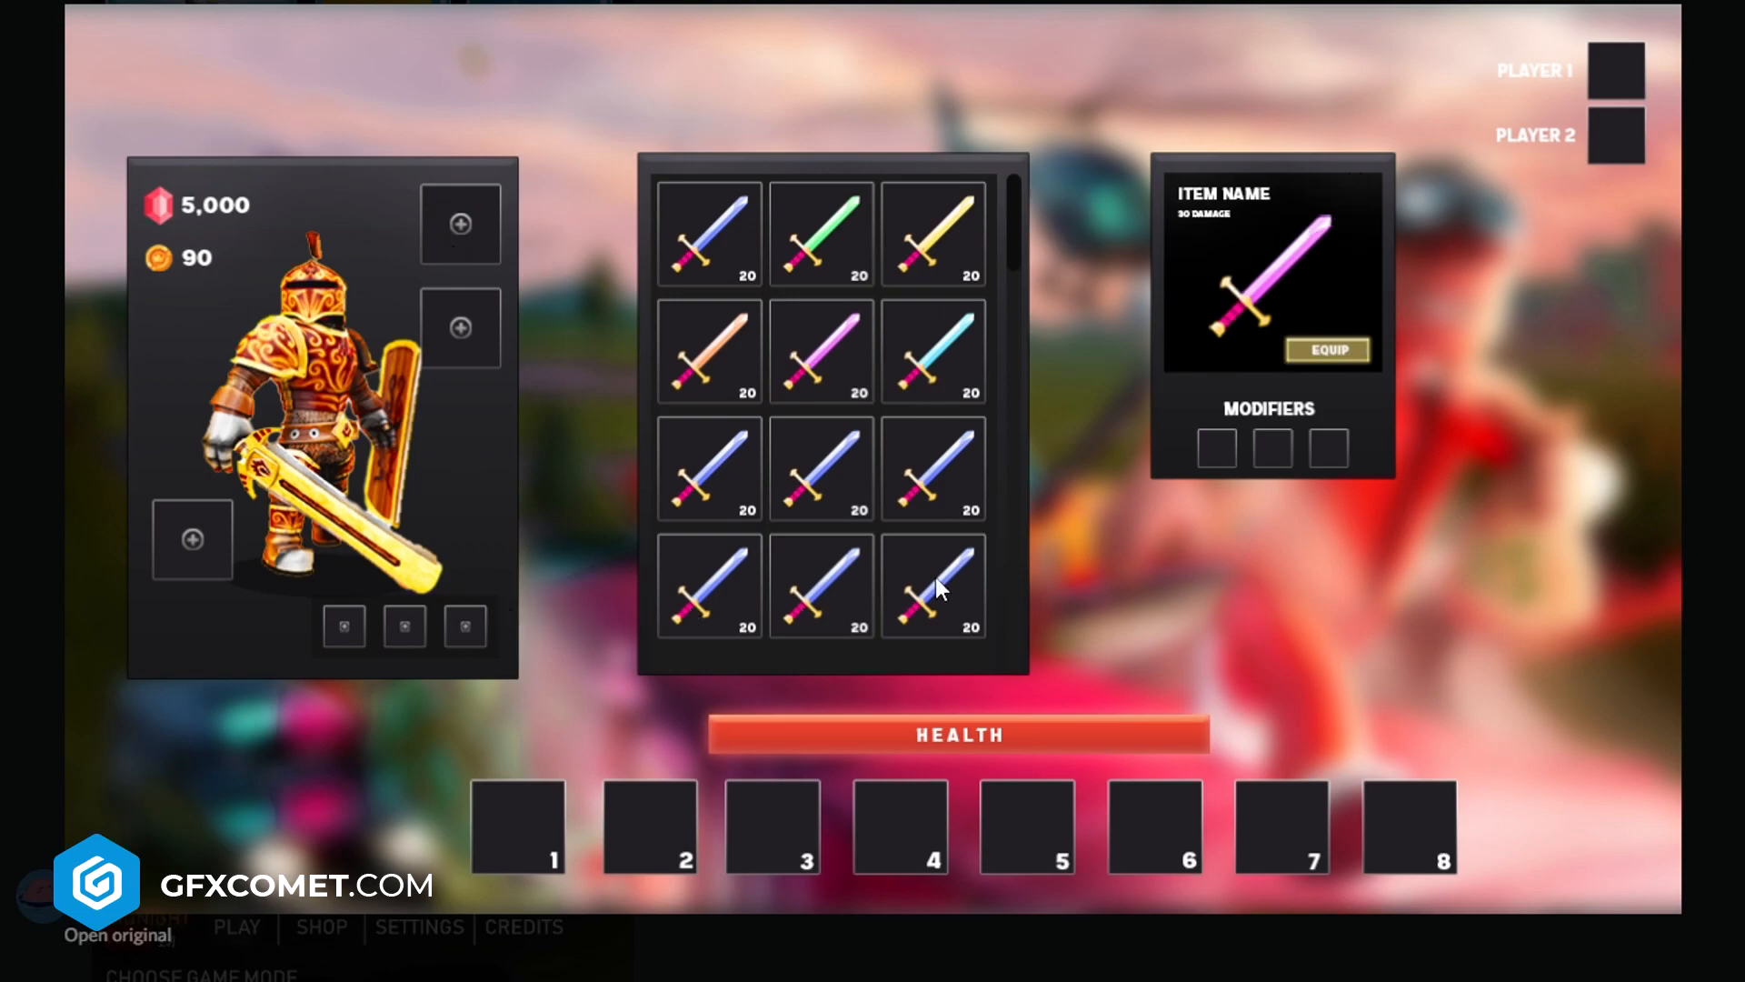
mouse_move(351, 211)
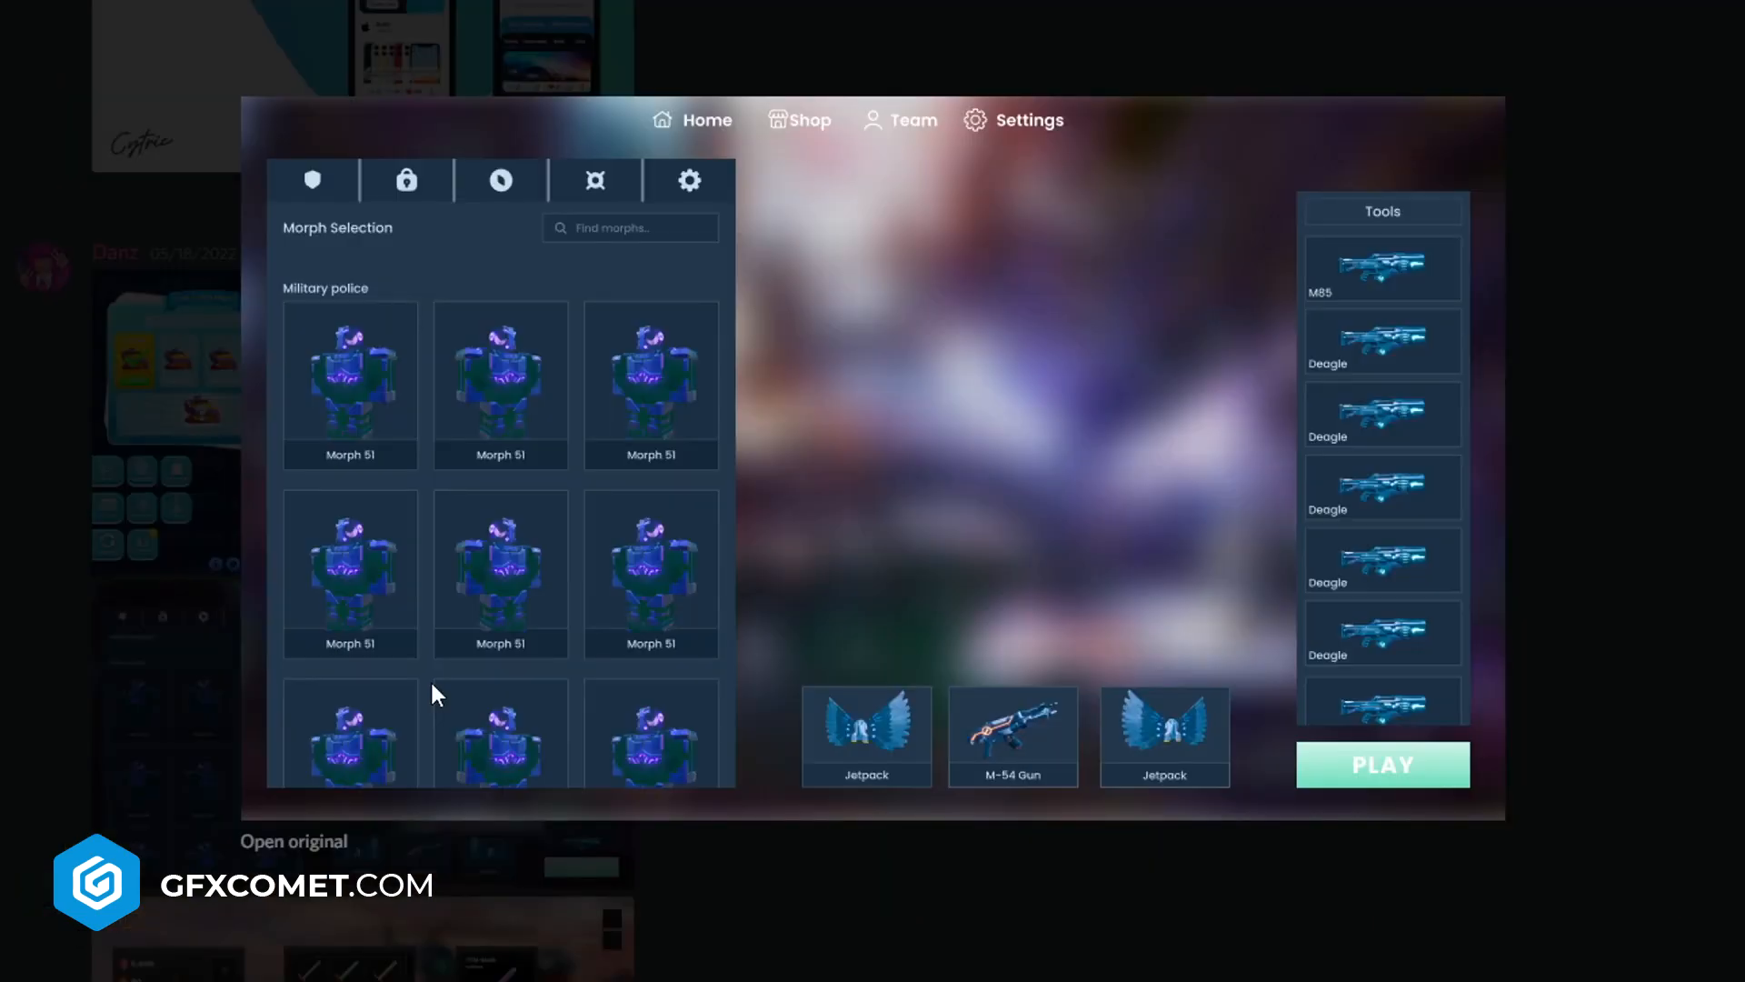
mouse_move(1161, 407)
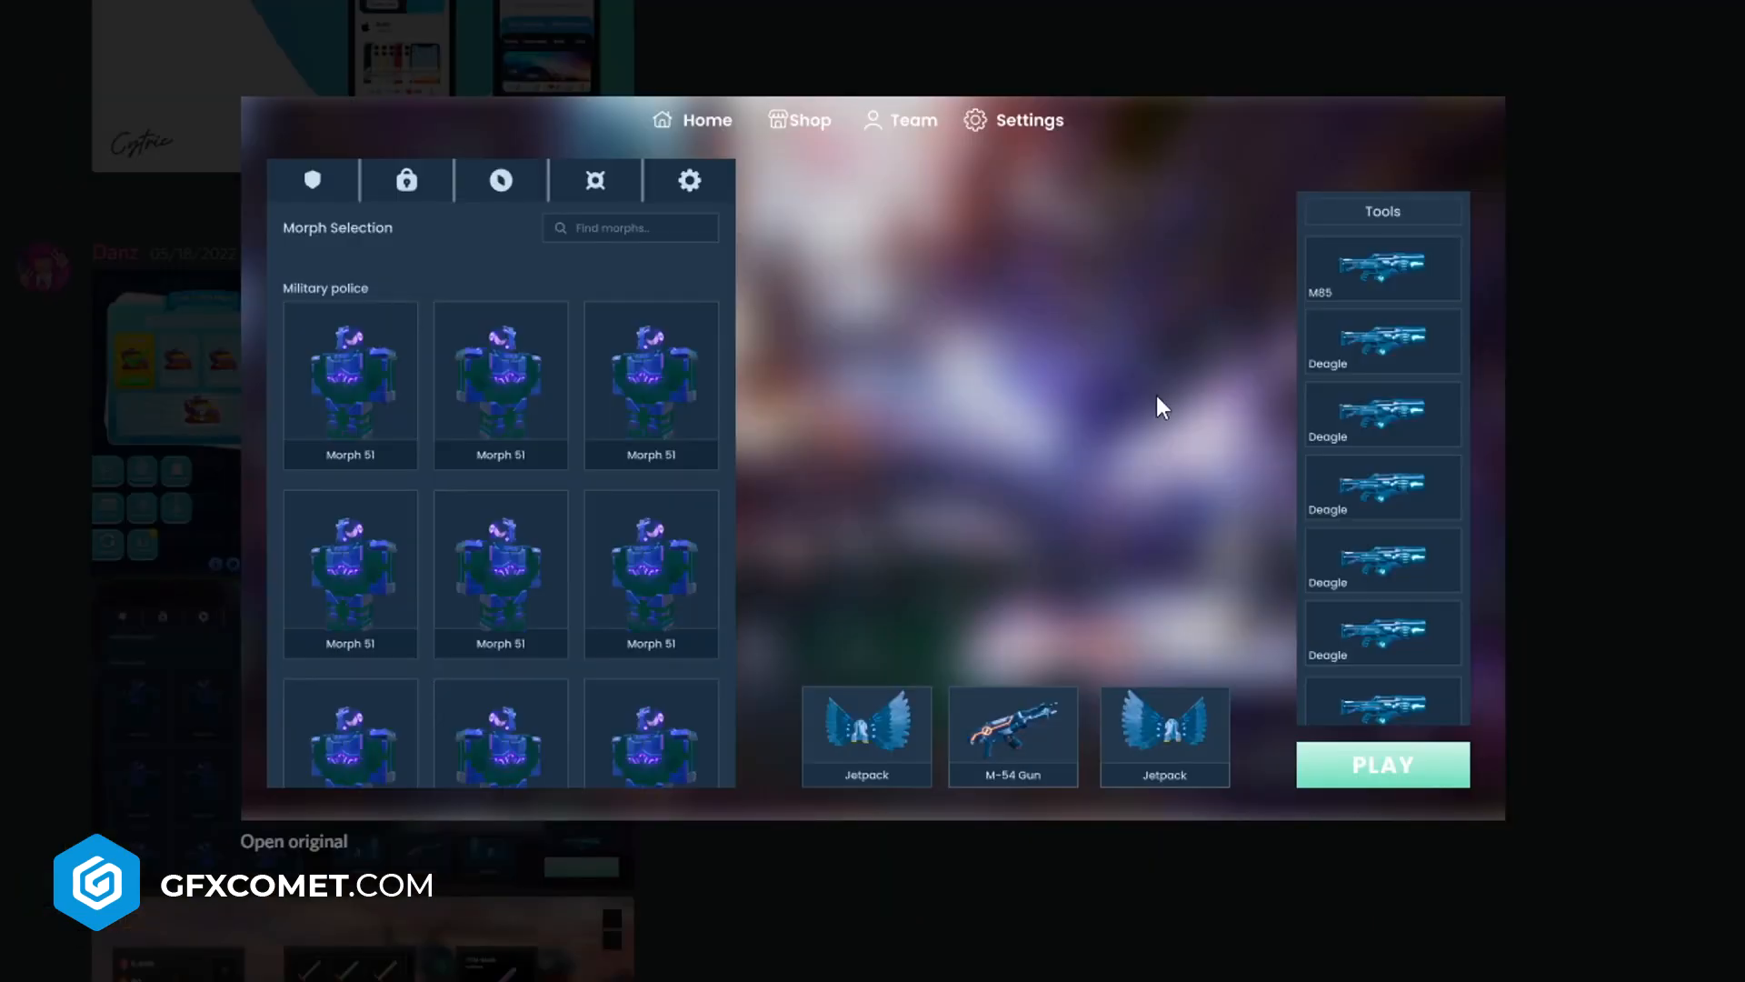
mouse_move(844, 200)
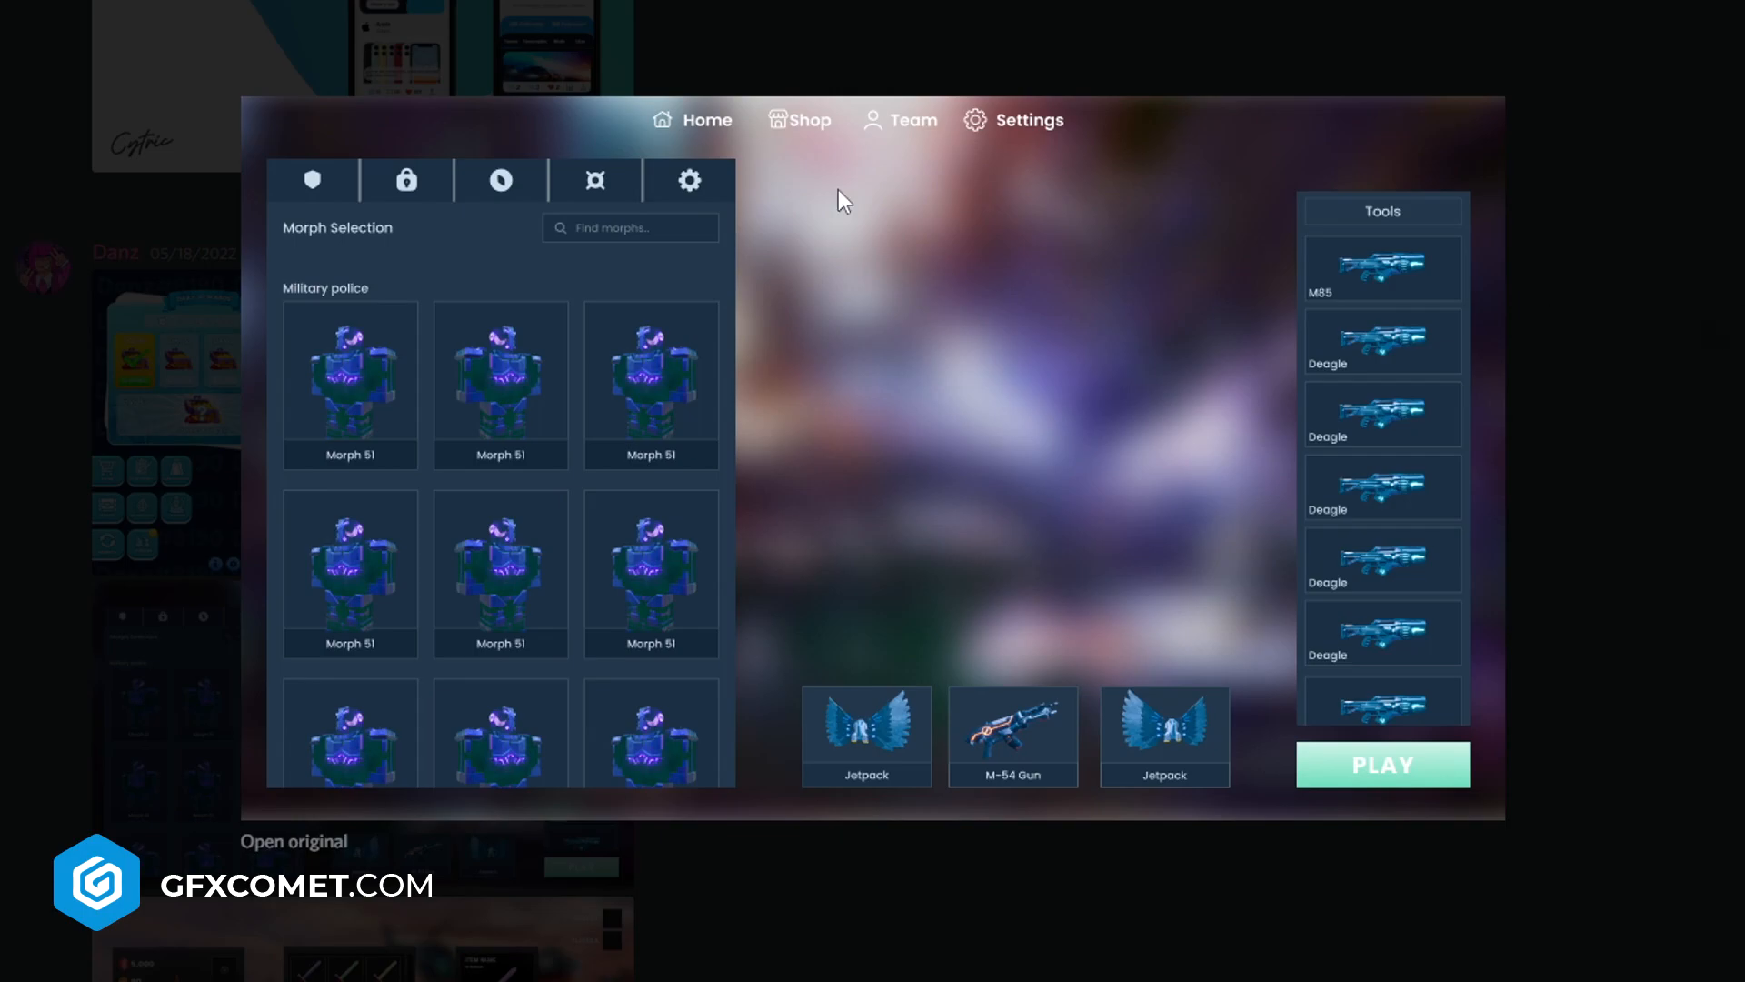
mouse_move(240, 162)
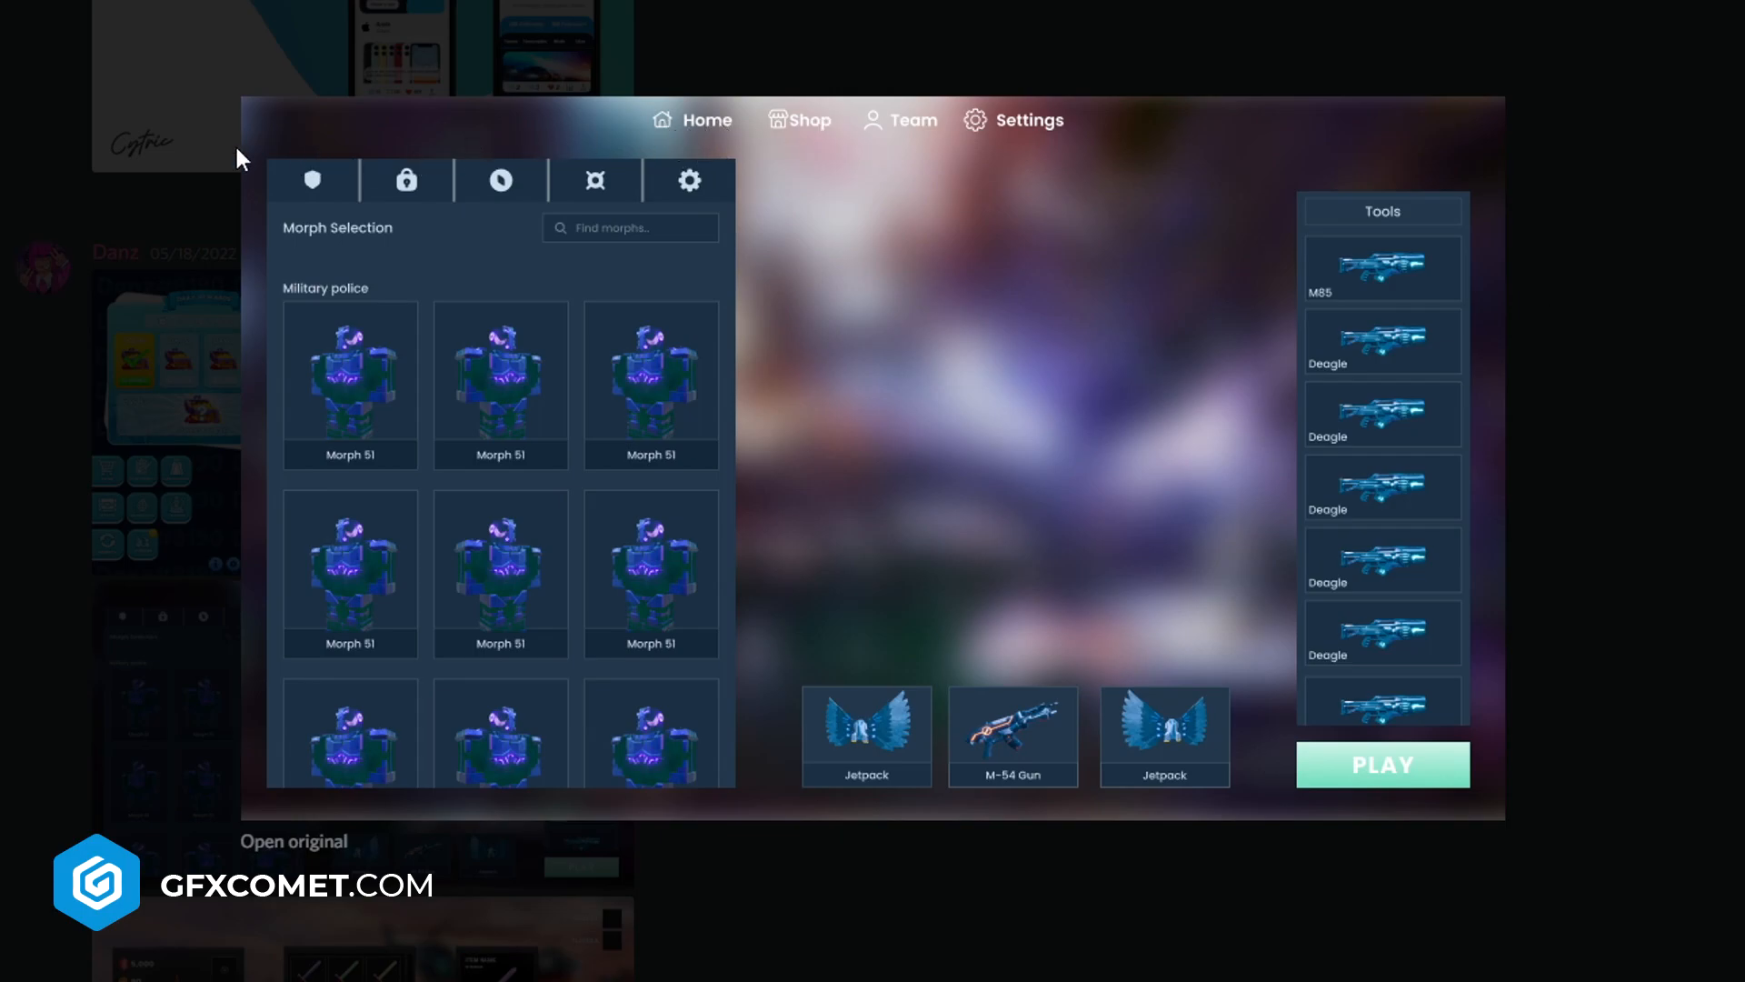
mouse_move(453, 265)
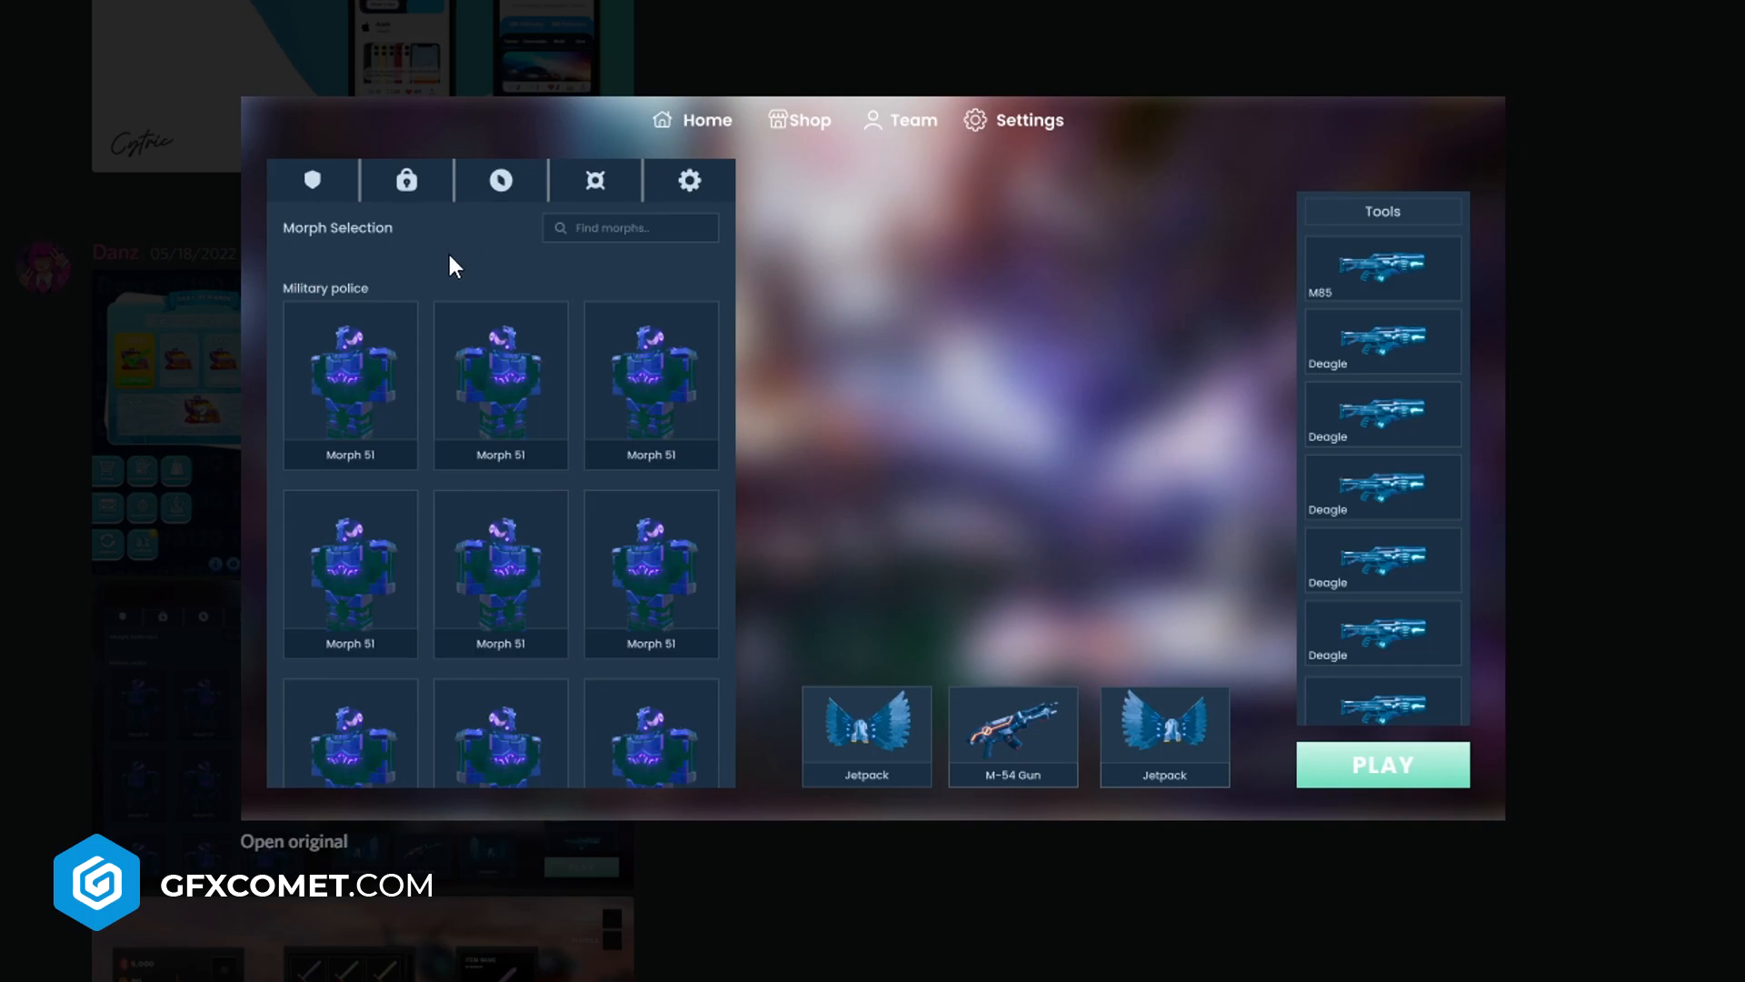
mouse_move(1158, 122)
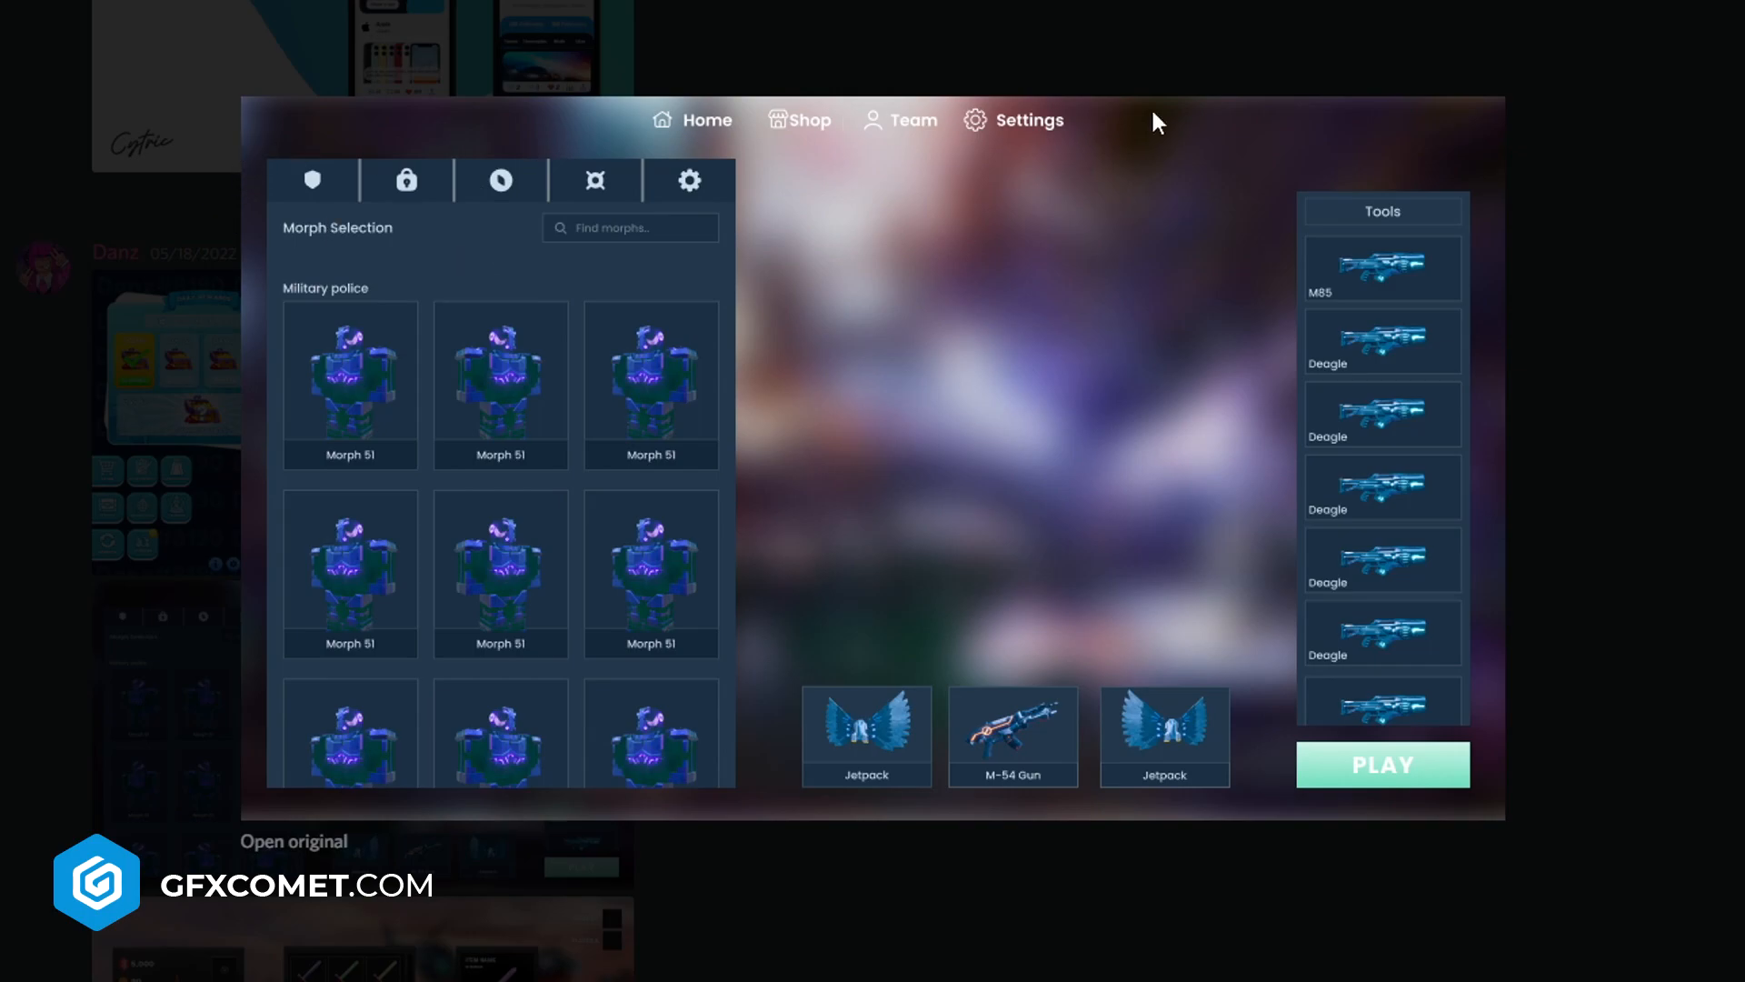
mouse_move(667, 145)
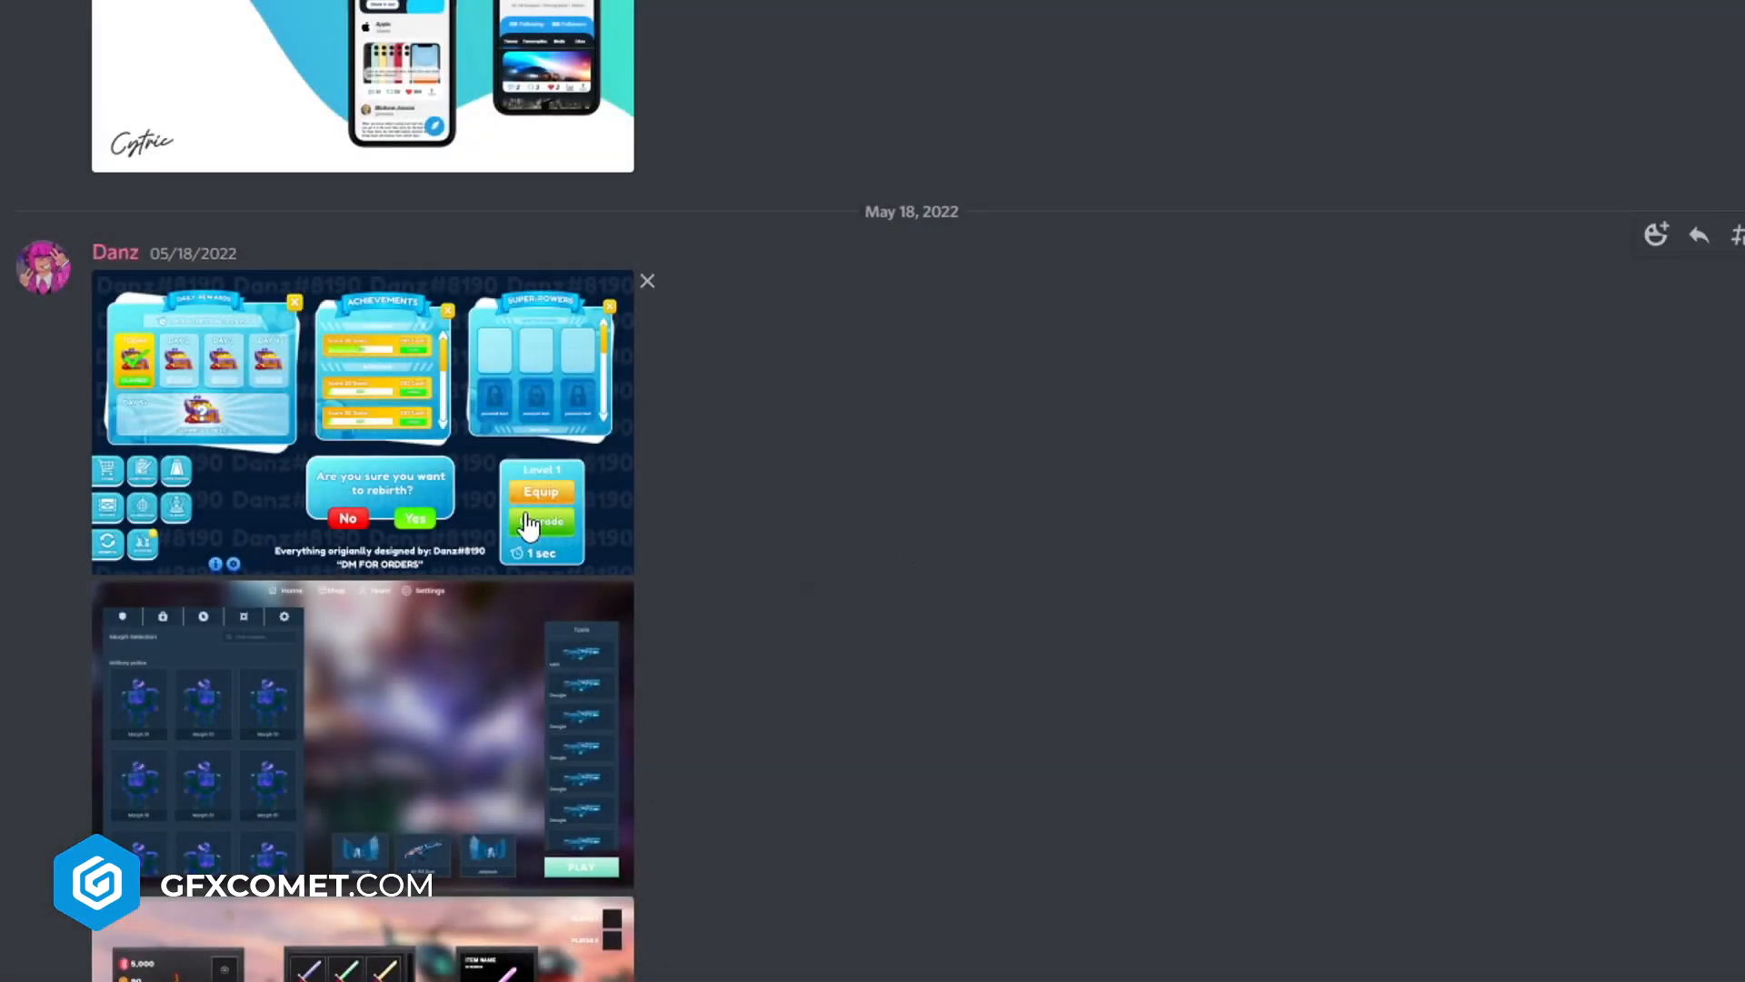
Step: Close the morph selection preview, returning to Cytric's inventory and turret post
click(362, 424)
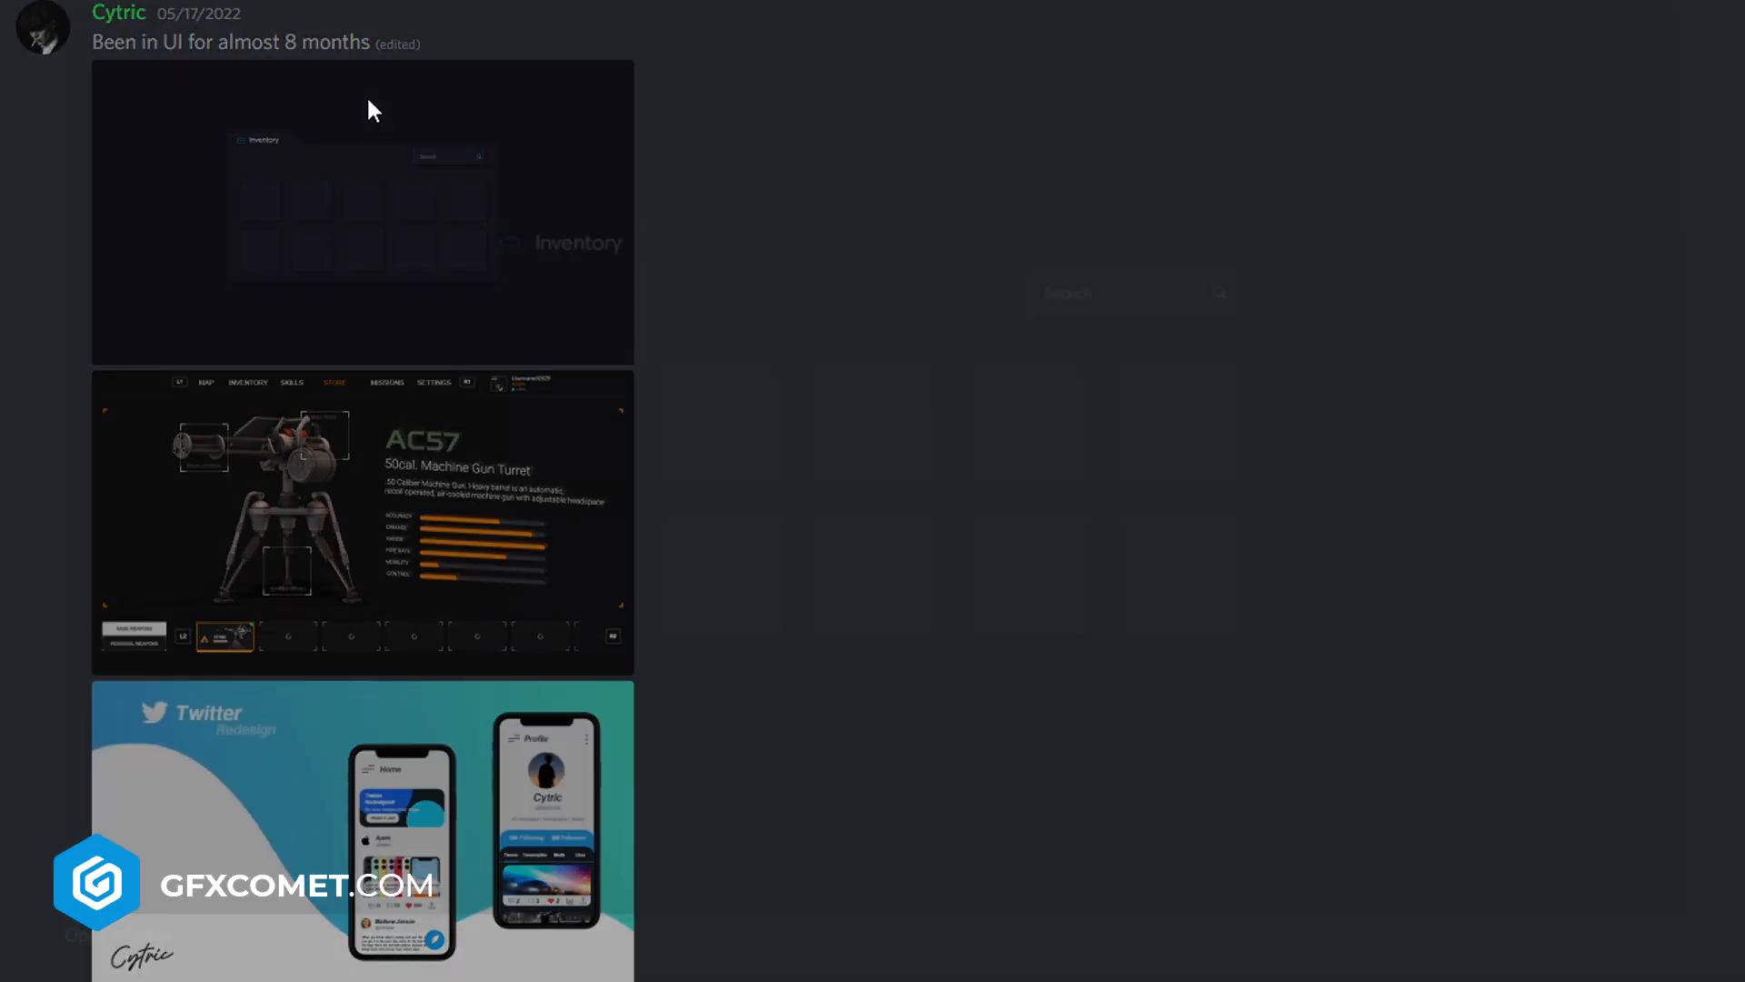
Step: View Cytric's inventory design full size, then scroll to the May 10 RPReplay pie-chart post
click(361, 211)
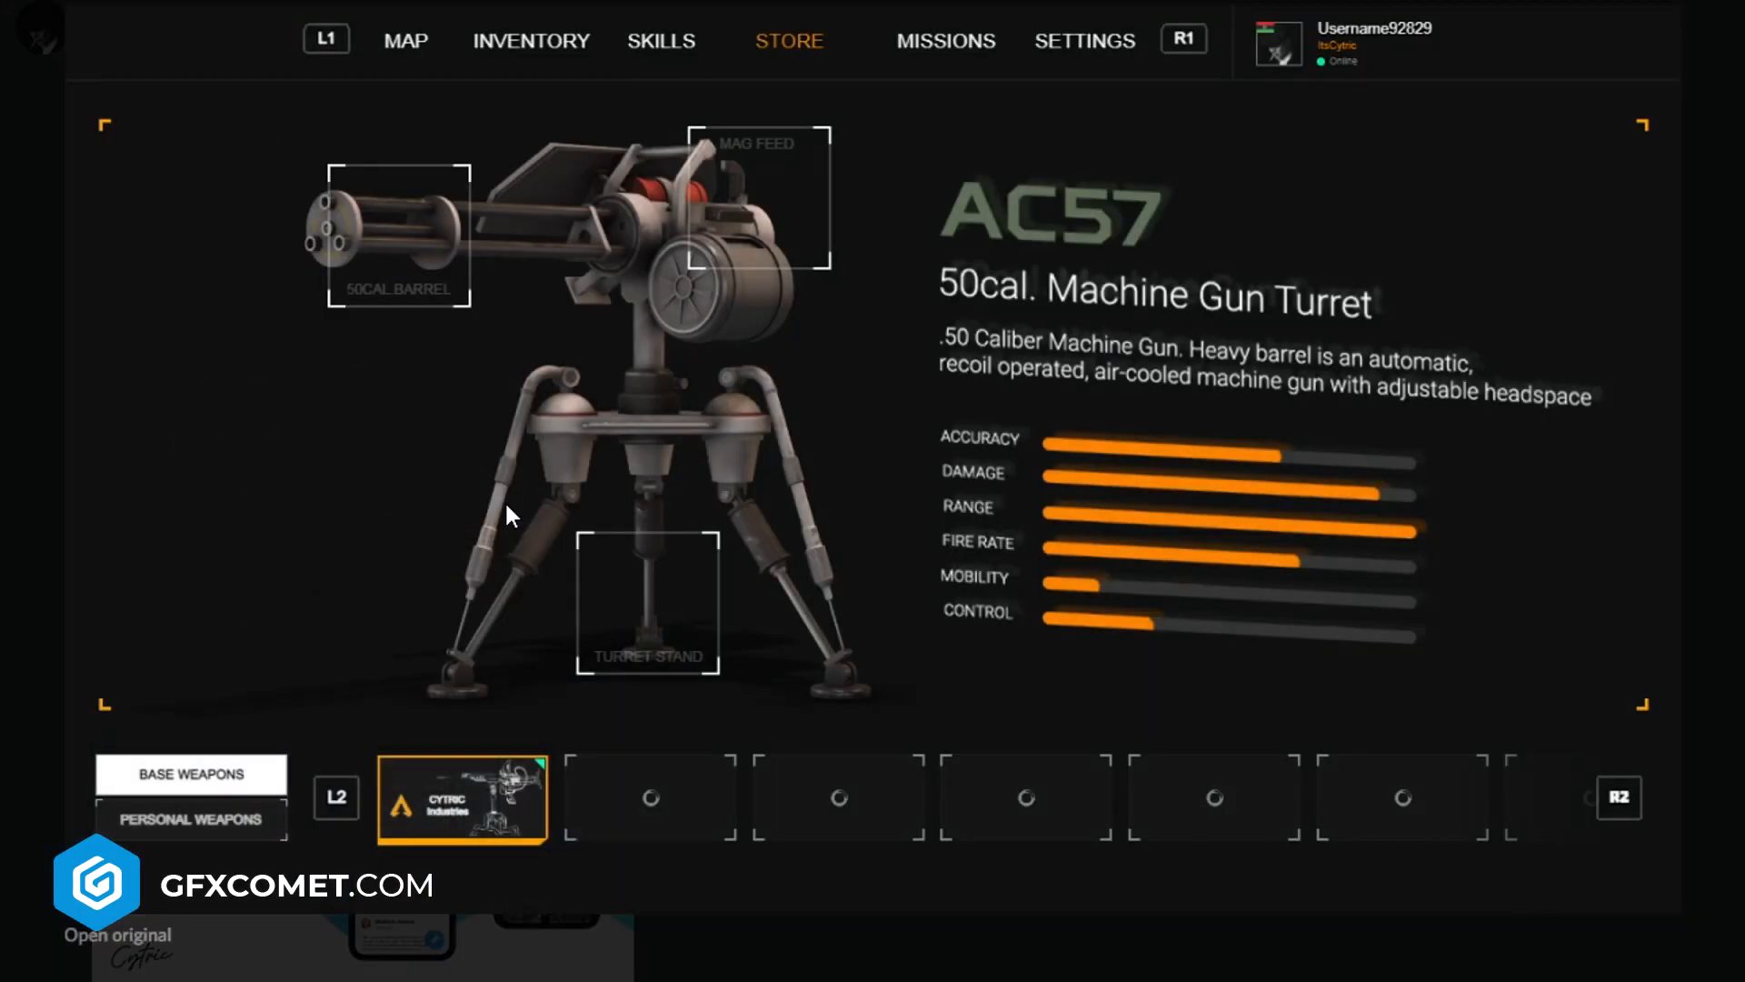
mouse_move(567, 802)
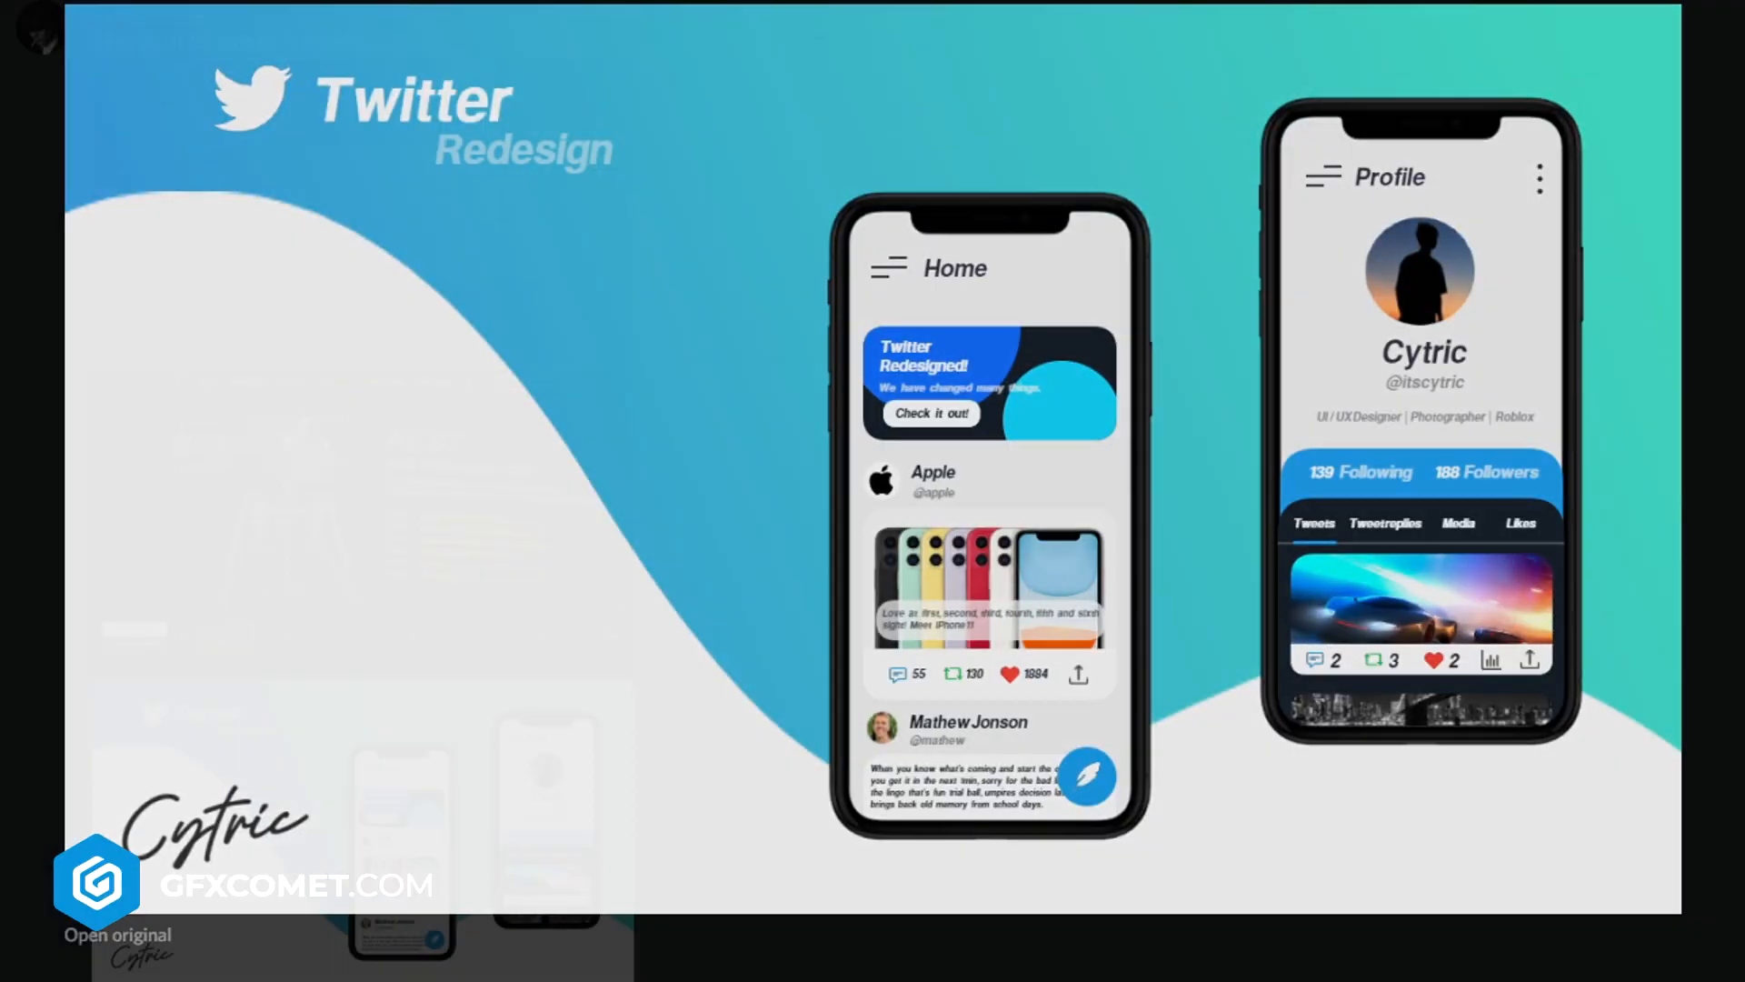
scroll(down, 3)
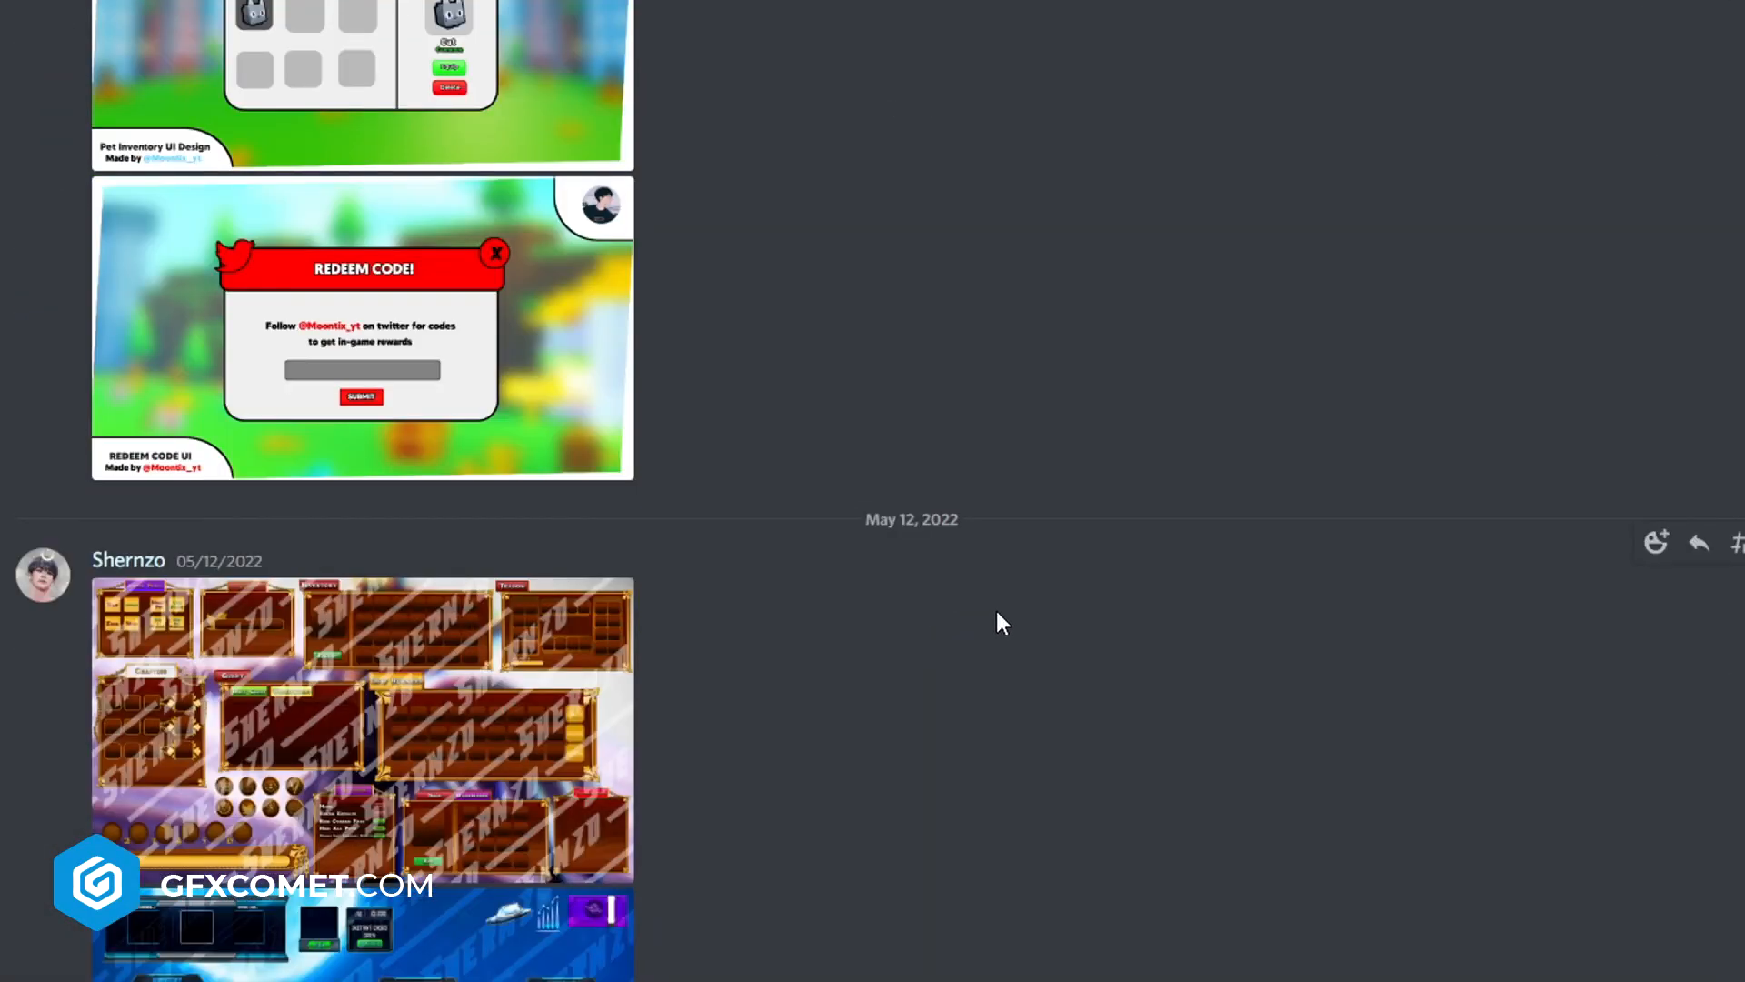
scroll(up, 3)
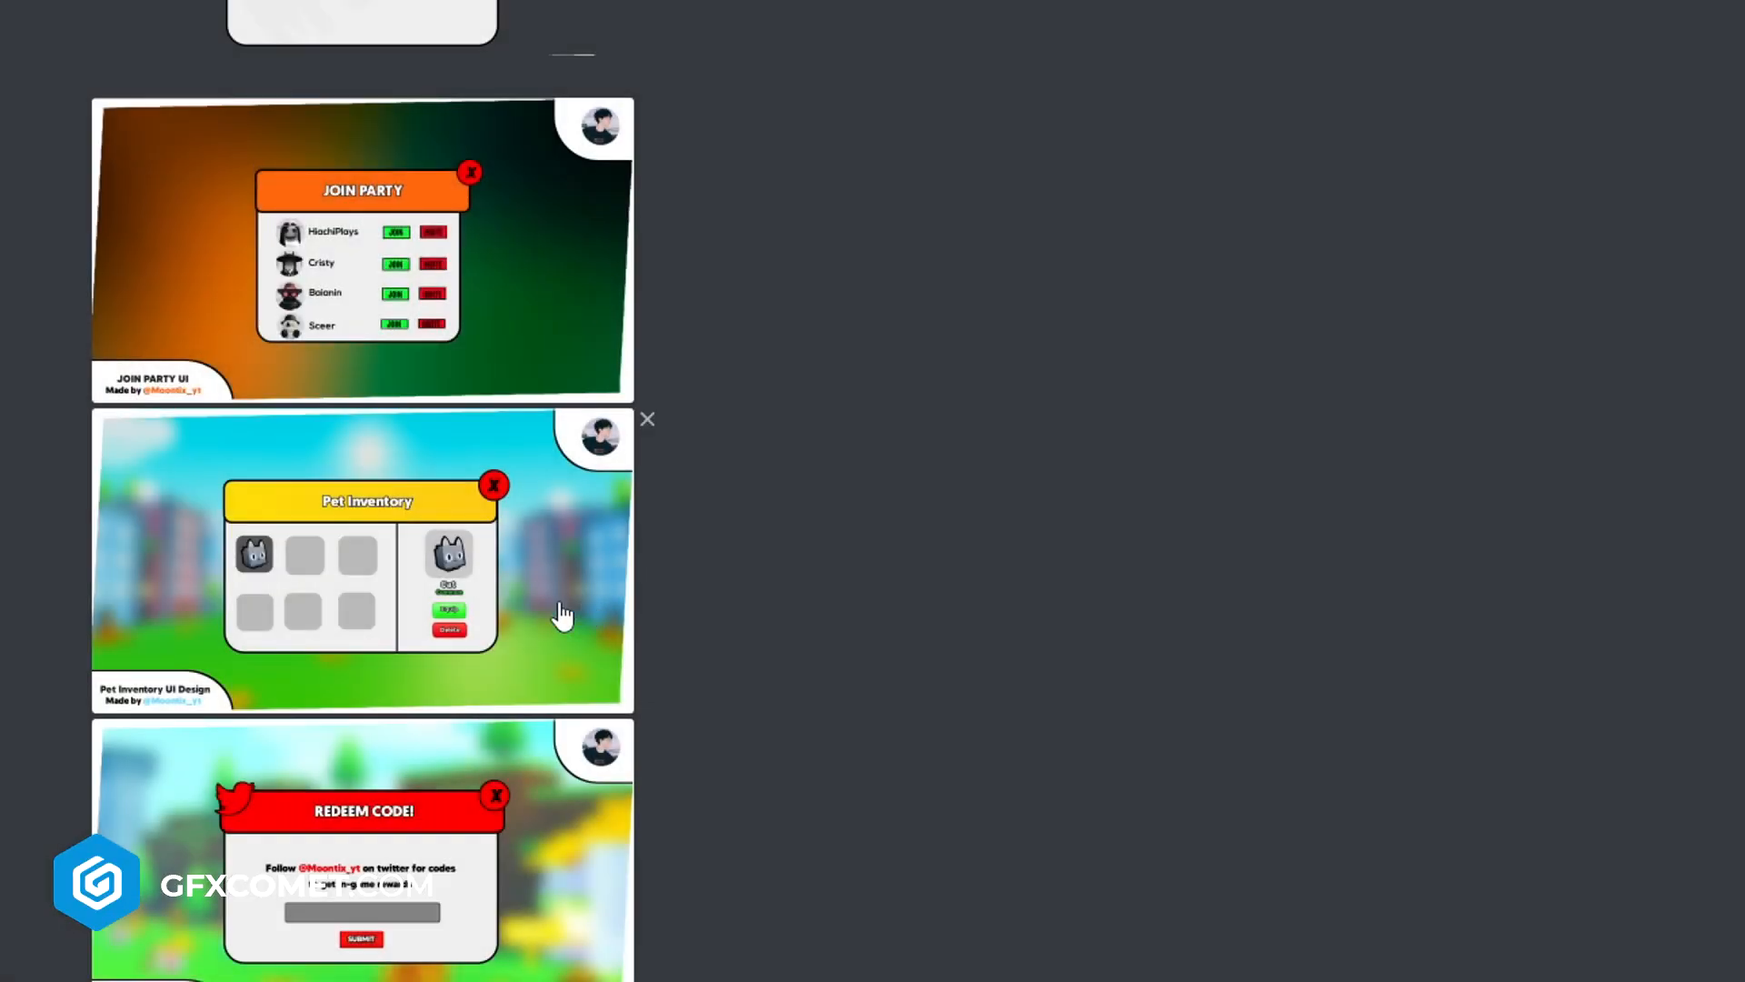
click(360, 845)
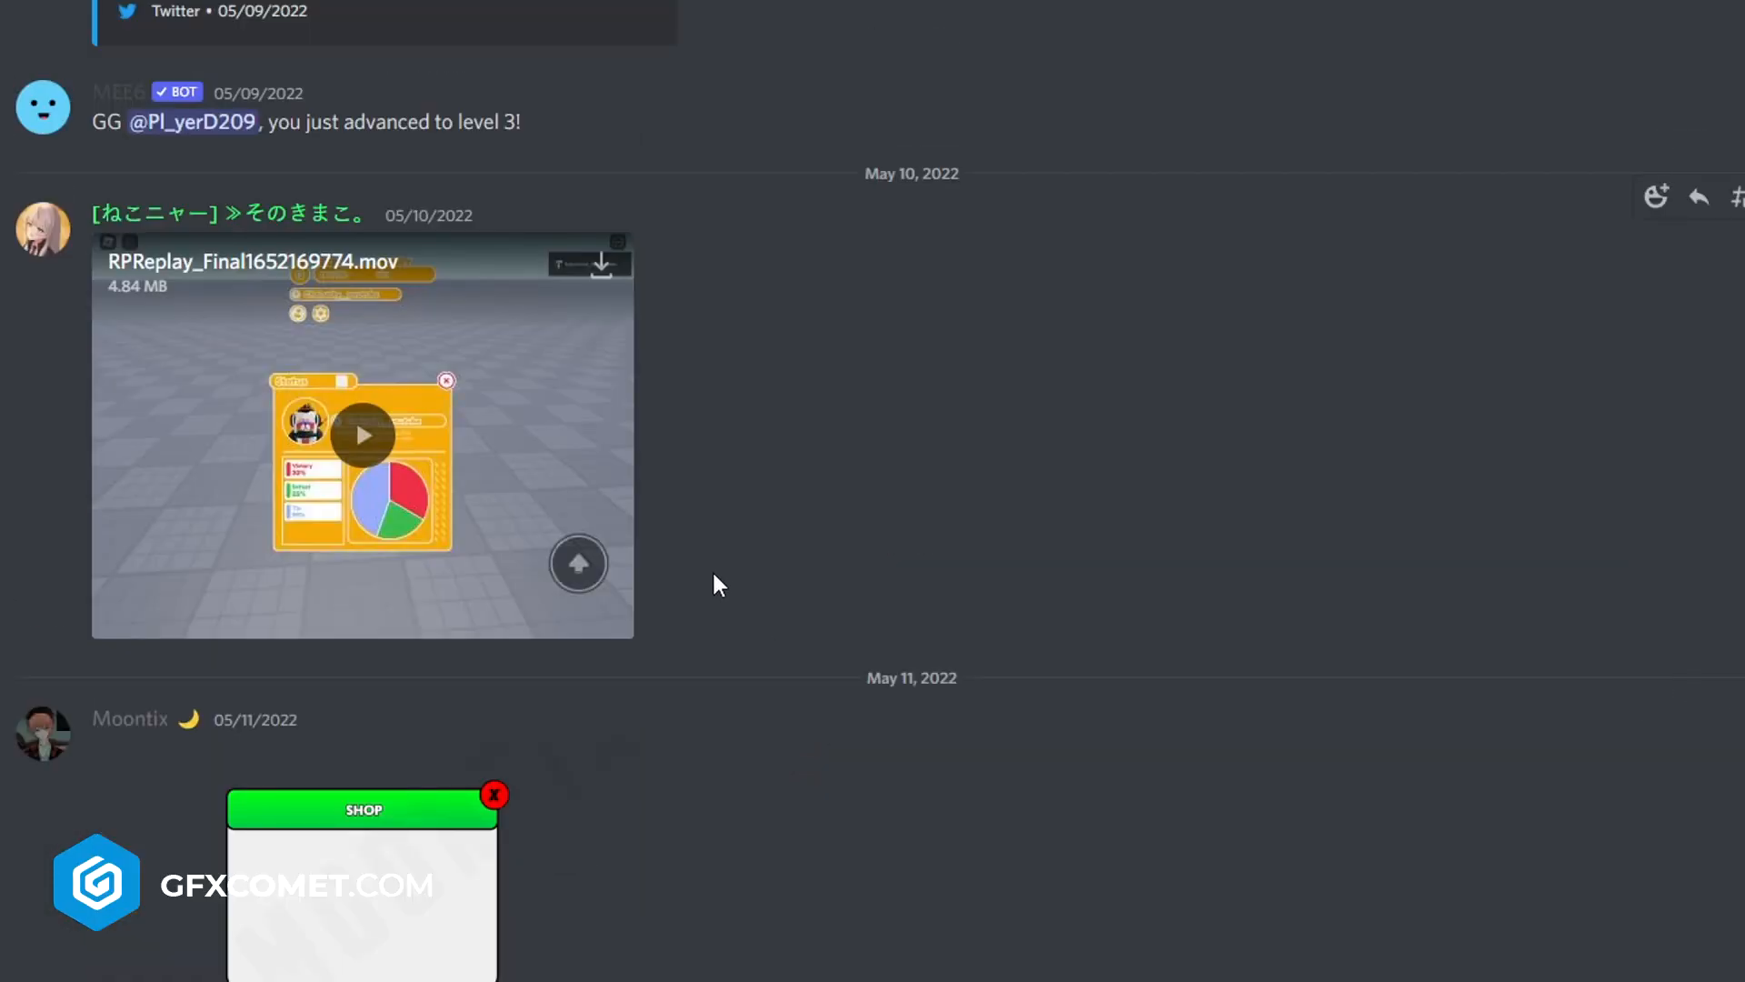
Step: View the garage car-customisation design with upgrades, colors and stats full size
click(360, 434)
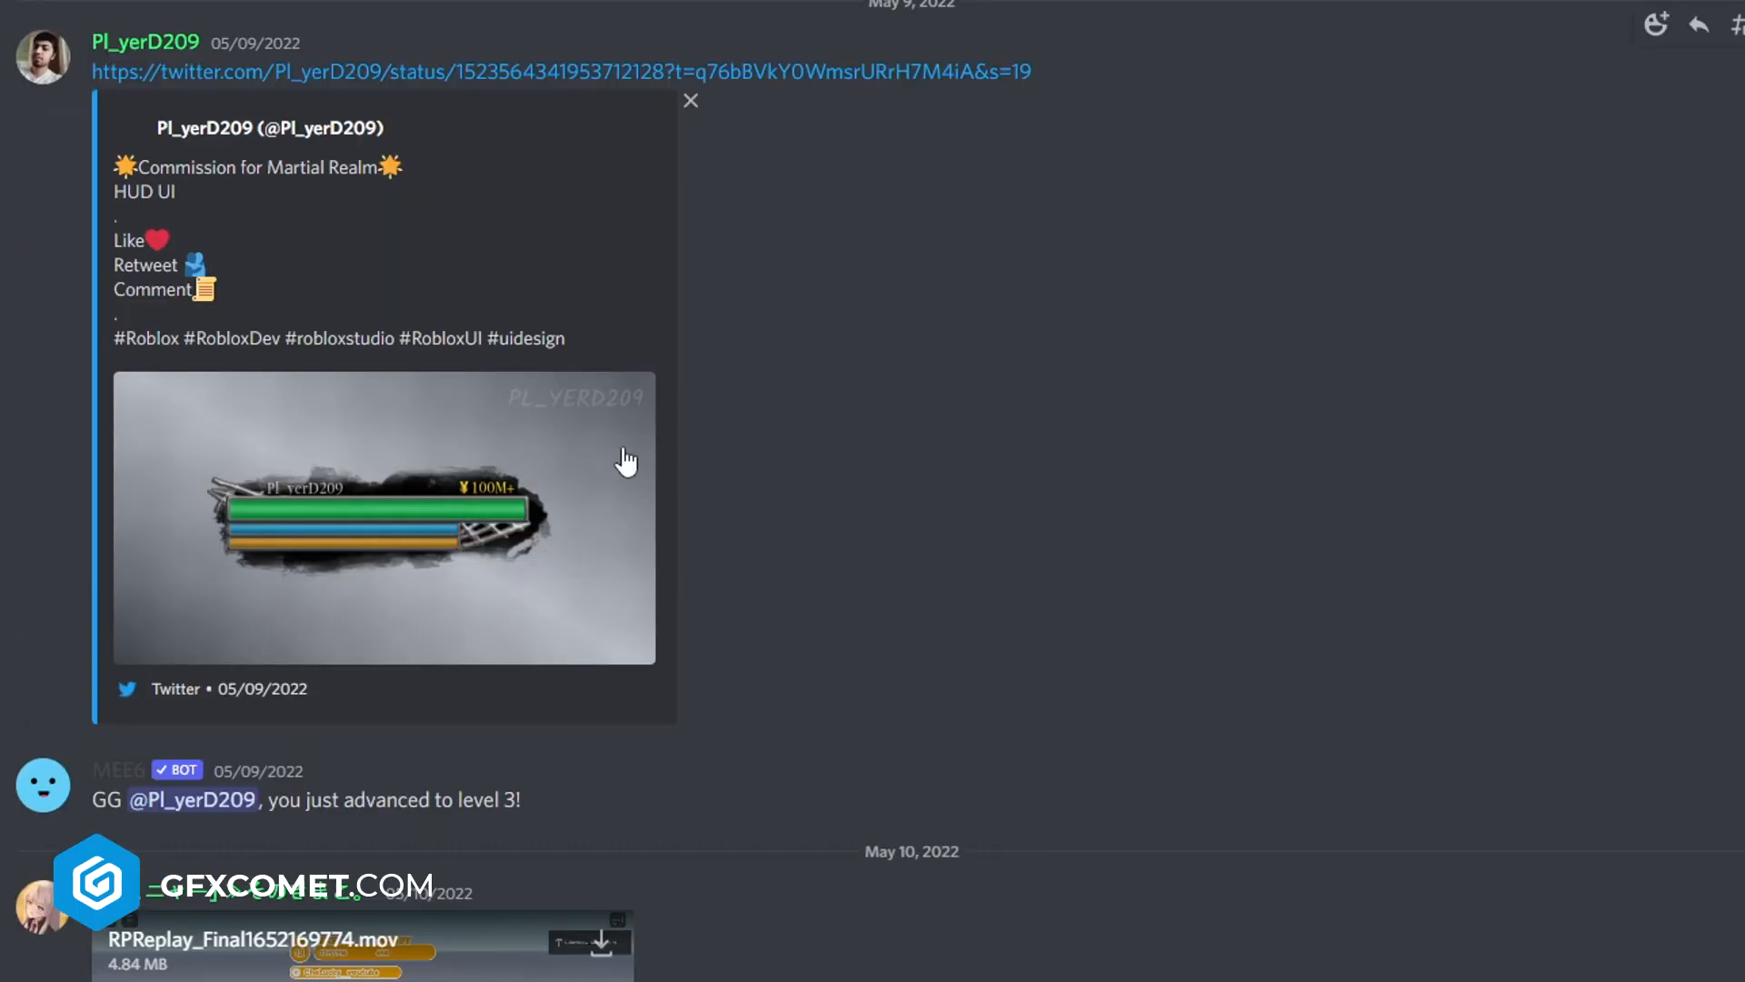
click(384, 518)
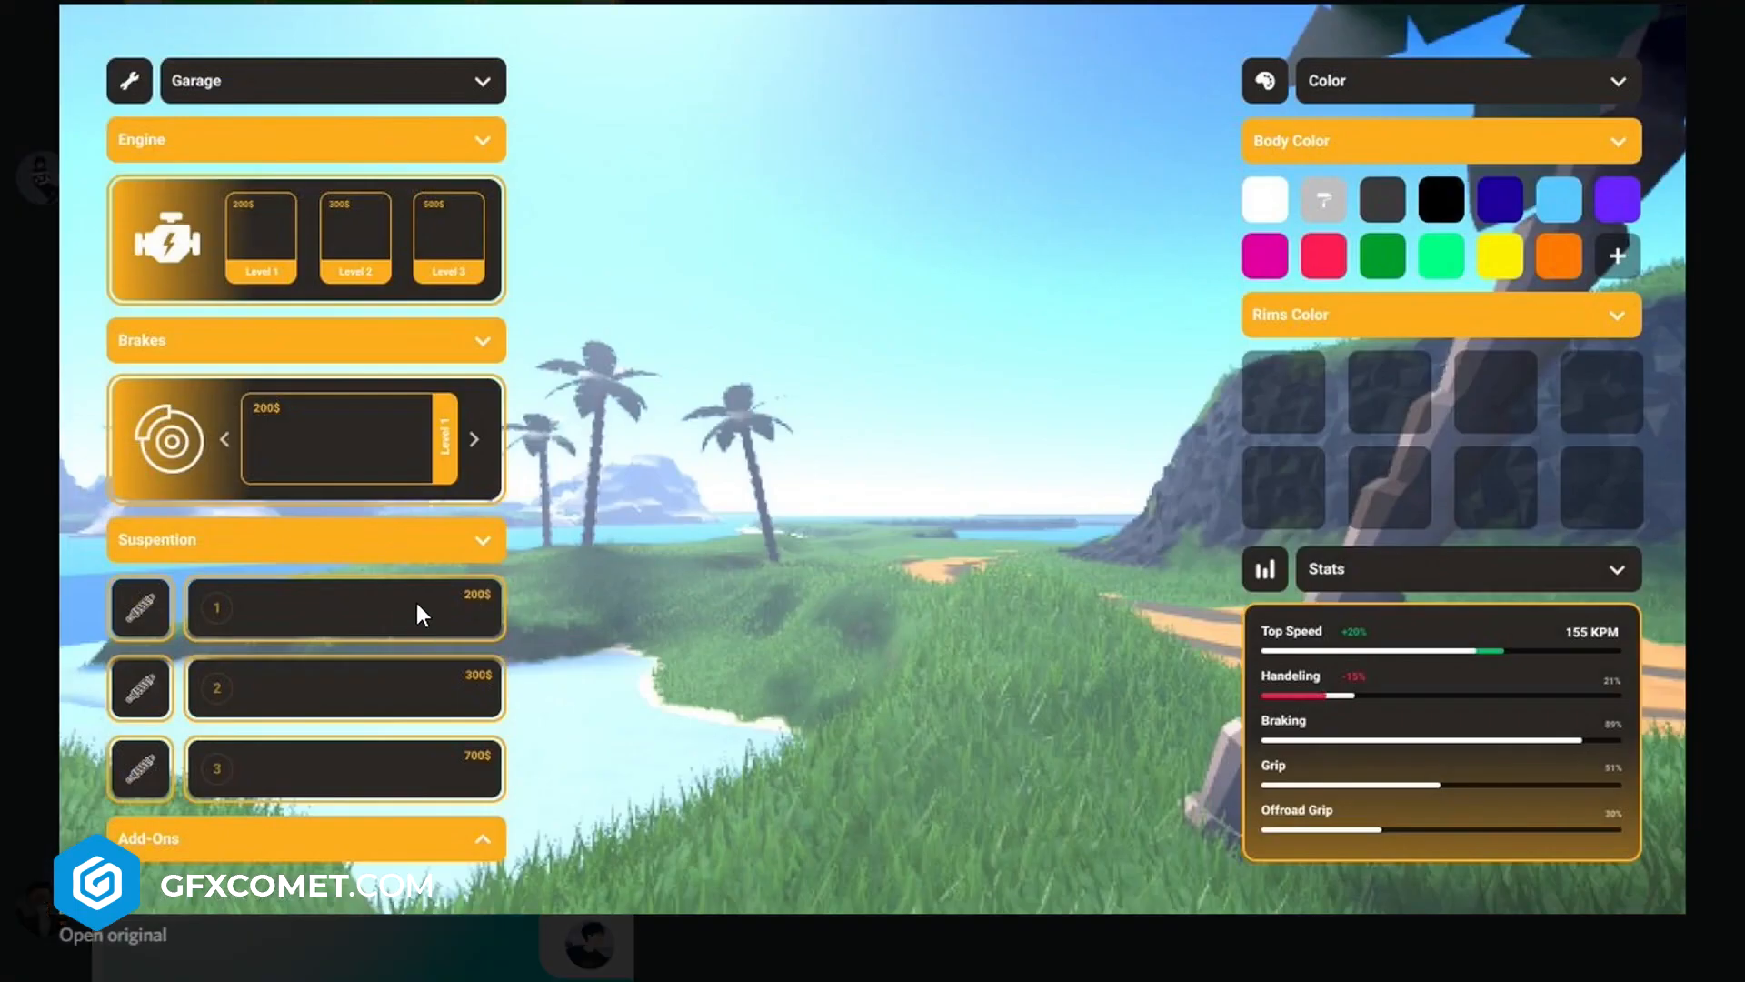
mouse_move(225, 51)
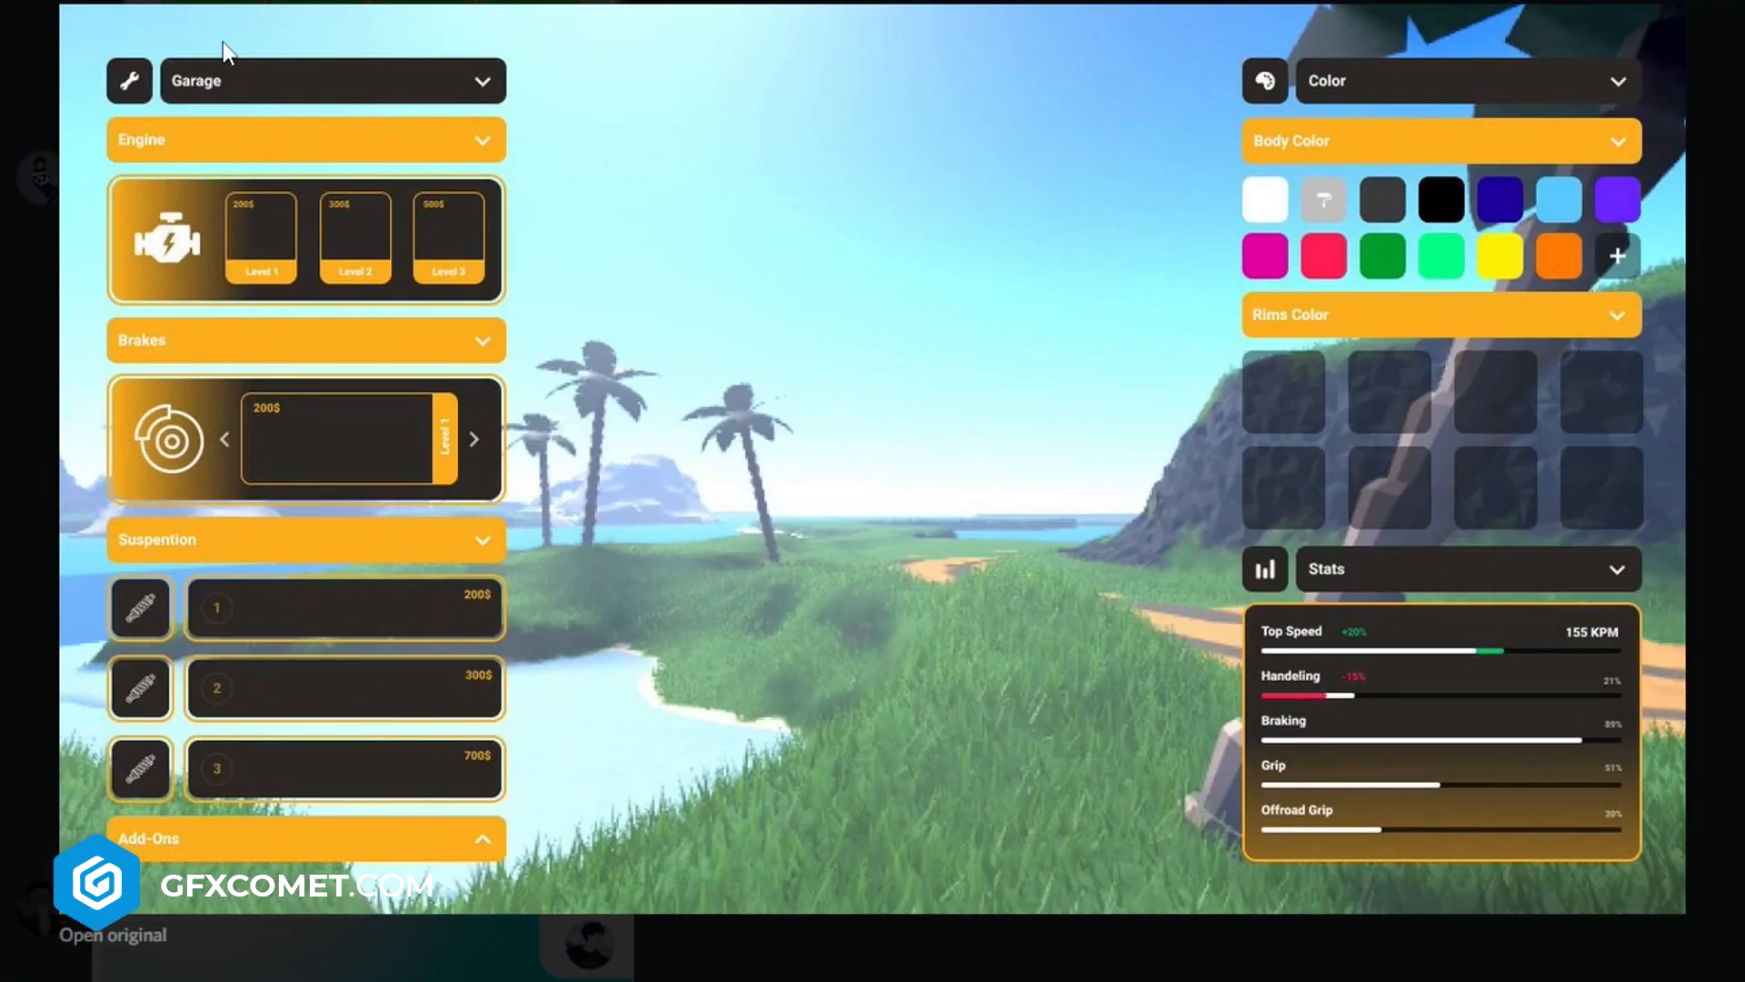
mouse_move(1307, 698)
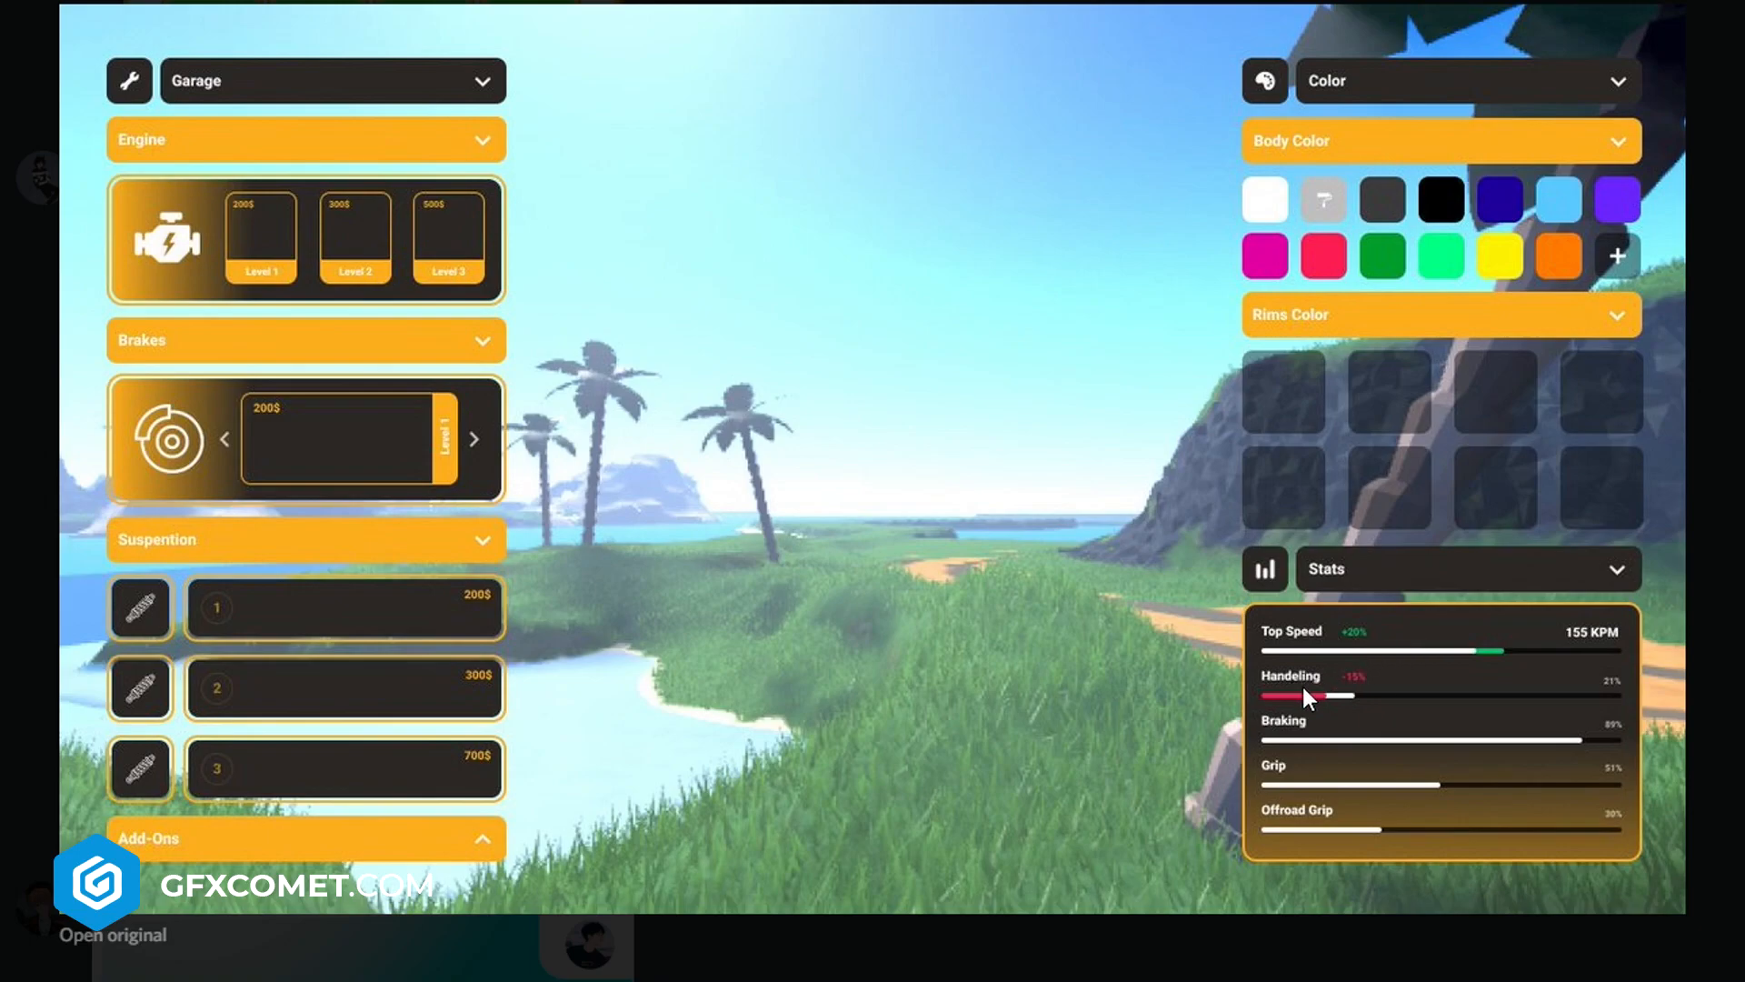
mouse_move(1305, 749)
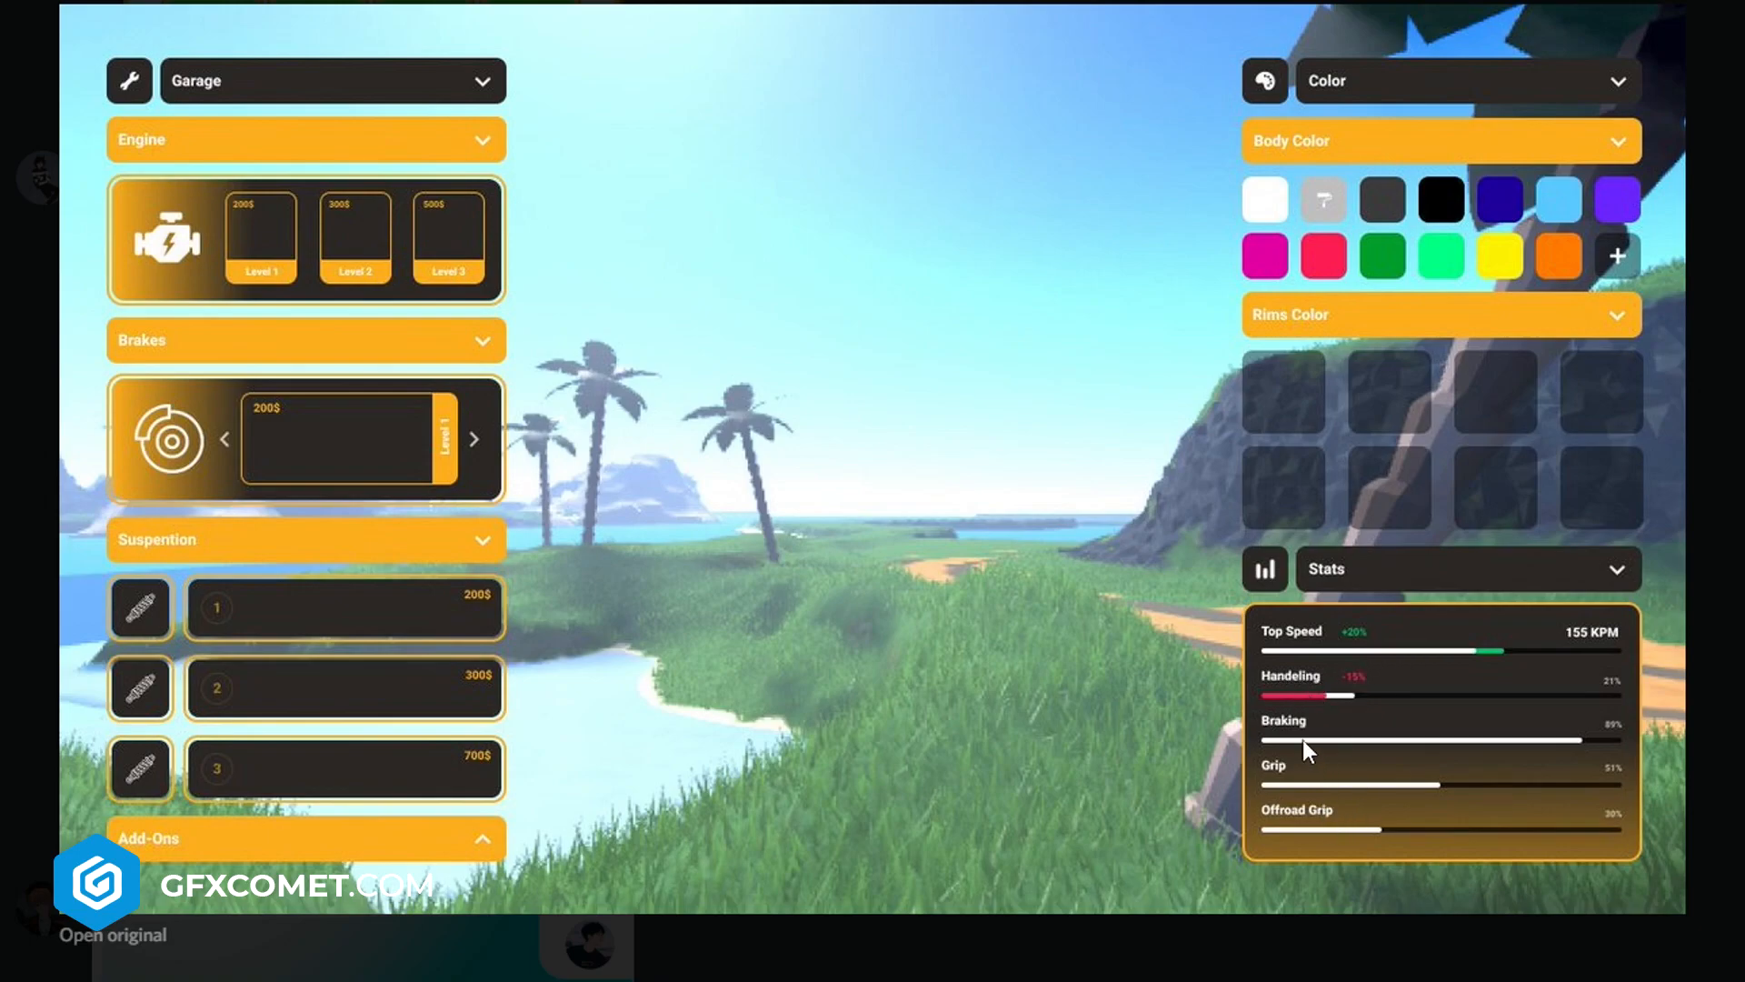
mouse_move(1288, 775)
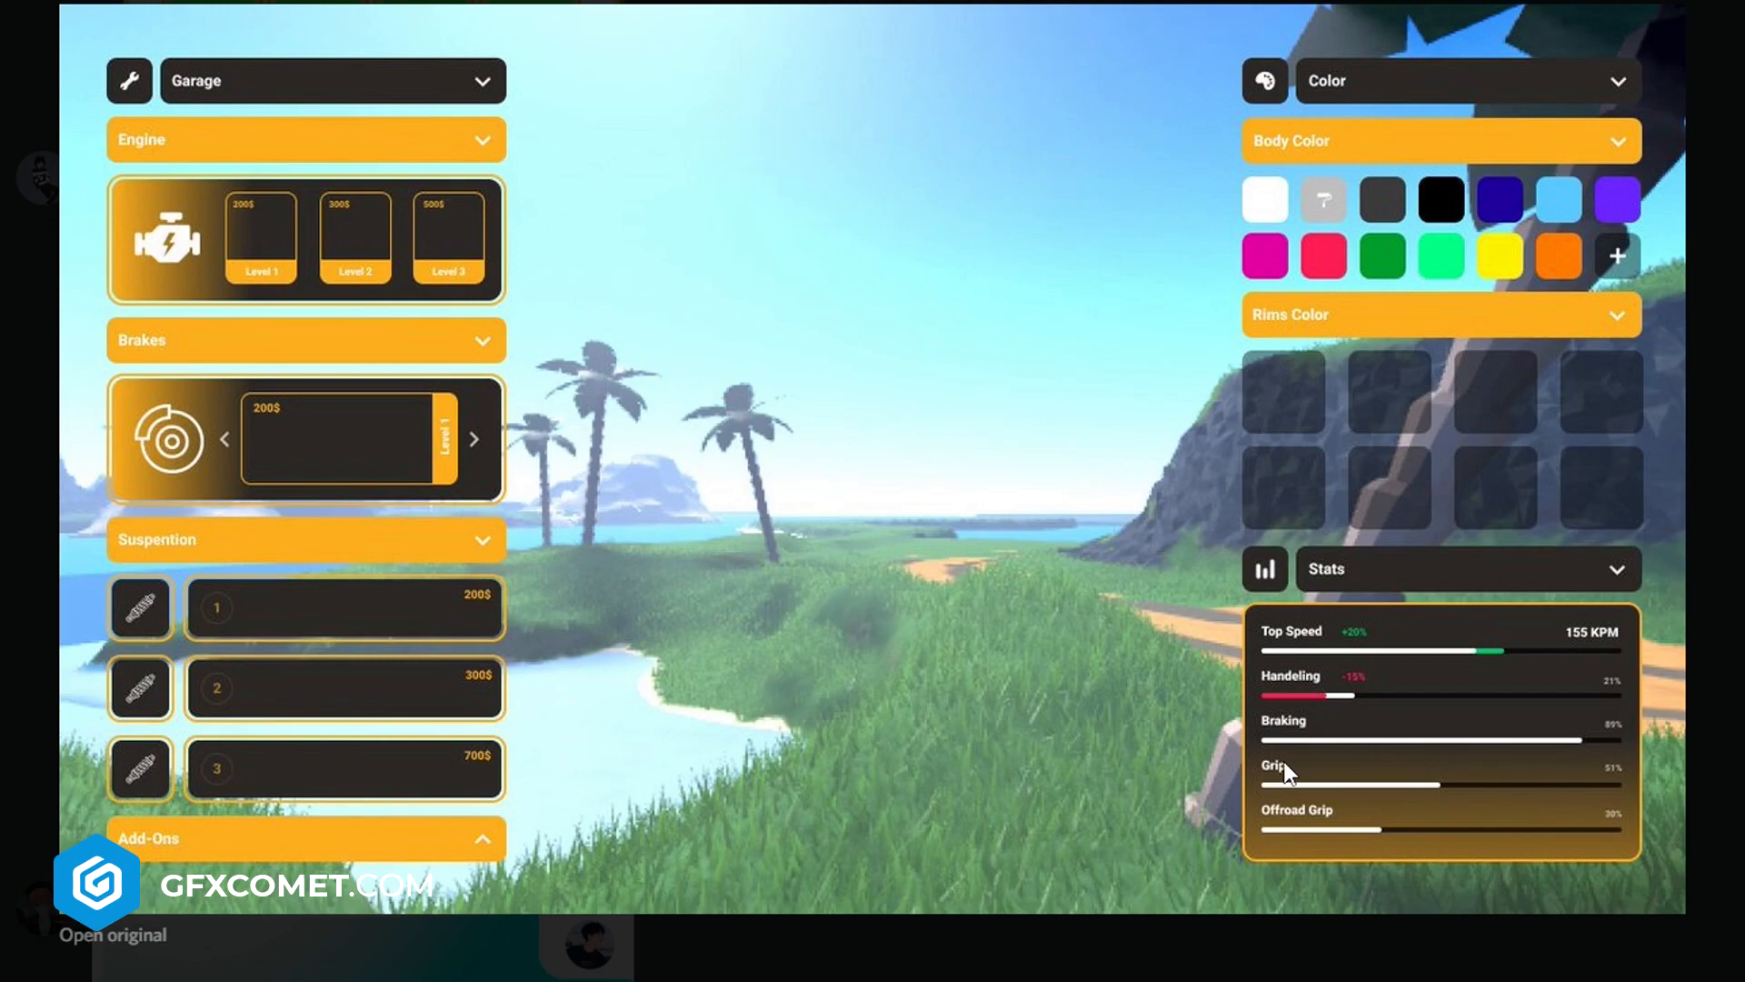
mouse_move(1330, 749)
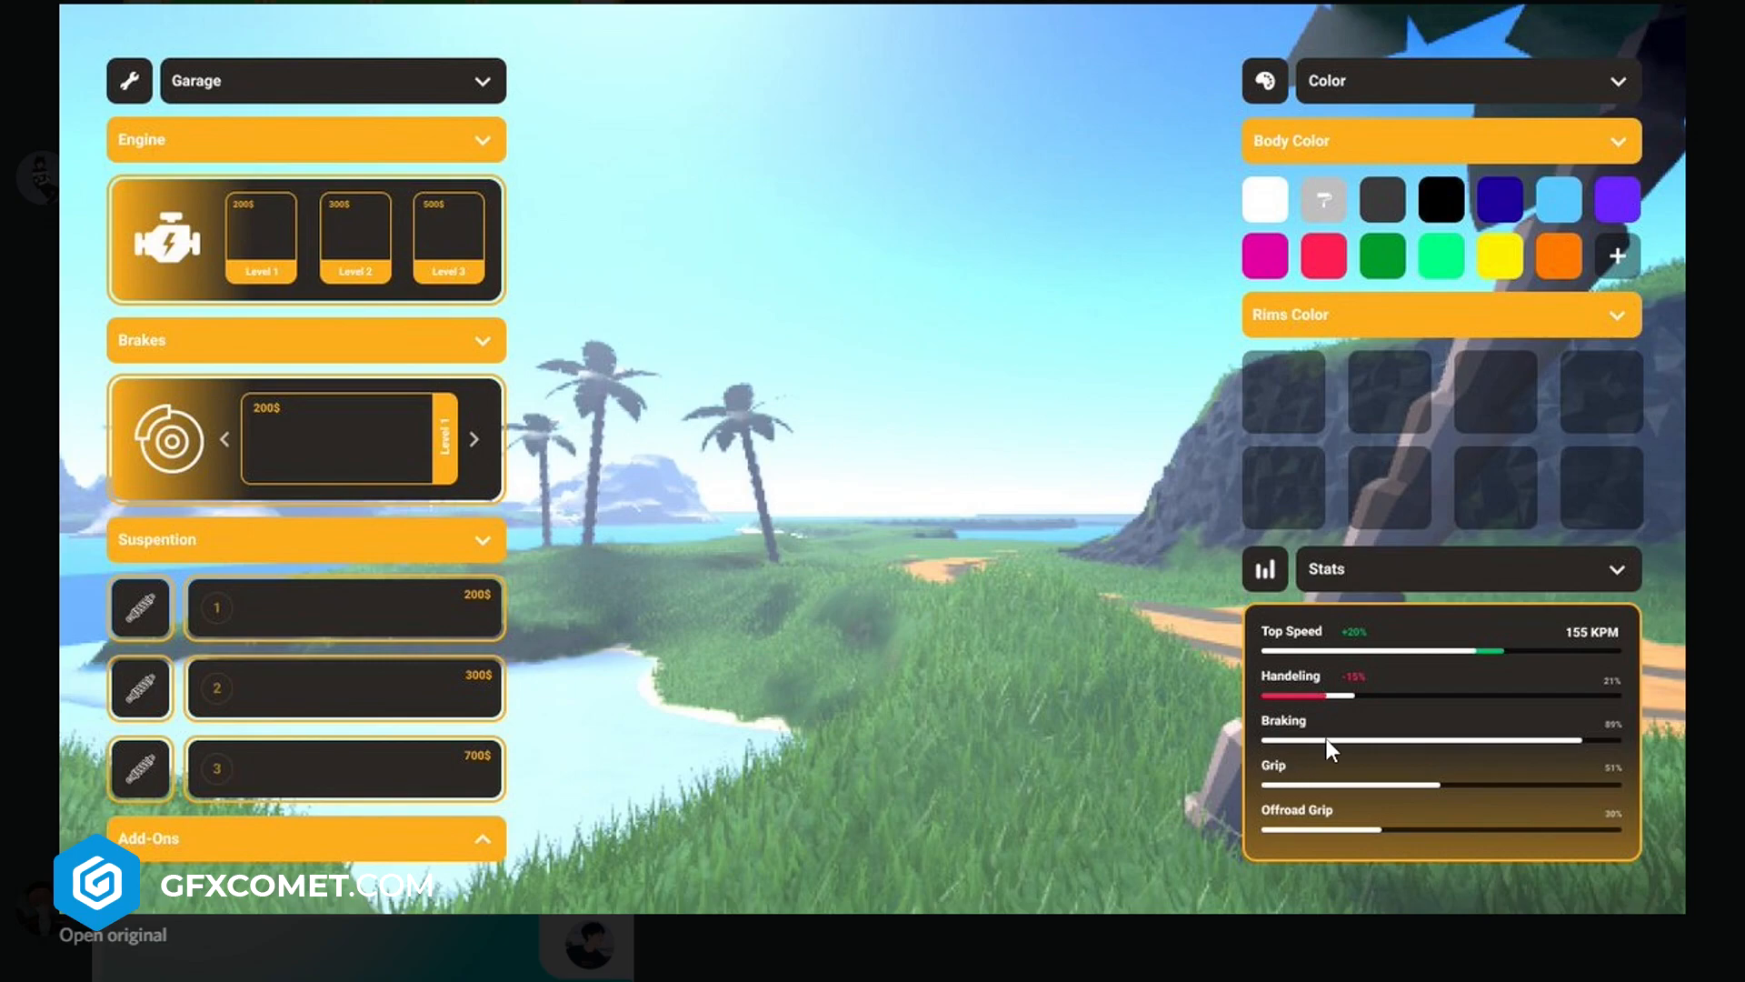
mouse_move(160, 356)
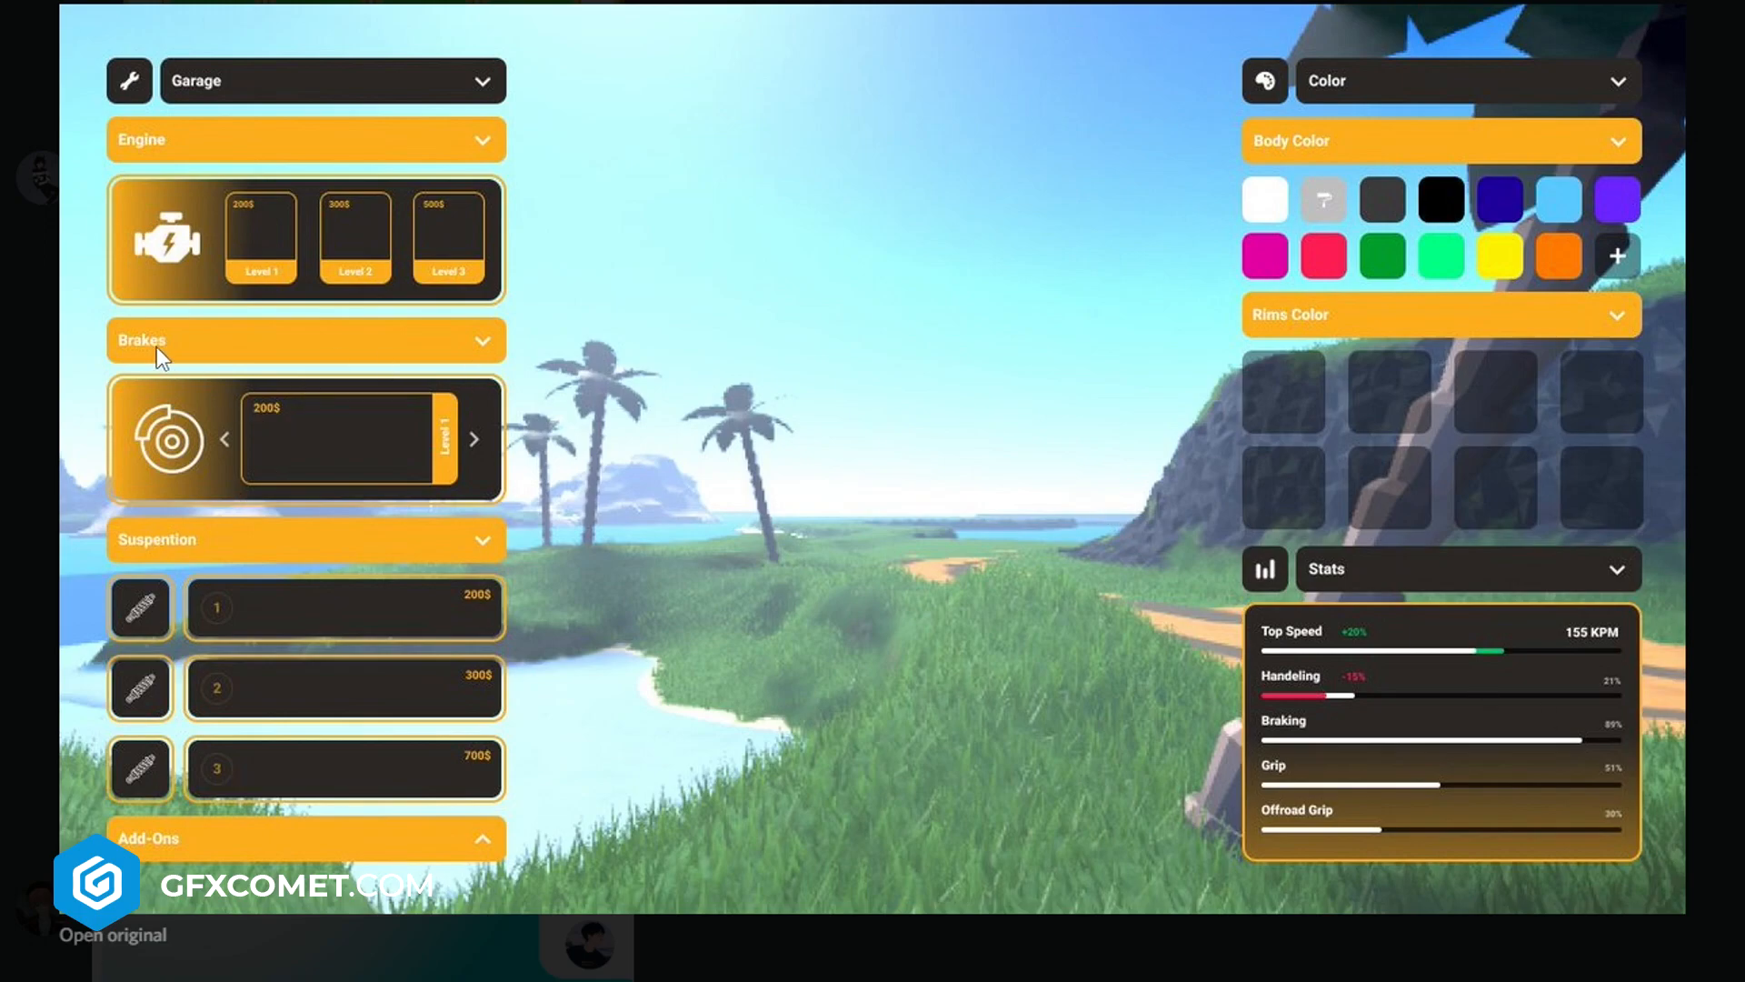
mouse_move(258, 711)
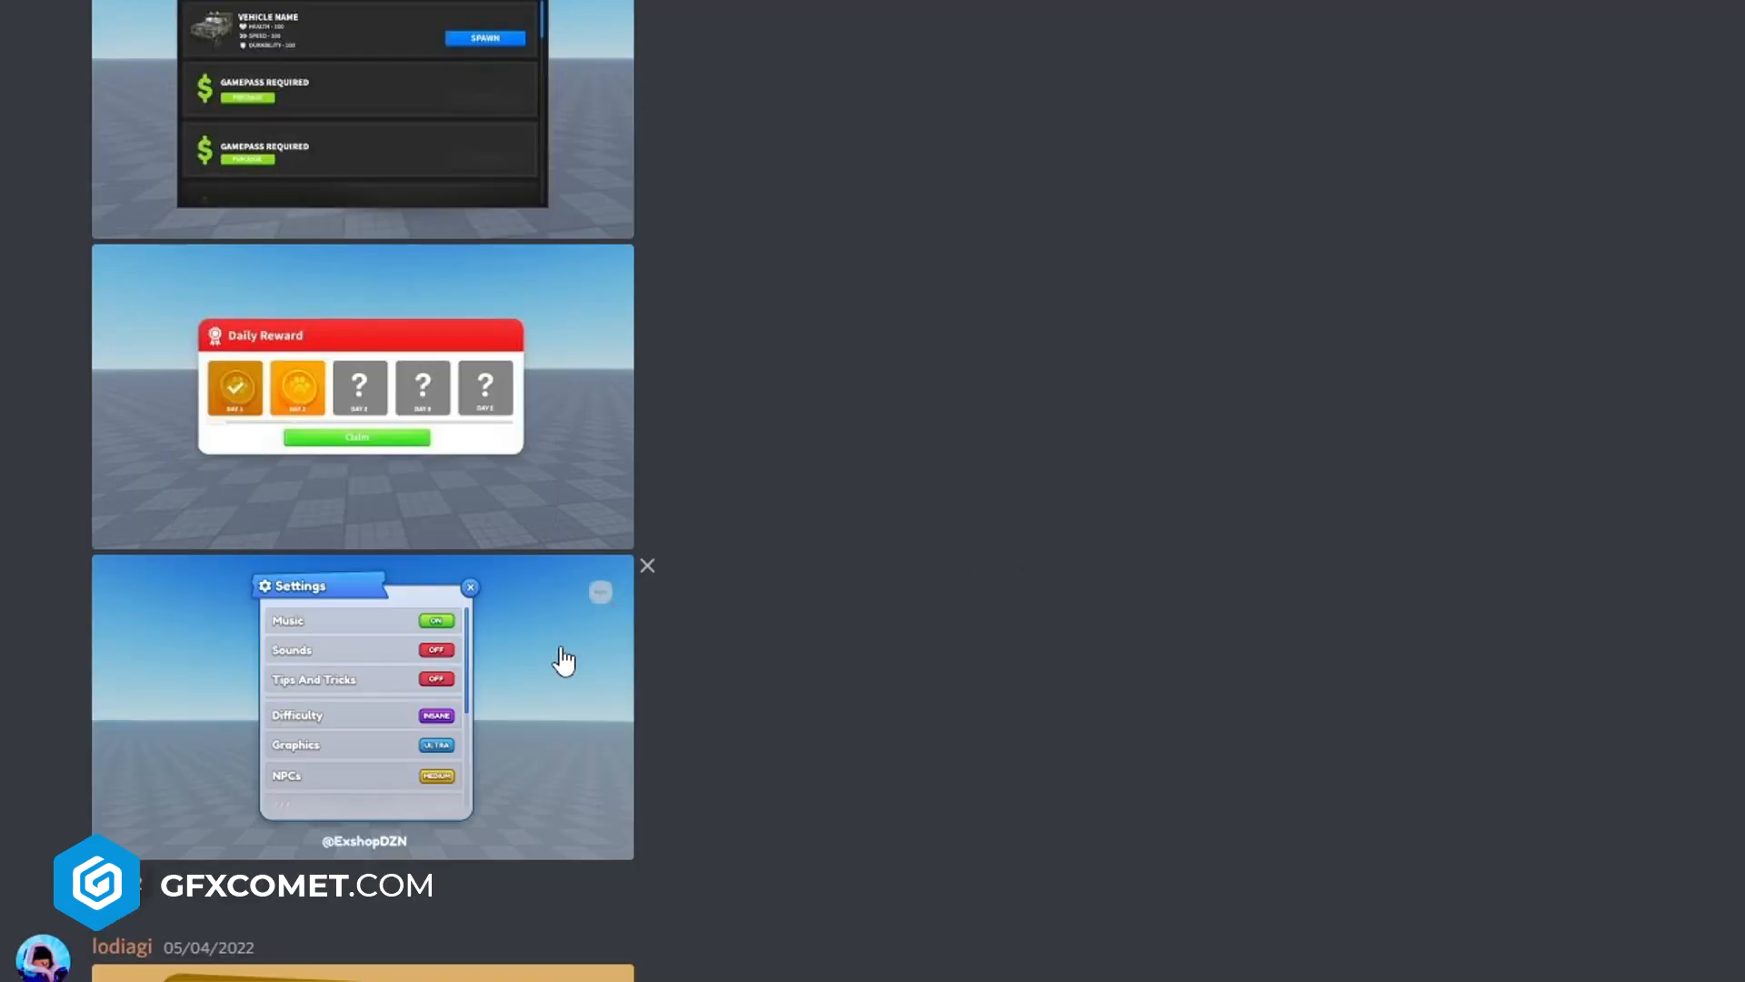
Step: Scroll back to Dot's April 29 post with the Skip Stage shop, Order menu and coin-claim designs
scroll(up, 3)
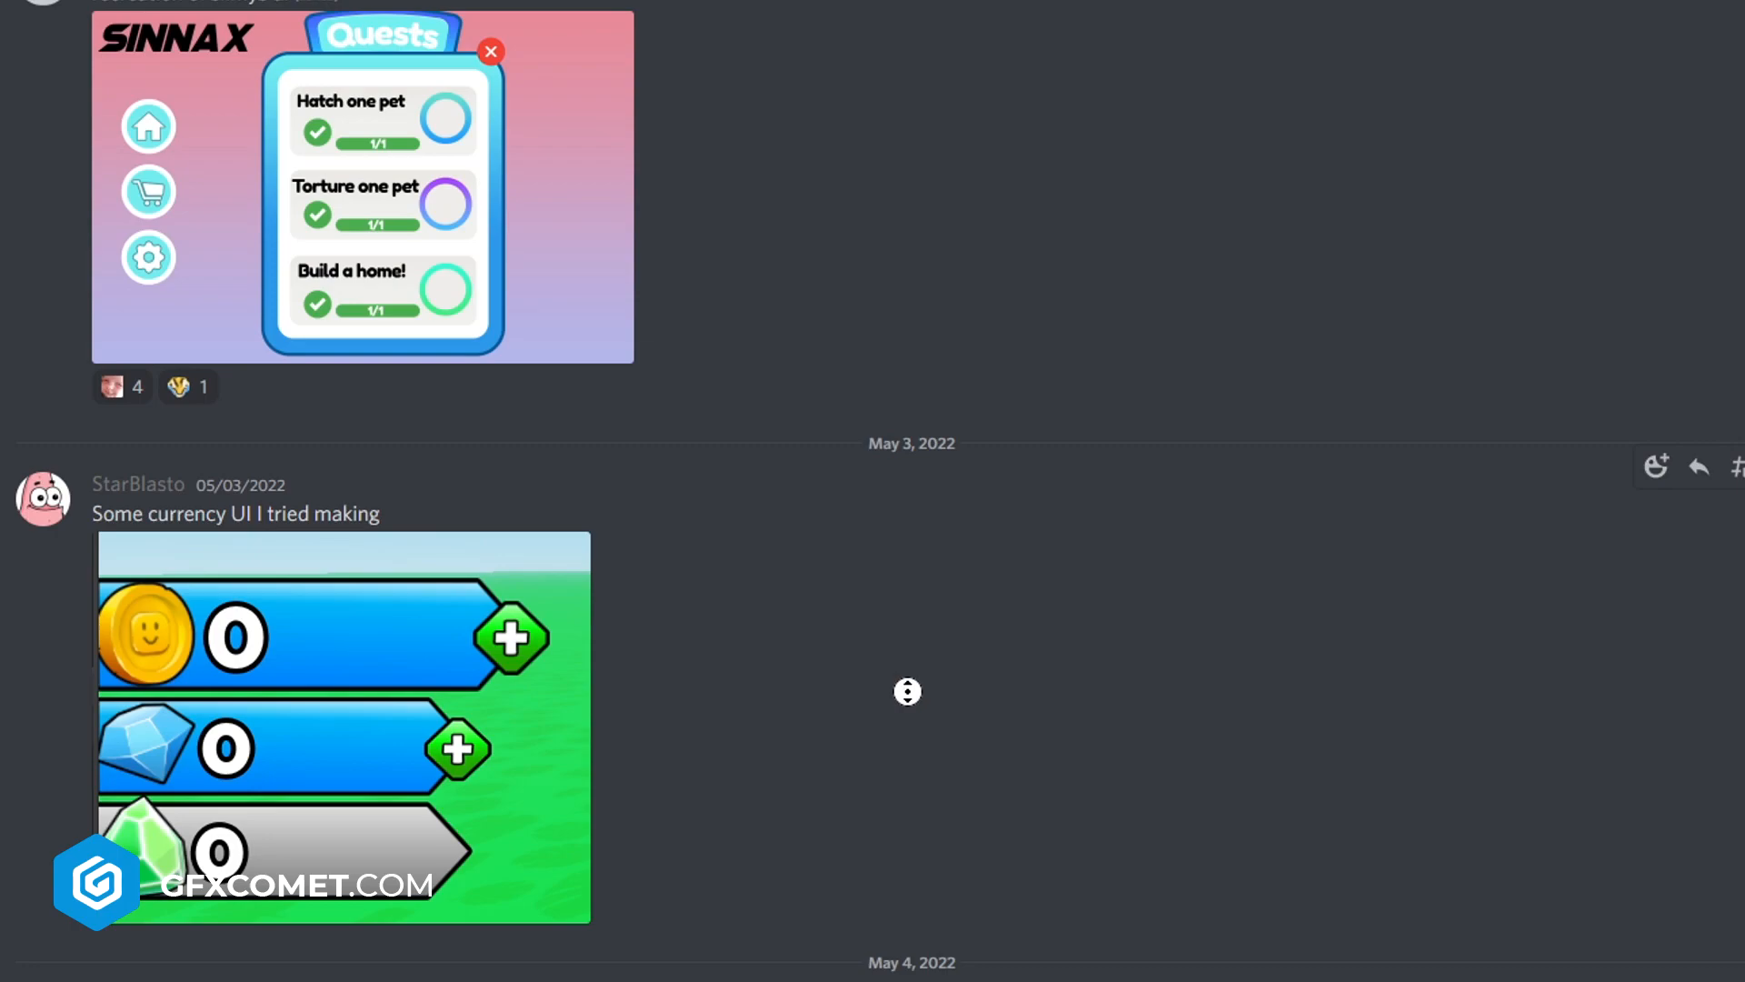
mouse_move(912, 704)
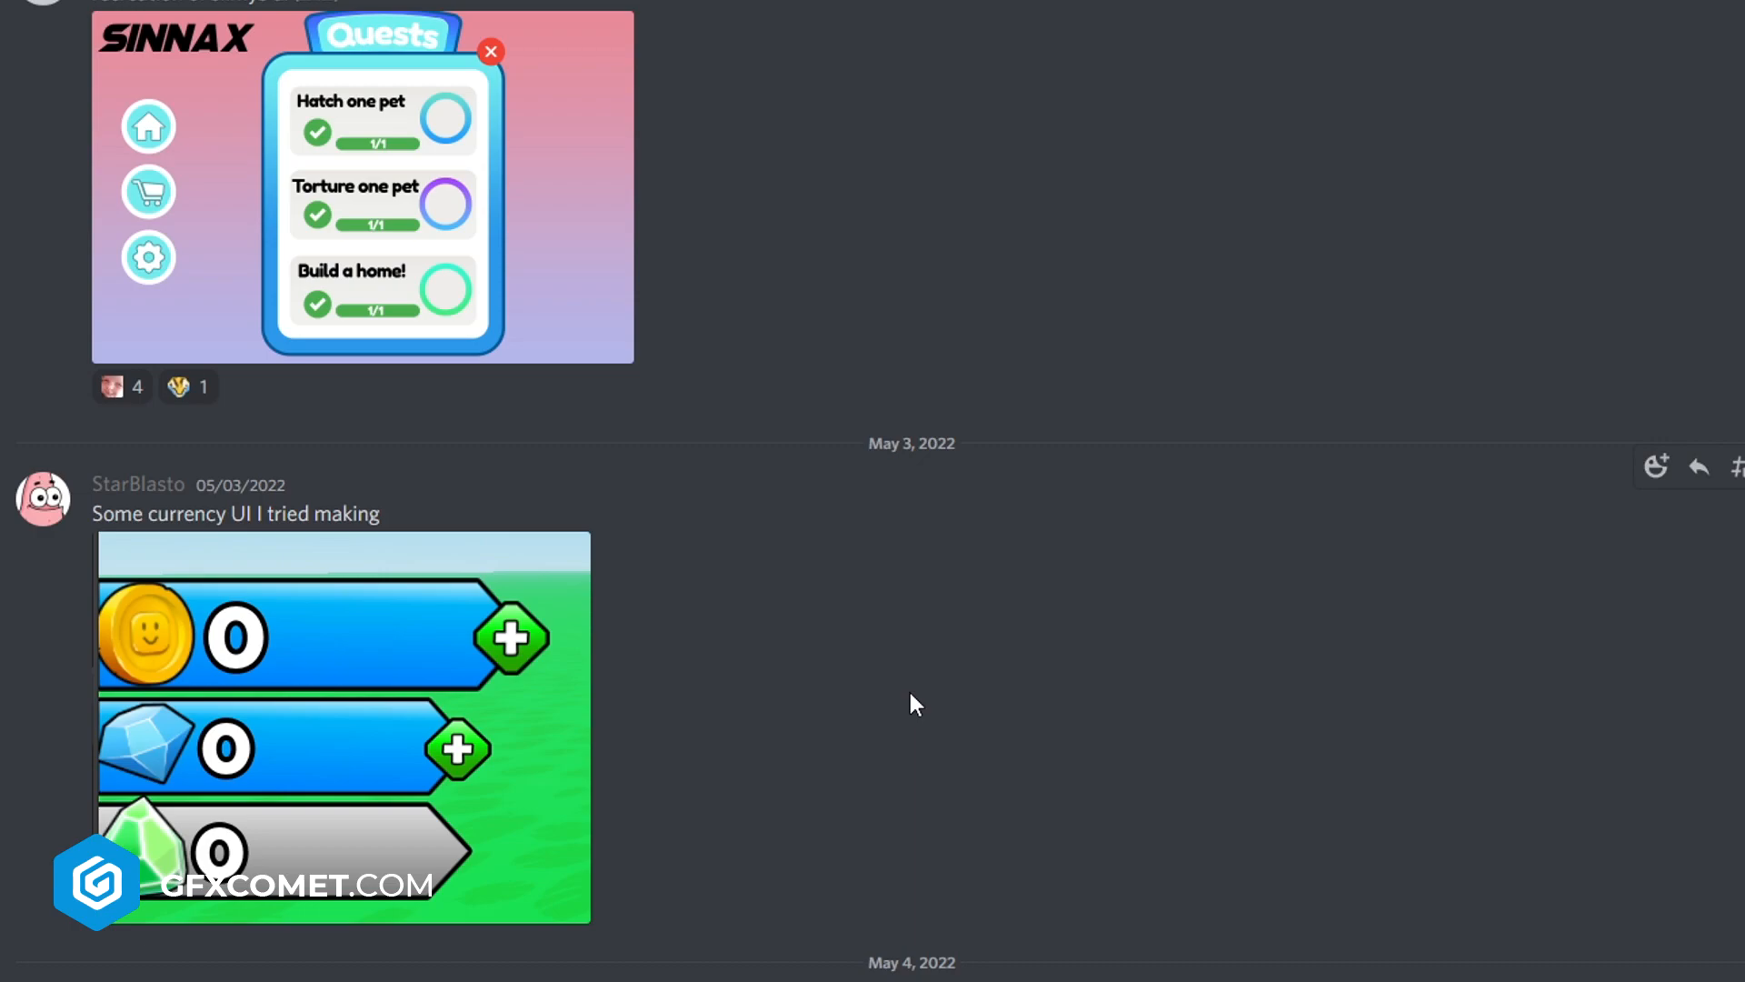
scroll(up, 3)
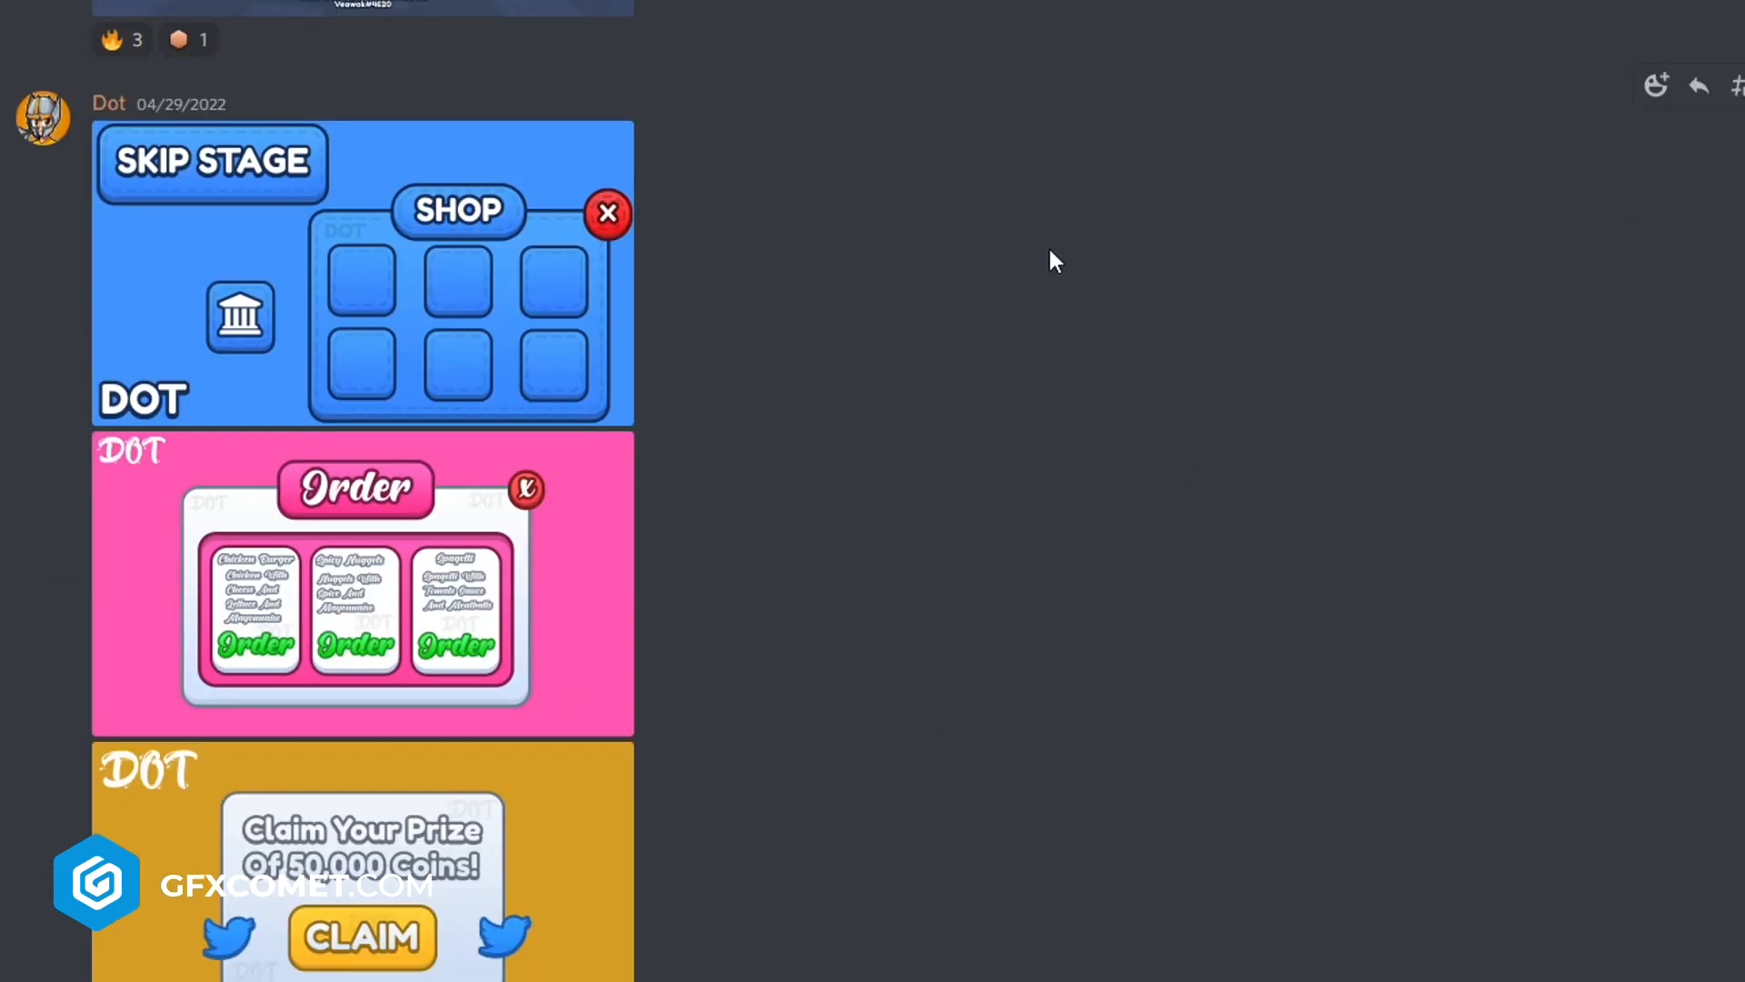
Step: Scroll to the rest of Dot's post showing the Pets menu below the coin-claim design
scroll(down, 3)
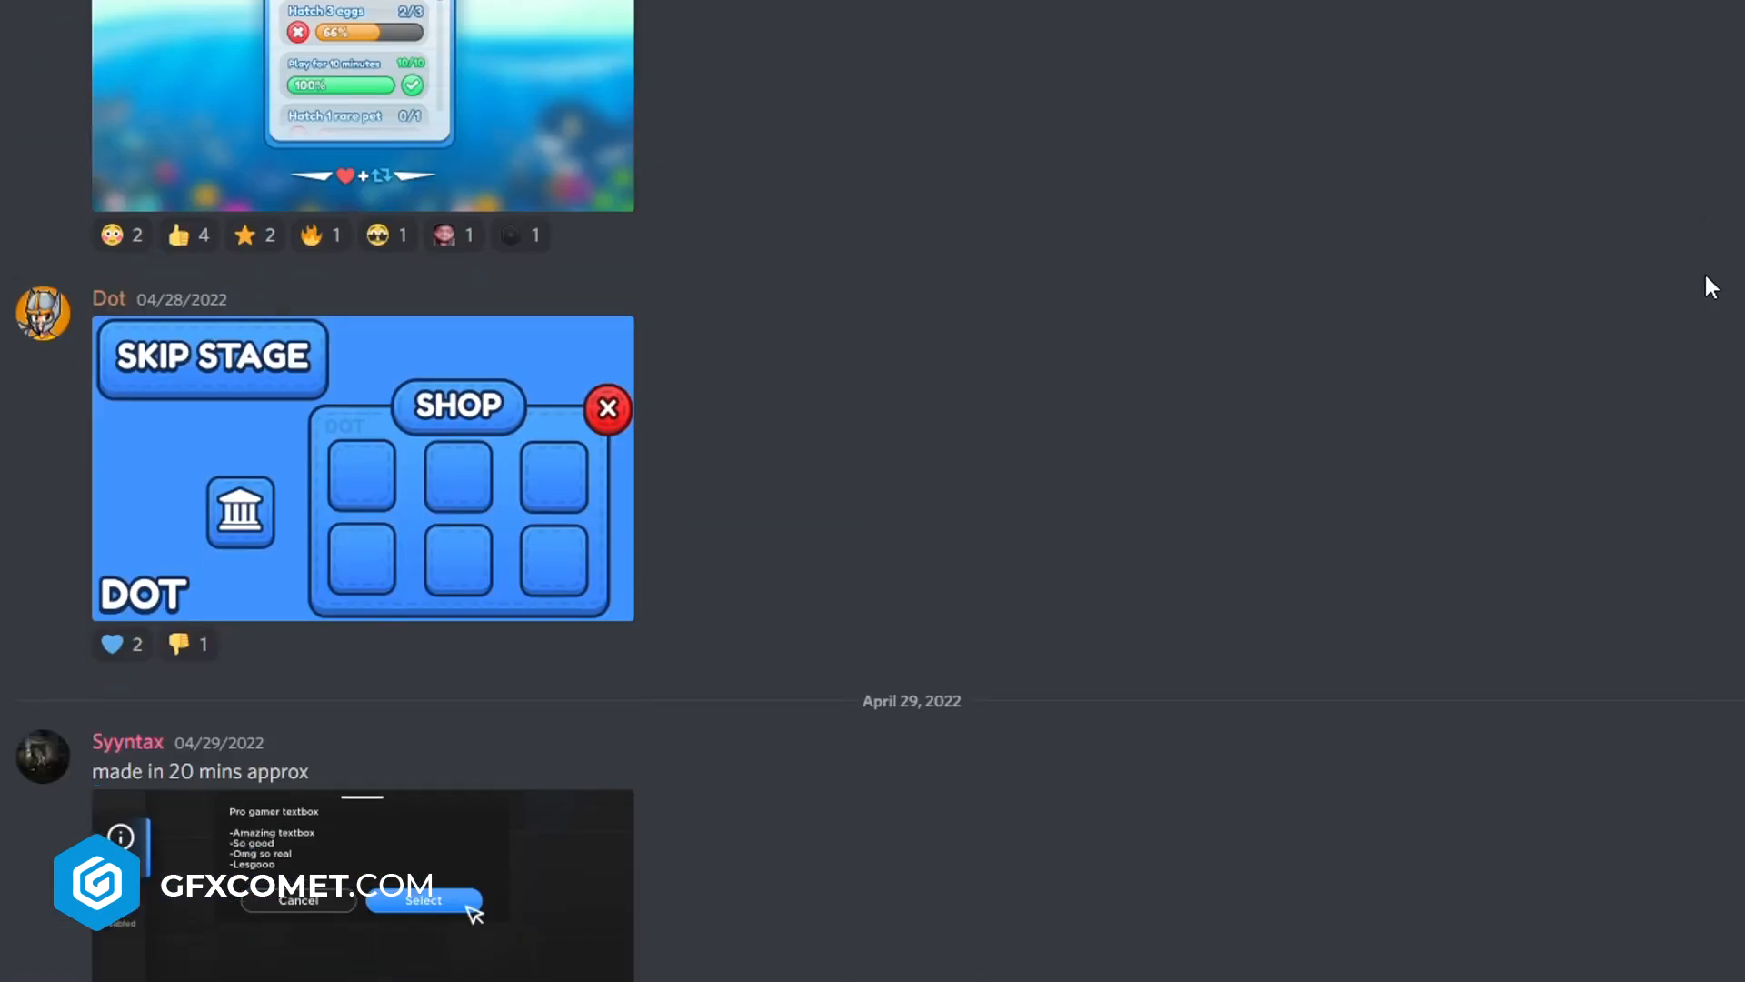
scroll(down, 3)
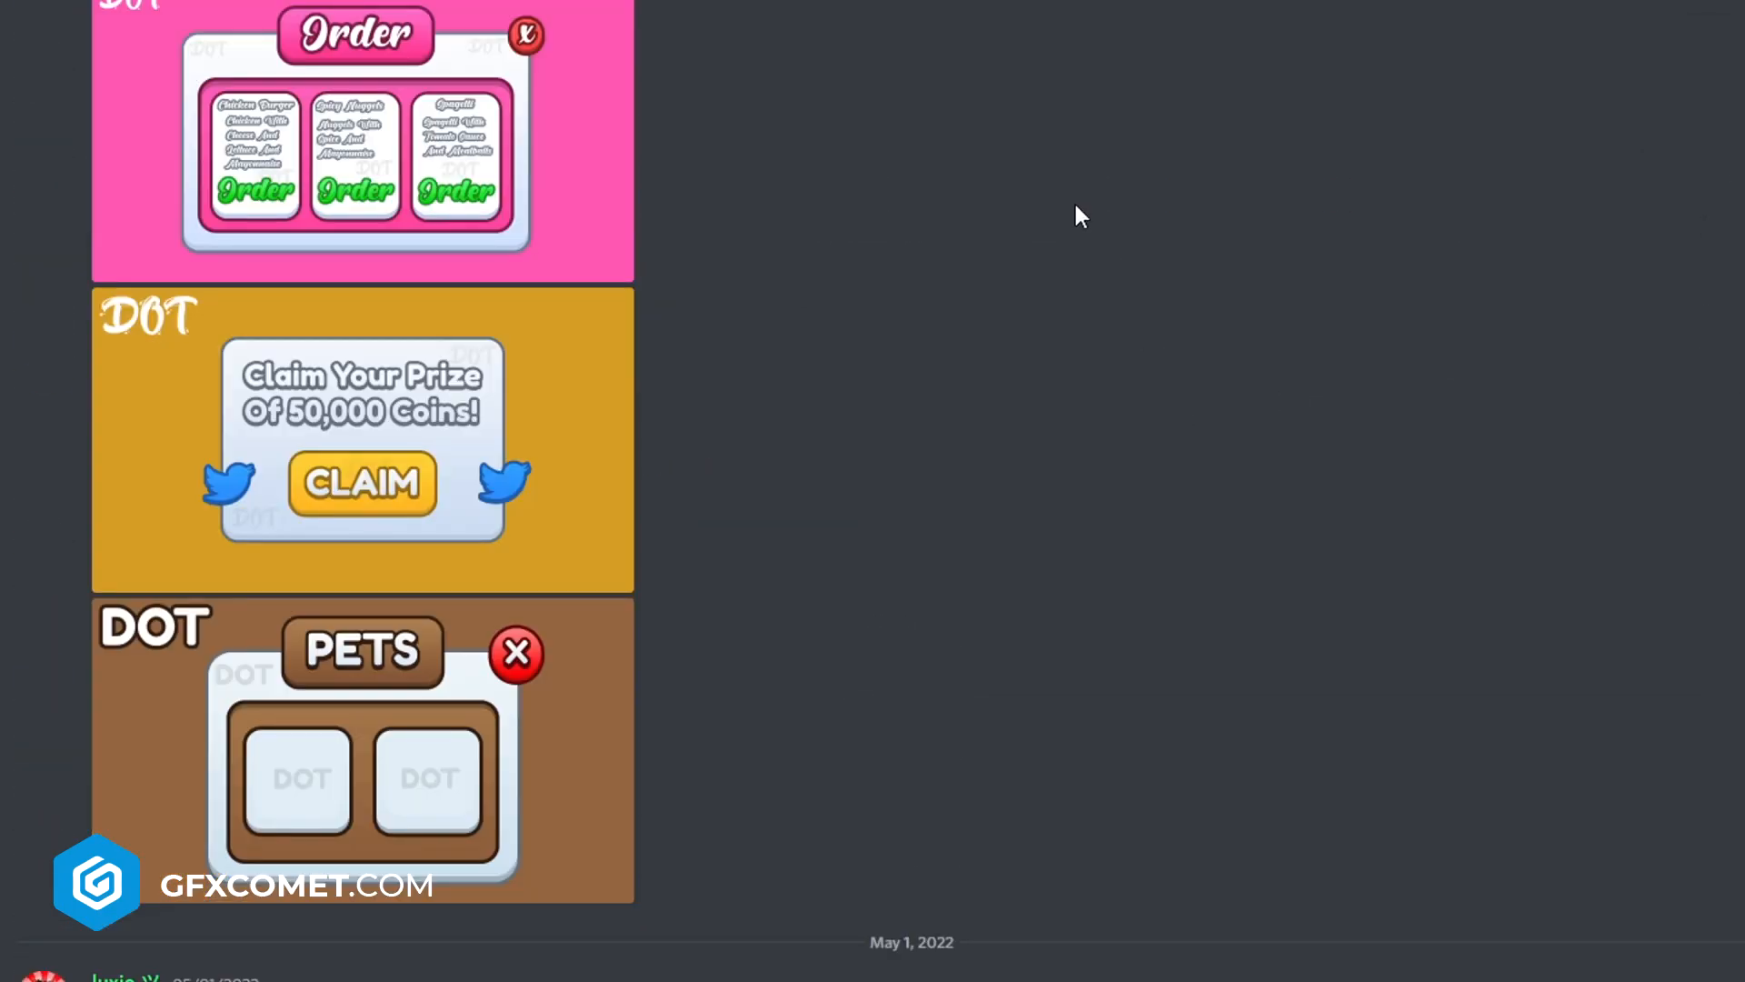